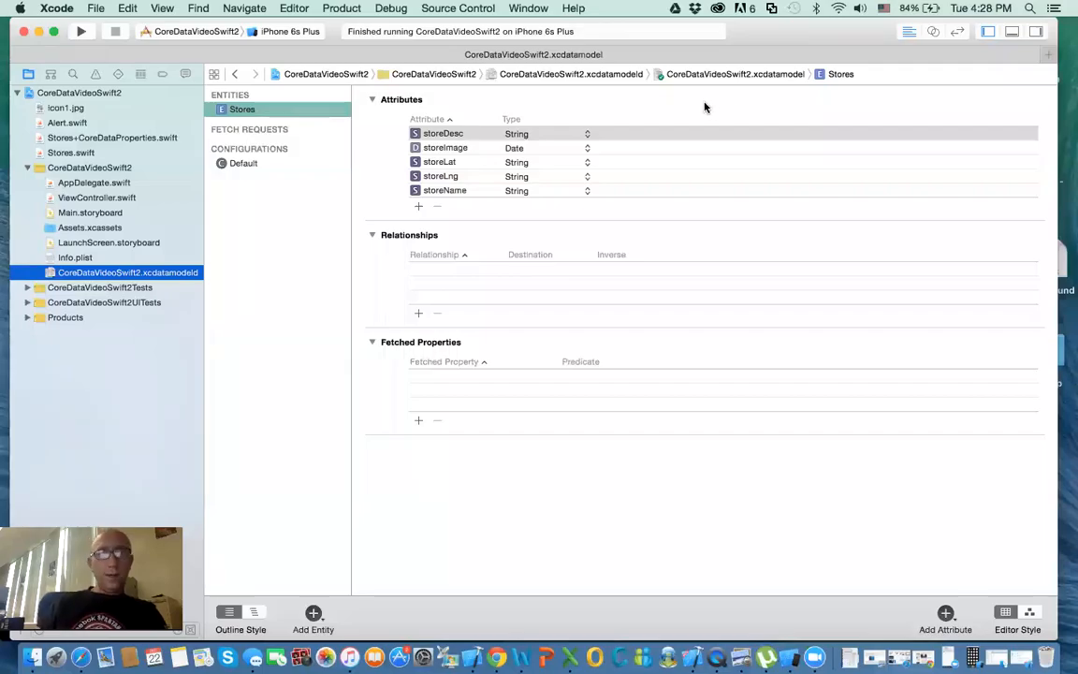
mouse_move(694, 101)
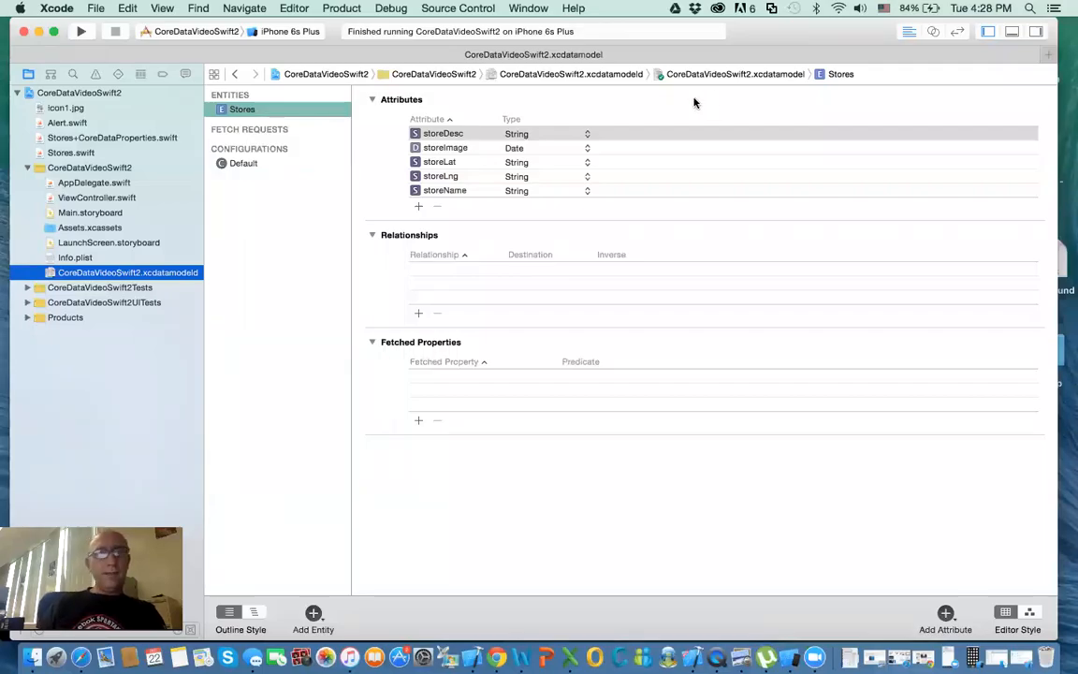
mouse_move(196, 288)
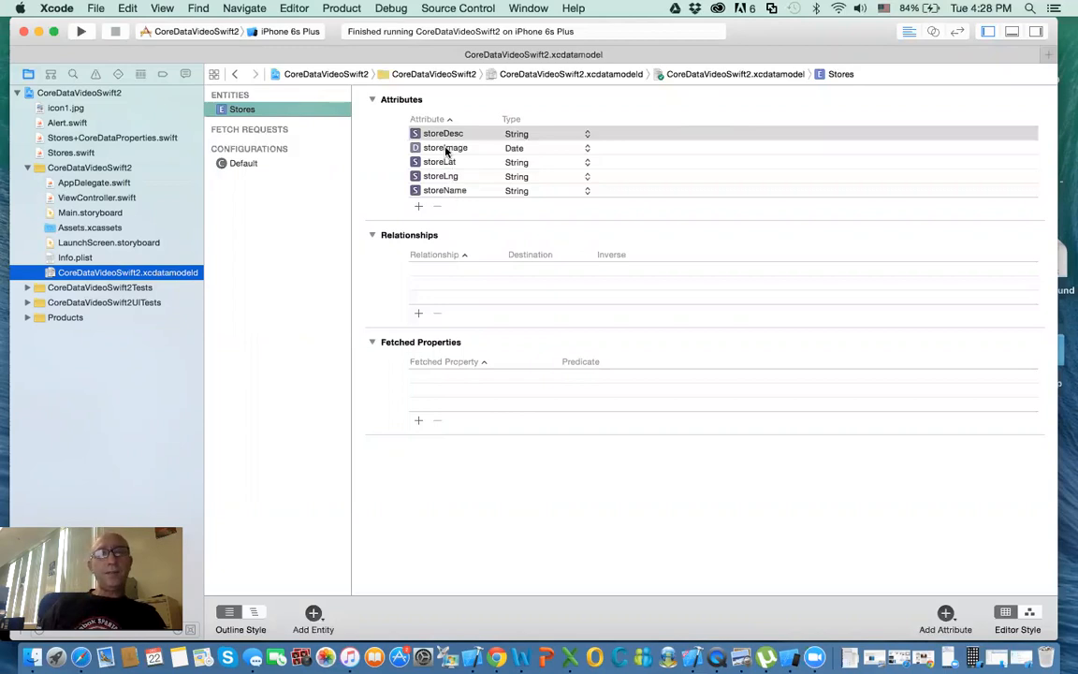
Step: Set the storeImage attribute's type to Binary Data in the Stores entity
left_click(445, 147)
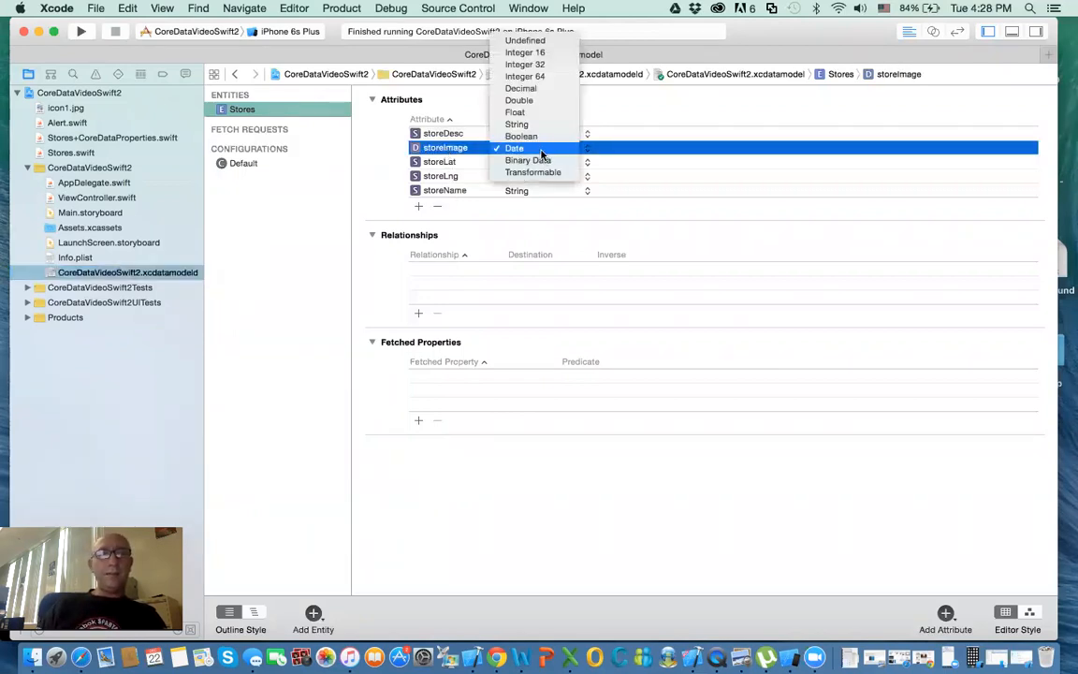
mouse_move(518, 101)
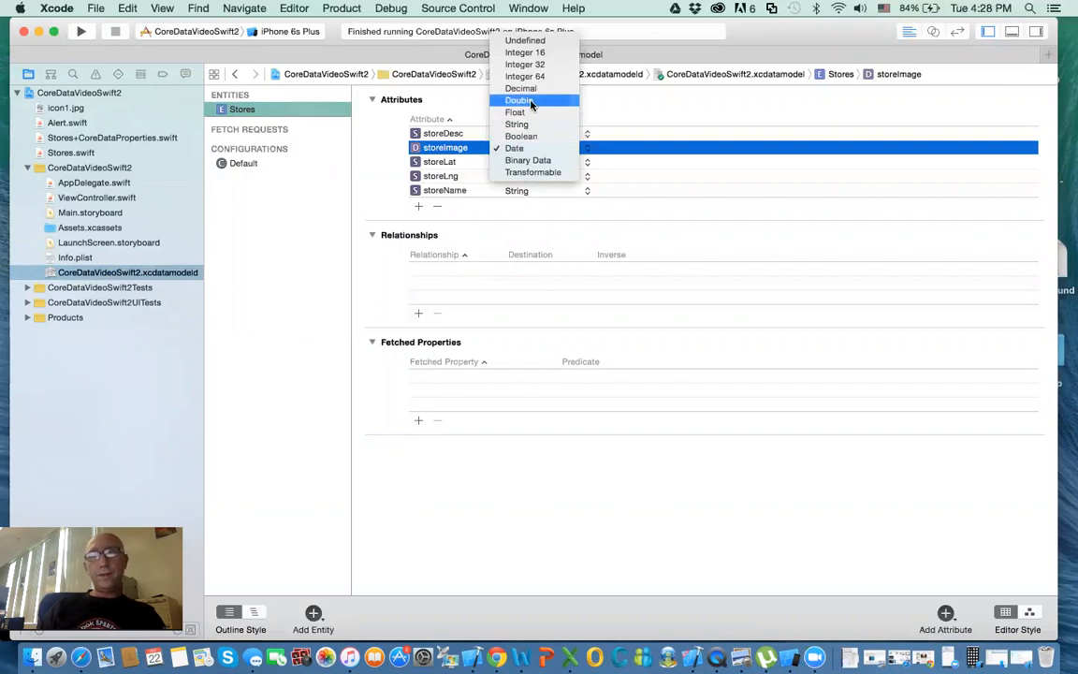
mouse_move(527, 161)
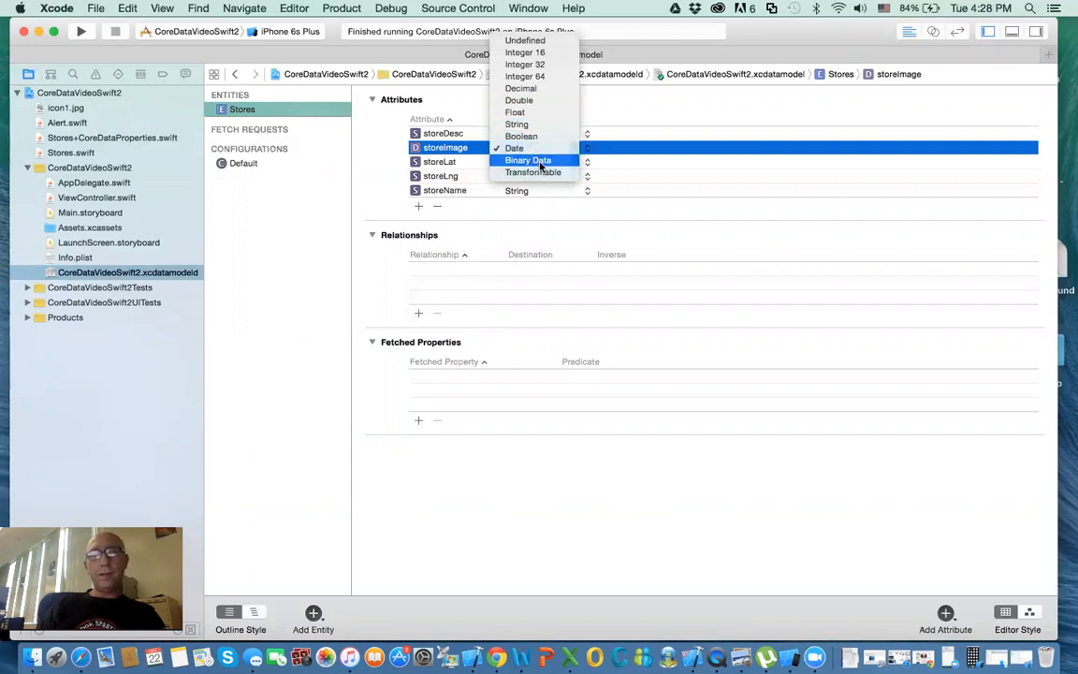
left_click(528, 161)
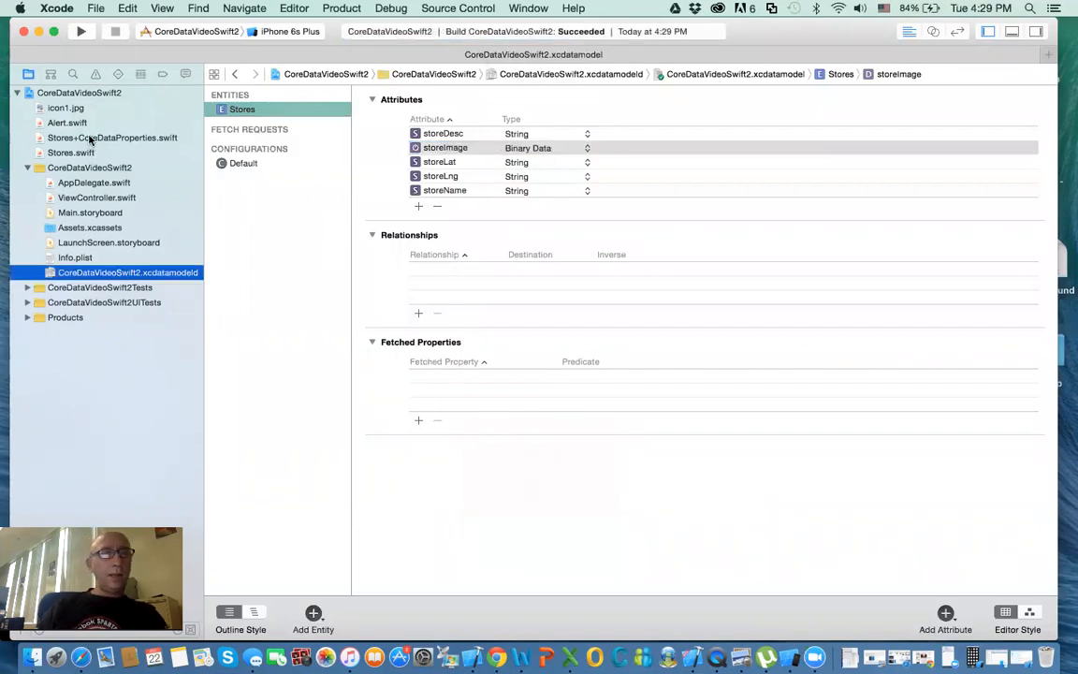
Step: Delete Stores+CoreDataProperties.swift and Stores.swift from the project and confirm
left_click(112, 138)
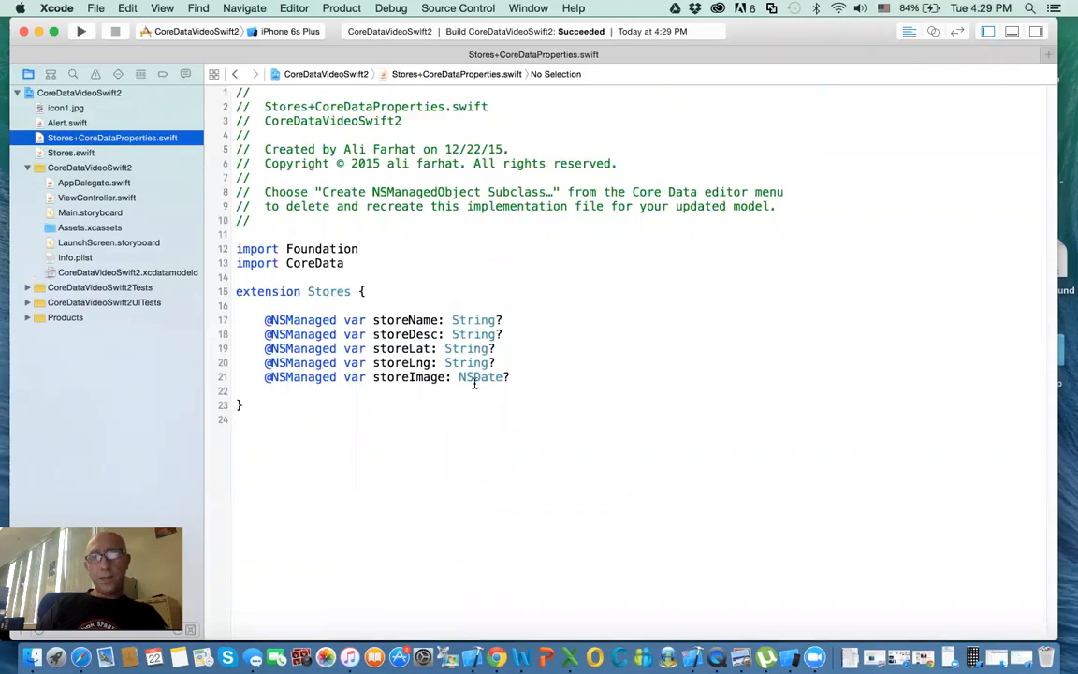
mouse_move(209, 240)
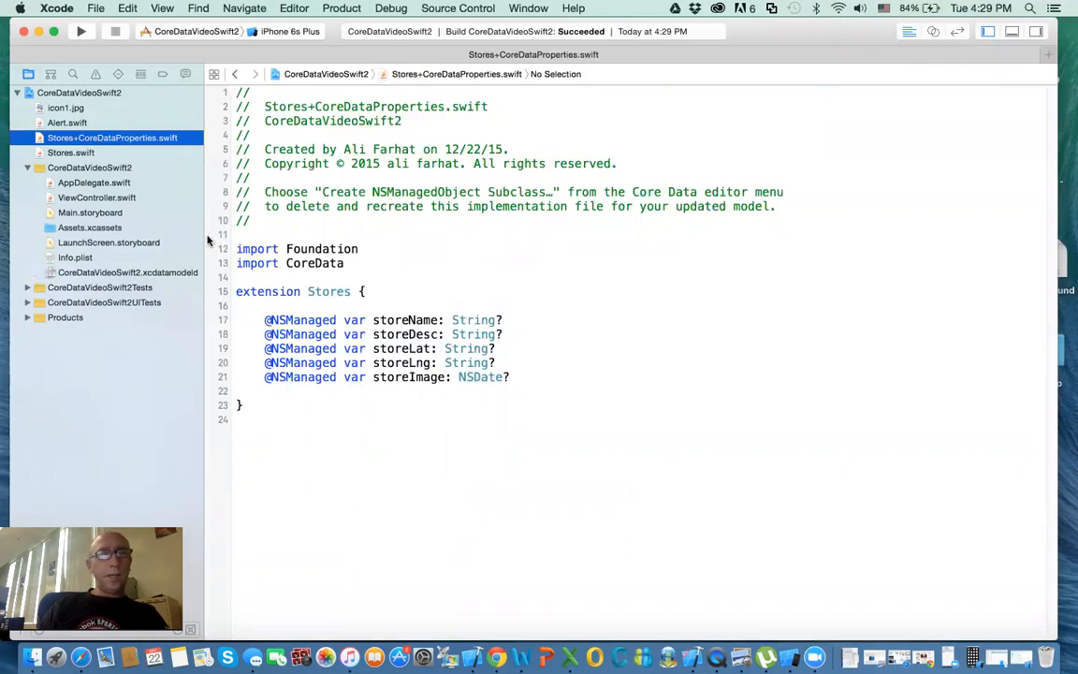
mouse_move(509, 438)
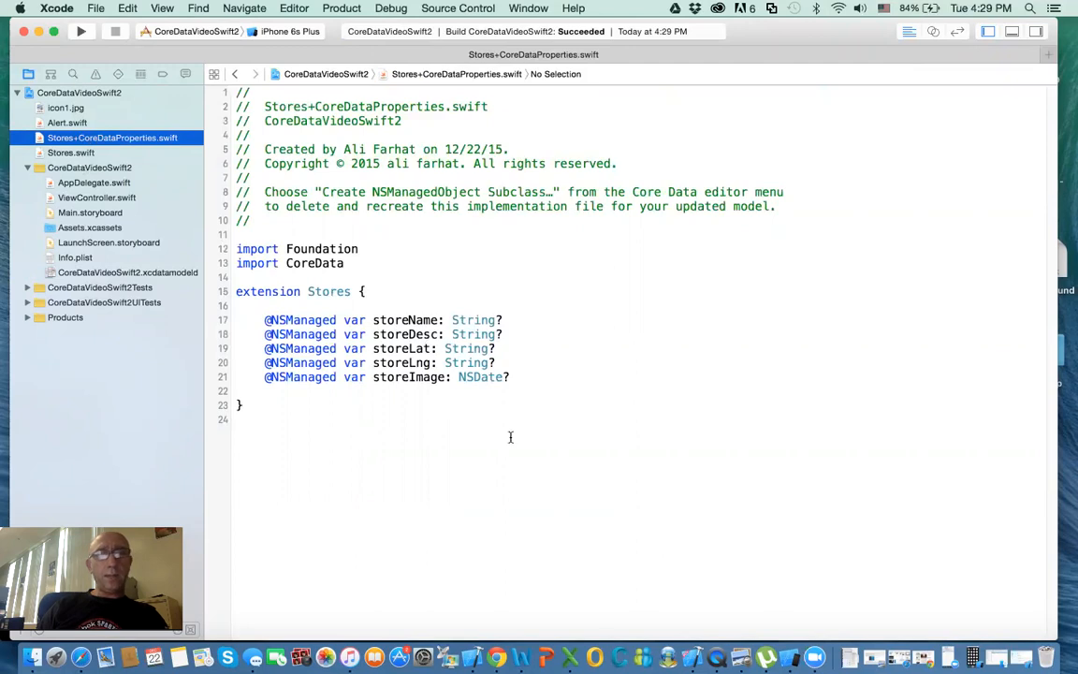
mouse_move(475, 378)
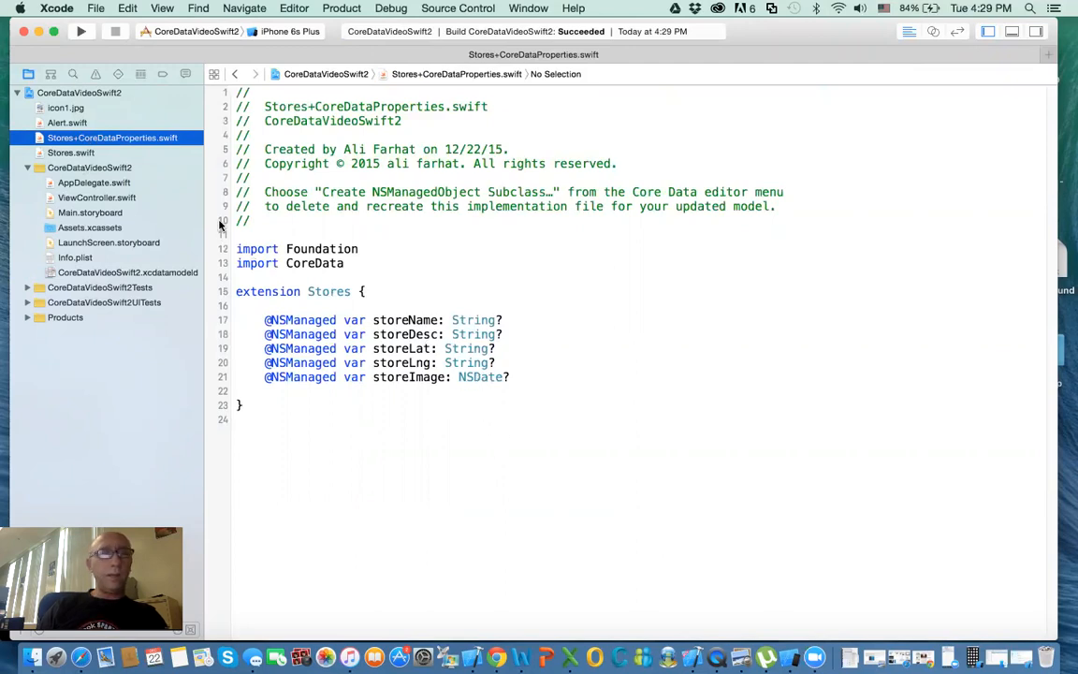
left_click(71, 154)
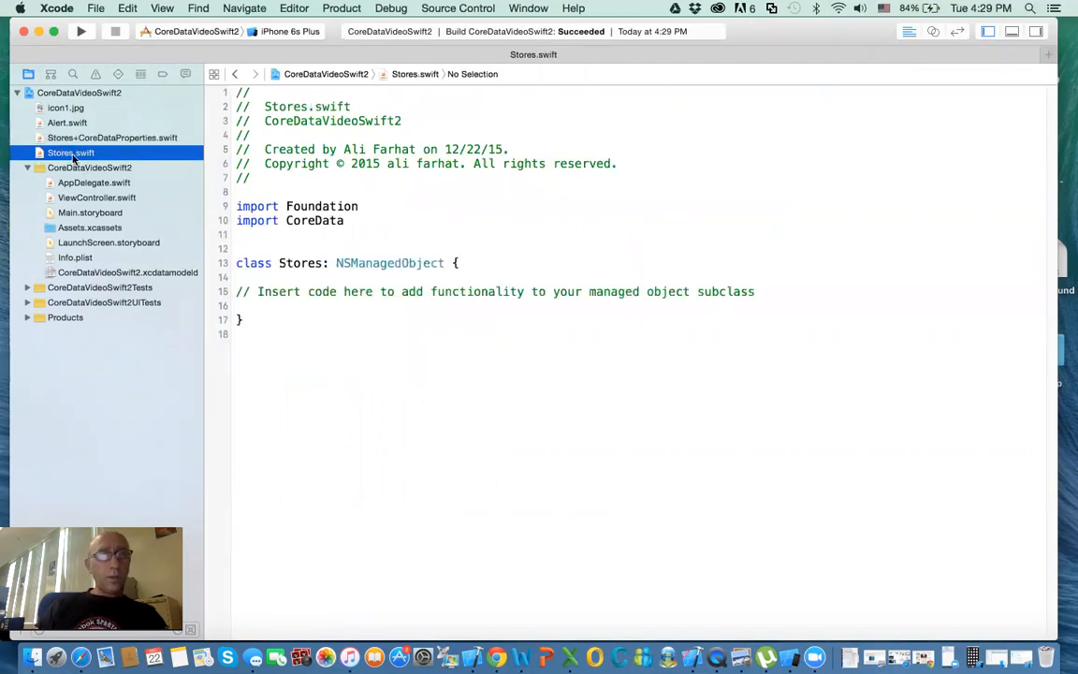
left_click(112, 139)
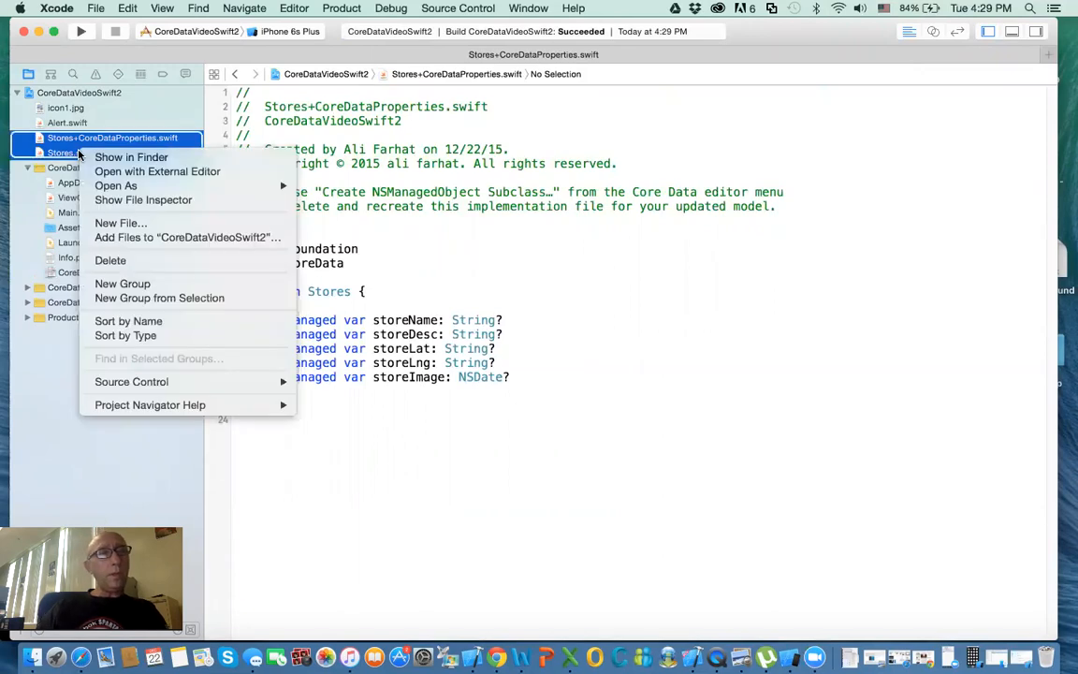
left_click(108, 260)
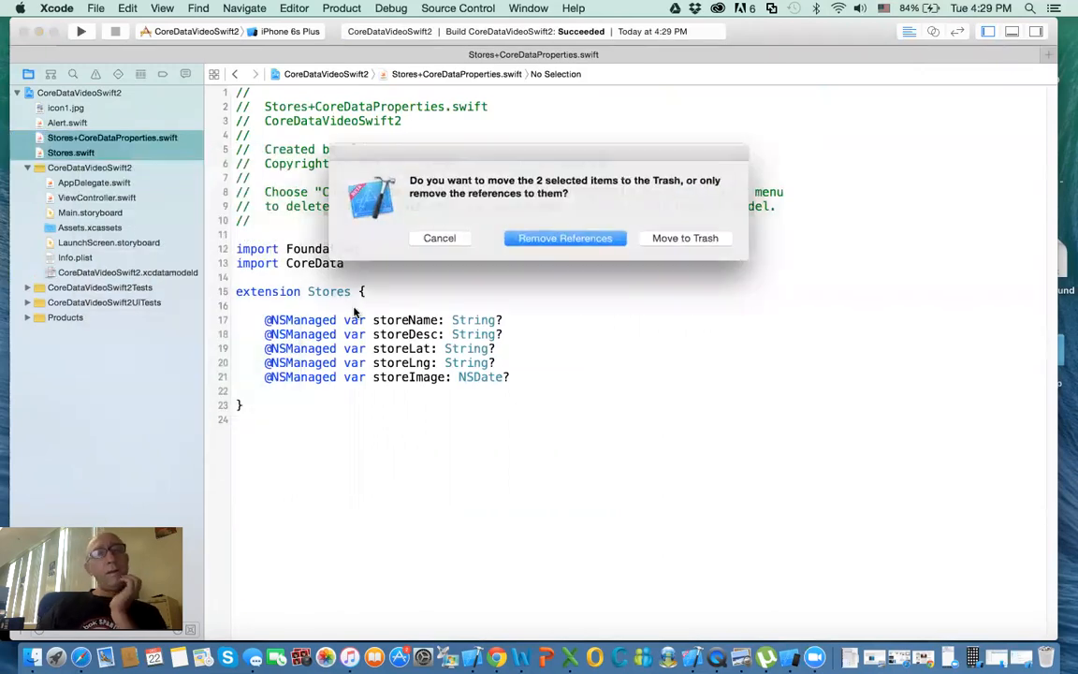
left_click(565, 238)
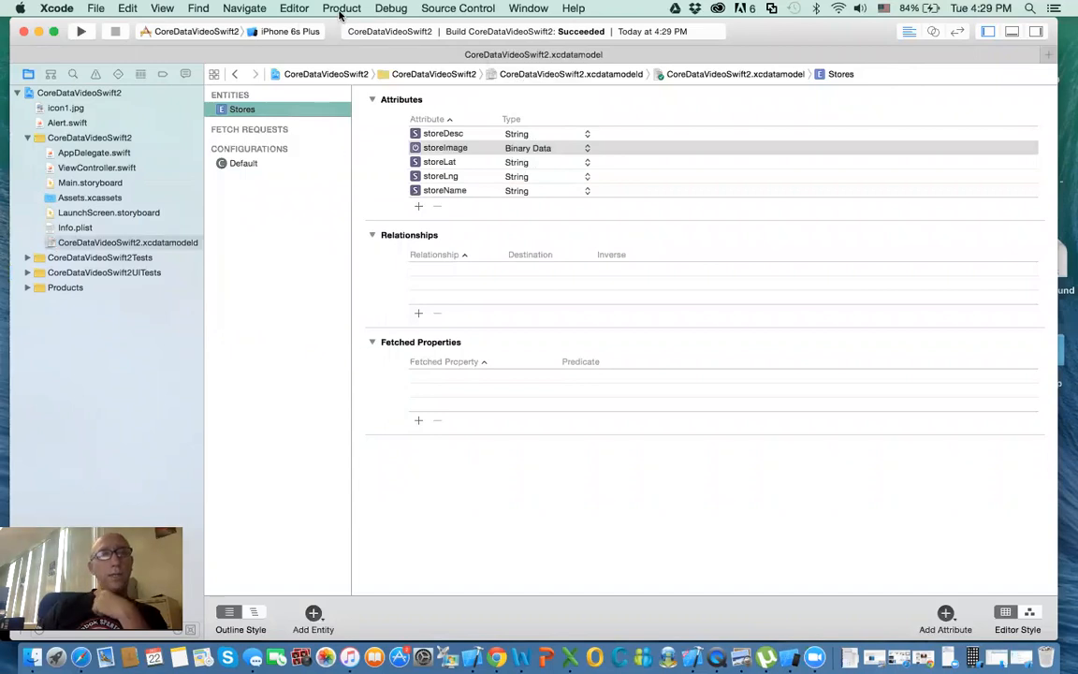
Step: Create the NSManagedObject subclass for the Stores entity of the CoreDataVideoSwift2 model
left_click(294, 8)
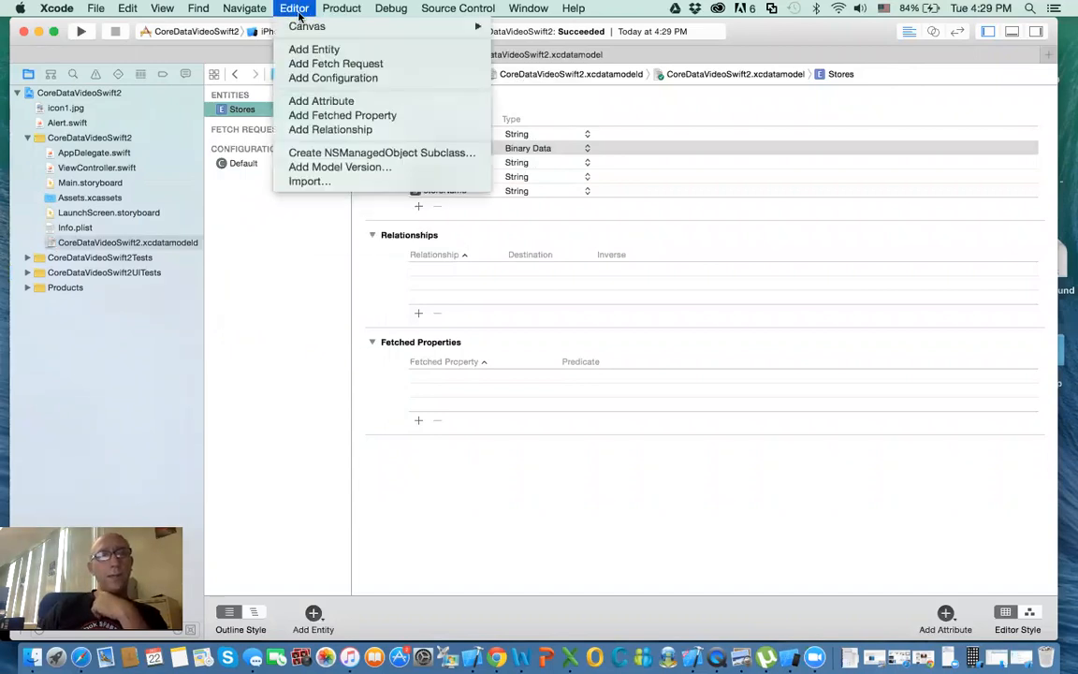
left_click(382, 154)
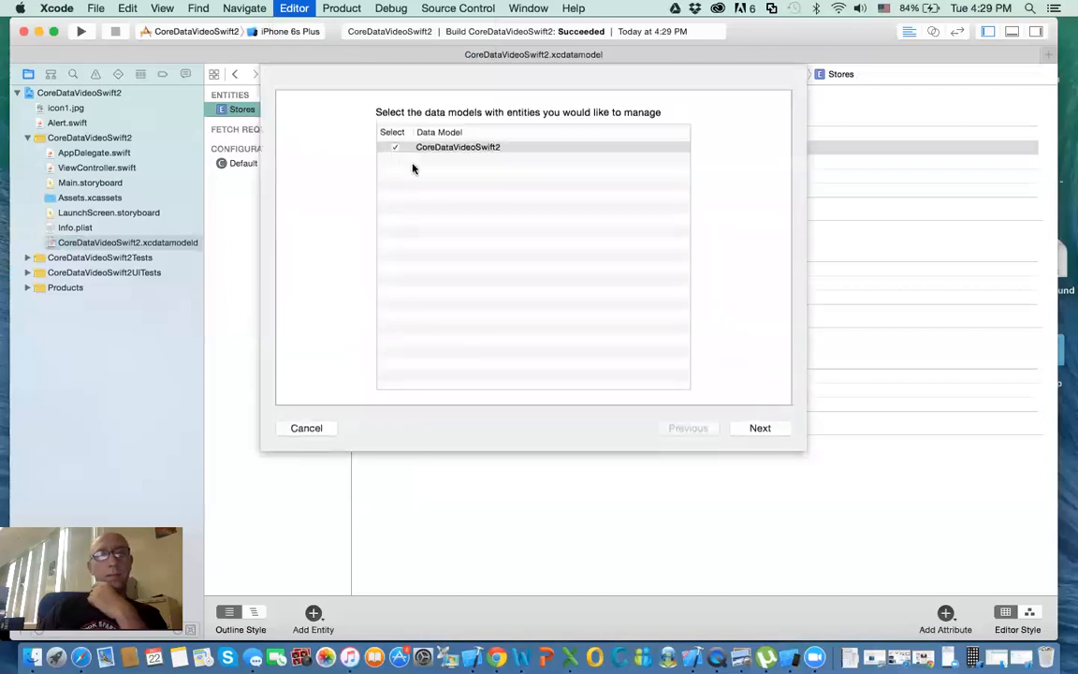
left_click(759, 426)
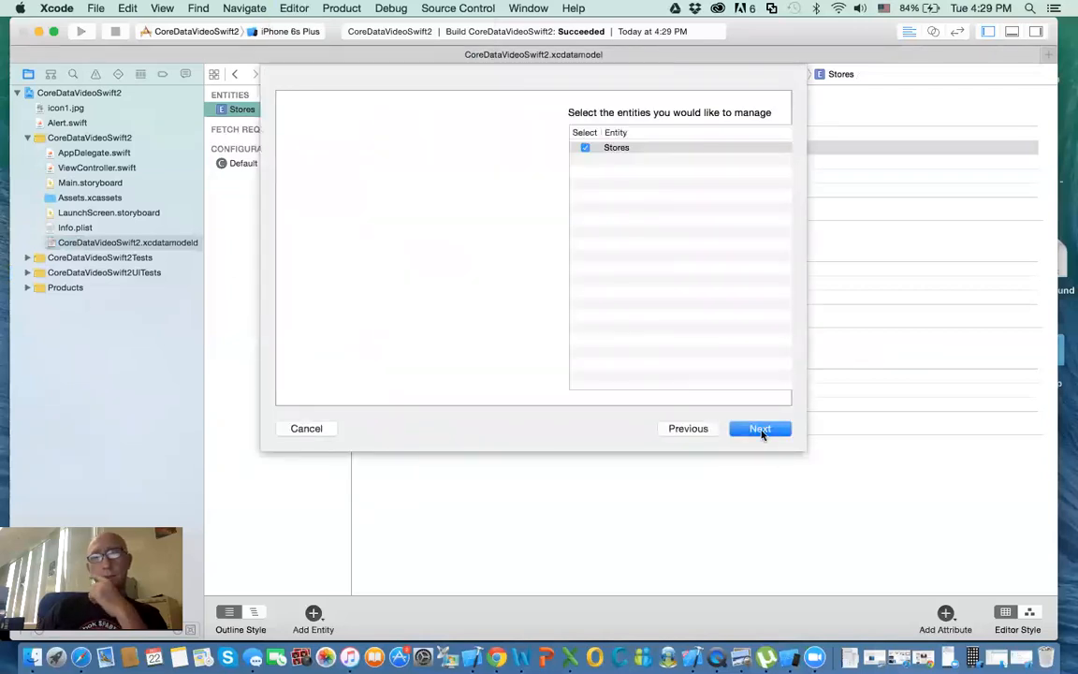
left_click(759, 427)
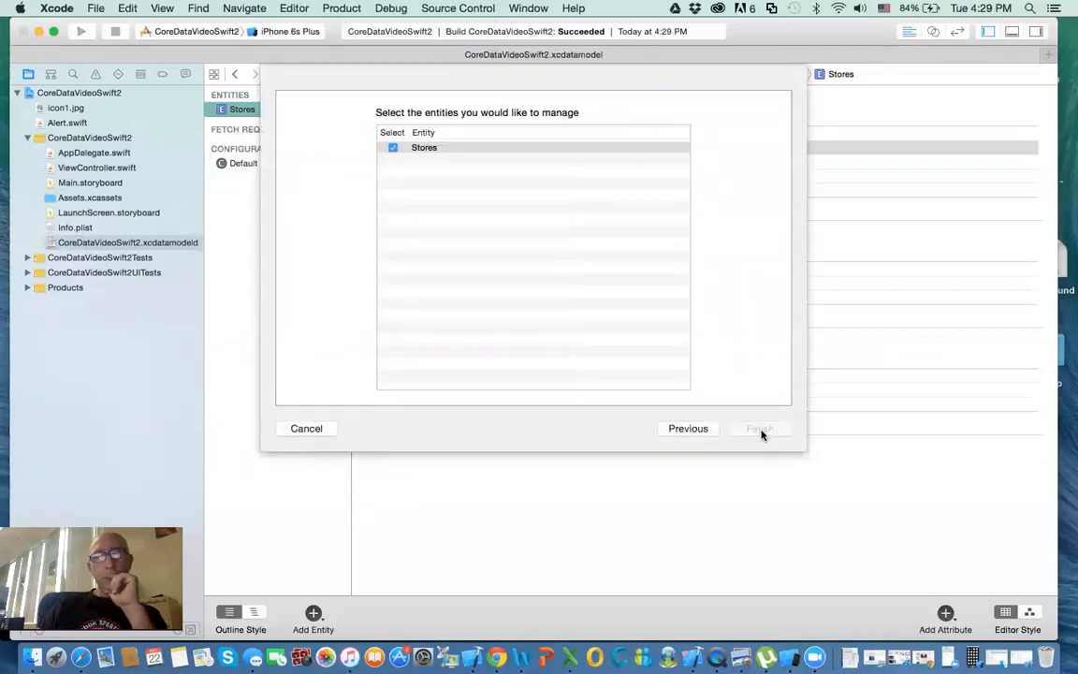
left_click(760, 427)
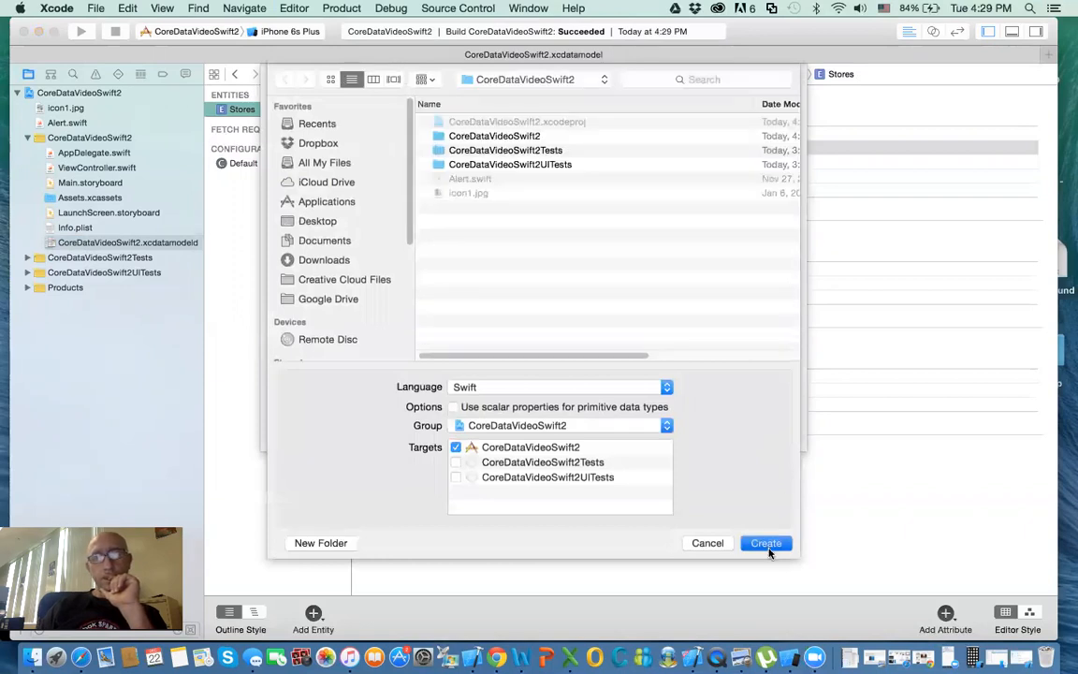
left_click(765, 543)
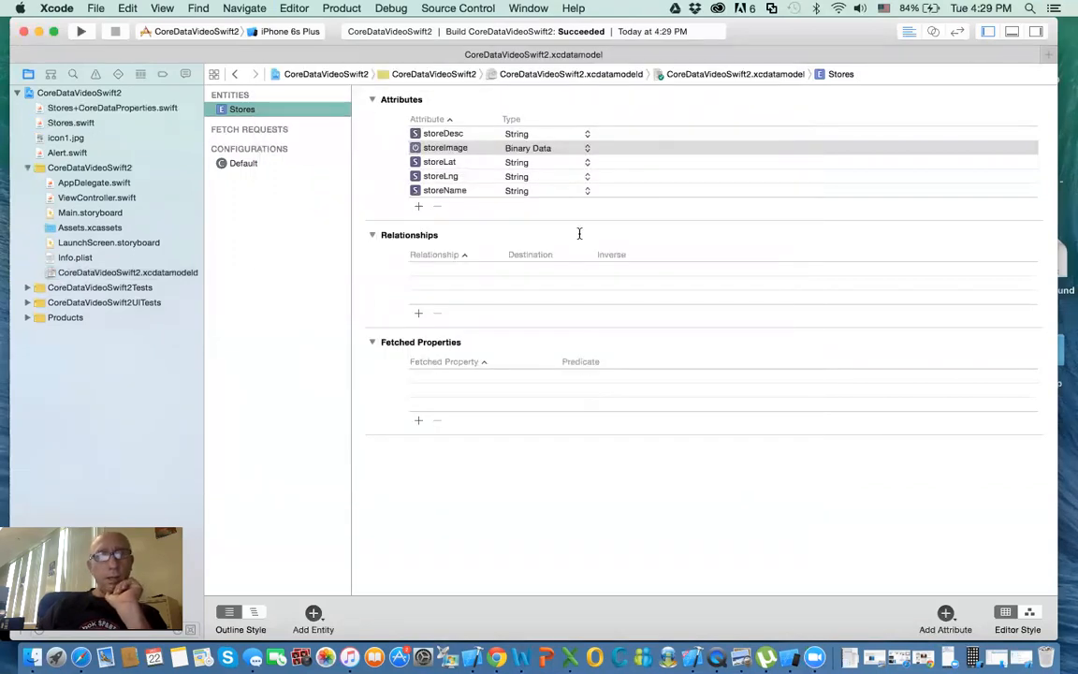
Step: Review the regenerated Stores class and properties file declaring storeImage as NSData
left_click(71, 124)
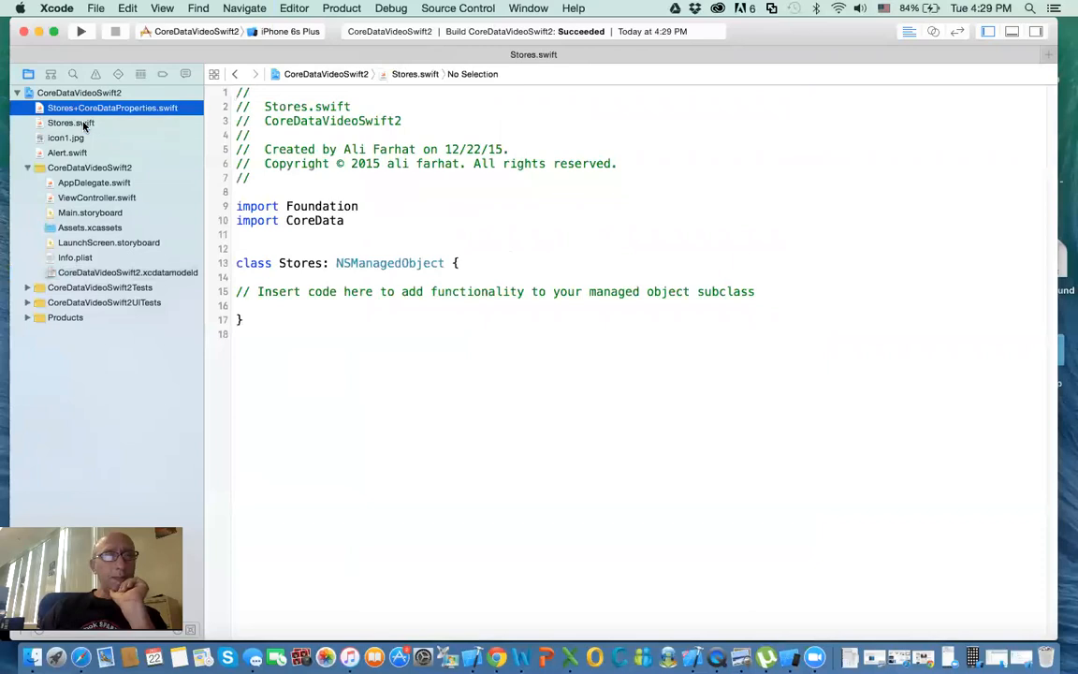
left_click(113, 107)
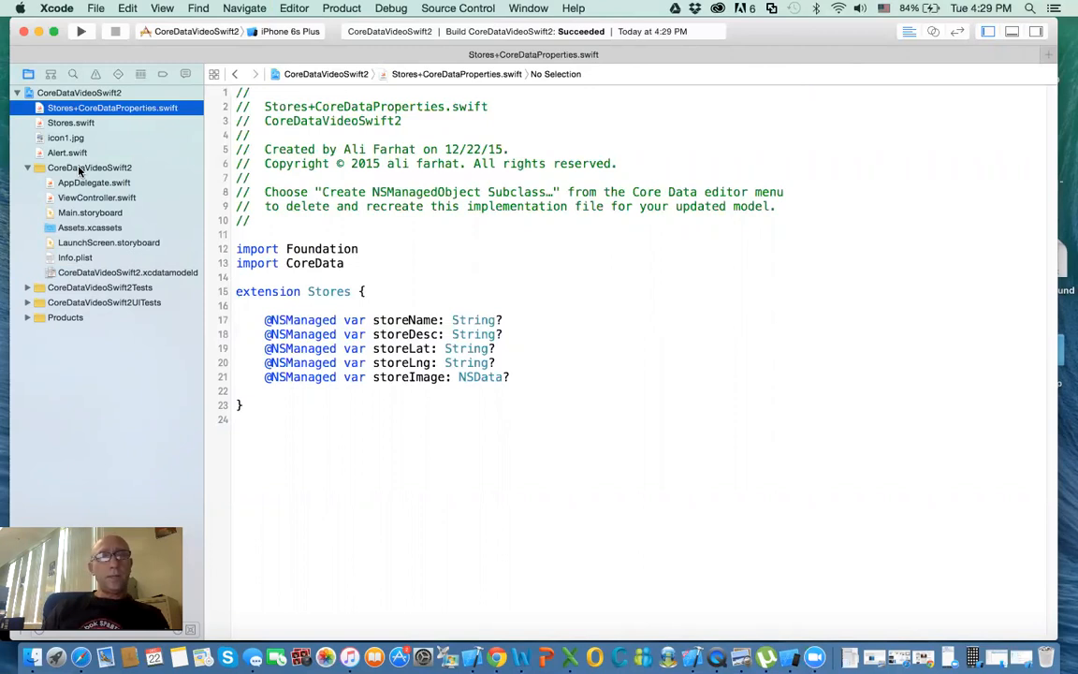
Step: Select icon1.jpg in the Project Navigator to rename it to icon.jpg
left_click(65, 138)
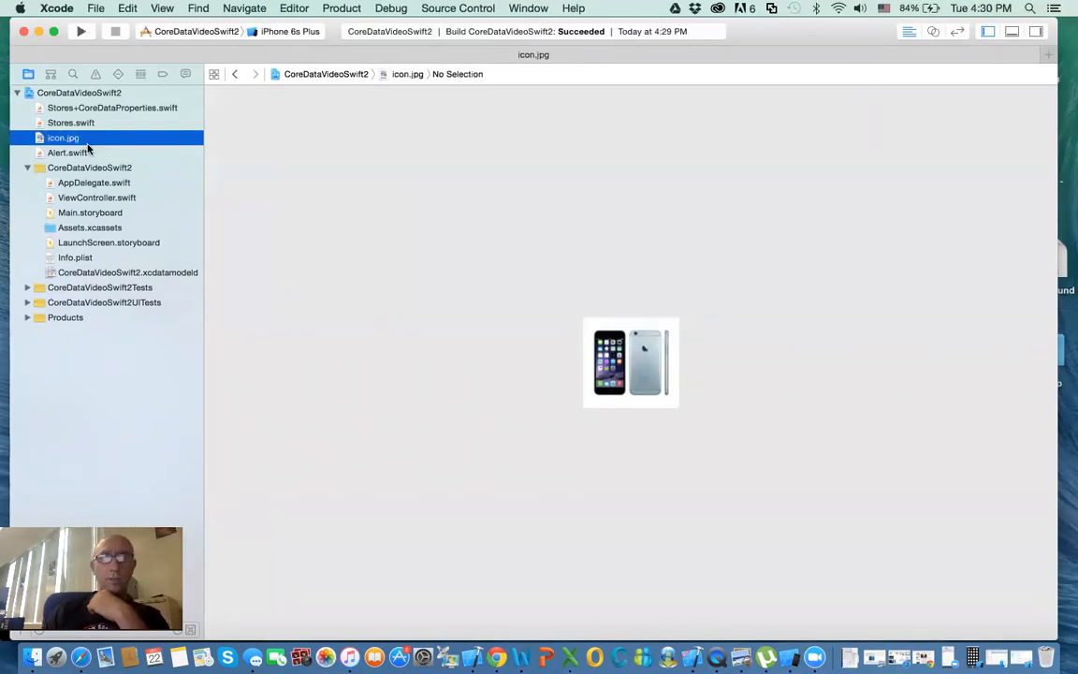
mouse_move(86, 232)
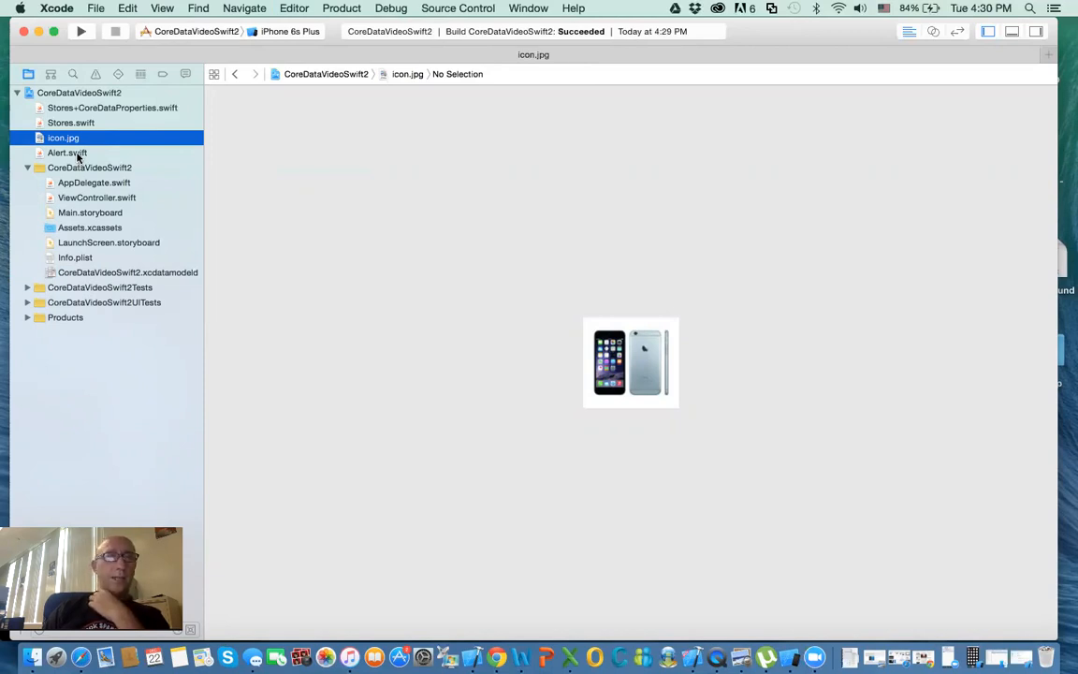
Step: Review Alert.swift's show(title:message:vc:) and fix the dismissViewControllerAnimated line's indentation
left_click(67, 153)
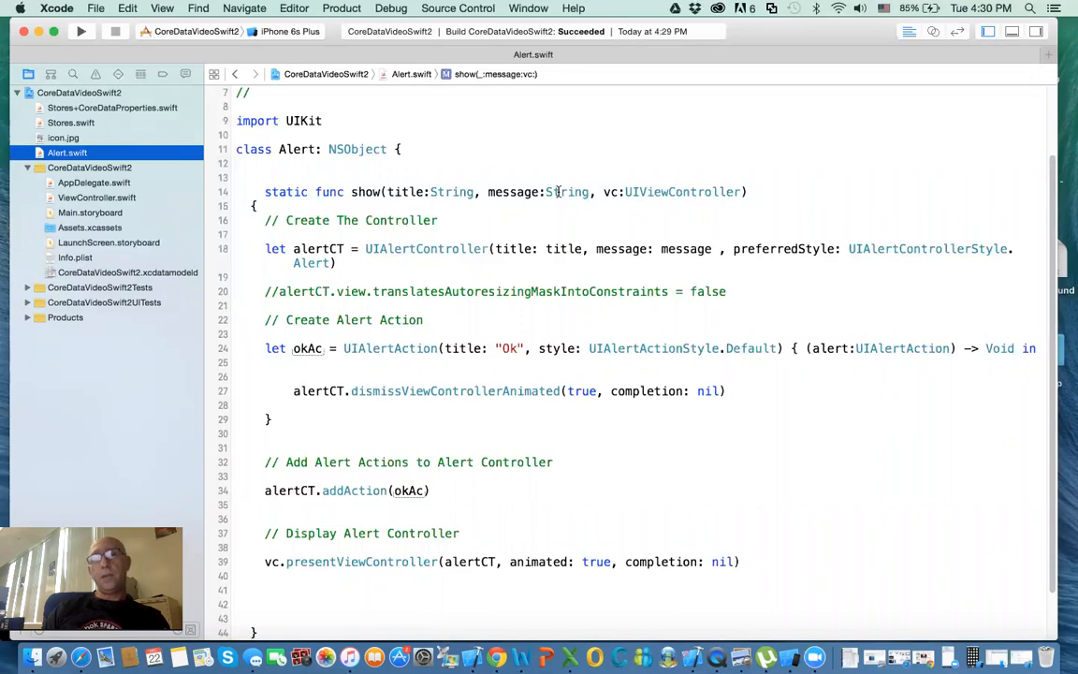
mouse_move(597, 194)
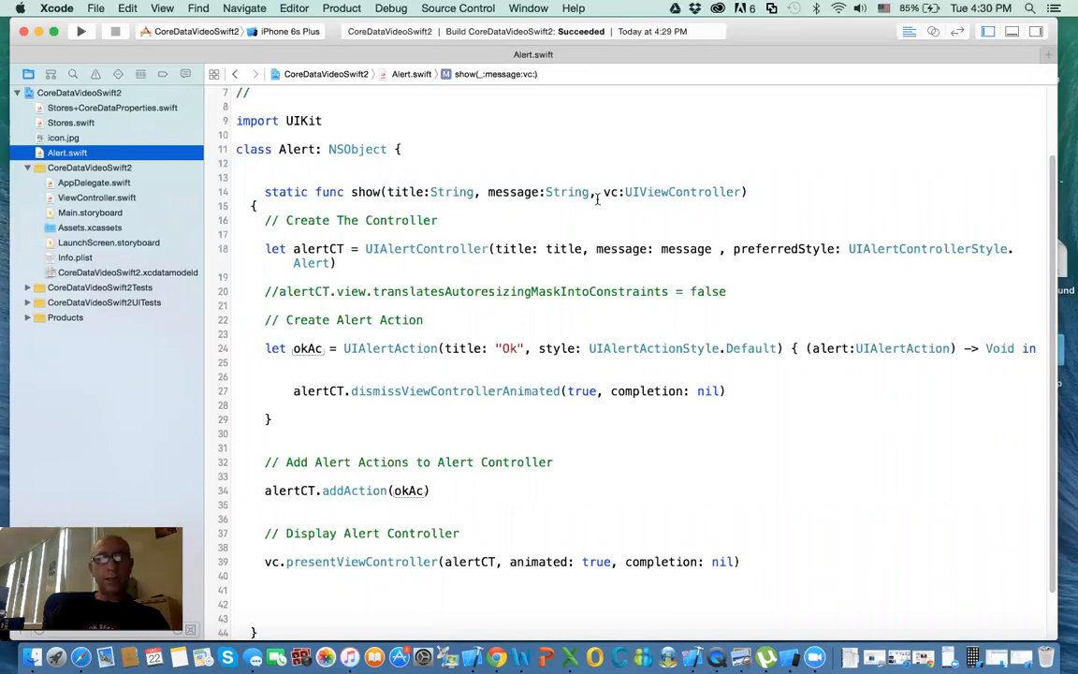
mouse_move(565, 209)
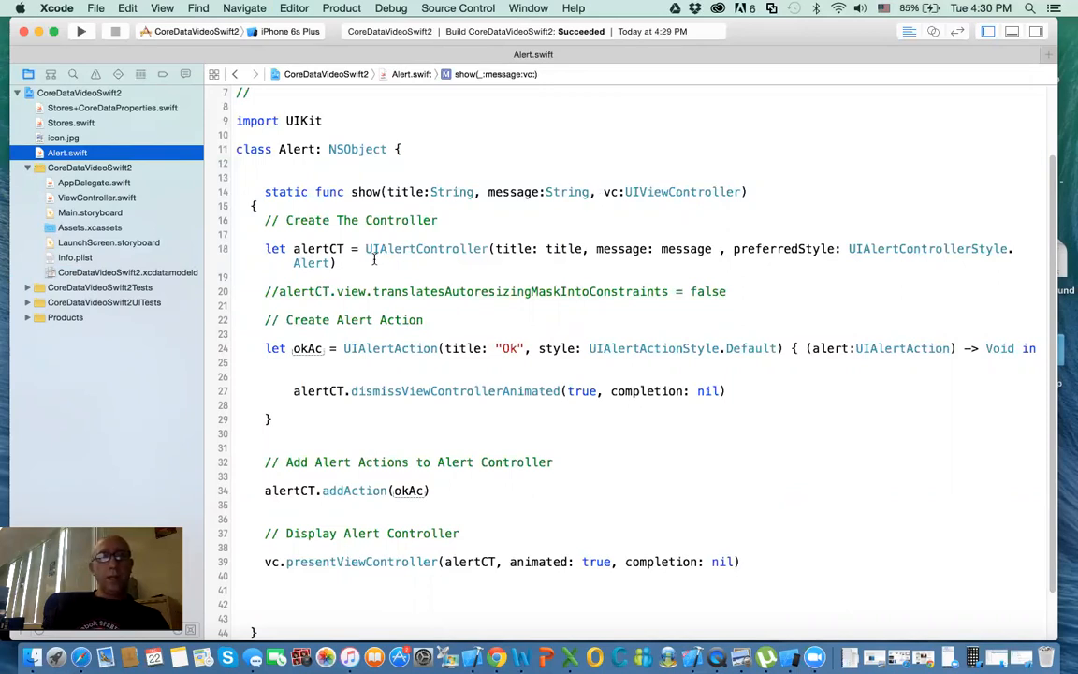
mouse_move(452, 199)
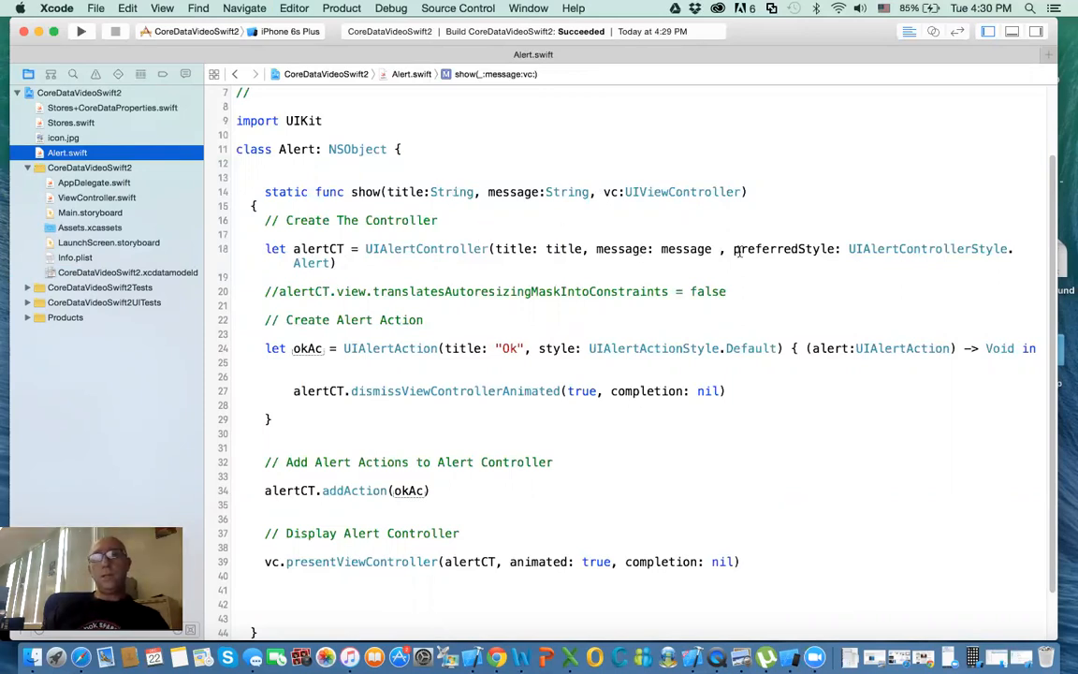
mouse_move(484, 344)
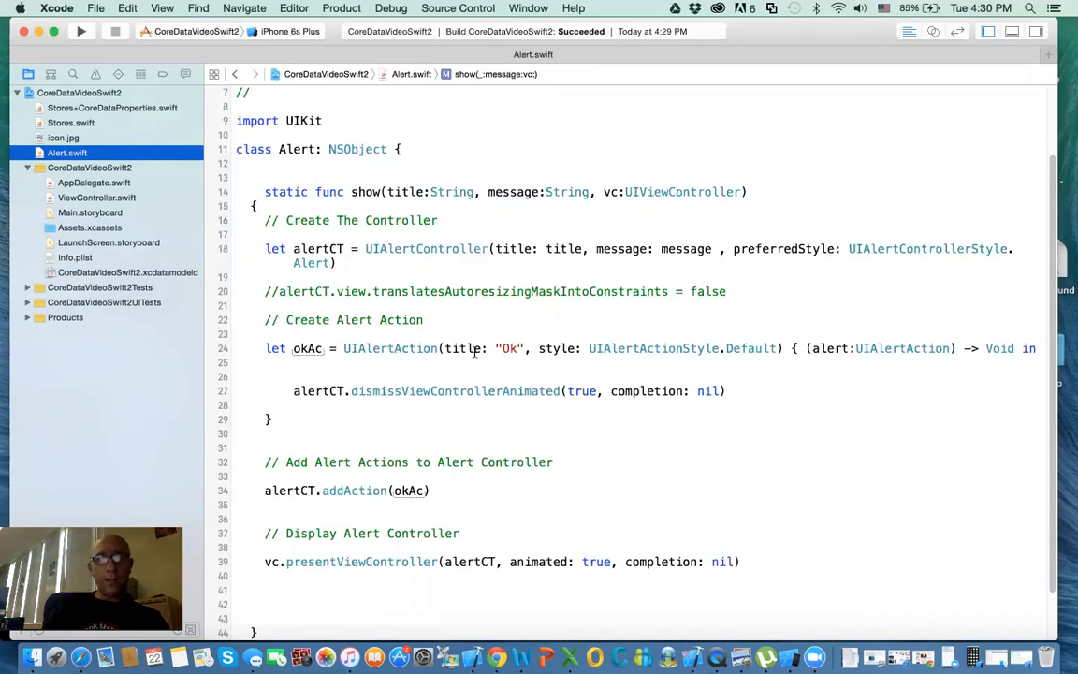
mouse_move(610, 333)
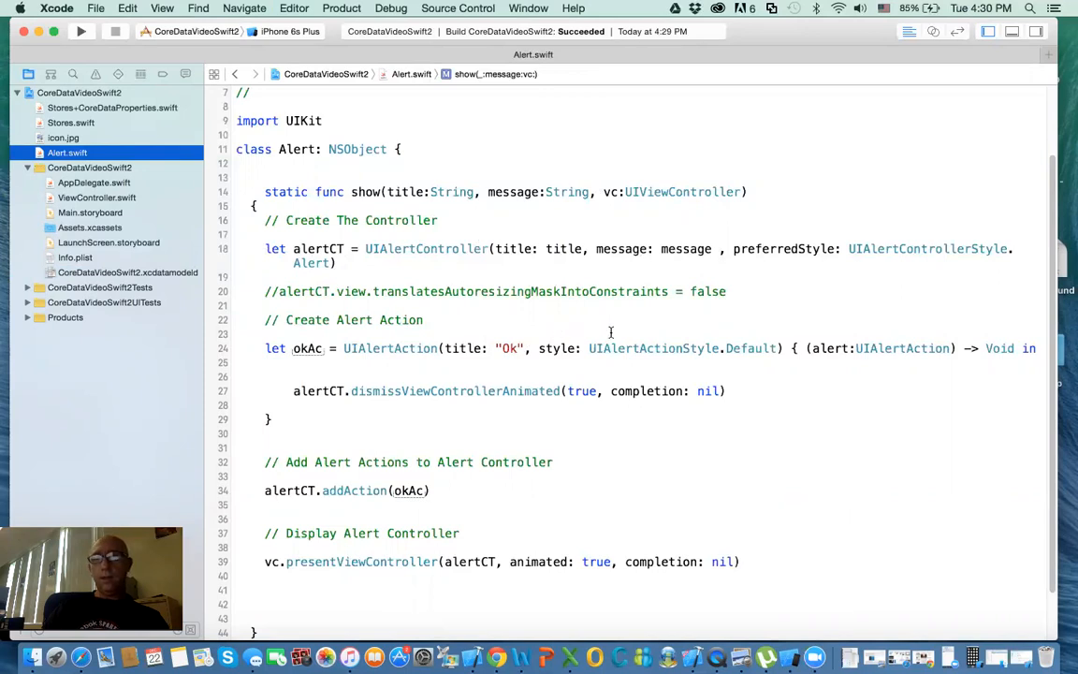
mouse_move(838, 344)
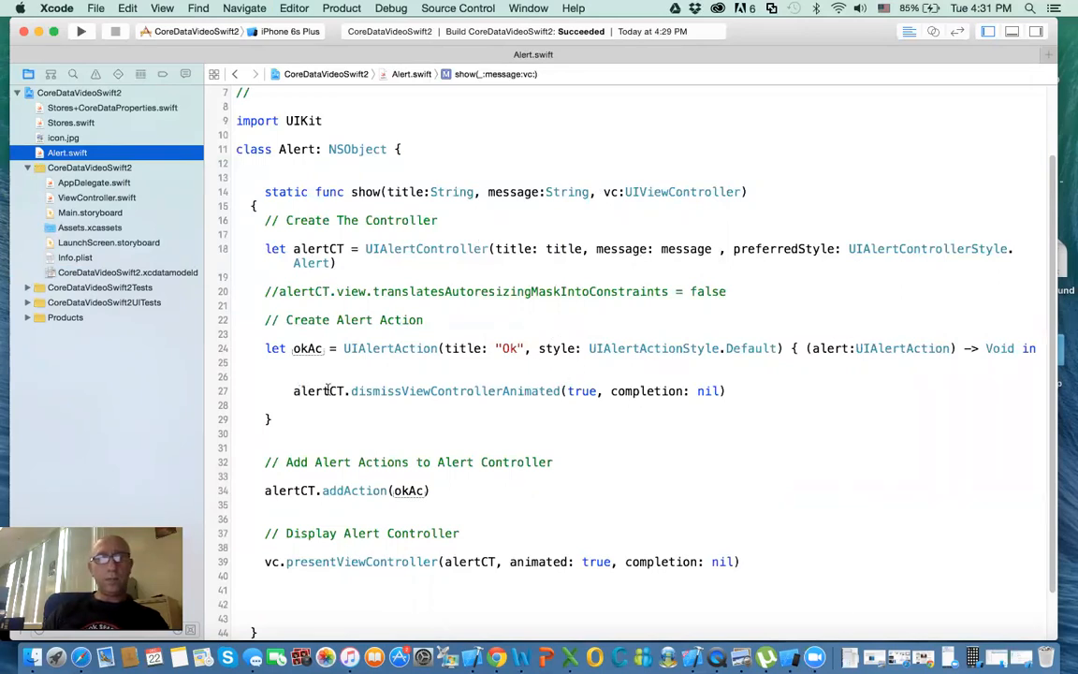
left_click(346, 391)
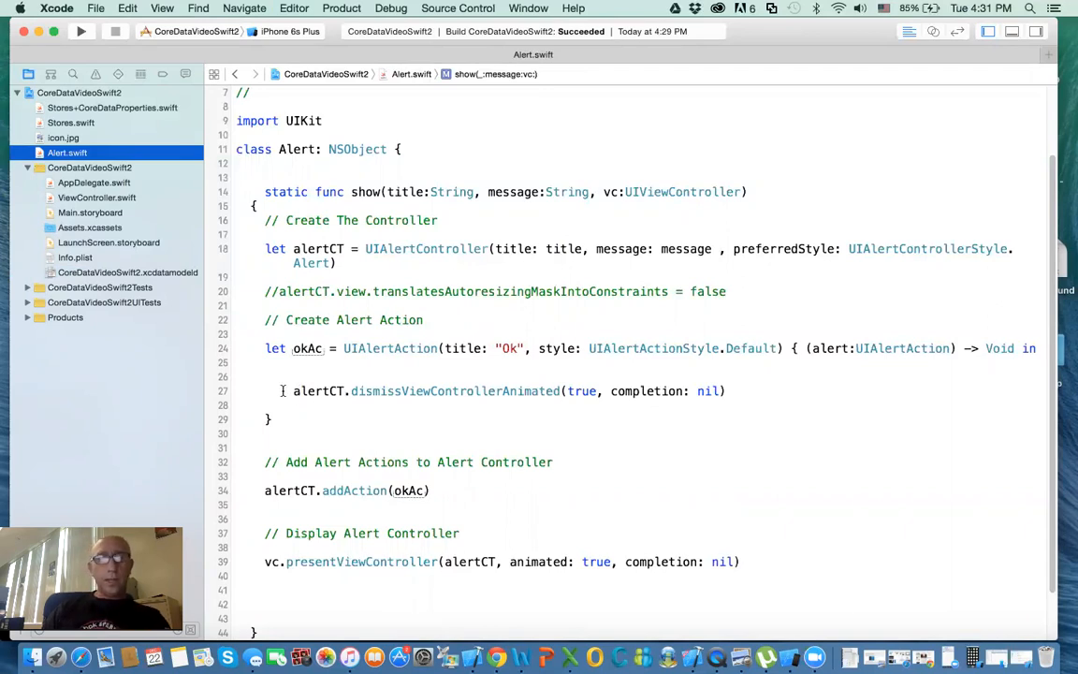
double_click(318, 391)
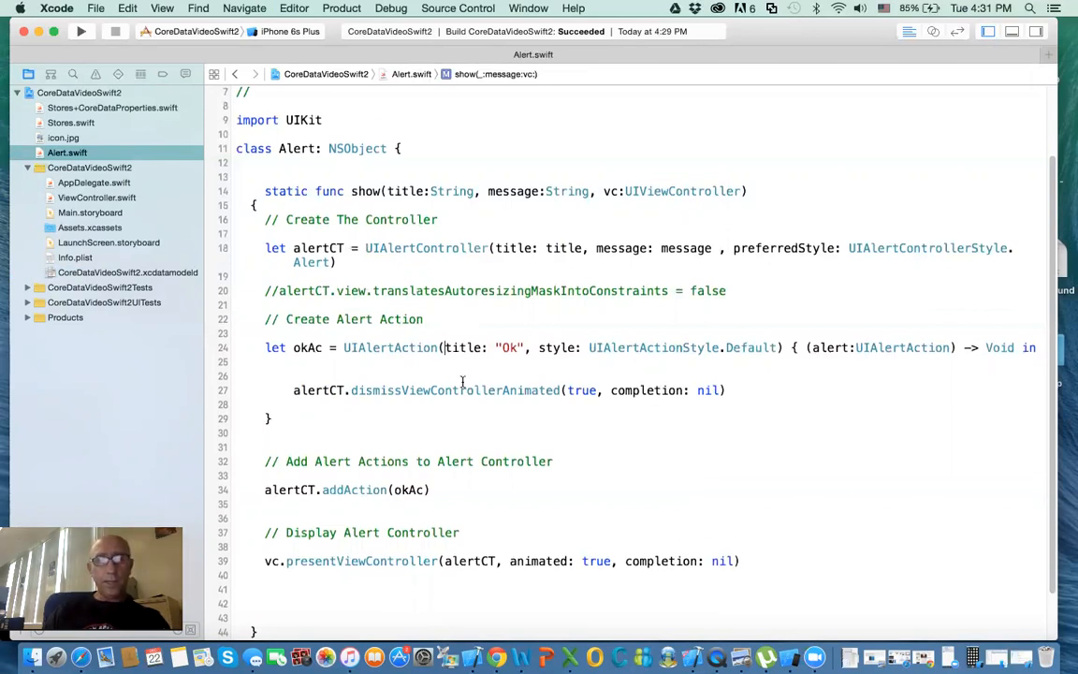
scroll("up", 3)
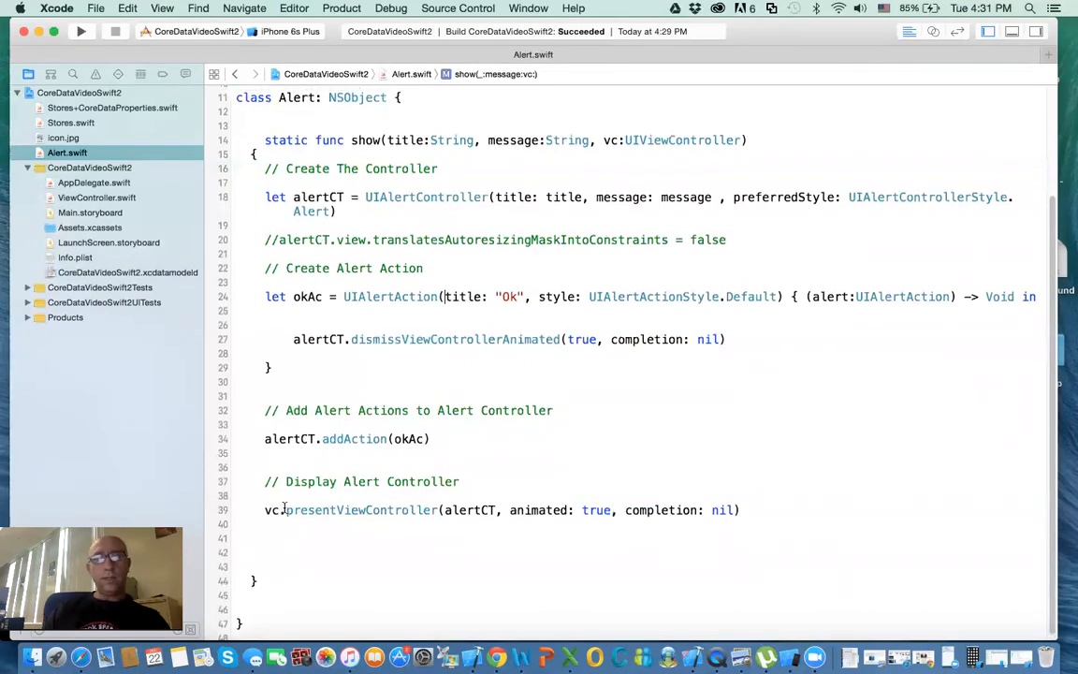
scroll("up", 3)
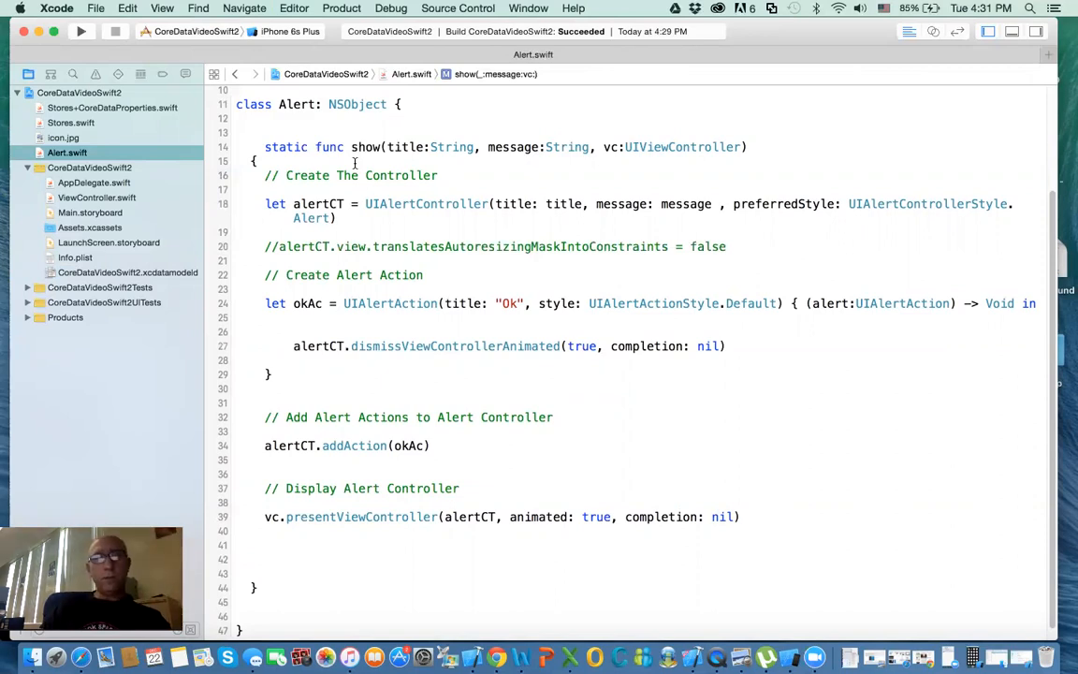
left_click(441, 303)
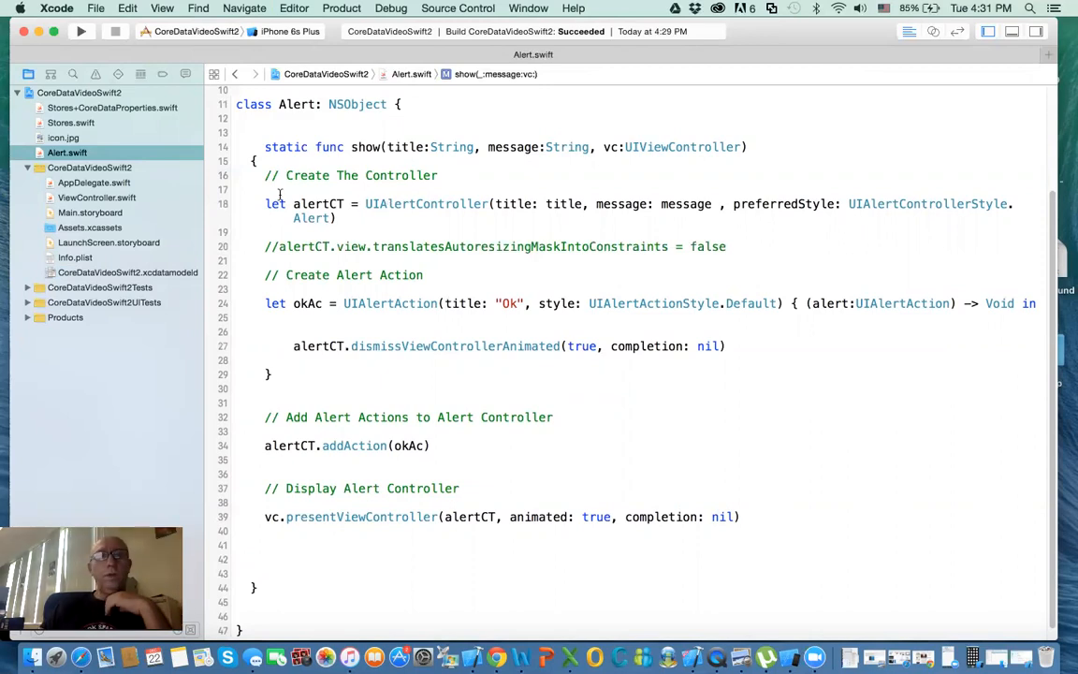
left_click(68, 153)
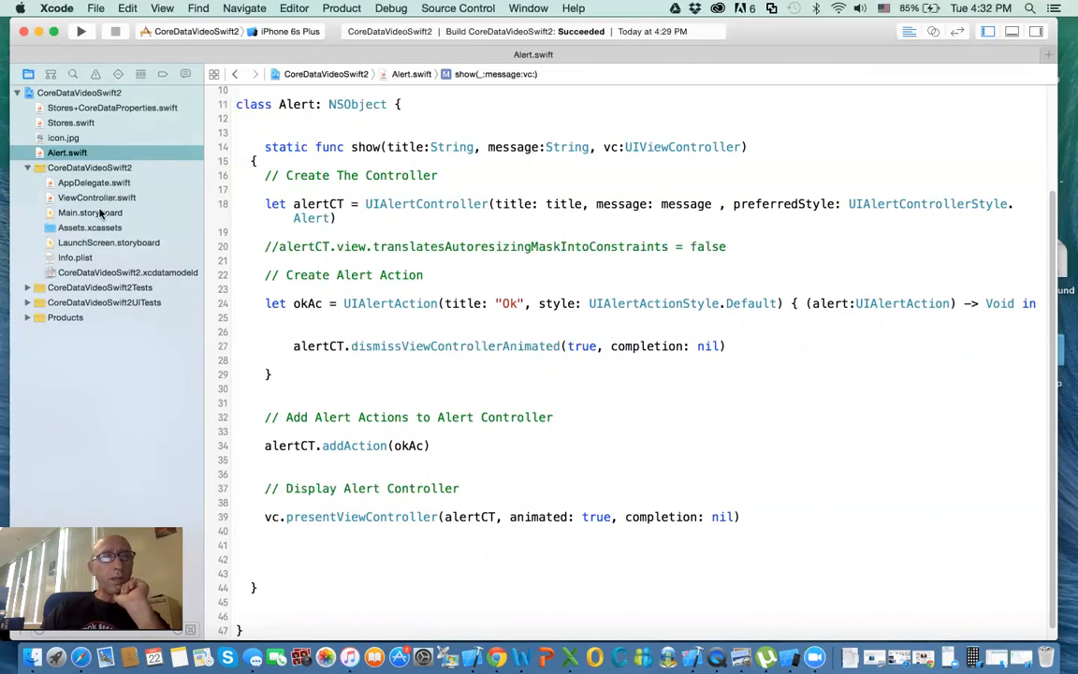
Step: Start a moc constant below the outlets from UIApplication.sharedApplication()
left_click(98, 198)
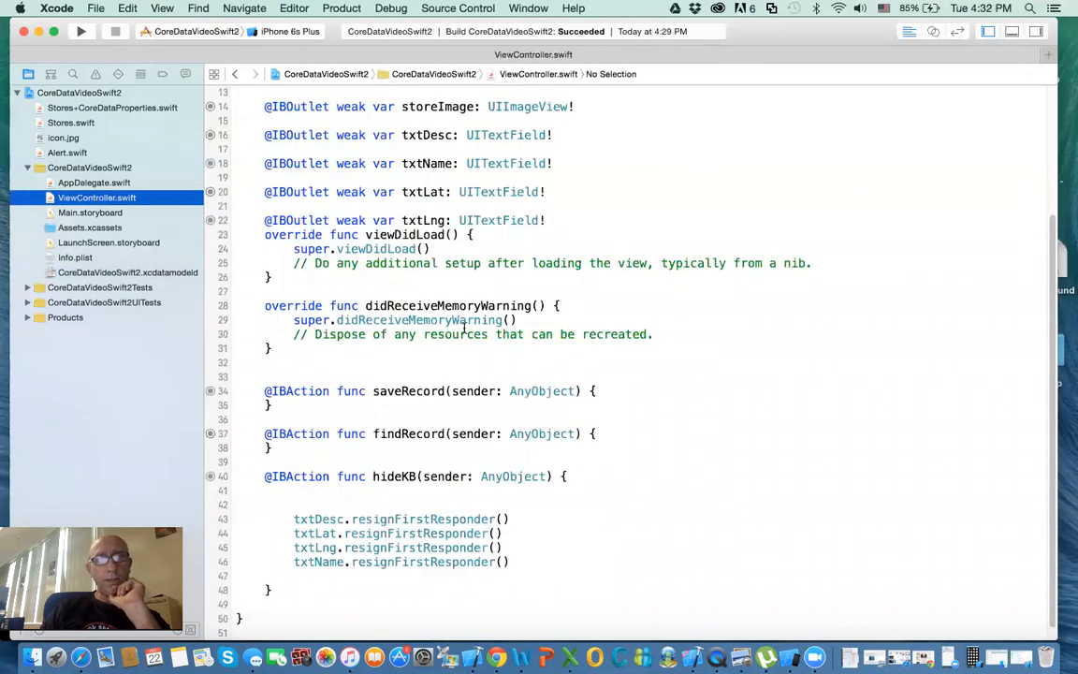
scroll("up", 3)
type("import CoreData")
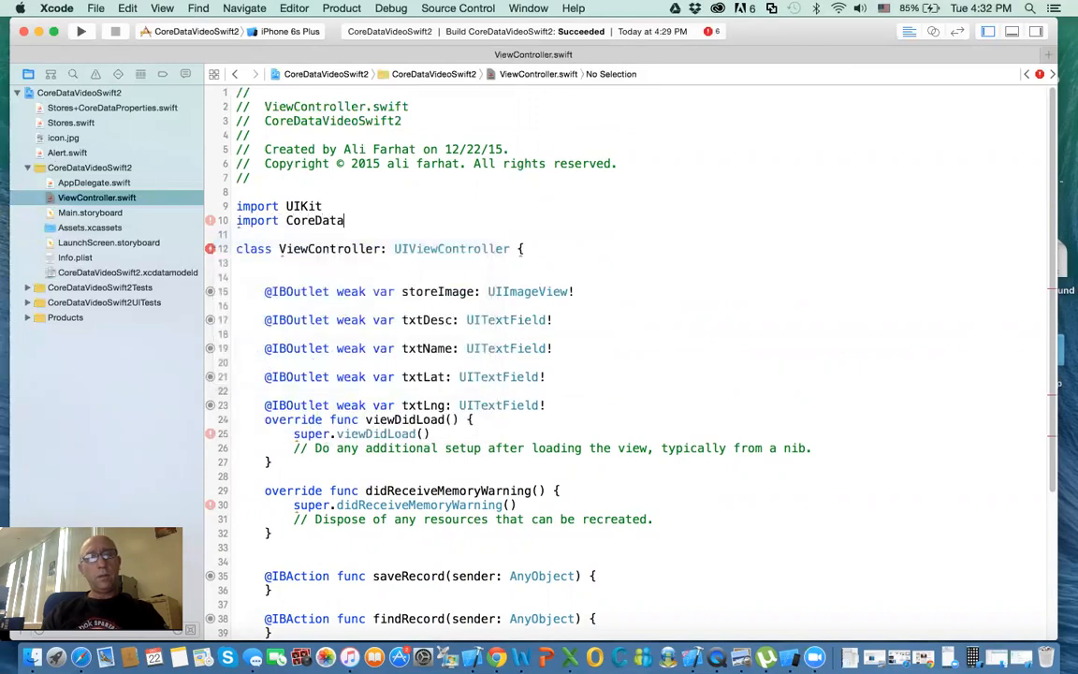
key("Return")
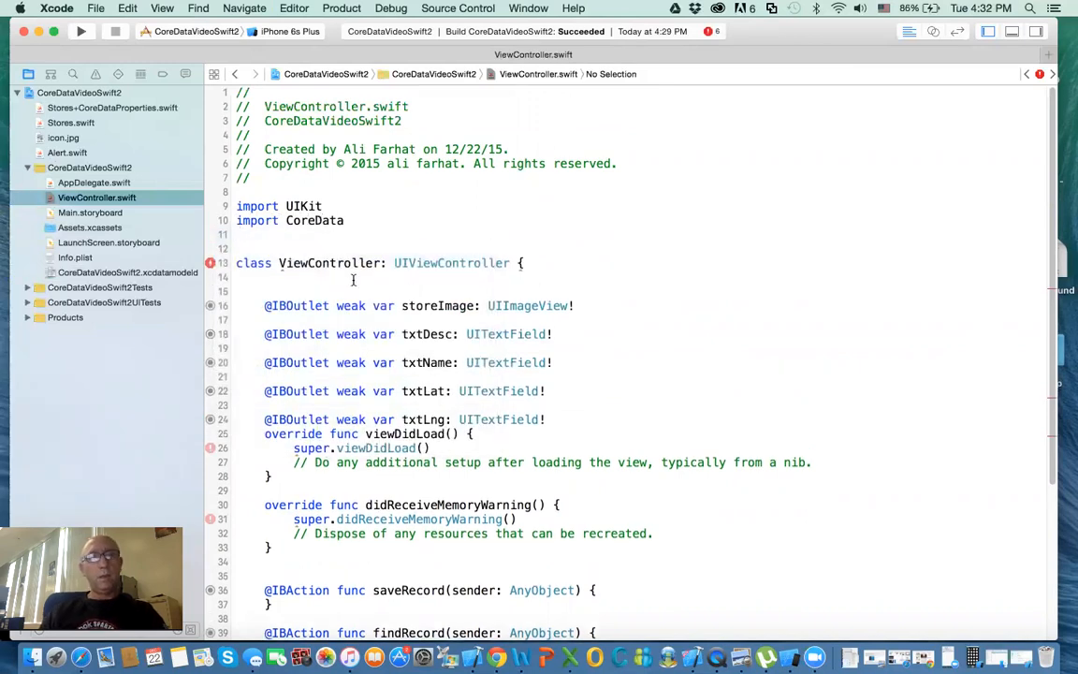
left_click(354, 277)
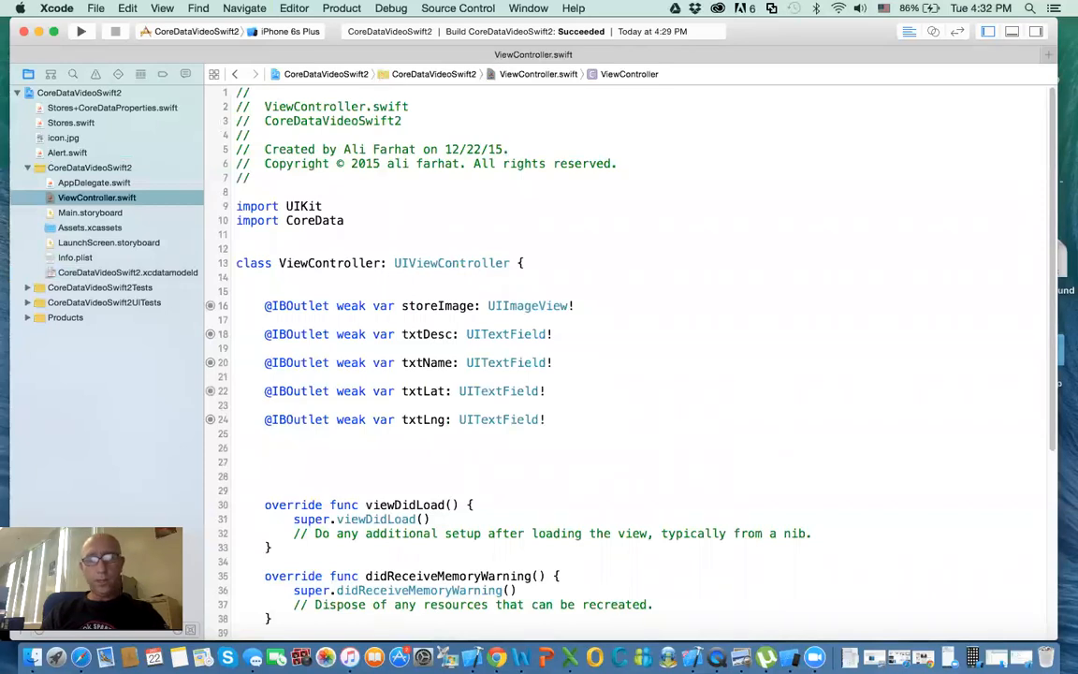
type("let")
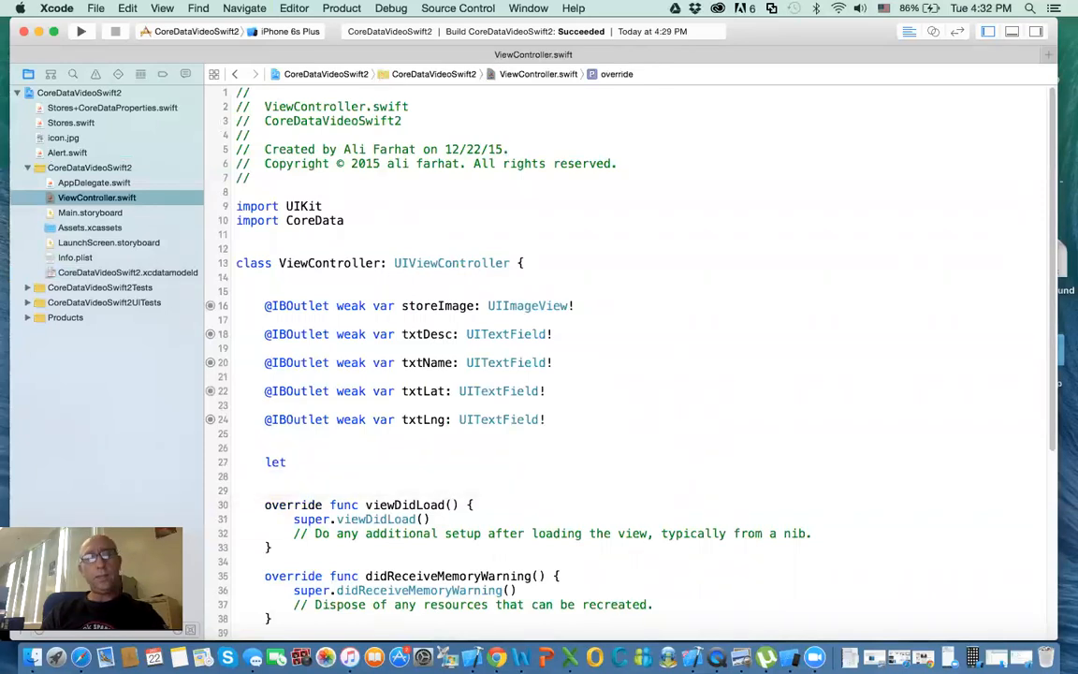
type("m")
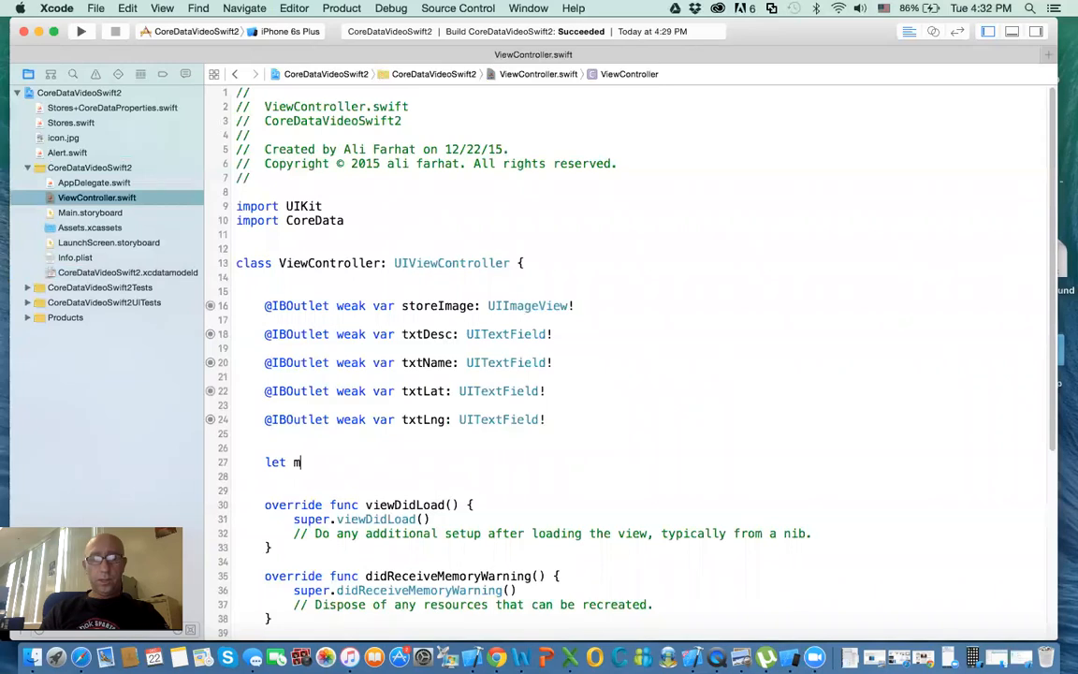
type("oc = (UIA")
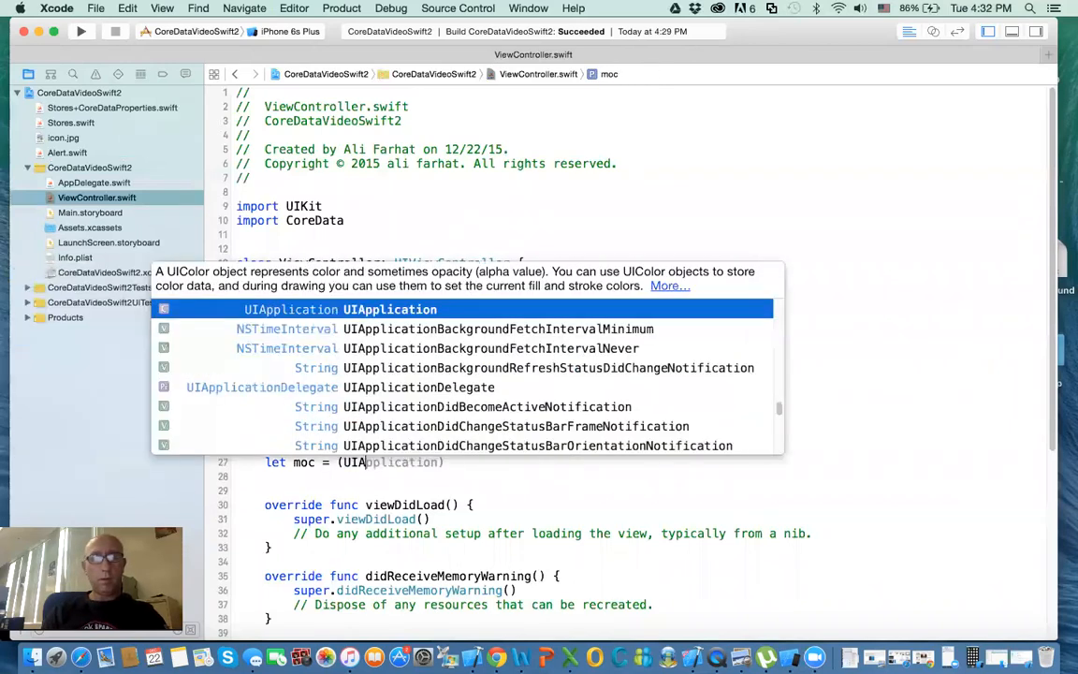
key("Escape")
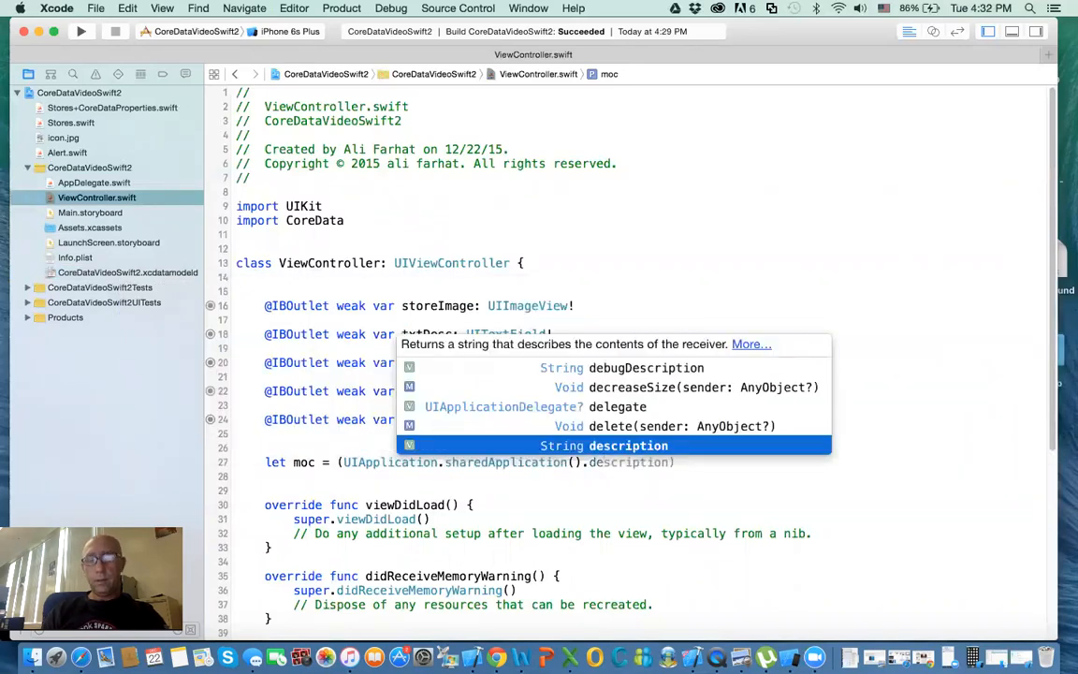
Step: Complete moc as the delegate cast to AppDelegate's managedObjectContext
left_click(617, 406)
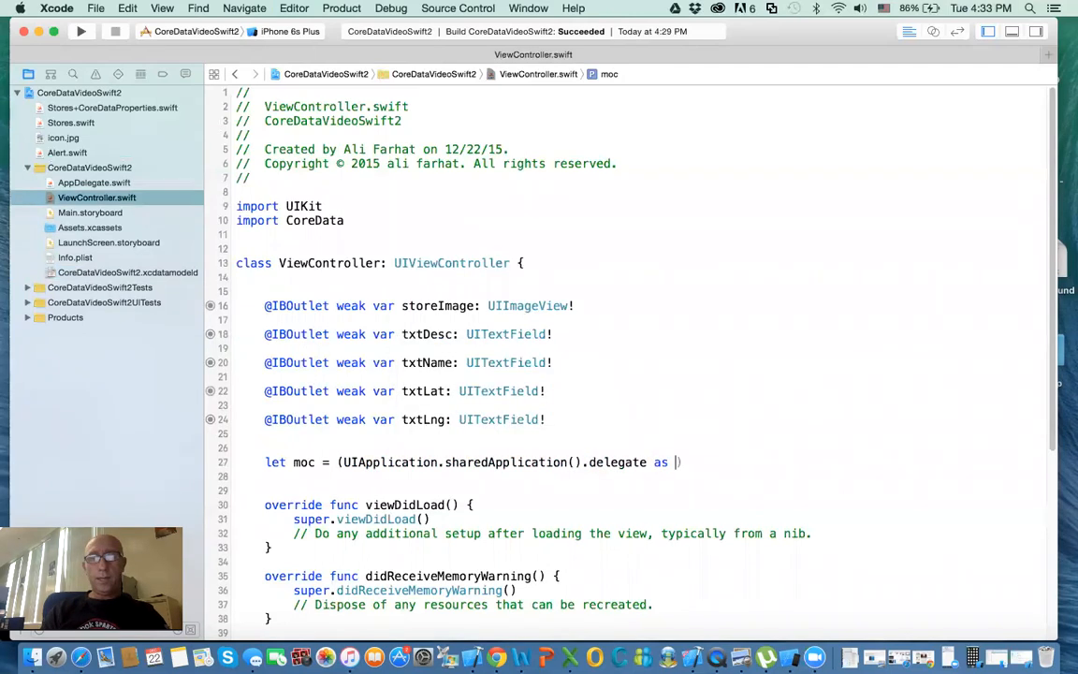
type("App")
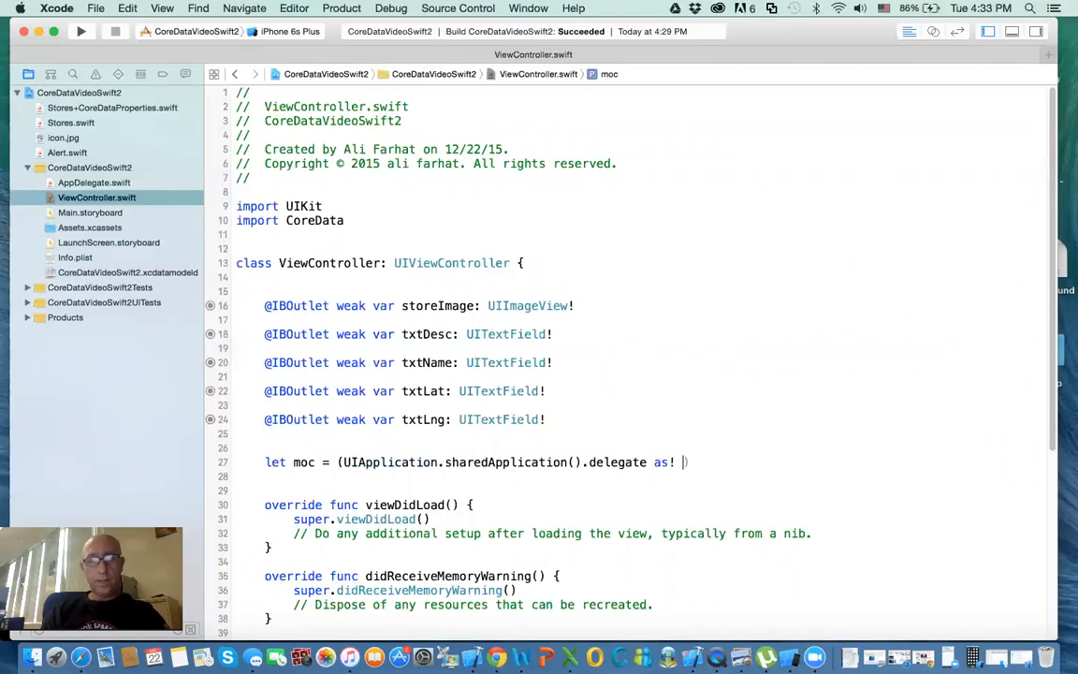
type("A)")
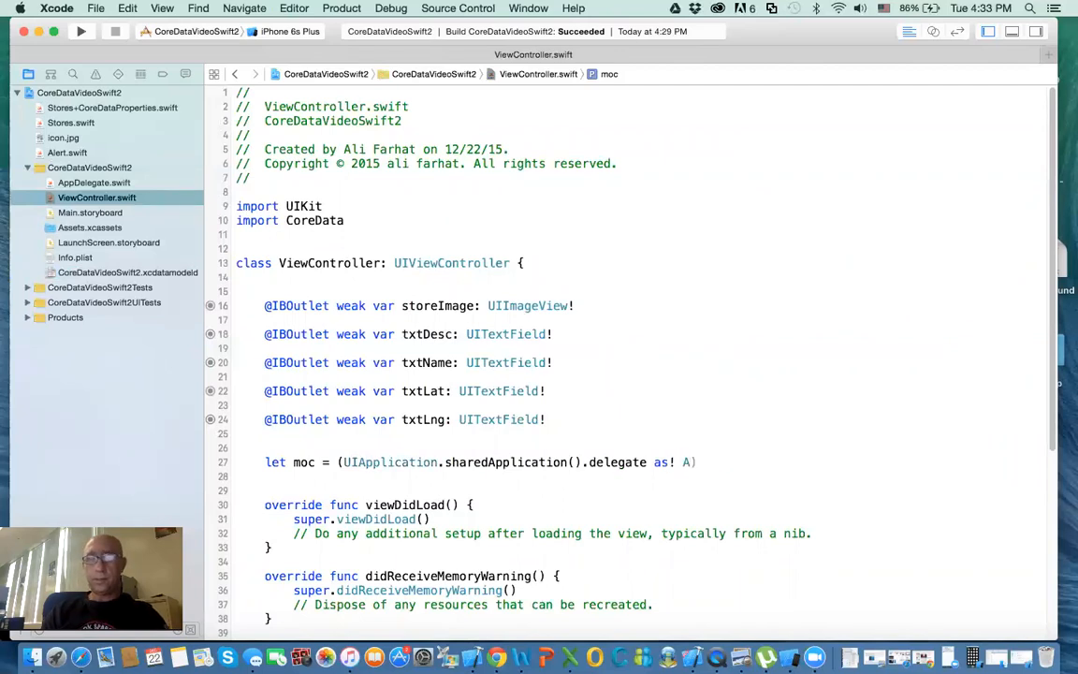
type("ppDelegate")
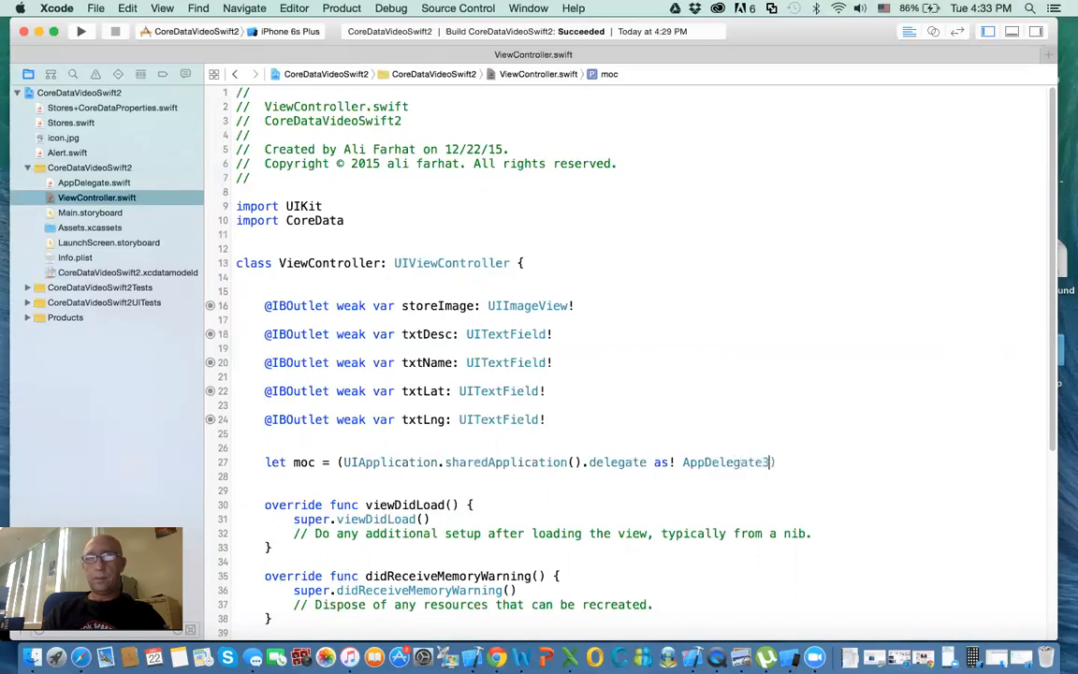
key("Backspace")
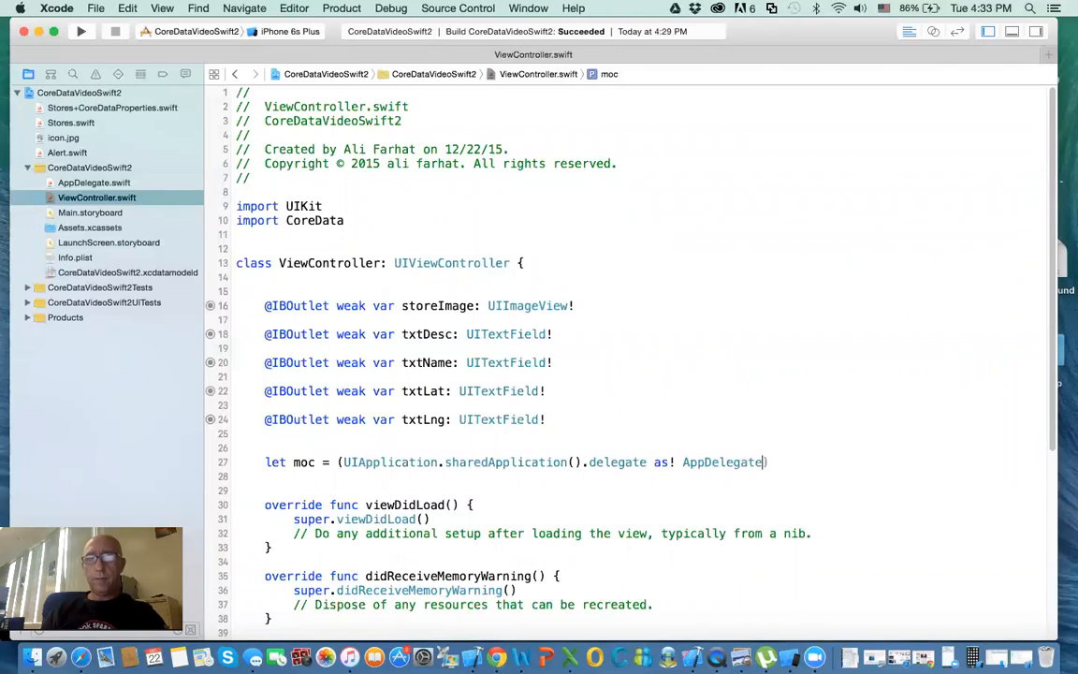
type(".managedObjectContext")
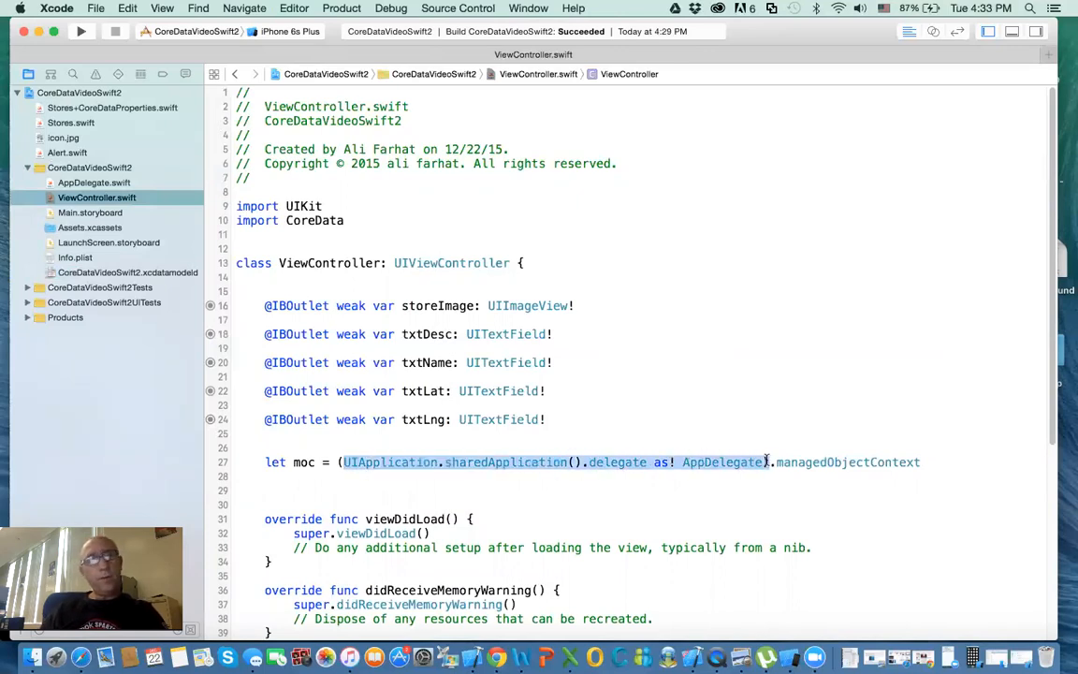
left_click(707, 492)
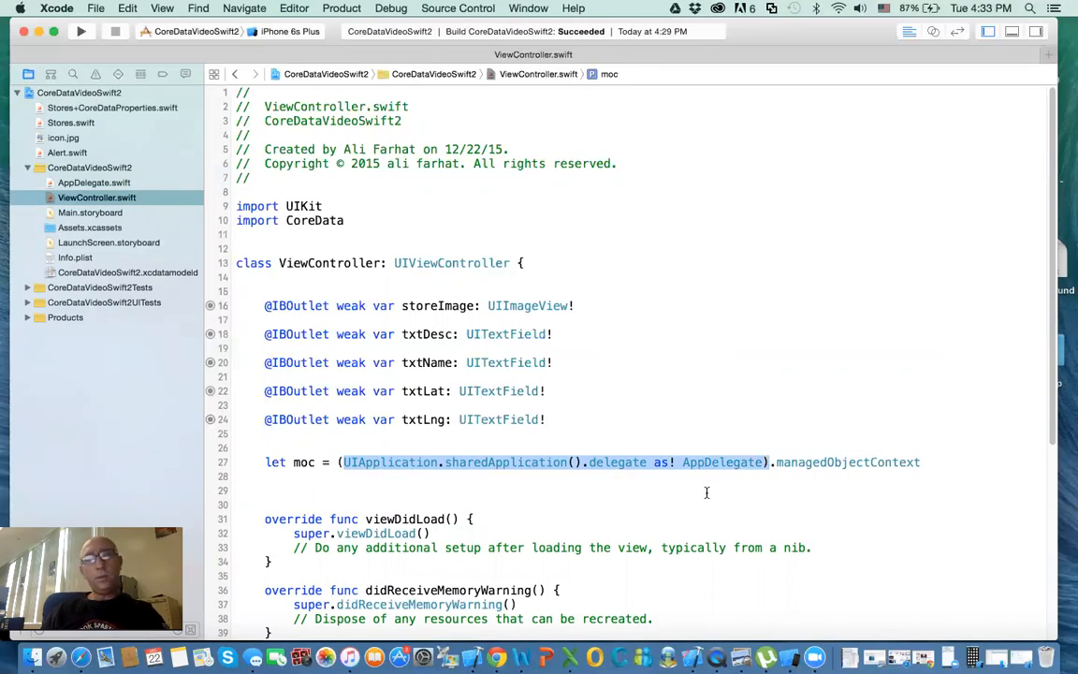
left_click(97, 198)
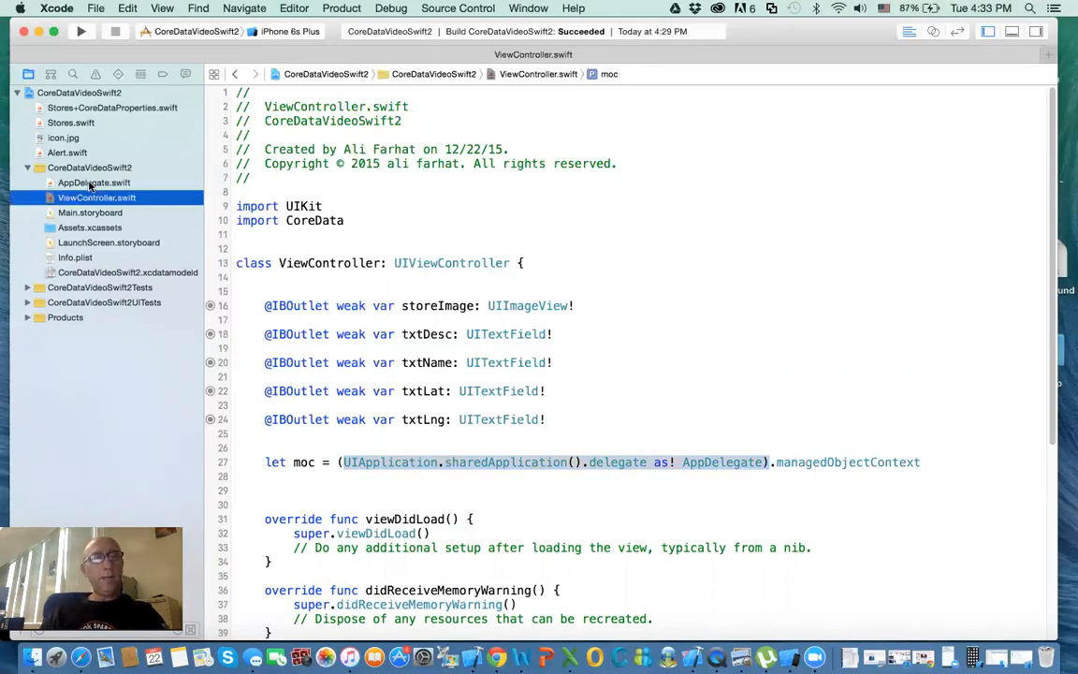
left_click(93, 184)
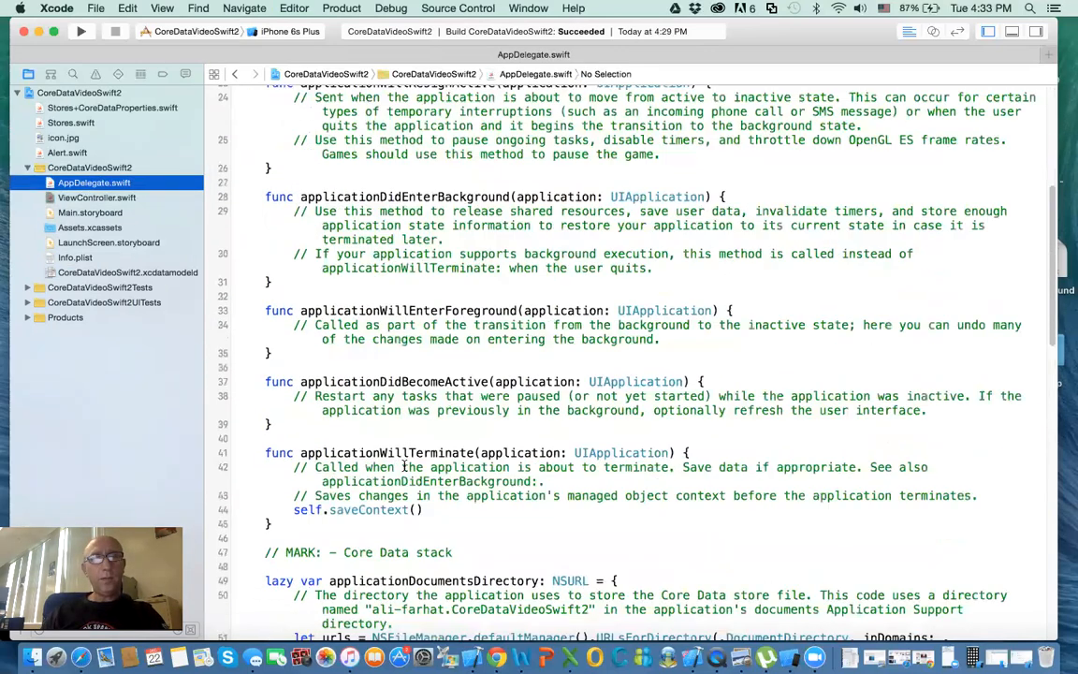
scroll("down", 3)
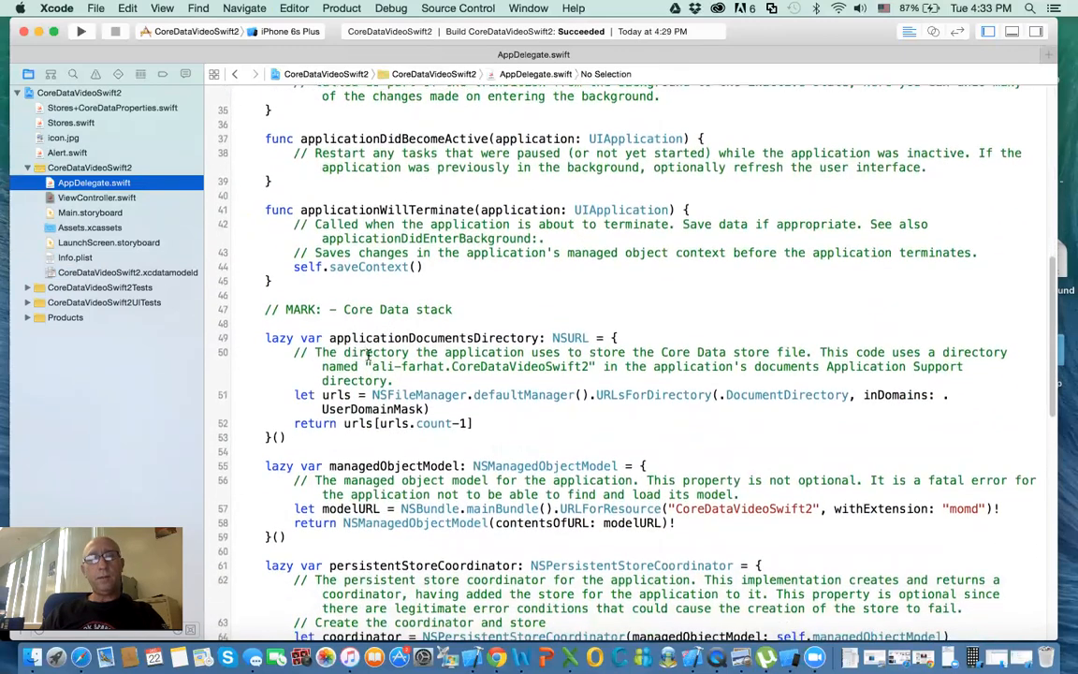
scroll("down", 3)
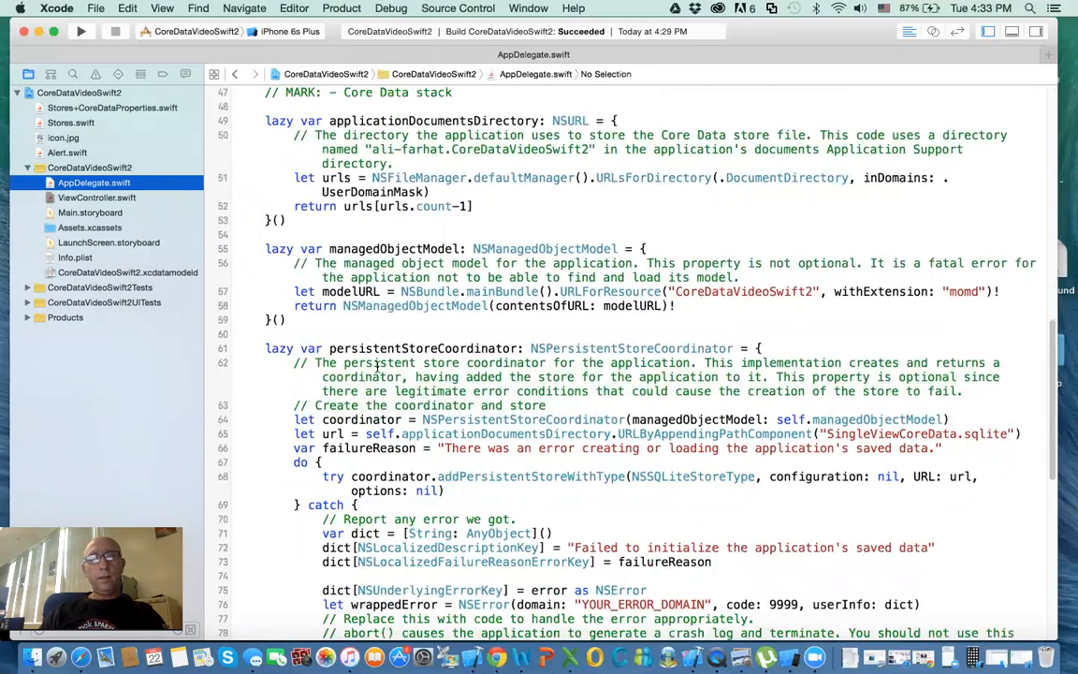
scroll("down", 3)
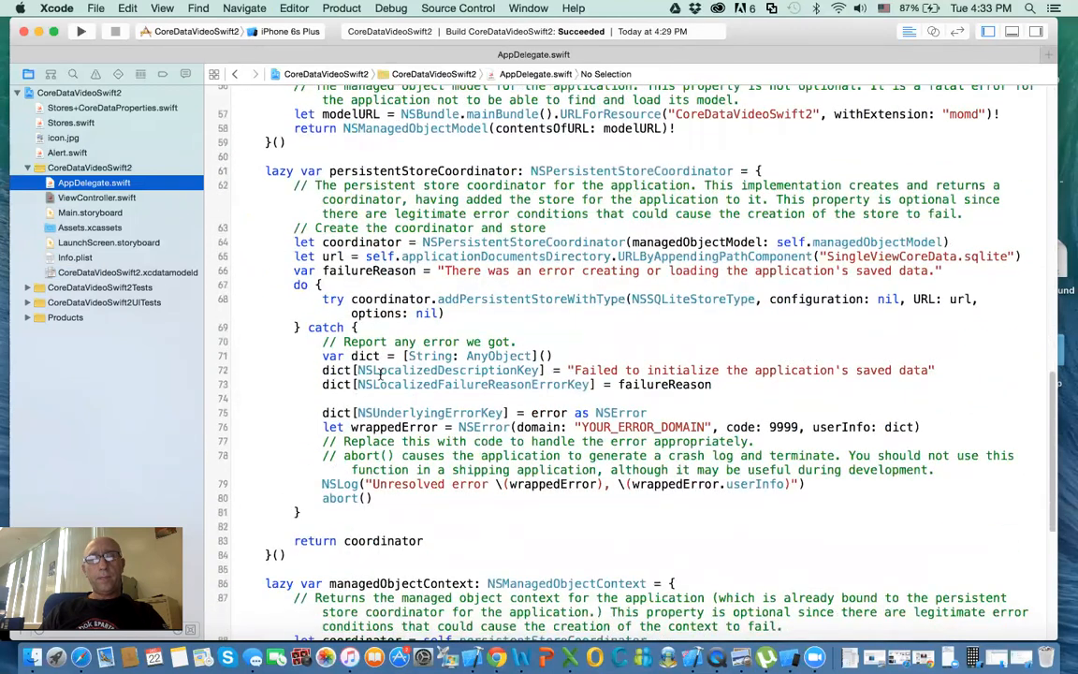
scroll("down", 3)
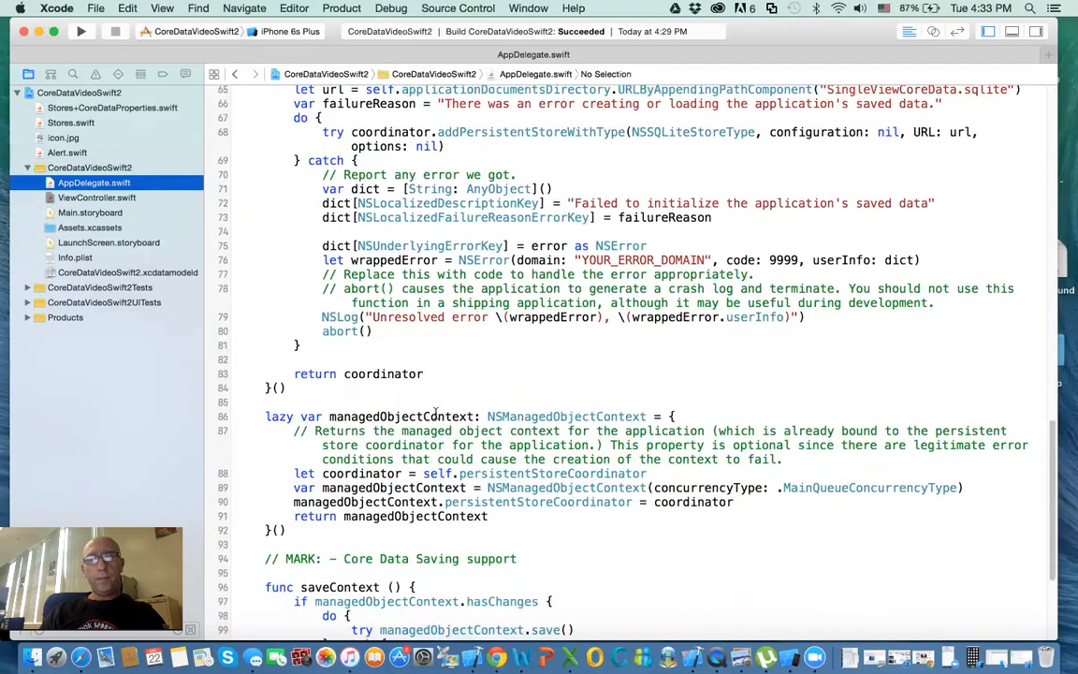
scroll("down", 3)
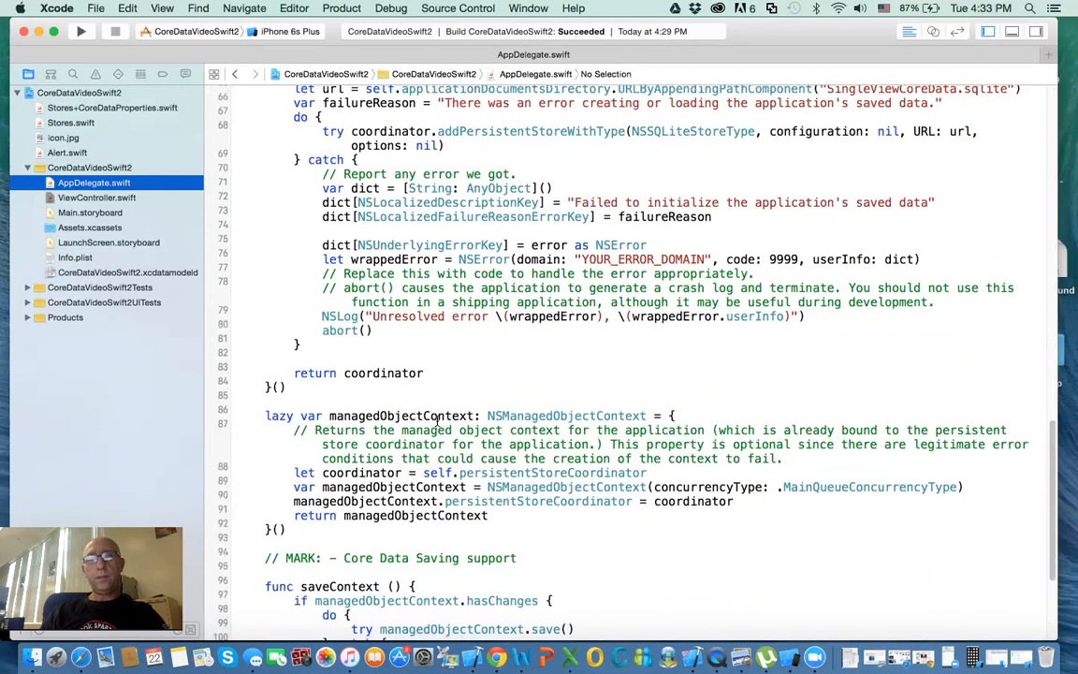
scroll("up", 3)
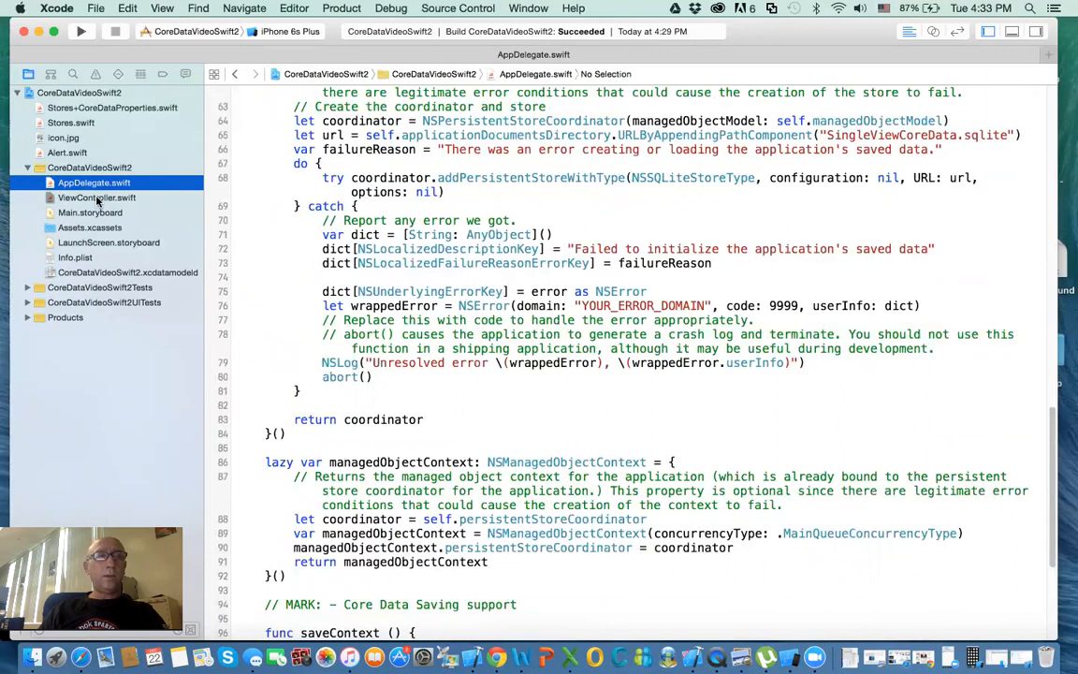
Step: Show ViewController.swift scrolled to the empty saveRecord action
left_click(97, 199)
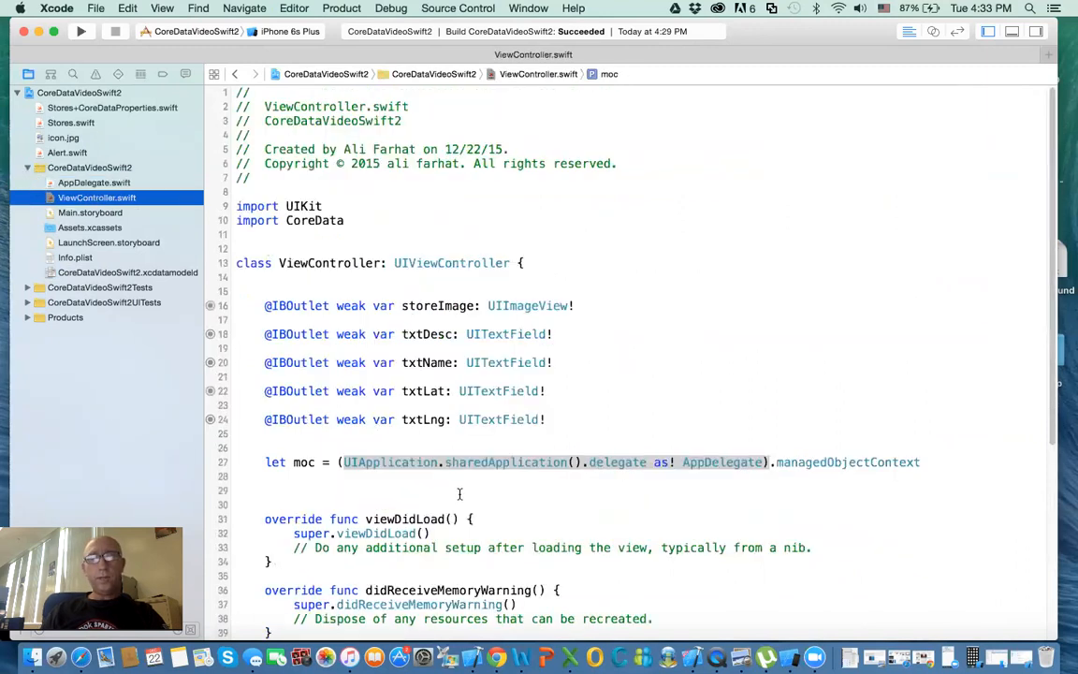
scroll("down", 3)
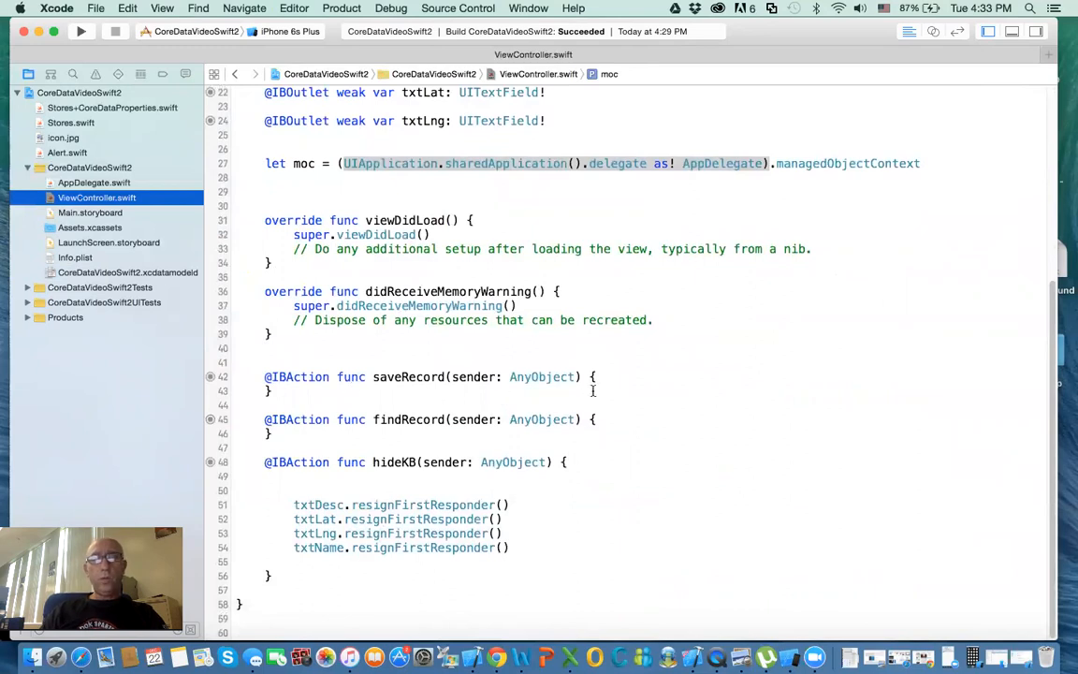
left_click(597, 376)
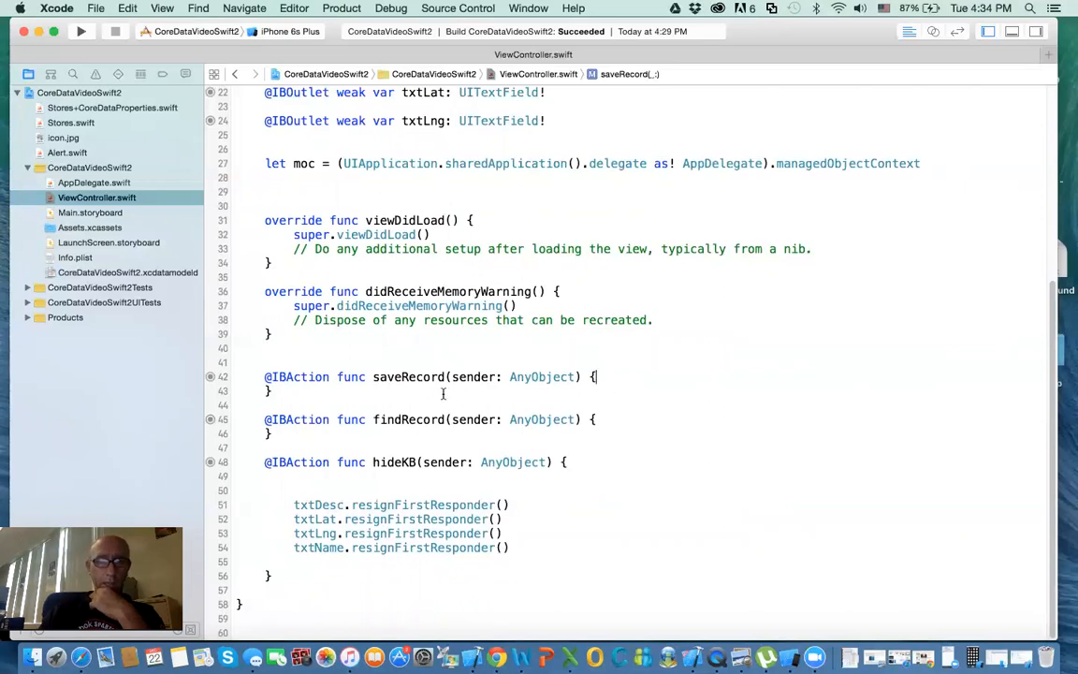
Step: Declare ed as NSEntityDescription.entityForName("Stores", inManagedObjectContext: moc) in saveRecord
left_click(251, 391)
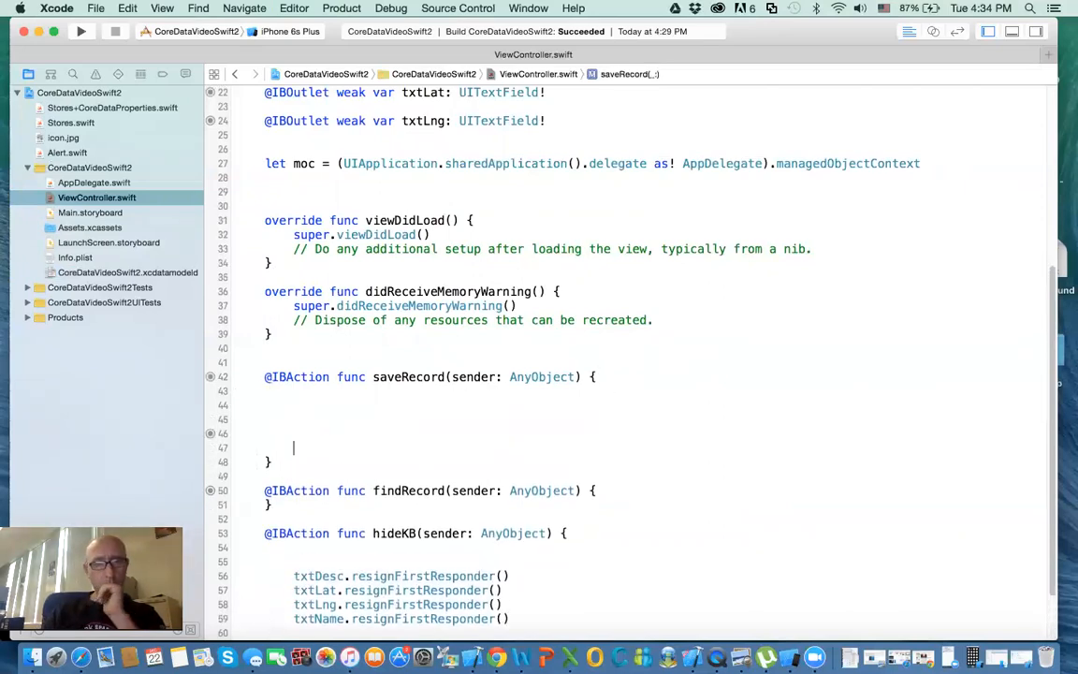
left_click(292, 404)
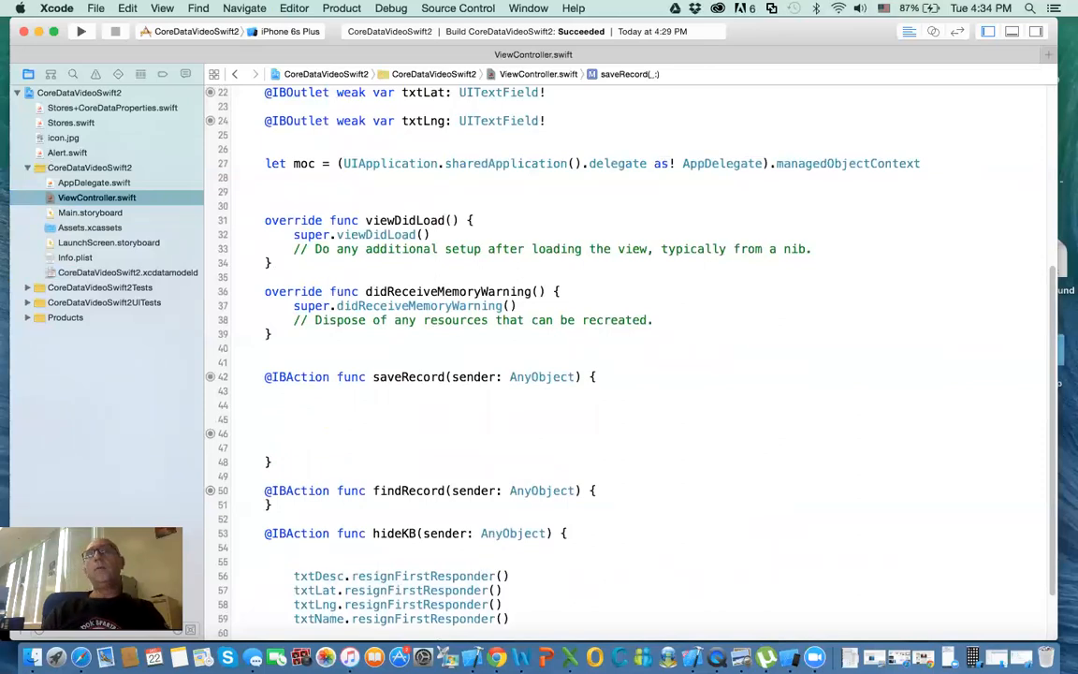
type("let")
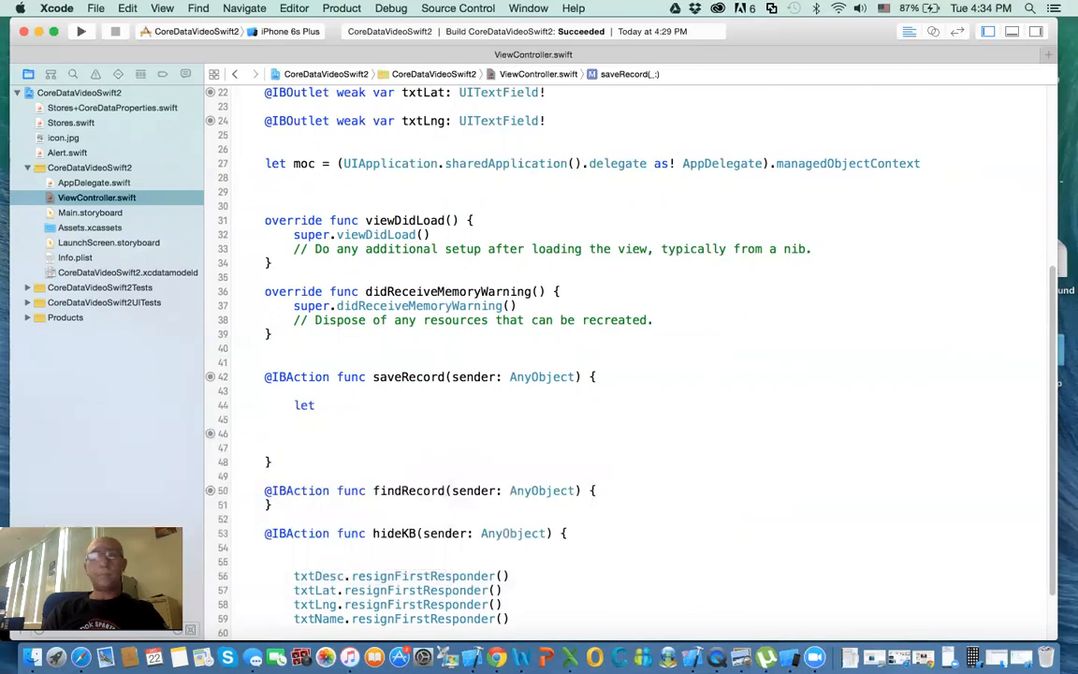
type("e")
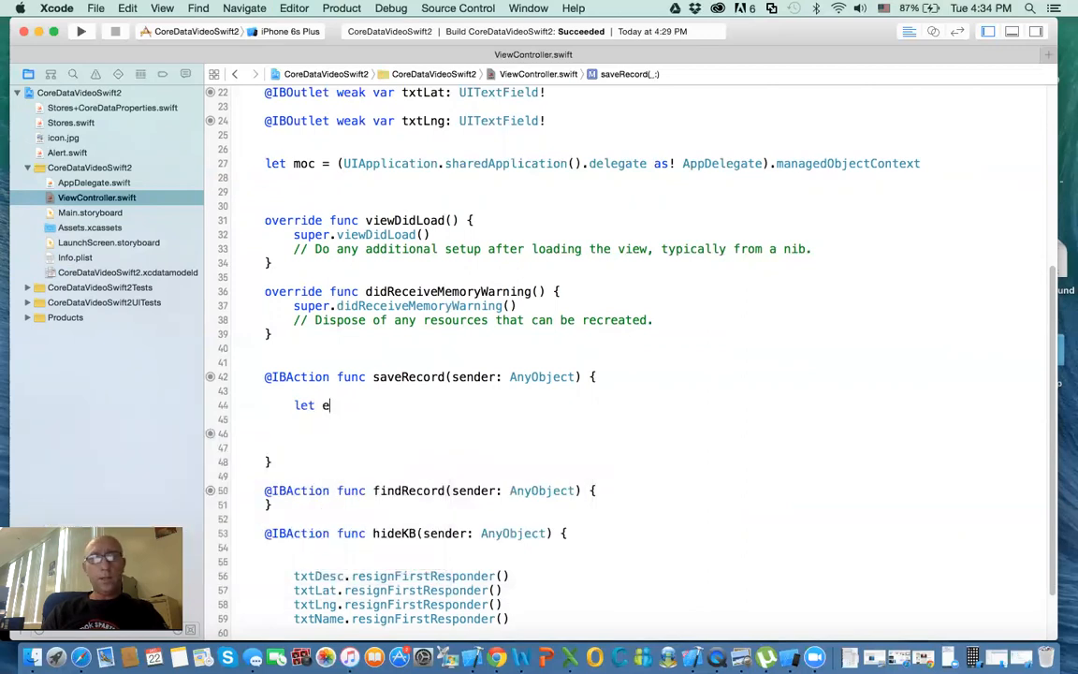
type("d")
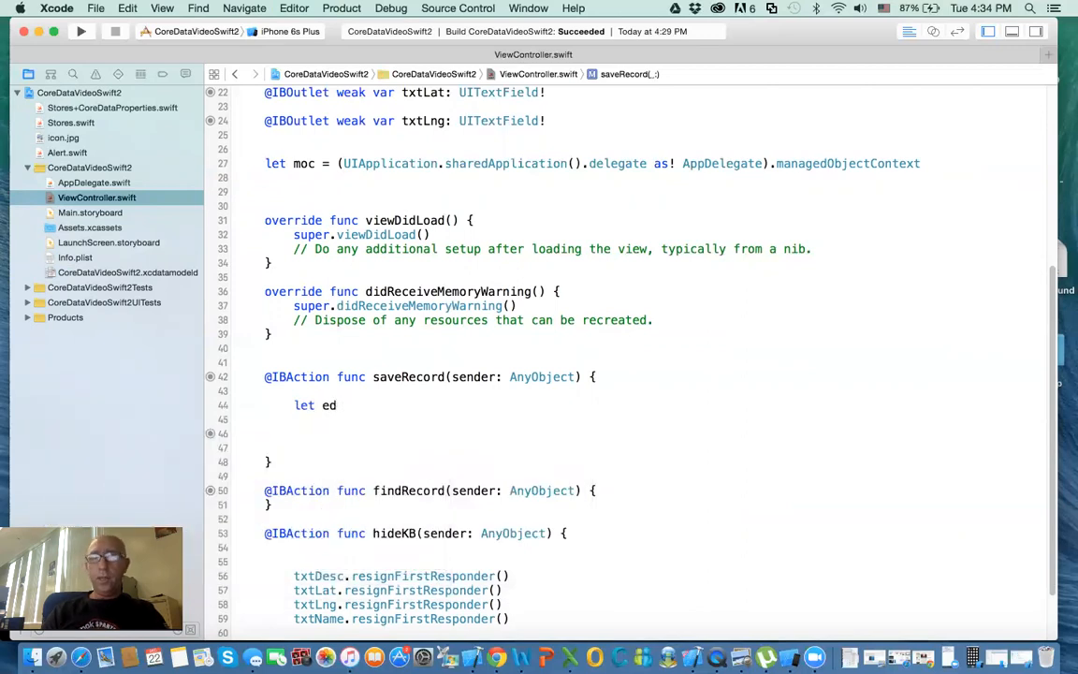
type("=")
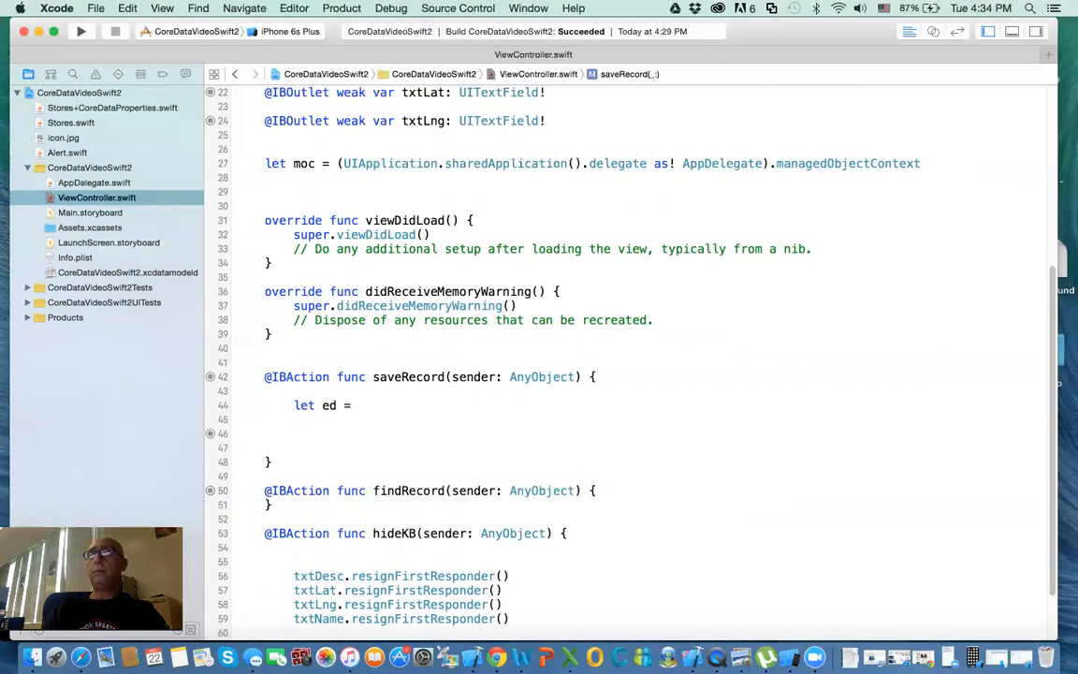
type("NSString")
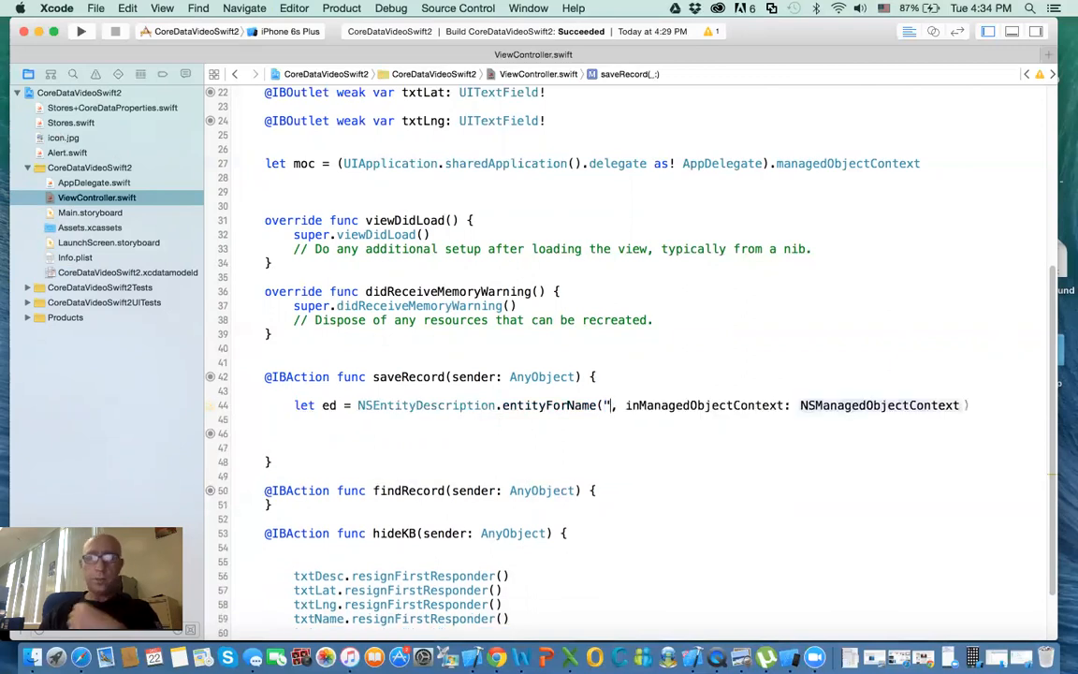
type("Stores")
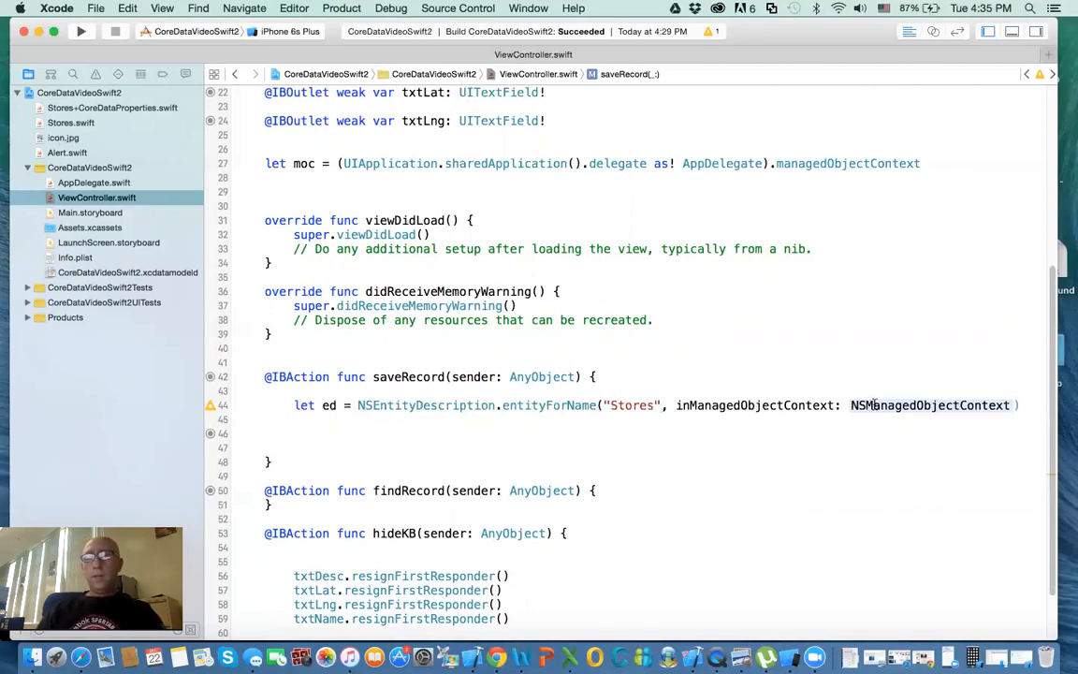
double_click(928, 404)
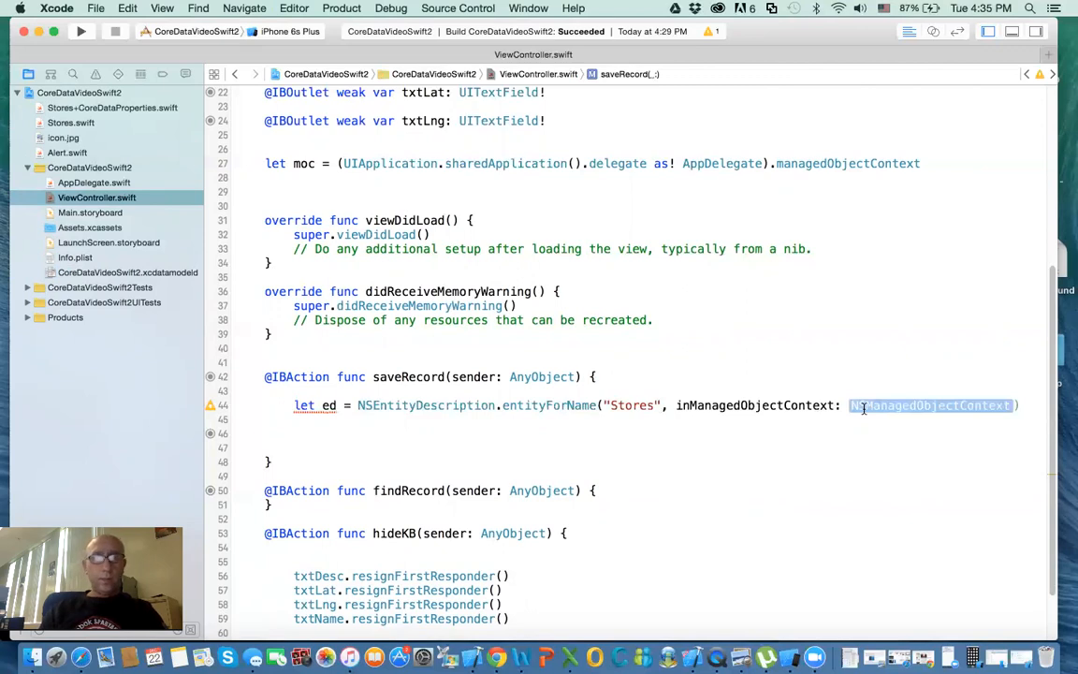
type("moc")
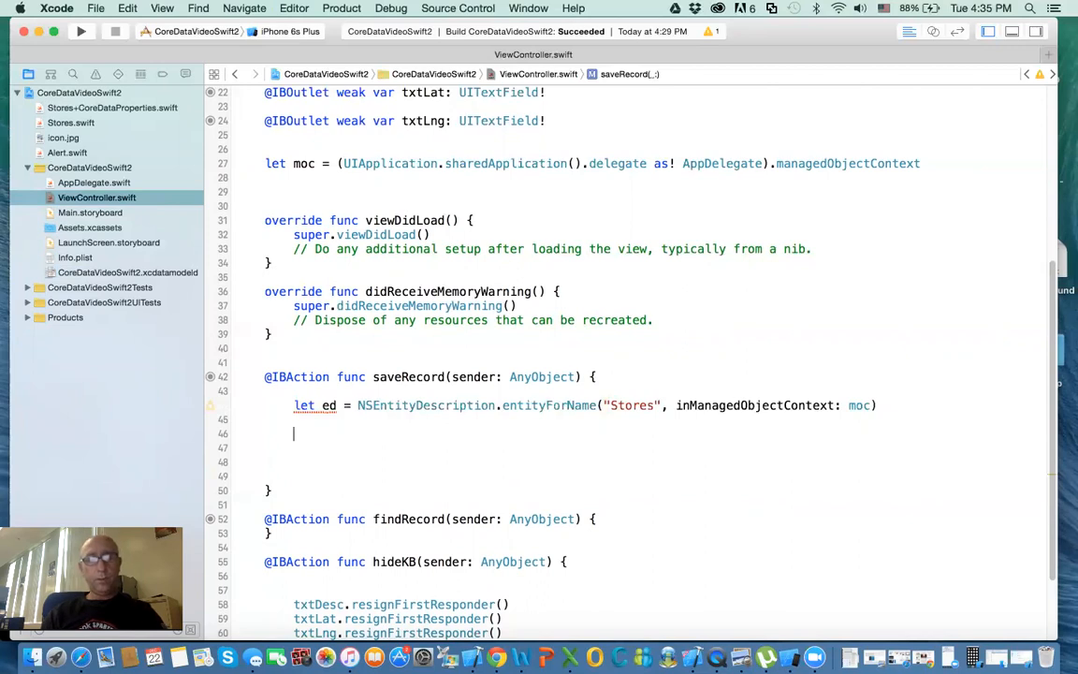
Step: Begin let store = Stores(entity: ed! in saveRecord
type("let store =")
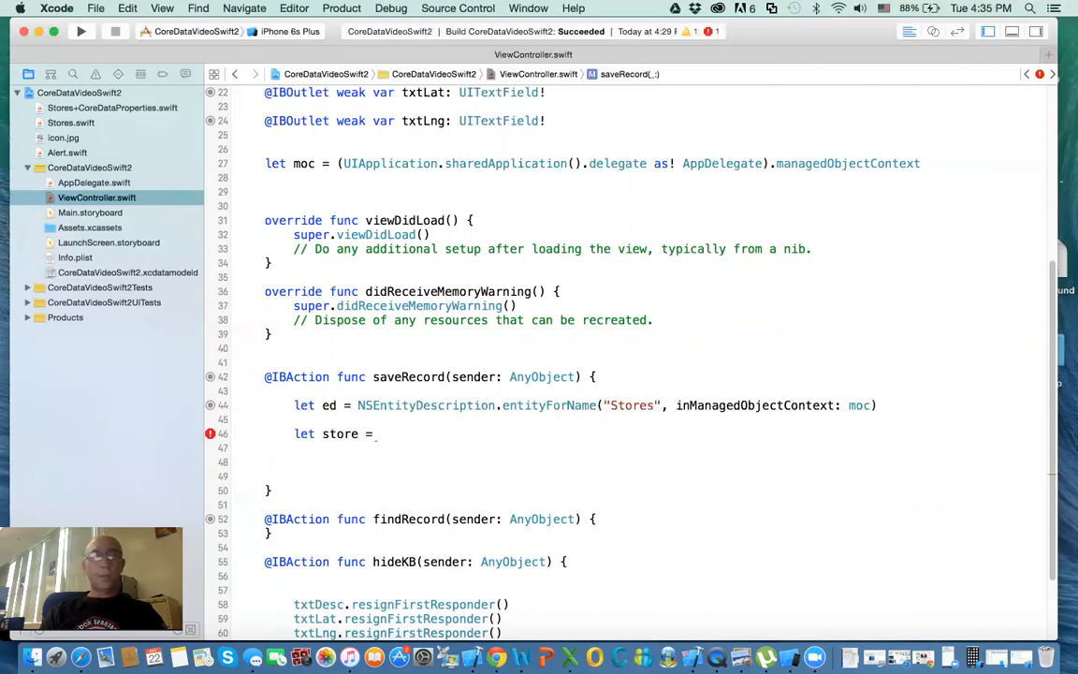
type("self")
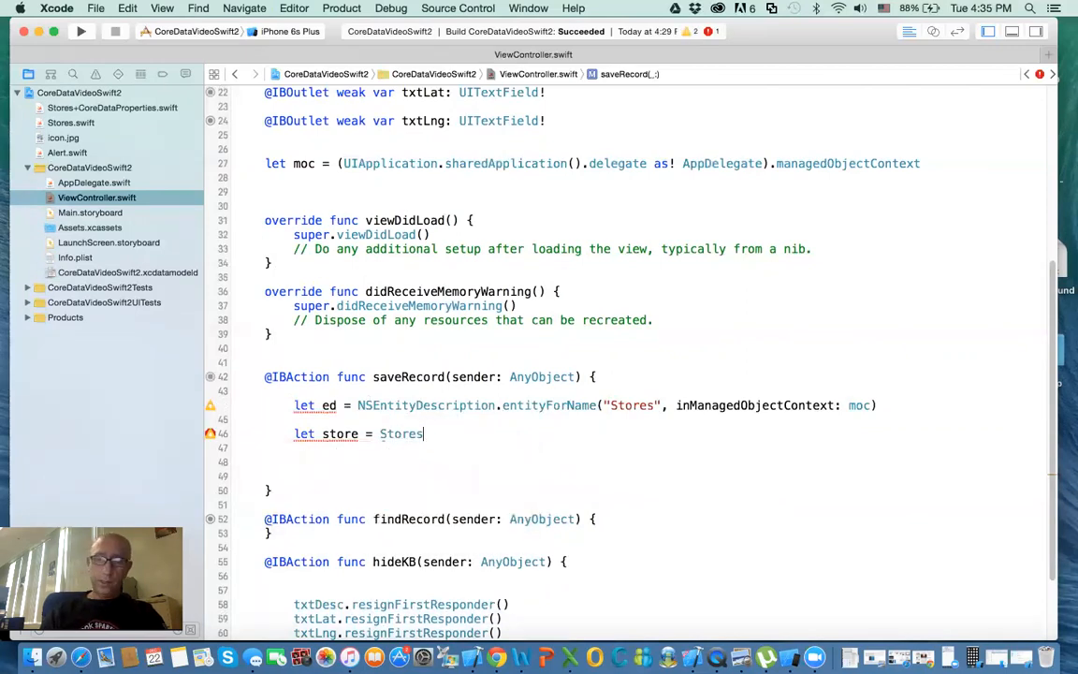
type("(e")
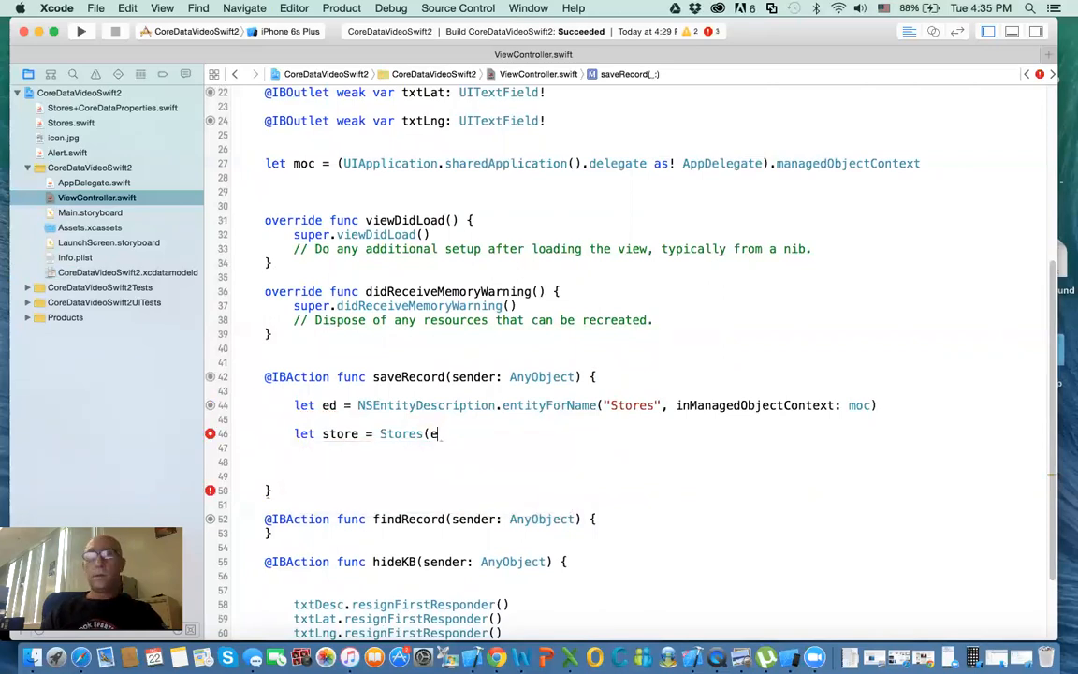
type("d")
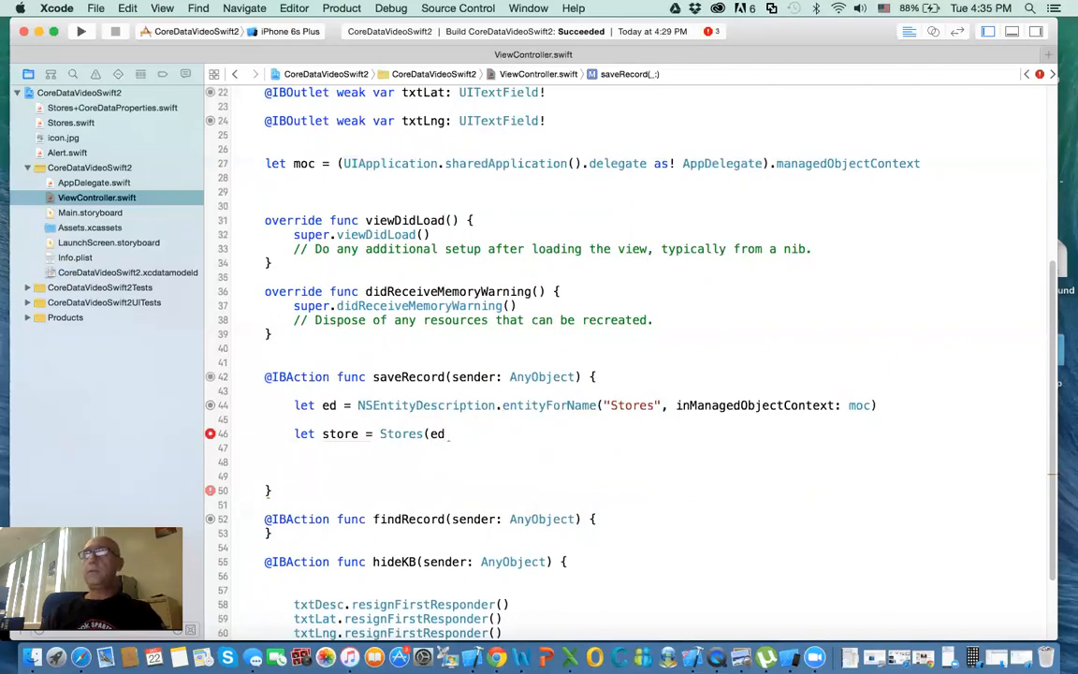
type("n")
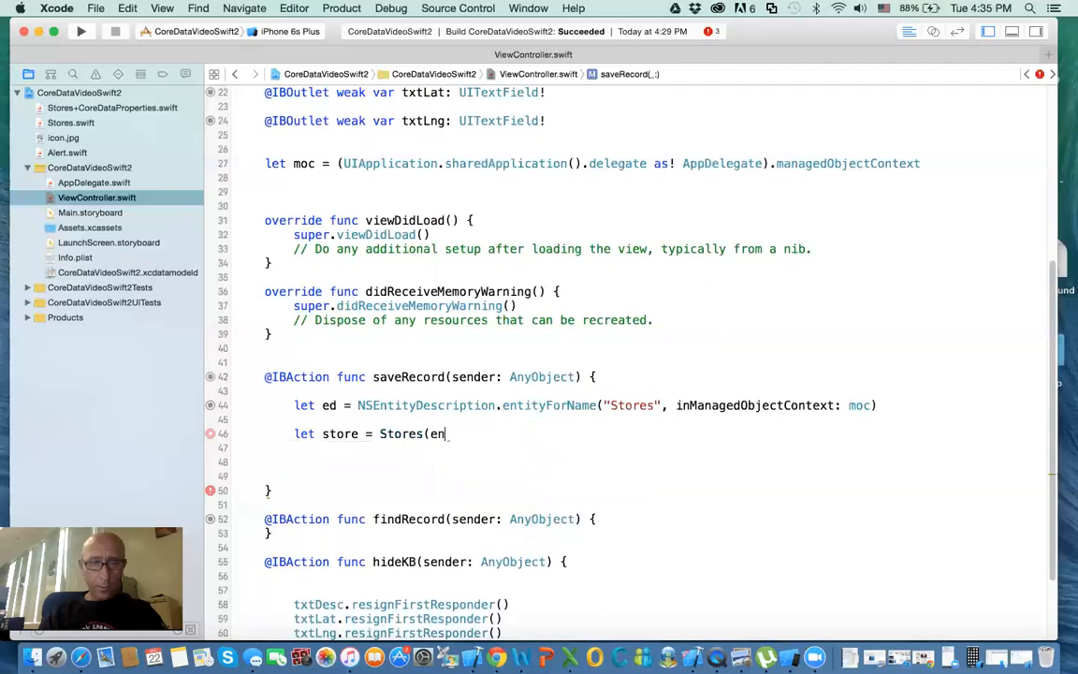
type("(")
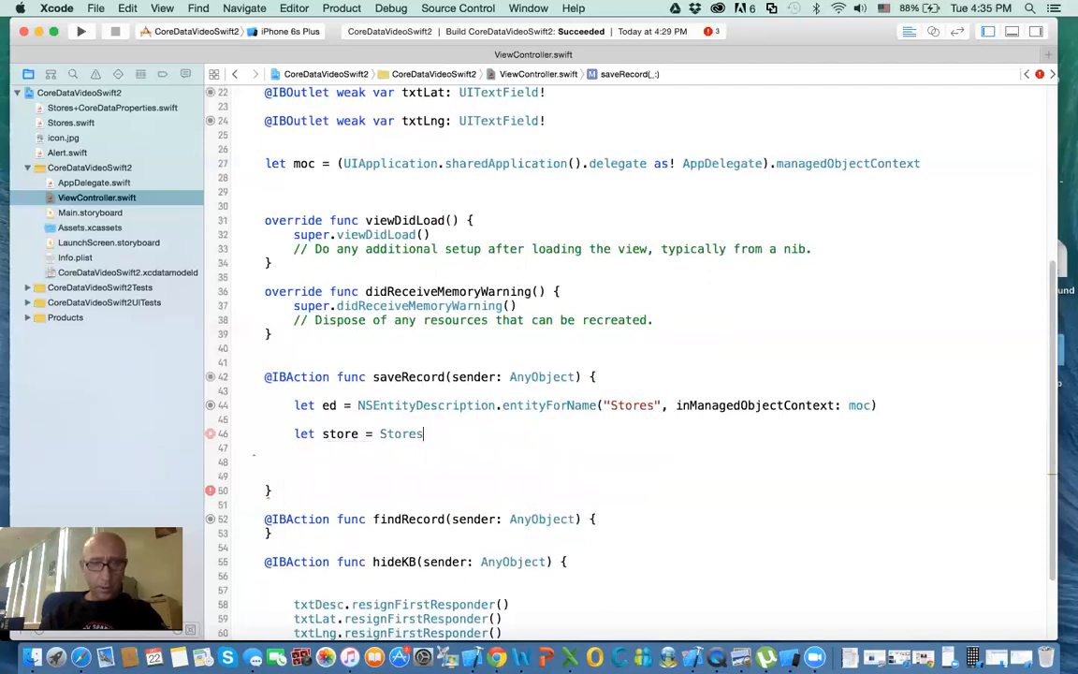
type("(")
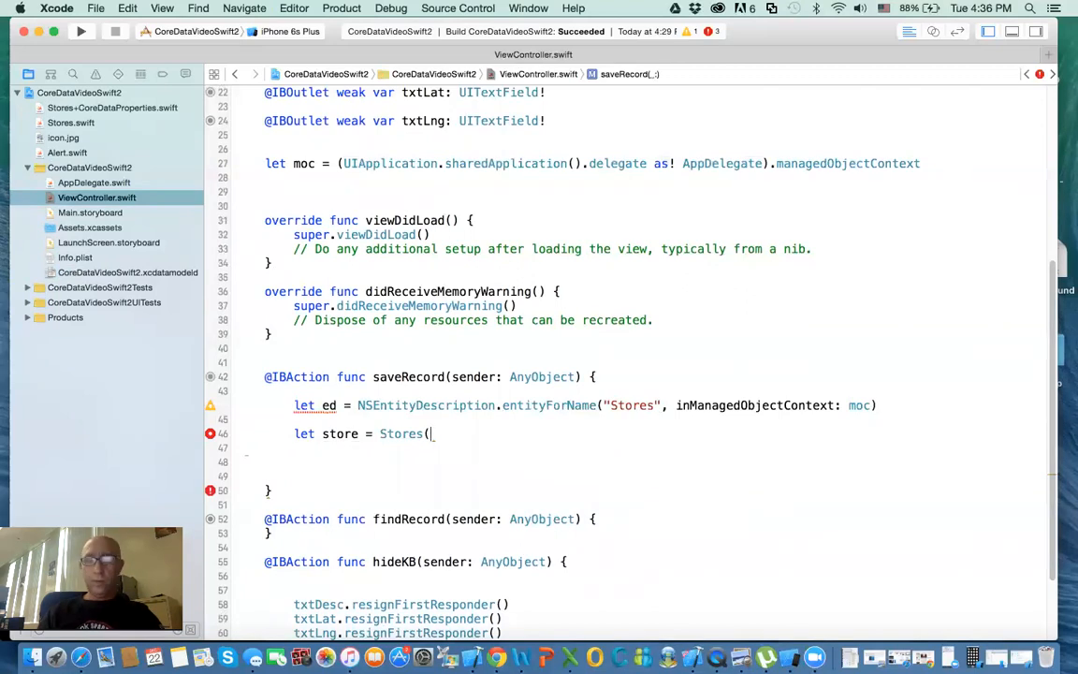
type("entitu")
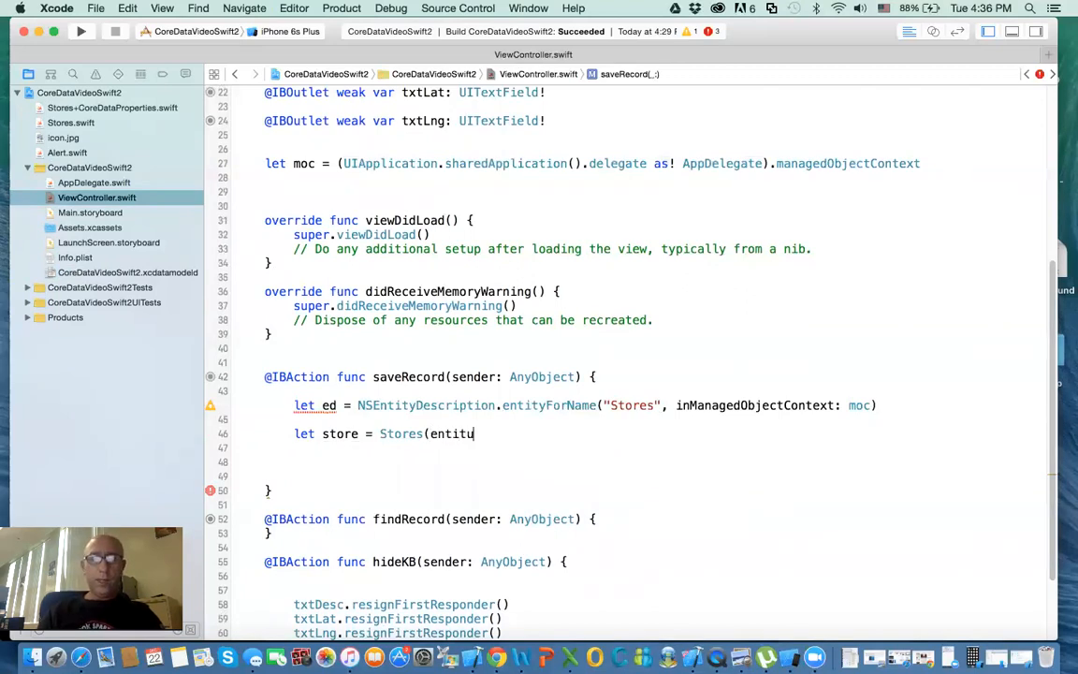
type("y")
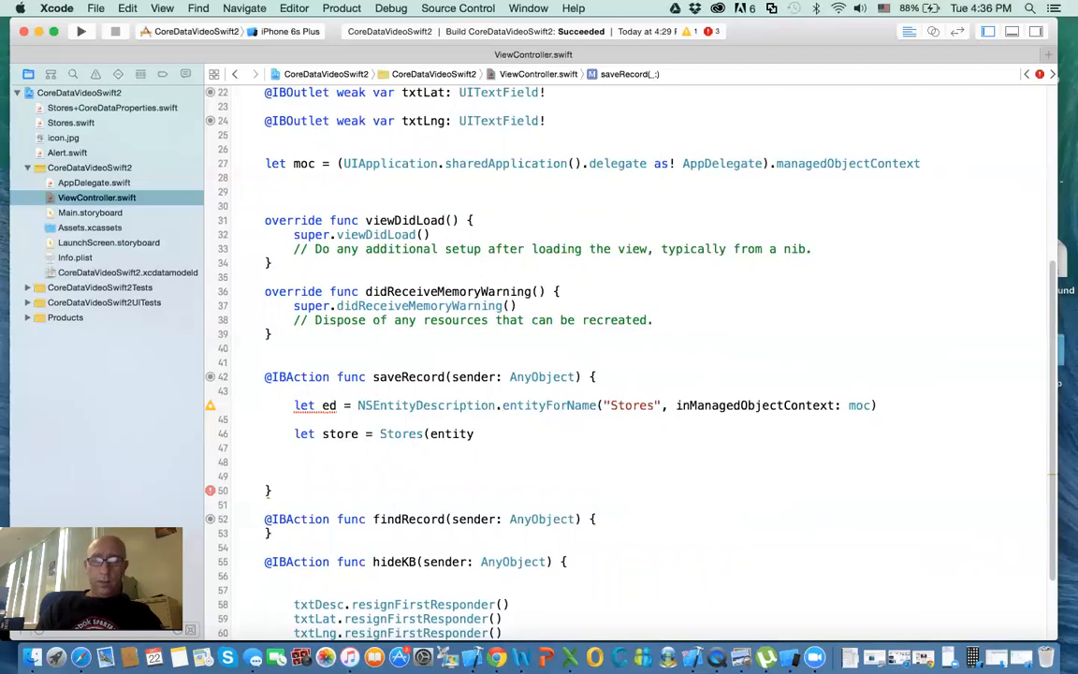
type(":")
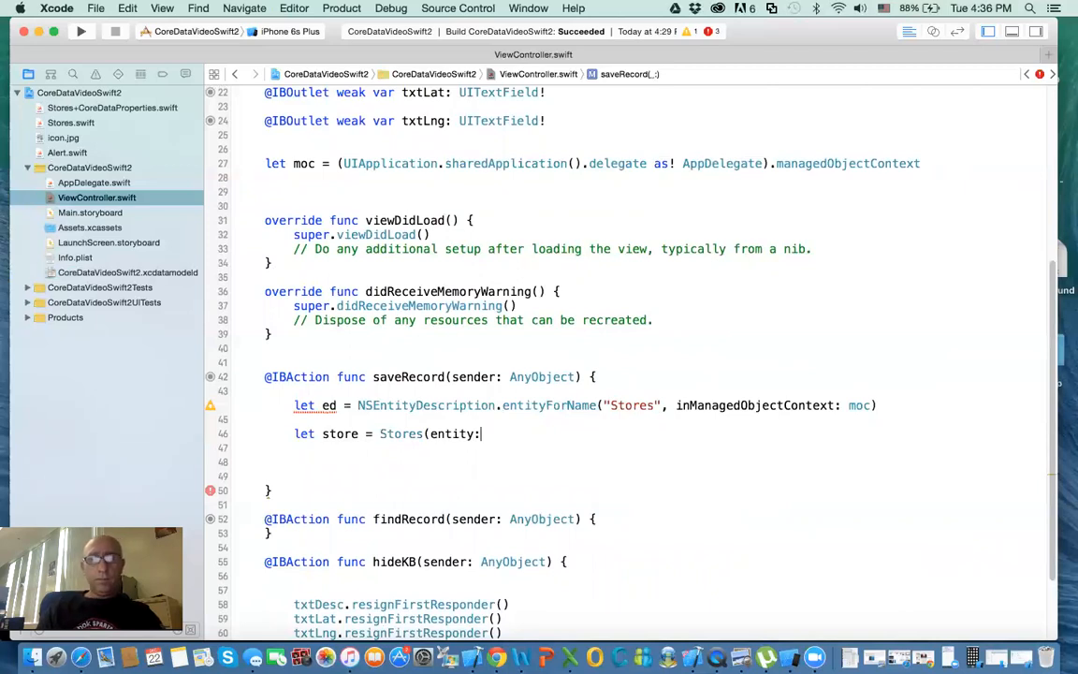
type("ed")
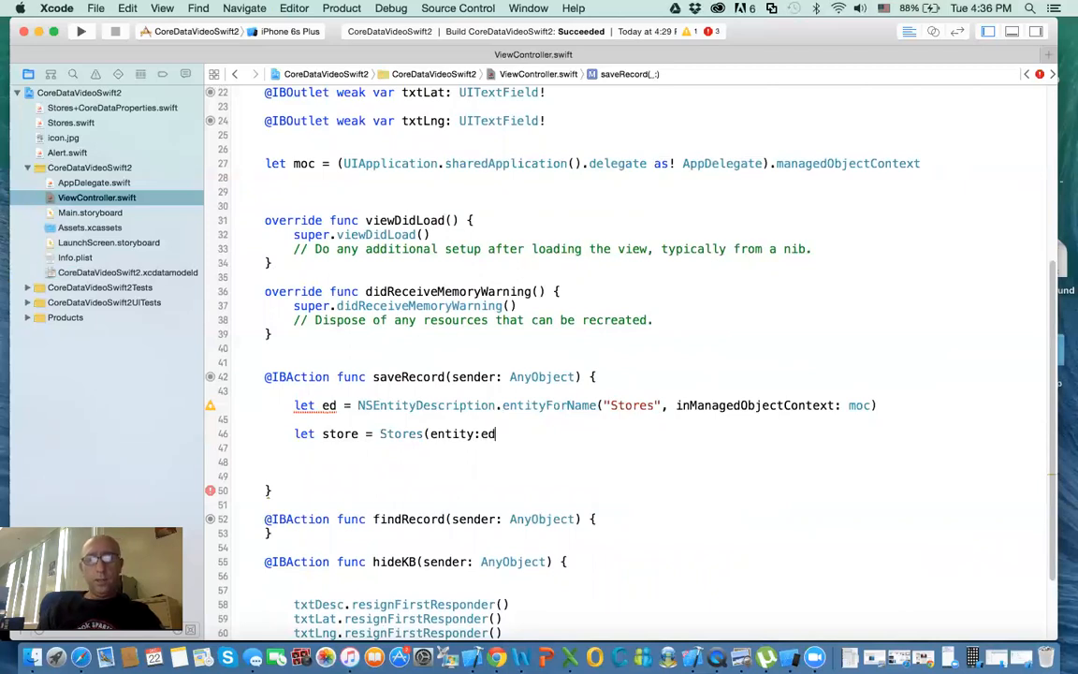
Step: Finish the store initializer with insertIntoManagedObjectContext: moc
type("\", \"")
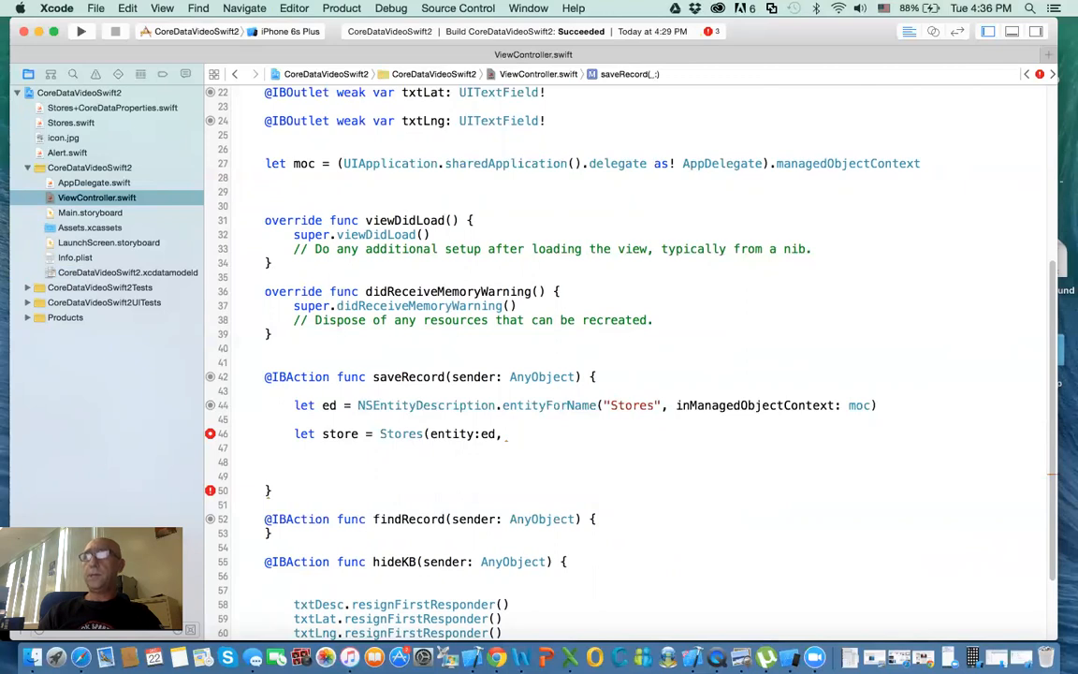
type("i")
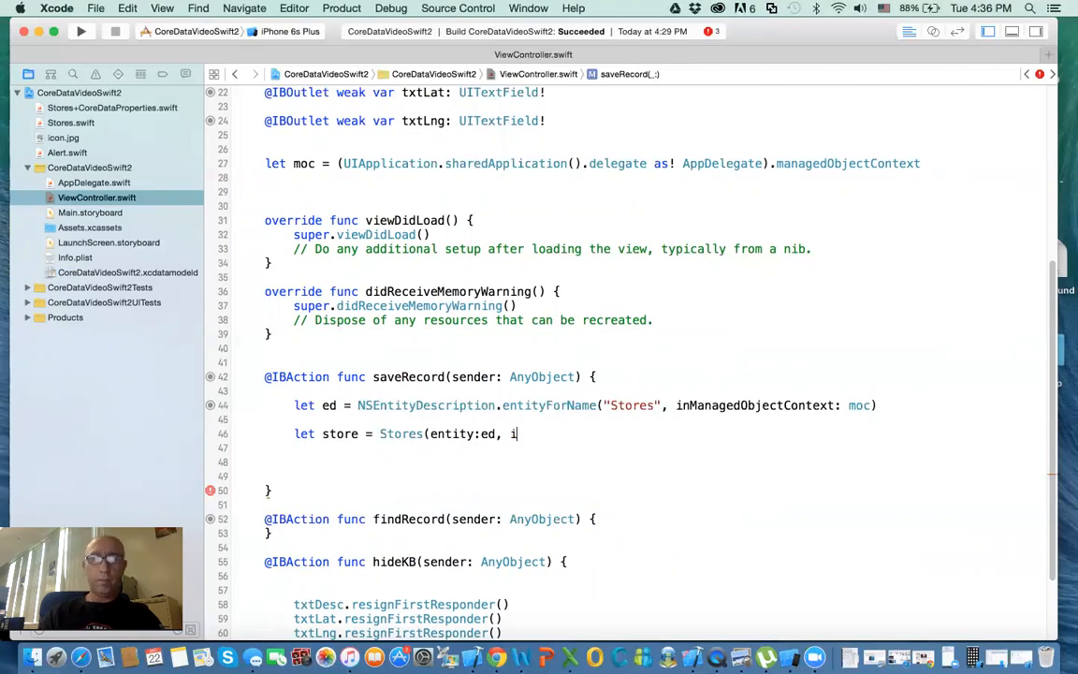
type("nde")
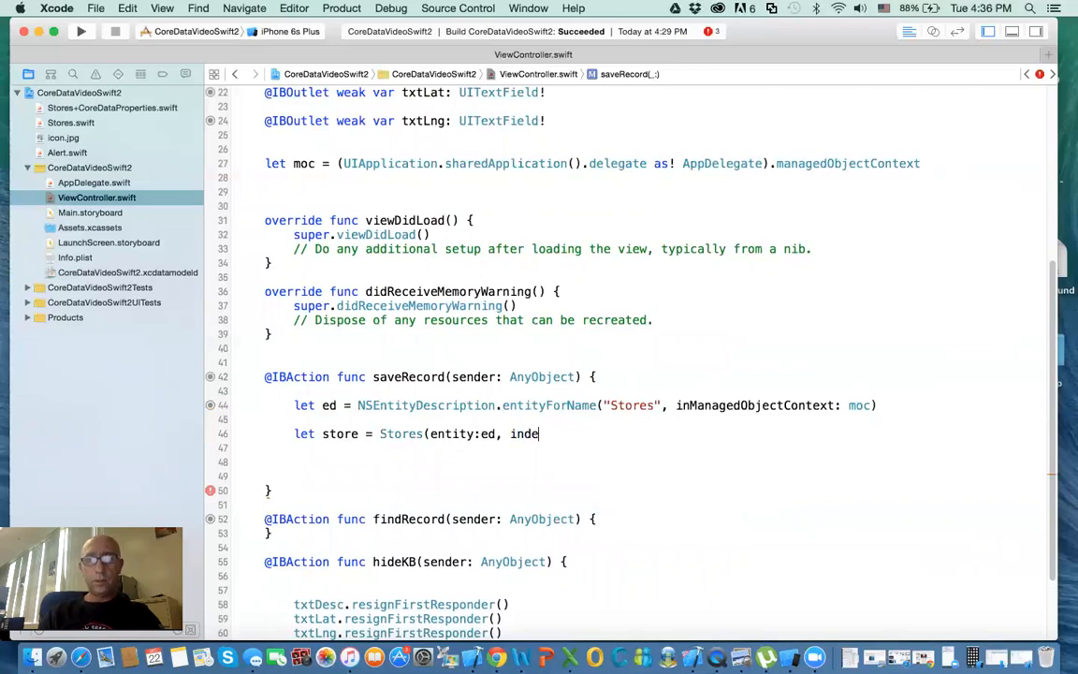
type("insert")
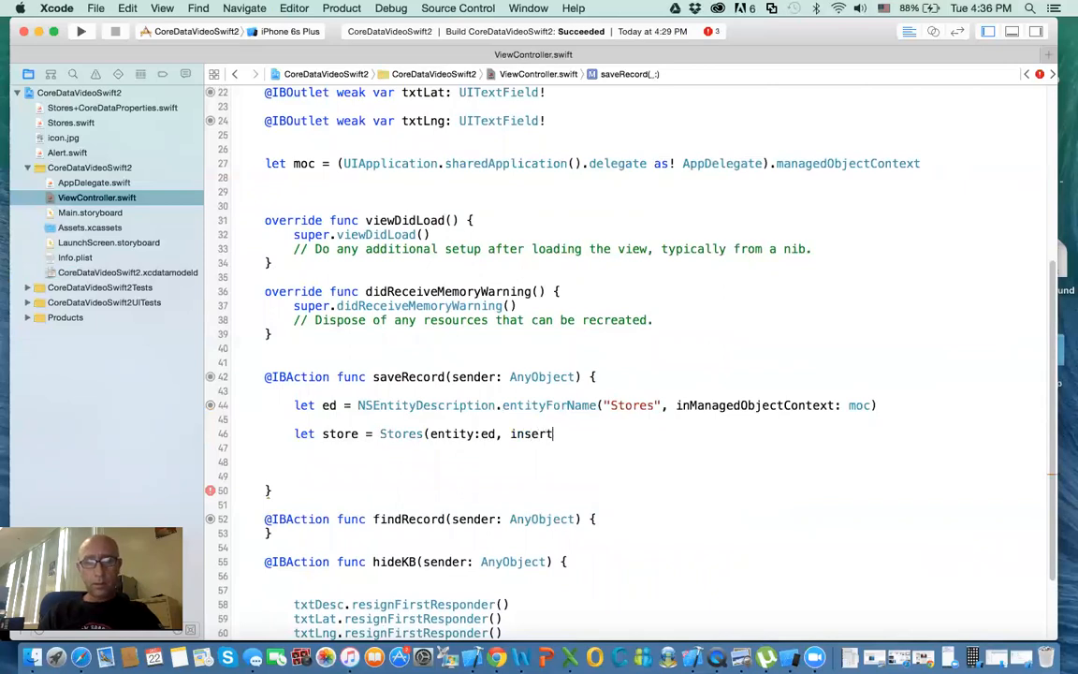
type("IntoM")
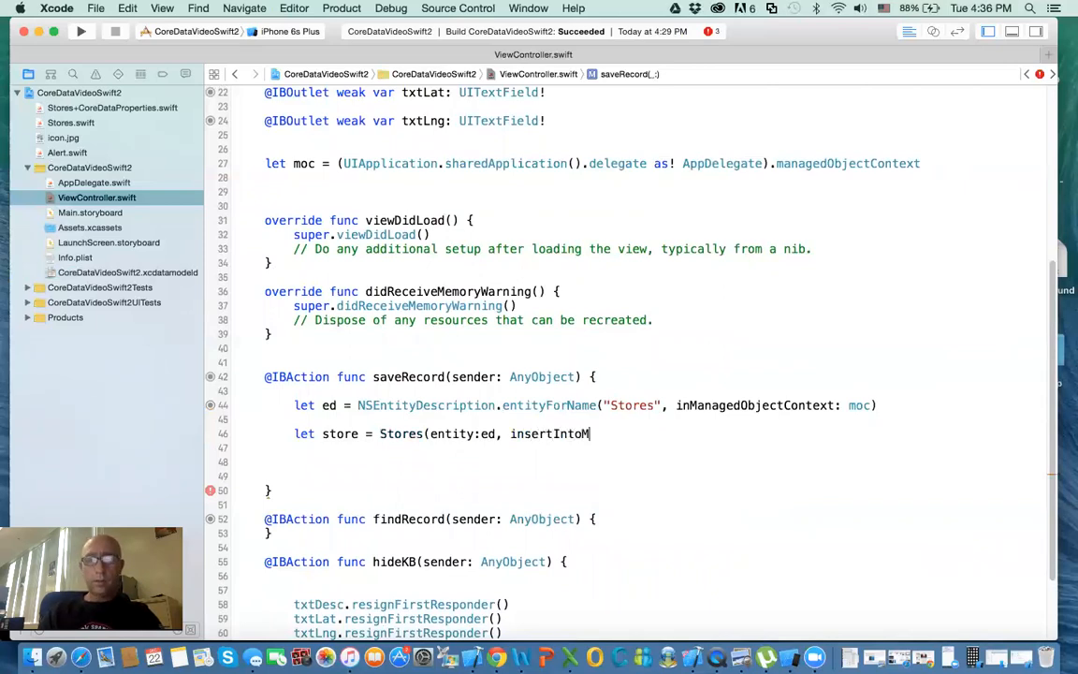
type("anagedObjectCo")
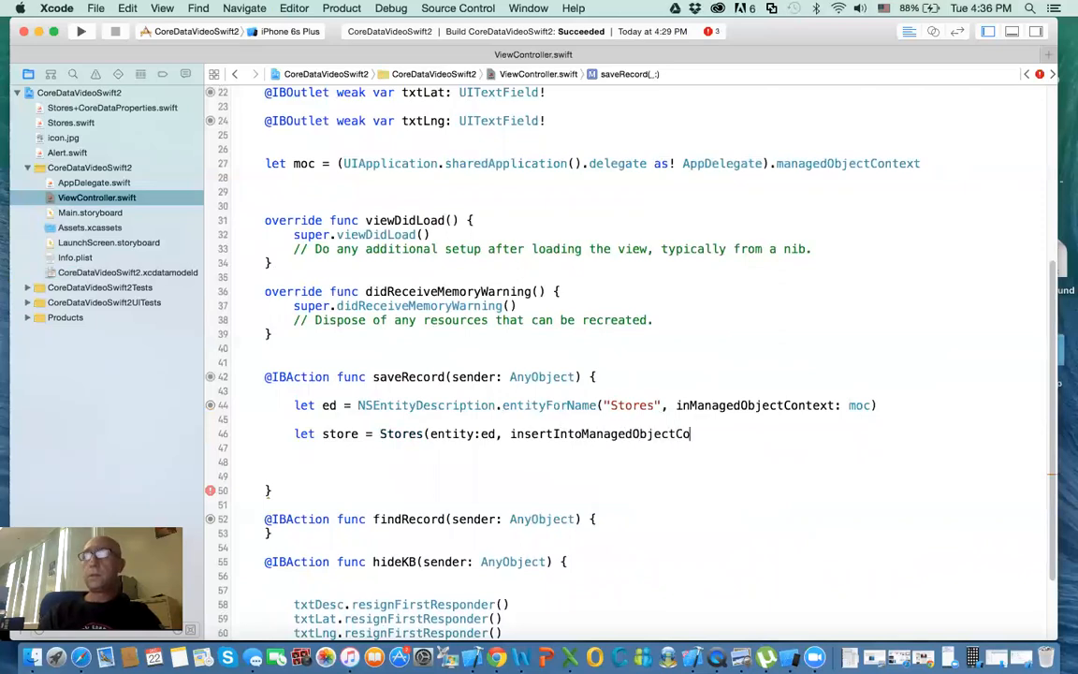
type("ntext")
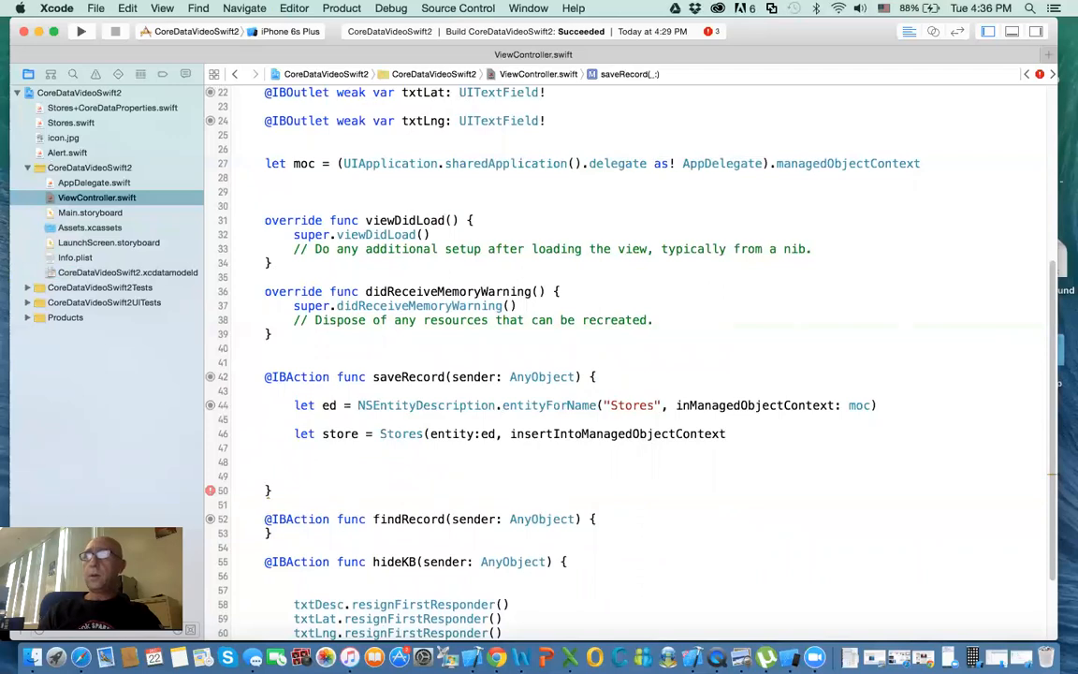
type(":m")
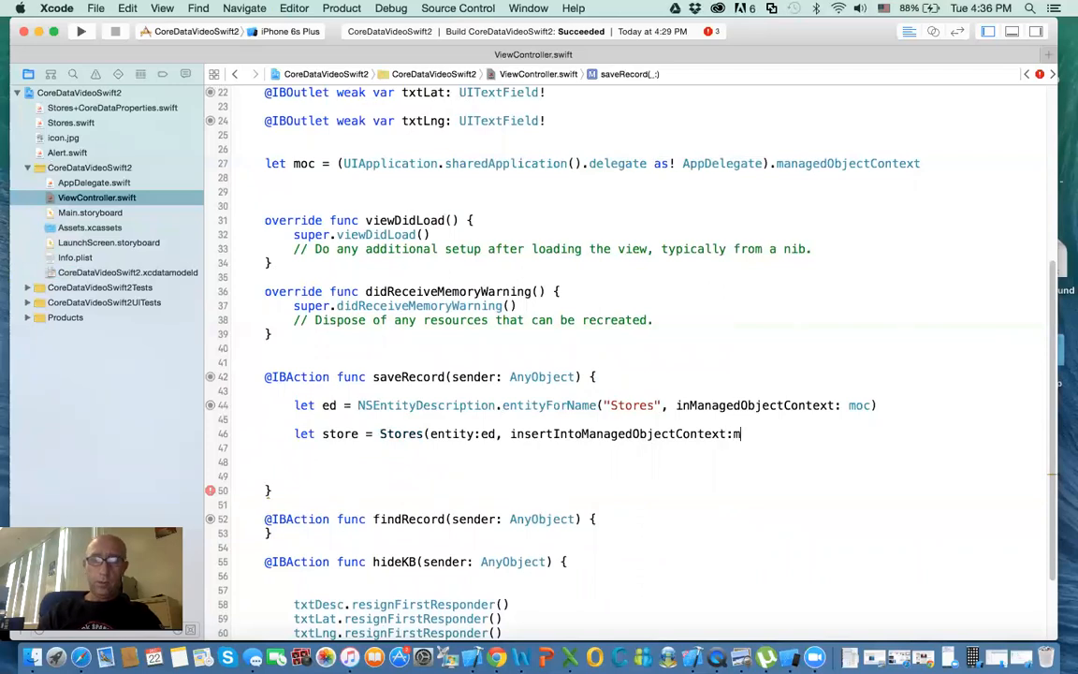
type("oc")
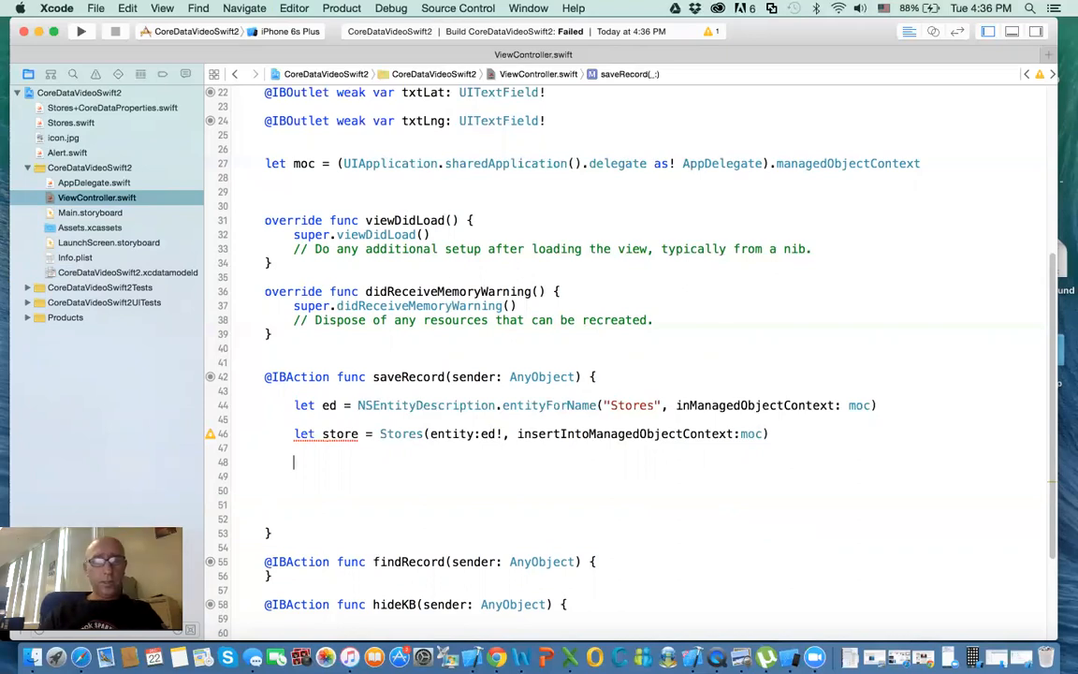
Step: Assign store.storeName and storeDesc from txtName.text and txtDesc.text
type("store.managedObjectContext")
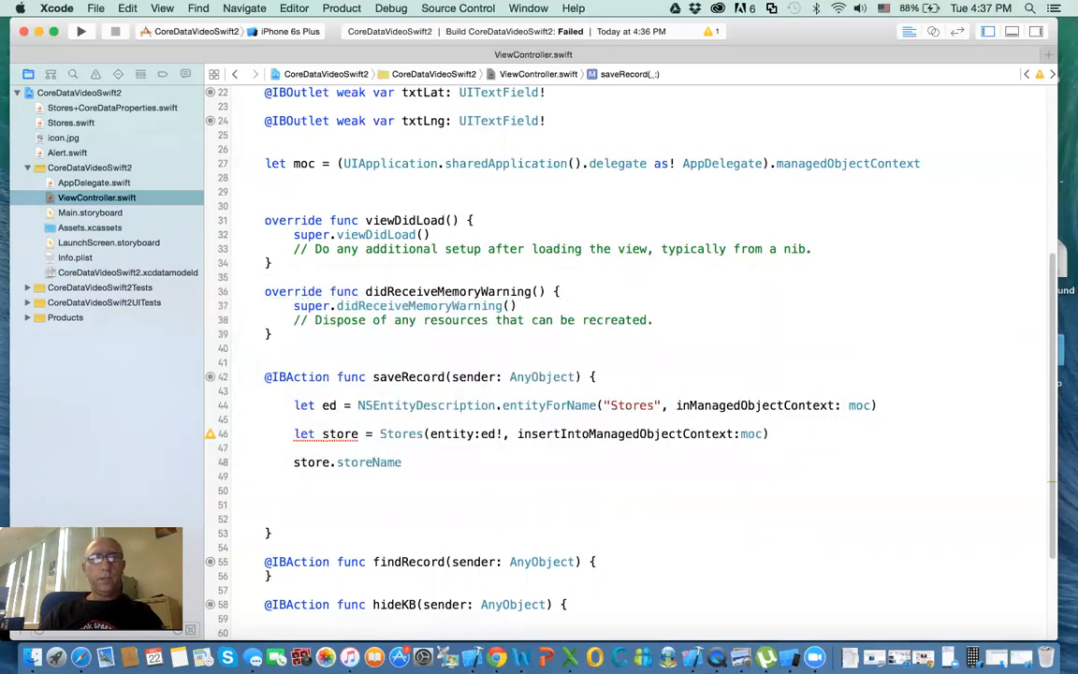
type("= txt")
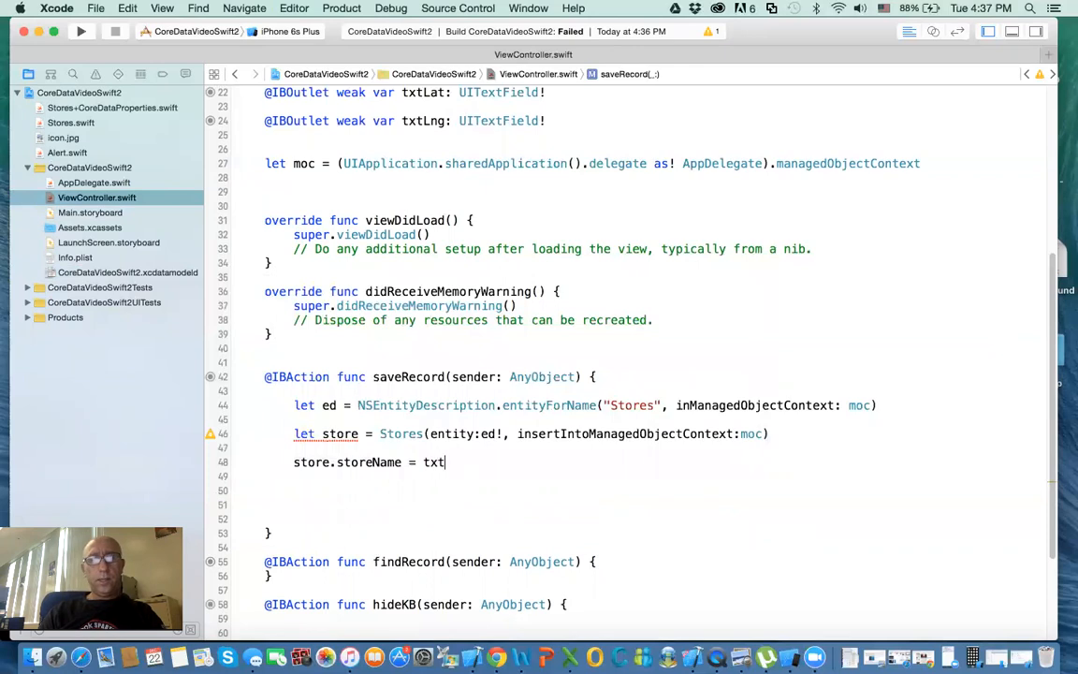
type("Name.text")
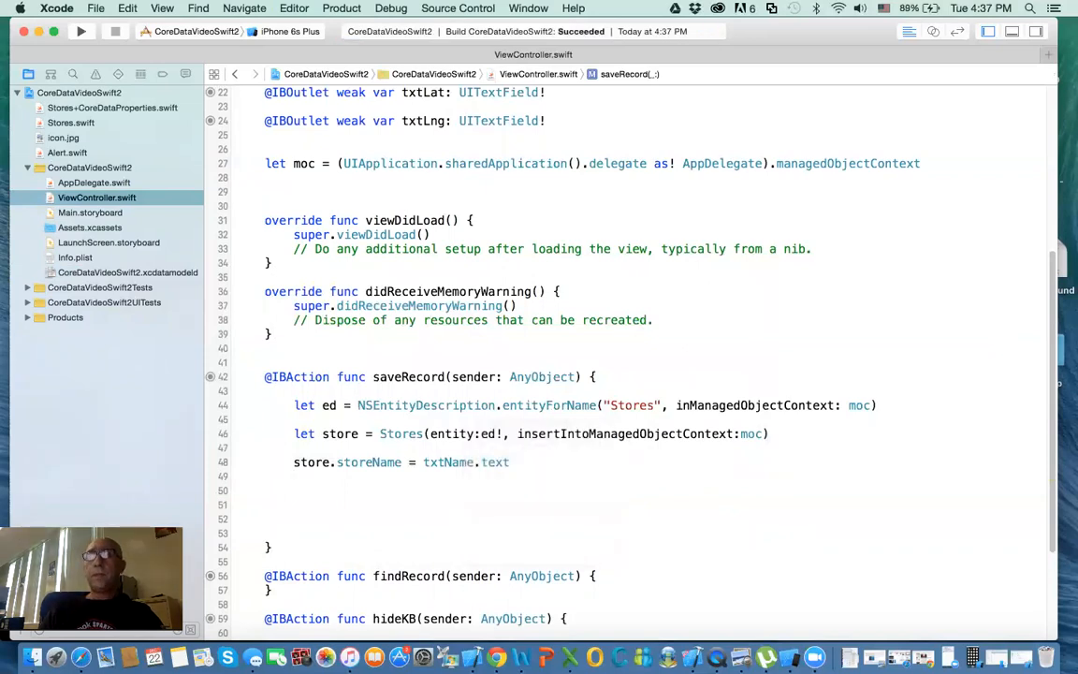
type("store")
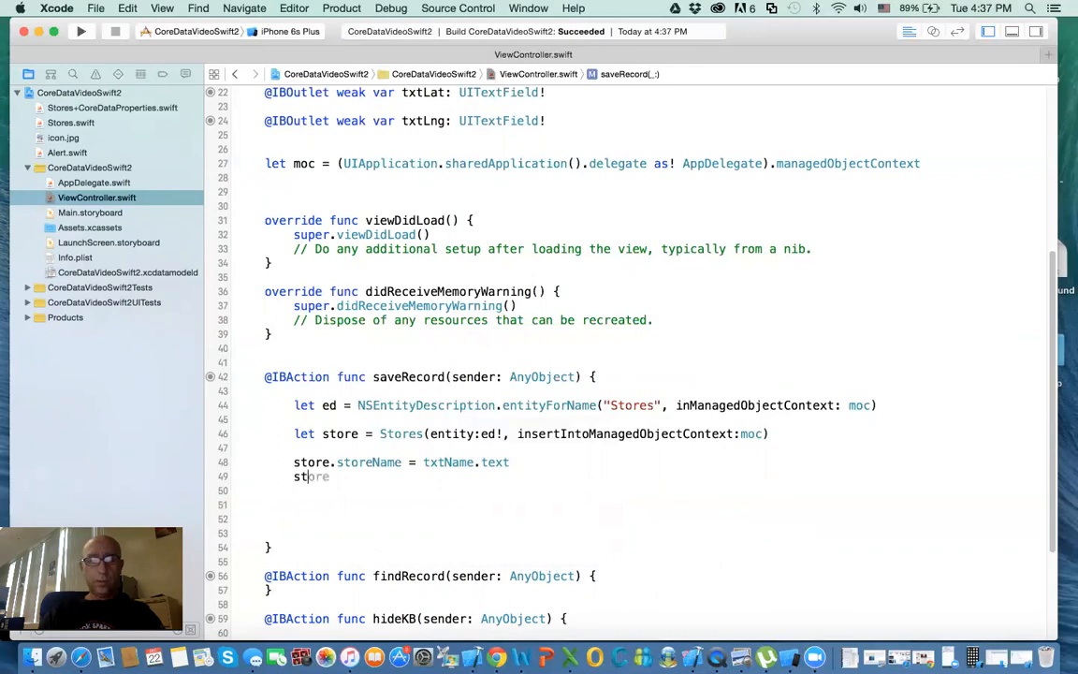
type("ore.storeDesc =")
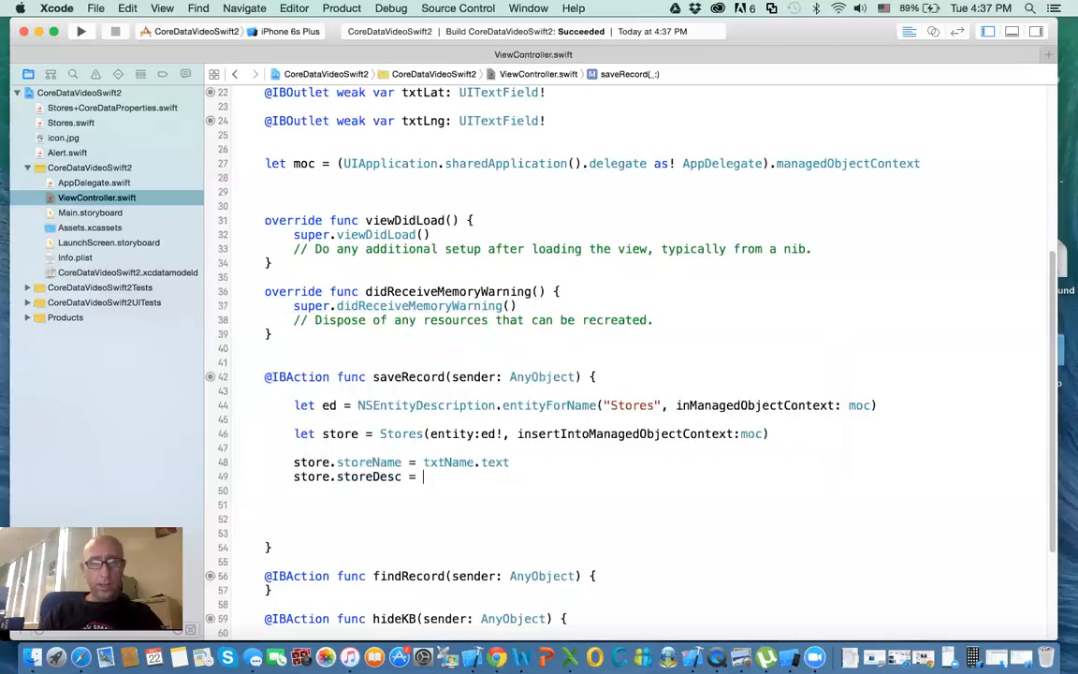
Step: Assign store.storeLat and storeLng from txtLat.text and txtLng.text
type("txtDesc.tex")
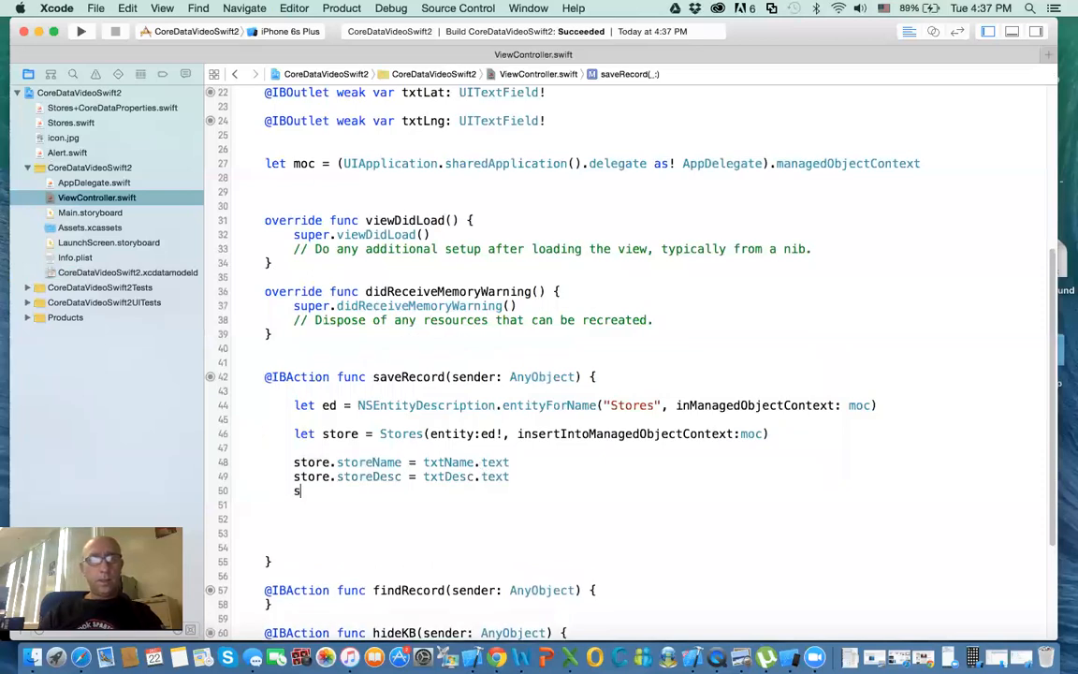
type("tore.storeLat  = txtLat")
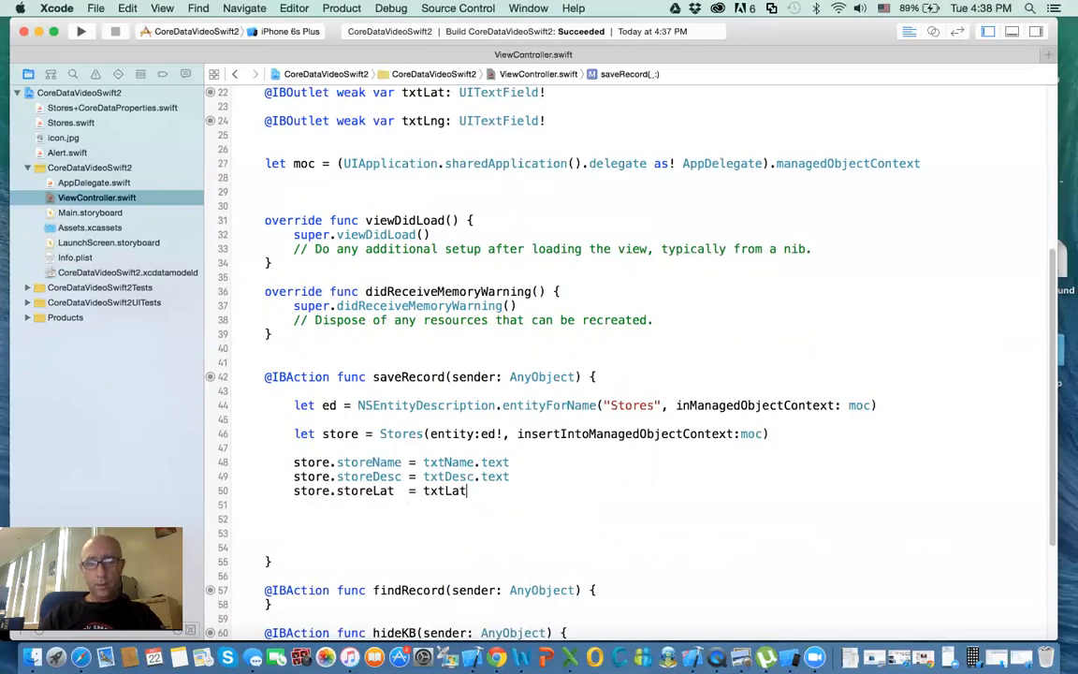
type(".text")
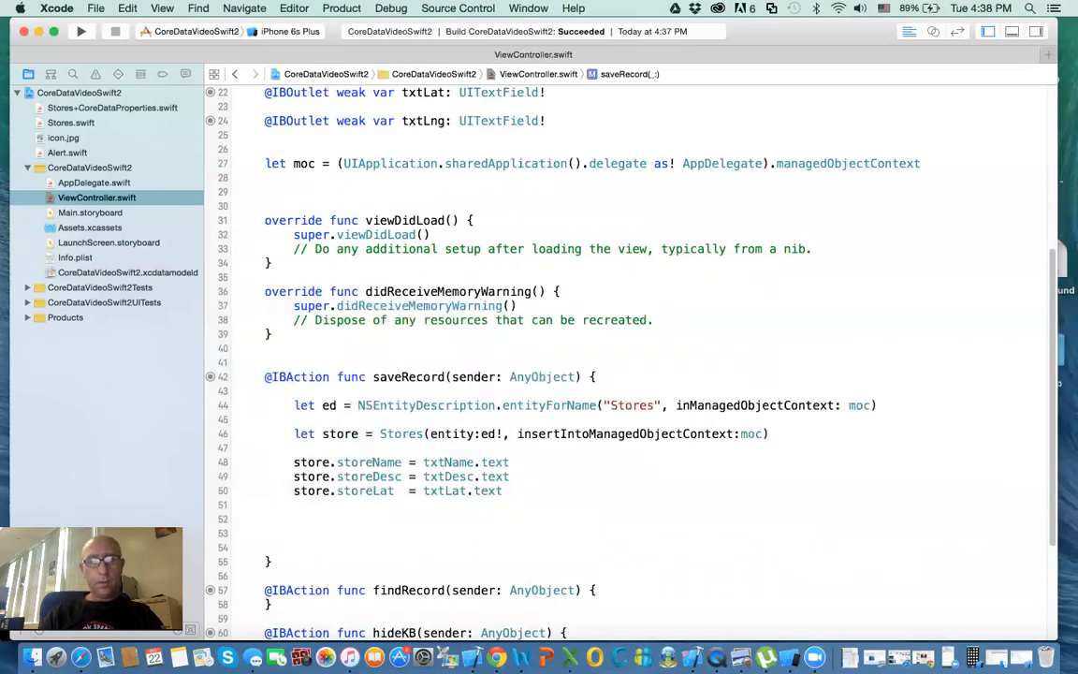
type("store.storeLng")
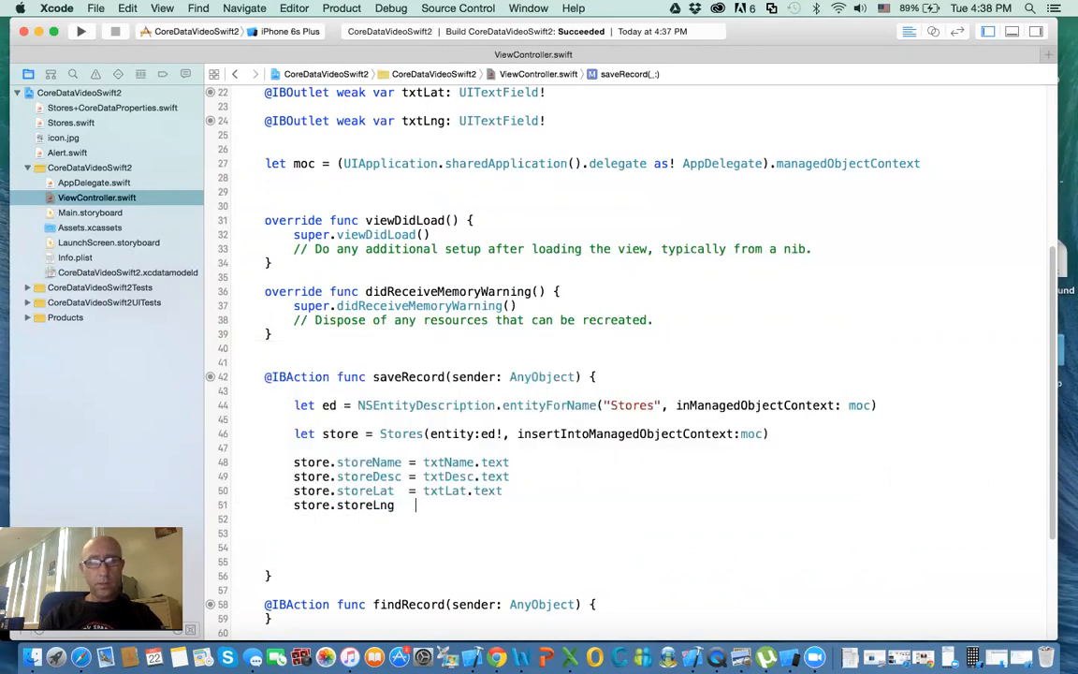
type("= txtLng.text")
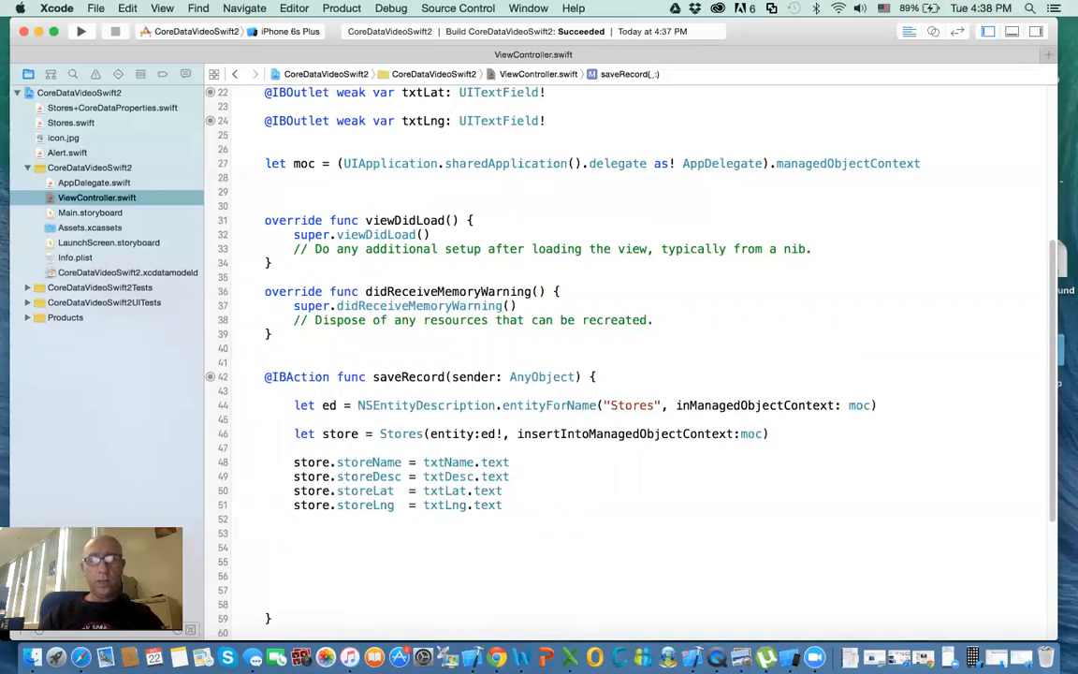
Step: Add let img = UIImage(named: "icon.jpg") using the UIImage(named:) completion
type("let i")
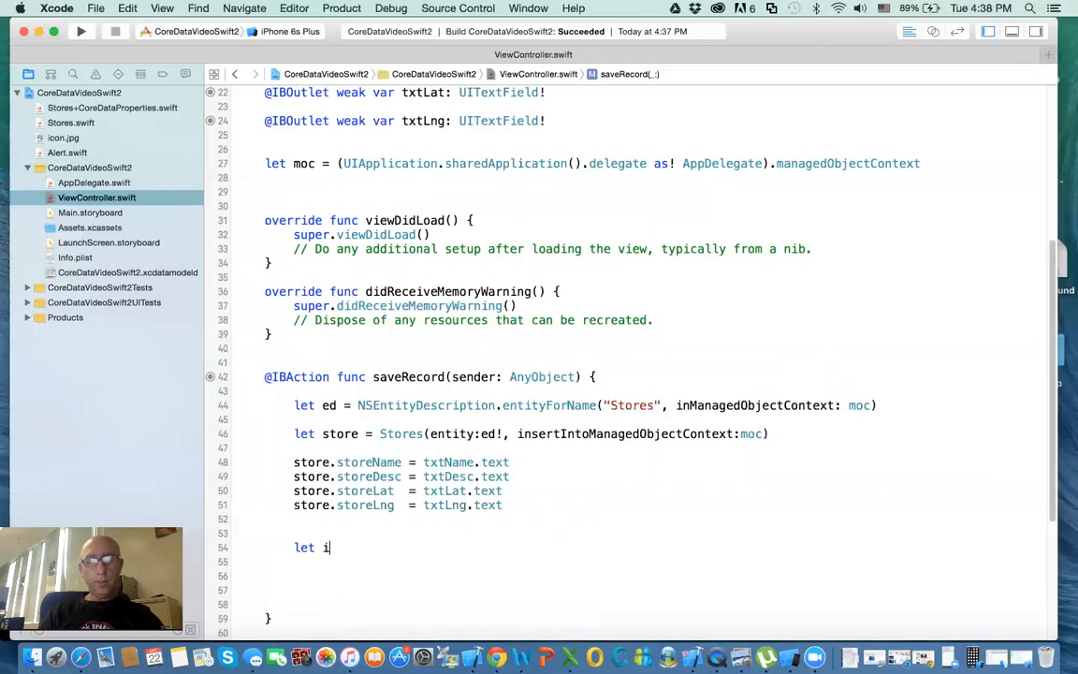
type("mg =")
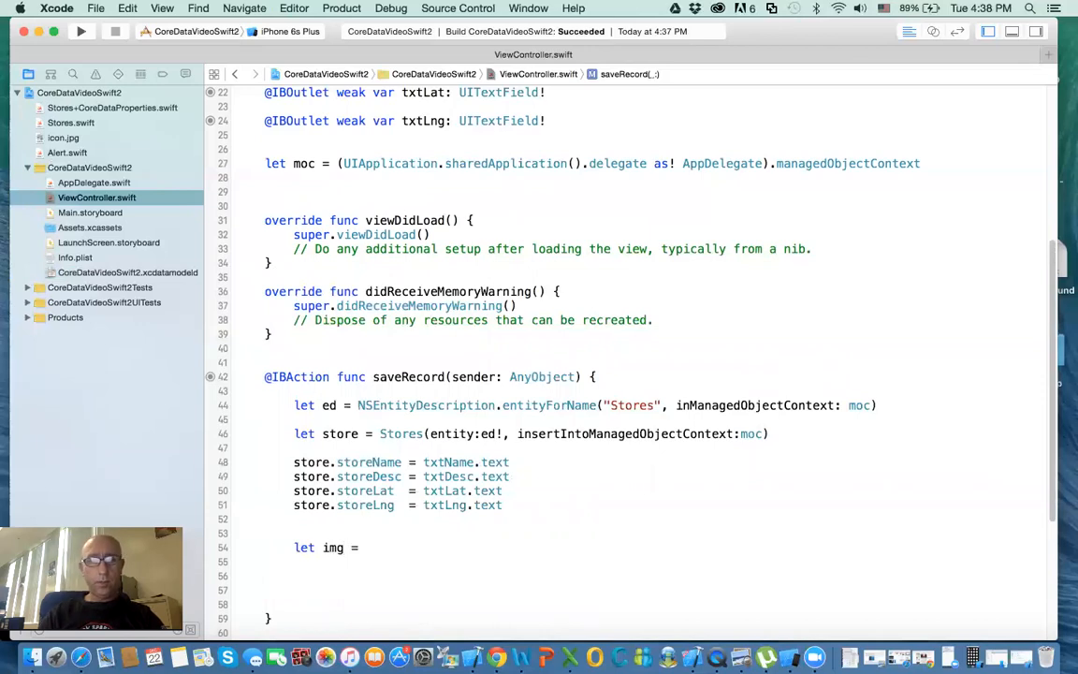
type("im")
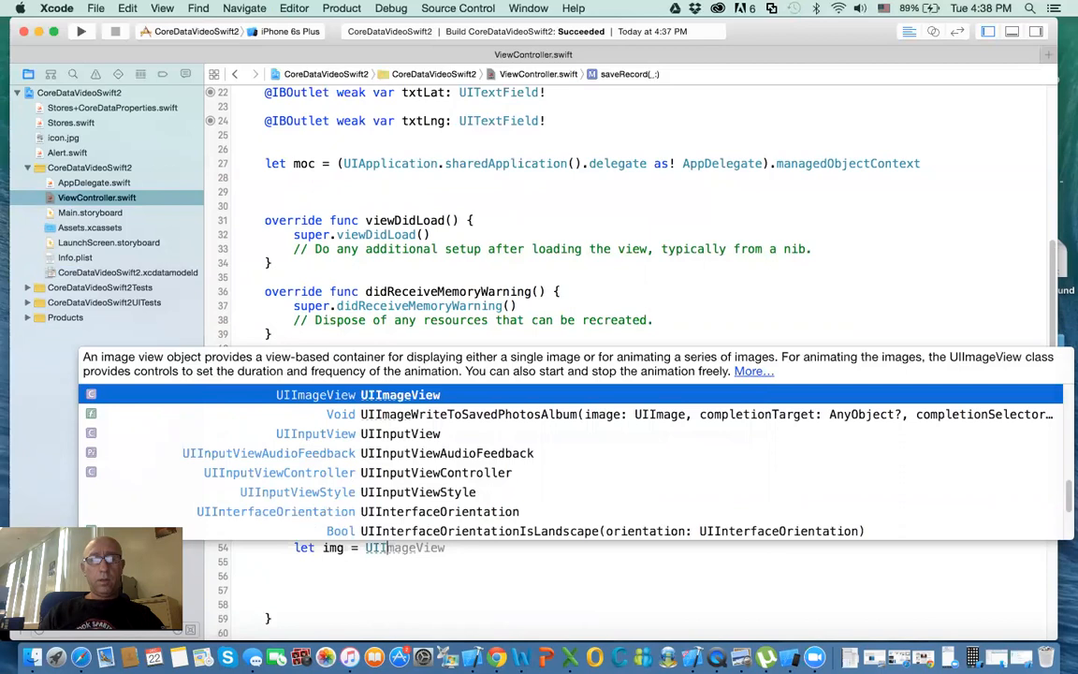
scroll("down", 3)
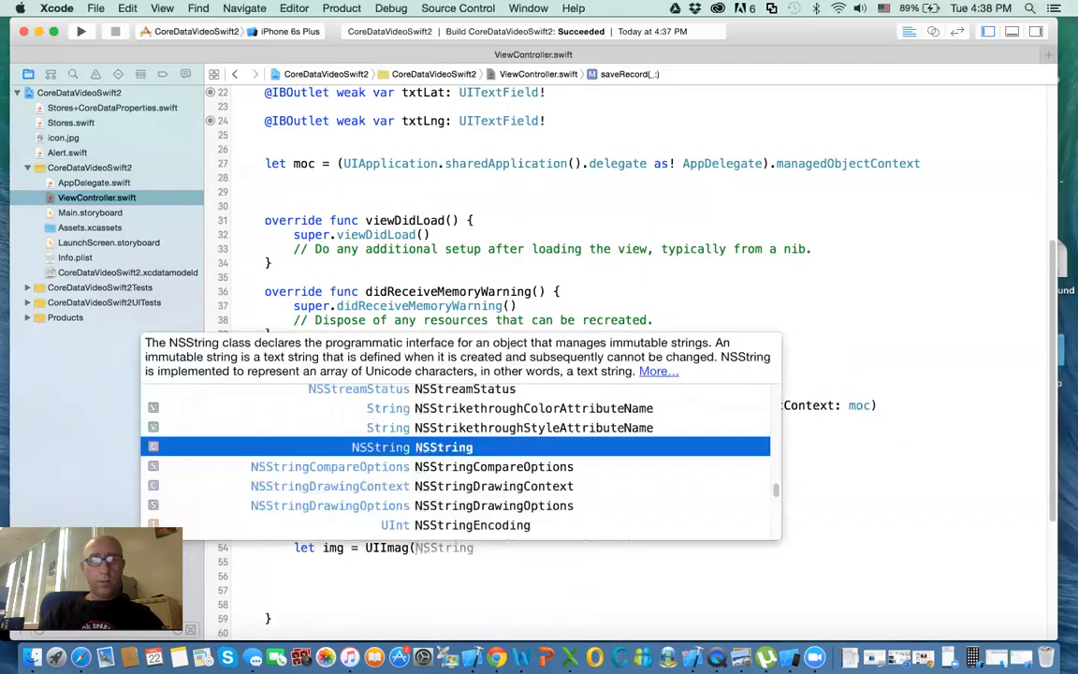
key("Escape")
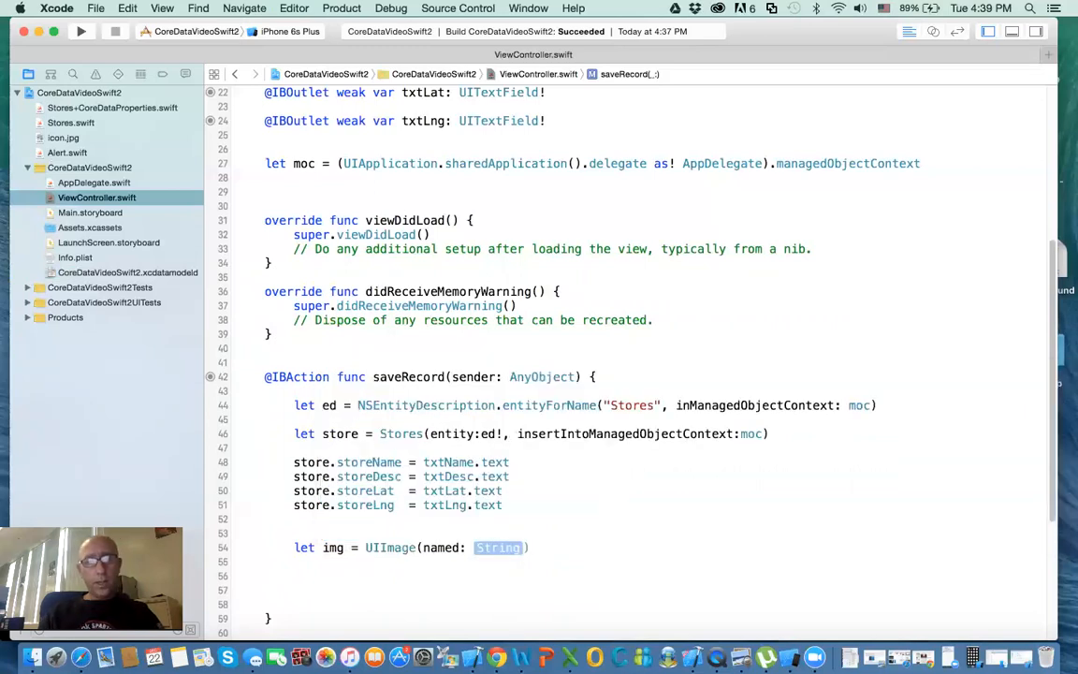
type("ico\"")
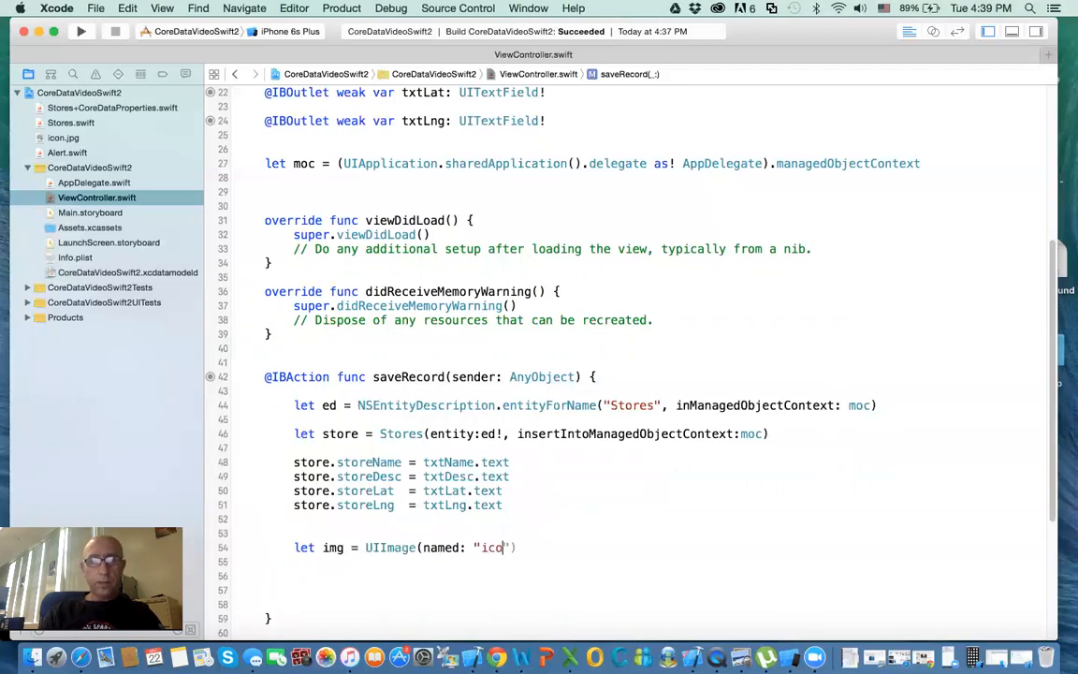
type("n.")
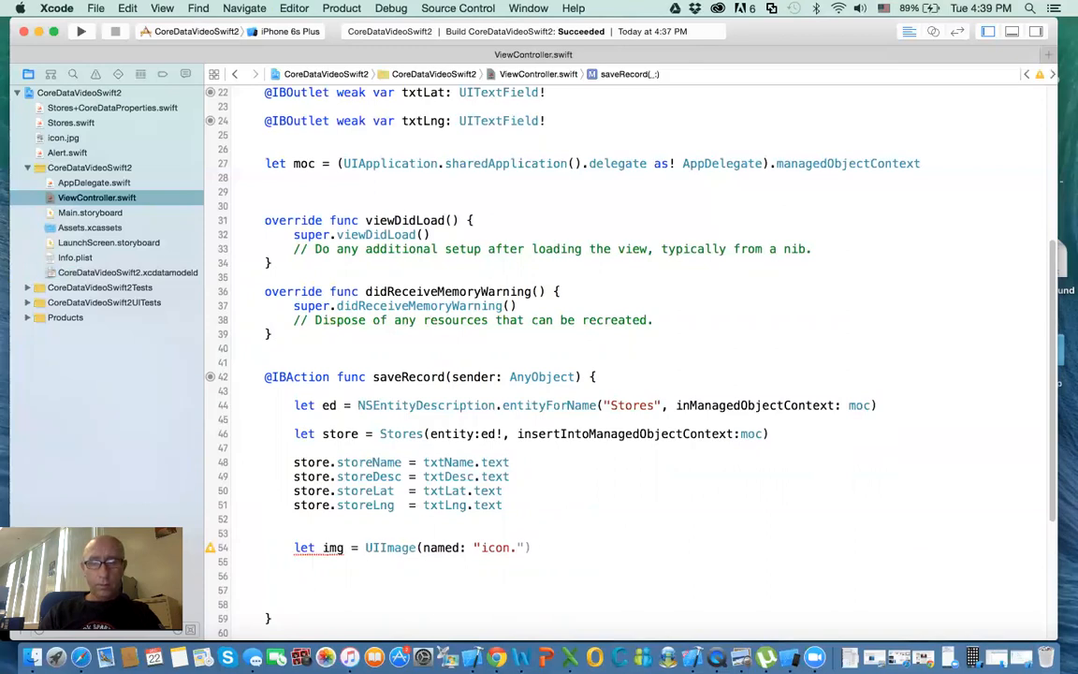
type("jpg")
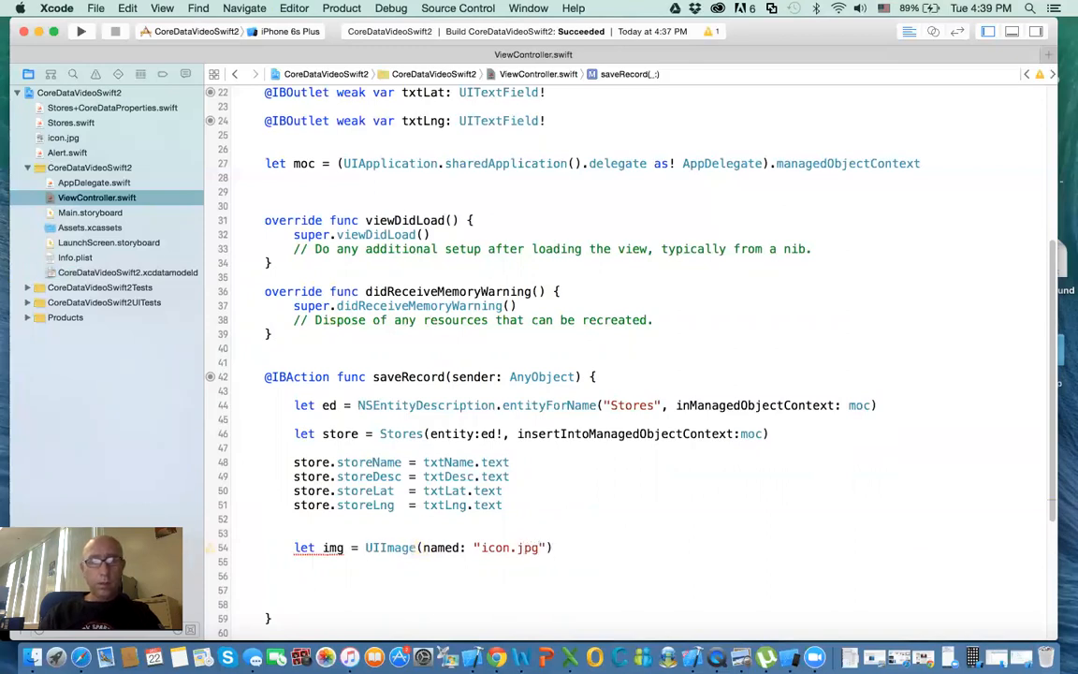
left_click(294, 589)
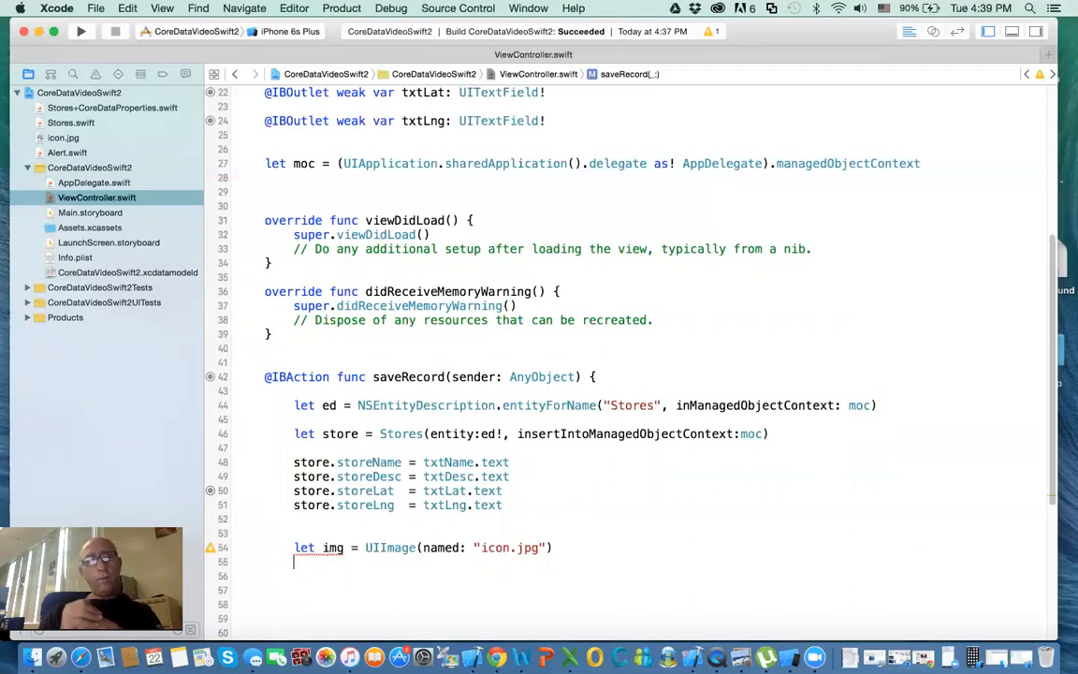
mouse_move(722, 214)
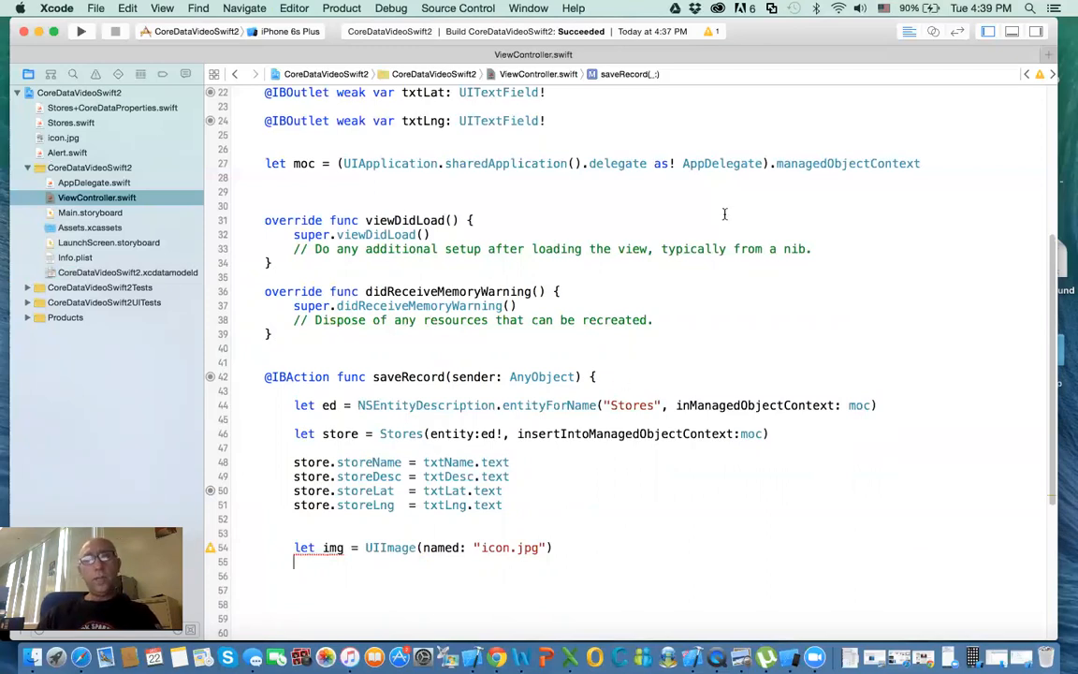
left_click(340, 7)
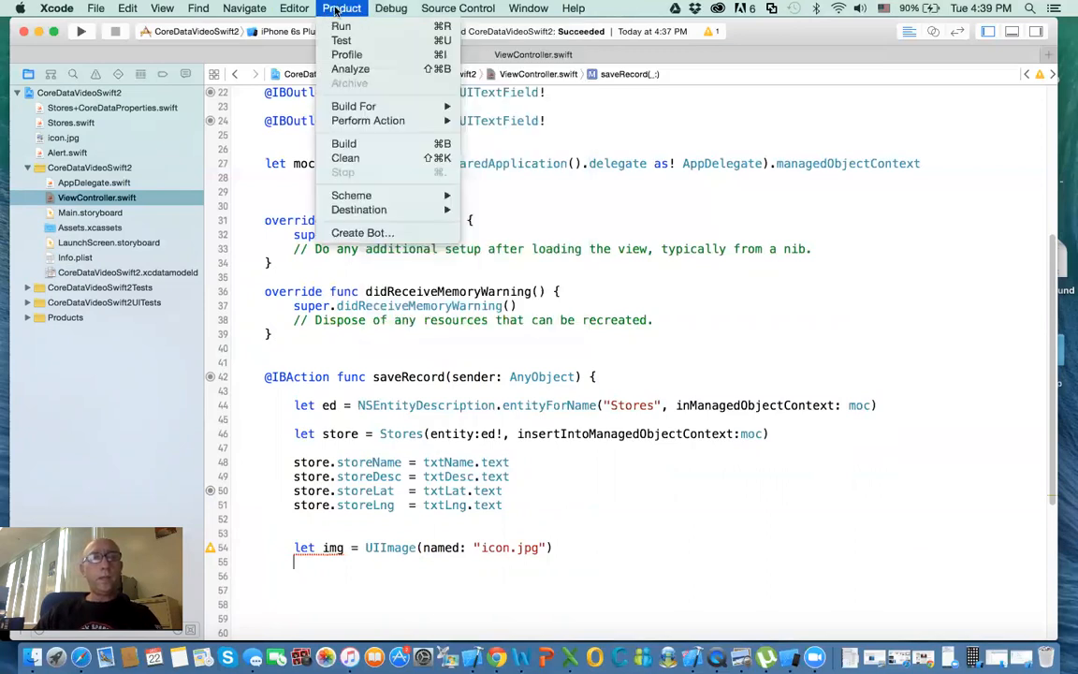
left_click(527, 8)
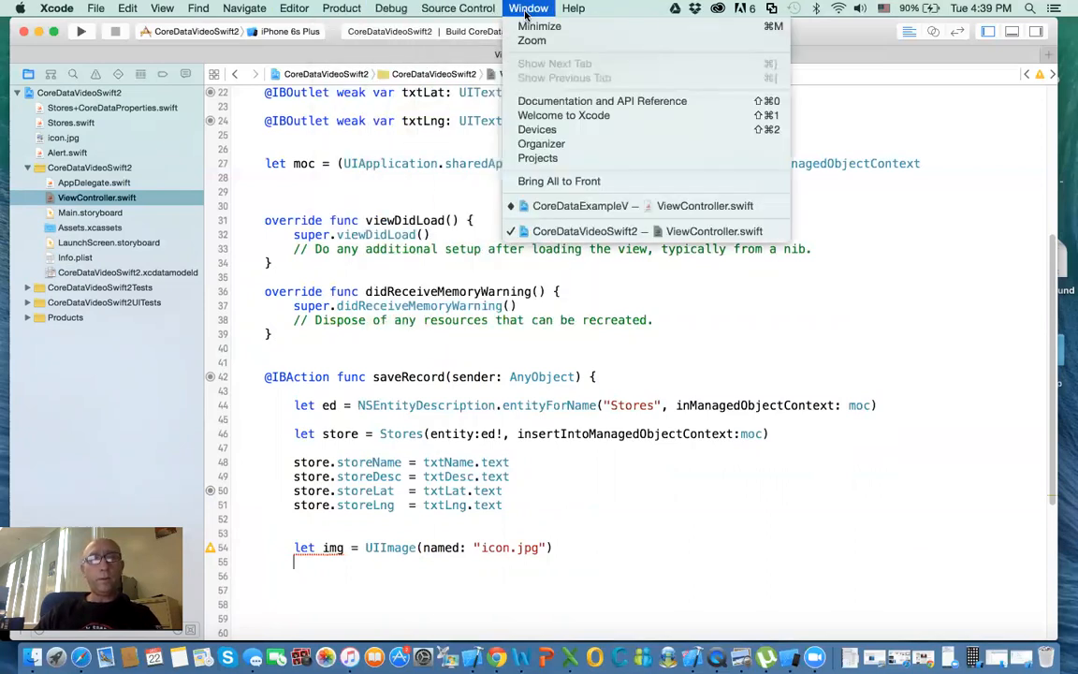
mouse_move(561, 208)
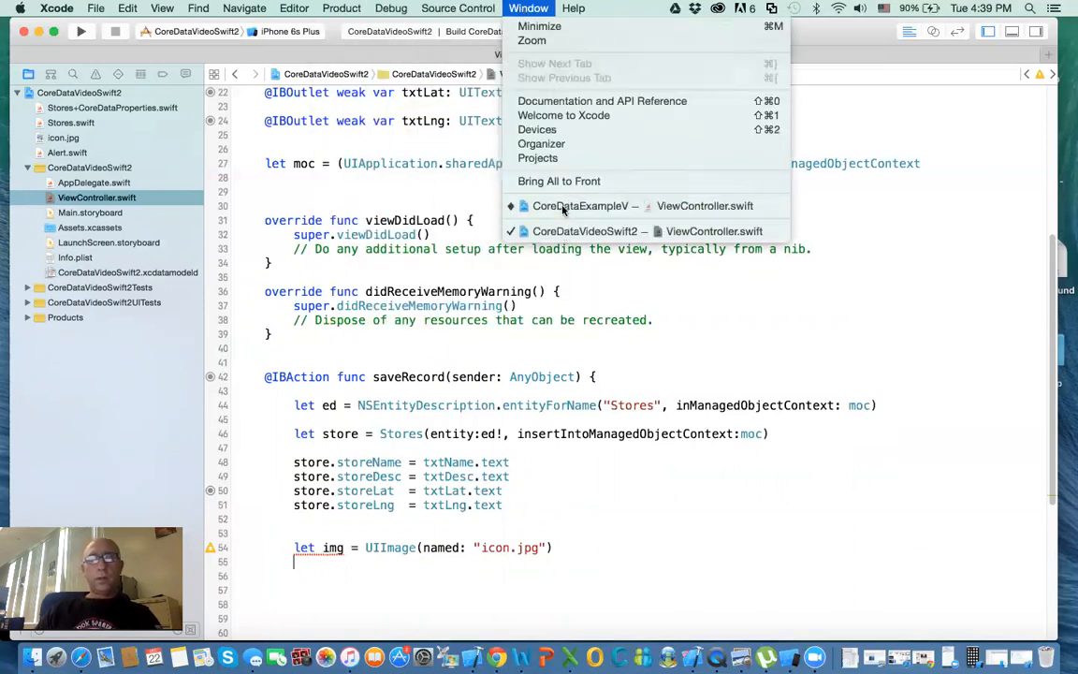
left_click(580, 204)
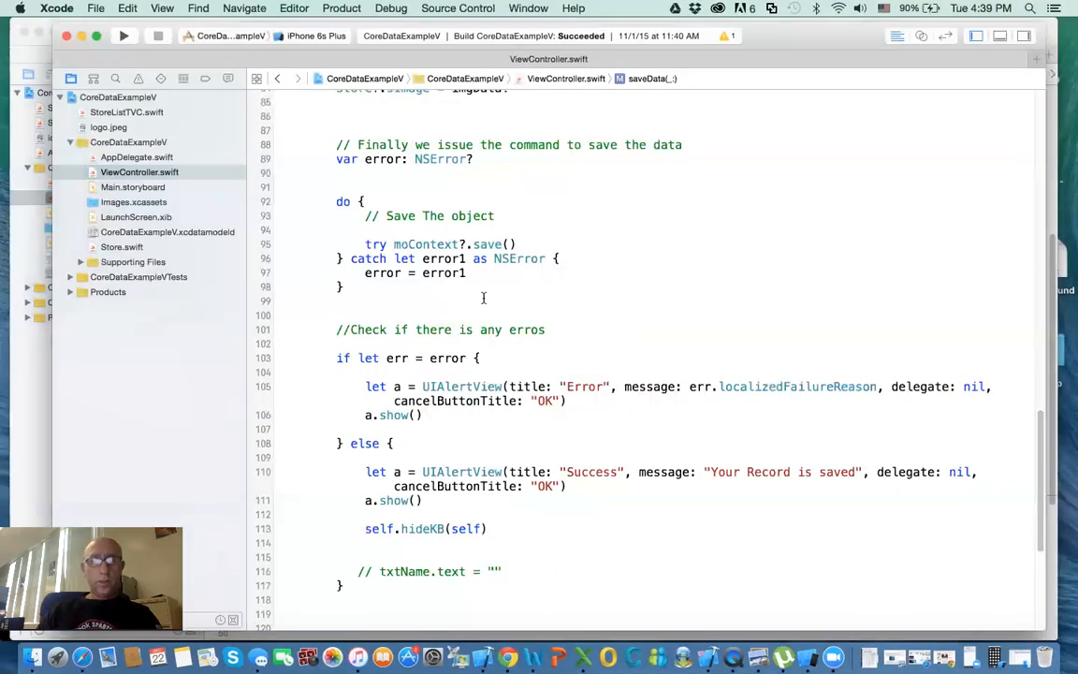
scroll("down", 3)
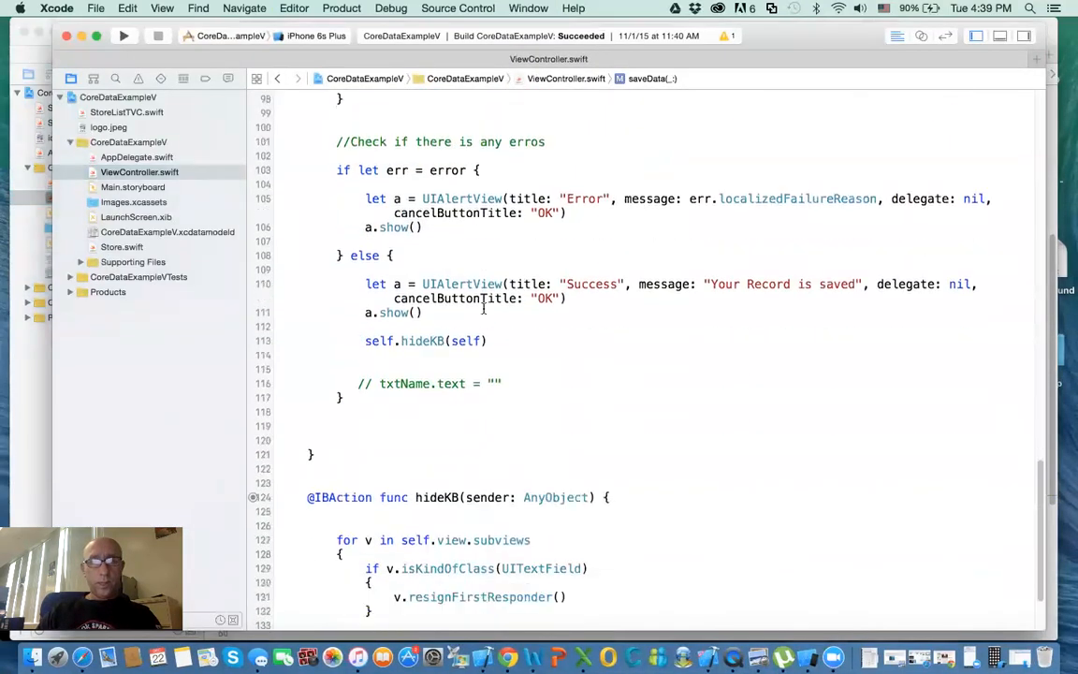
scroll("up", 3)
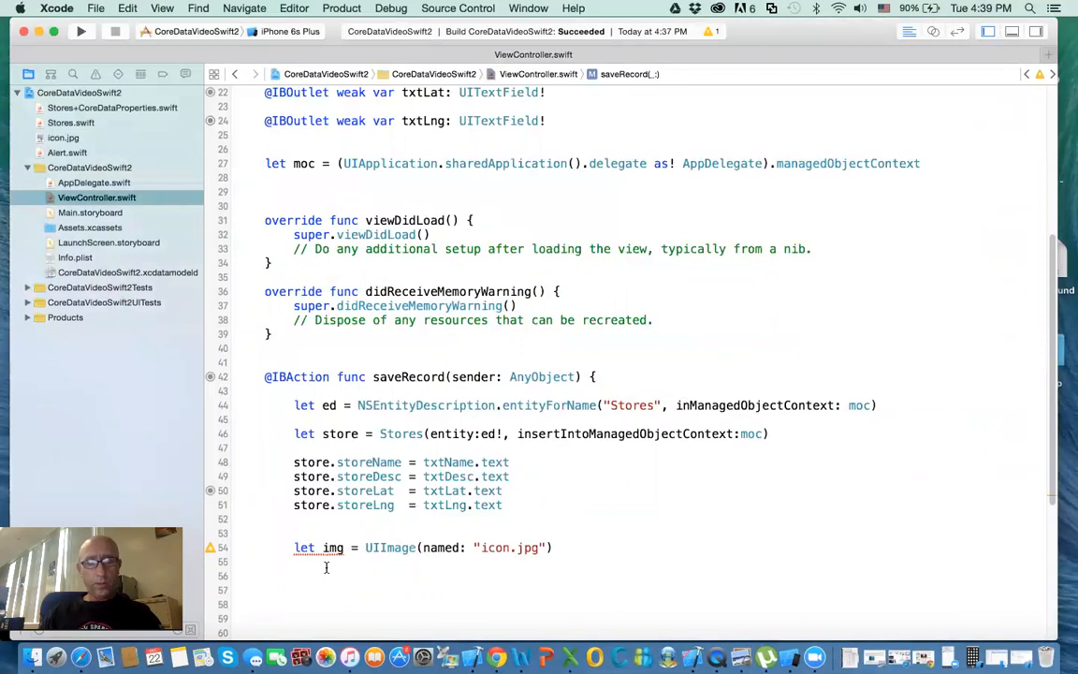
Step: Add let imgData = UIImageJPEGRepresentation(img!, 1) below the img line
type("let imgData = UIImageJPEGRepresentation(img!, 1)")
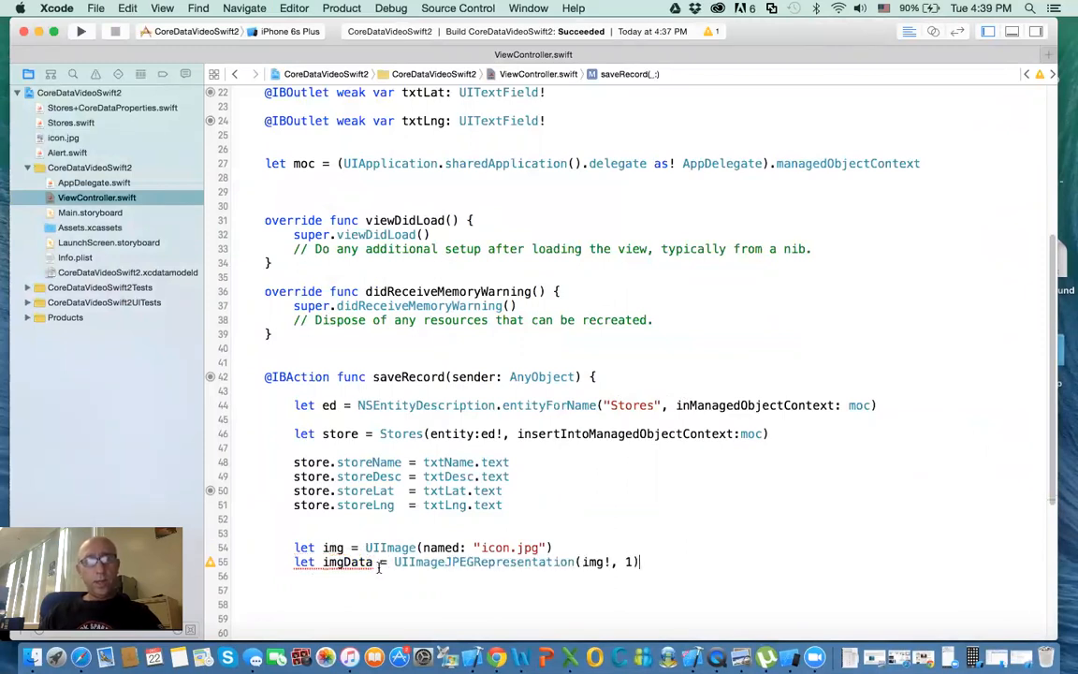
key("Return")
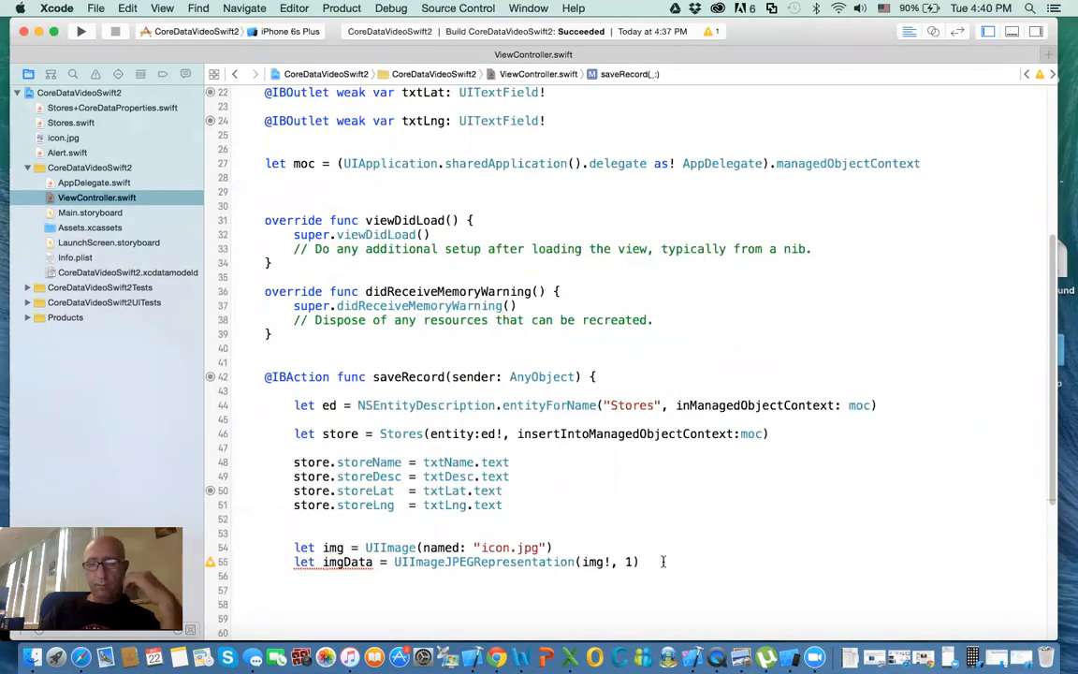
Step: Assign store.storeImage = imgData, completing storeImage from autocomplete
type("s")
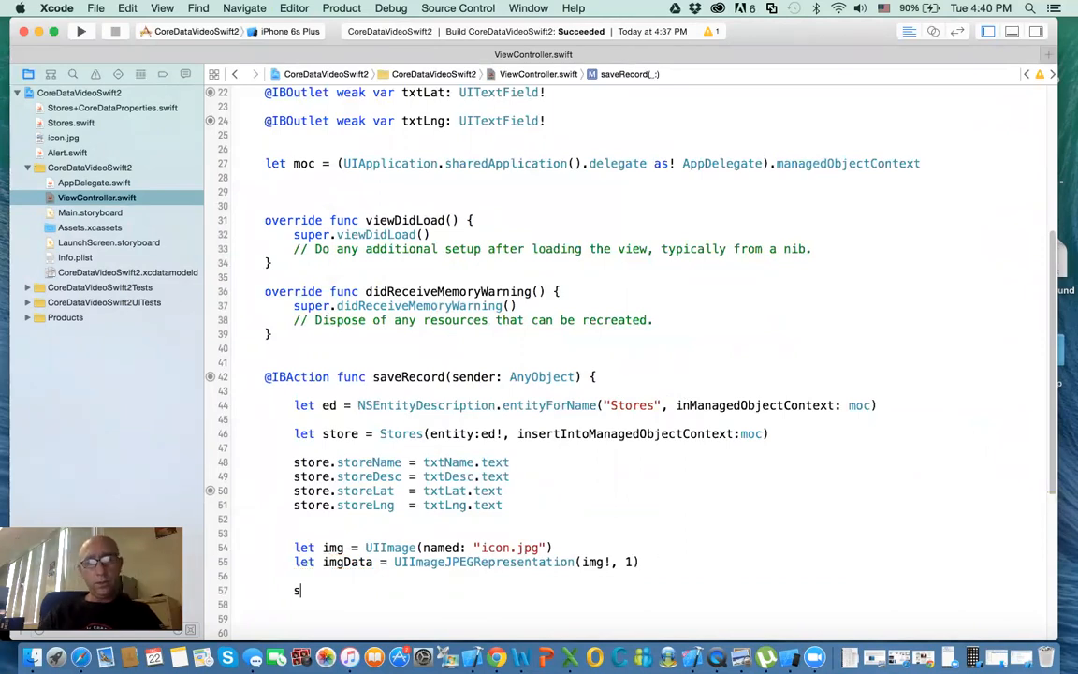
type("tore.")
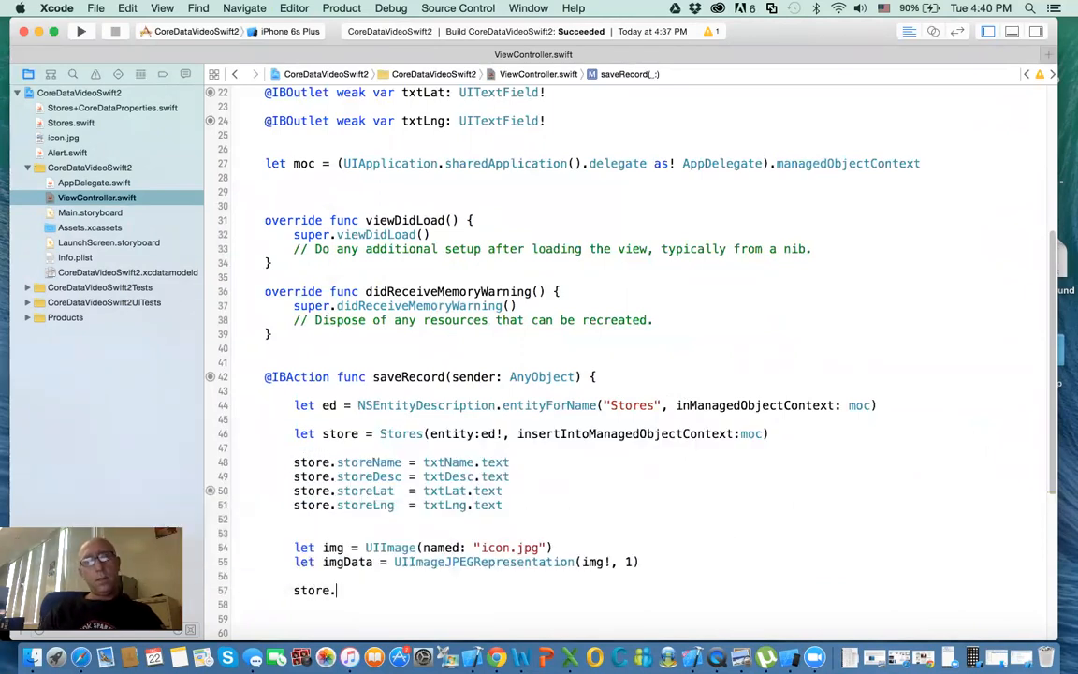
type("storeLng")
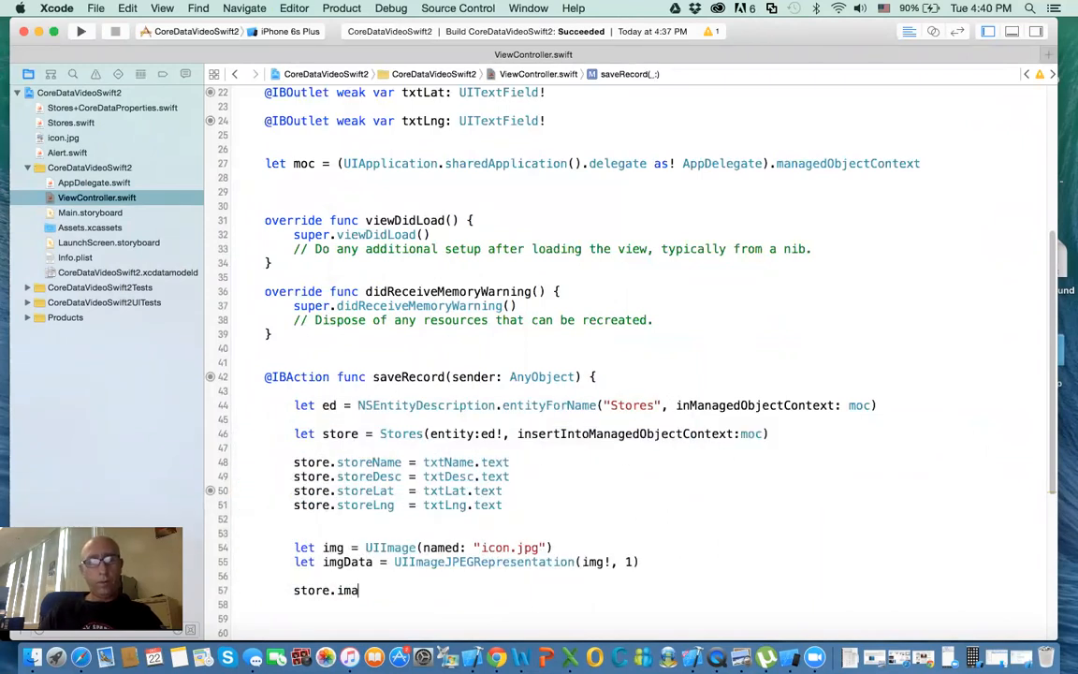
key("backspace")
type("storeImage")
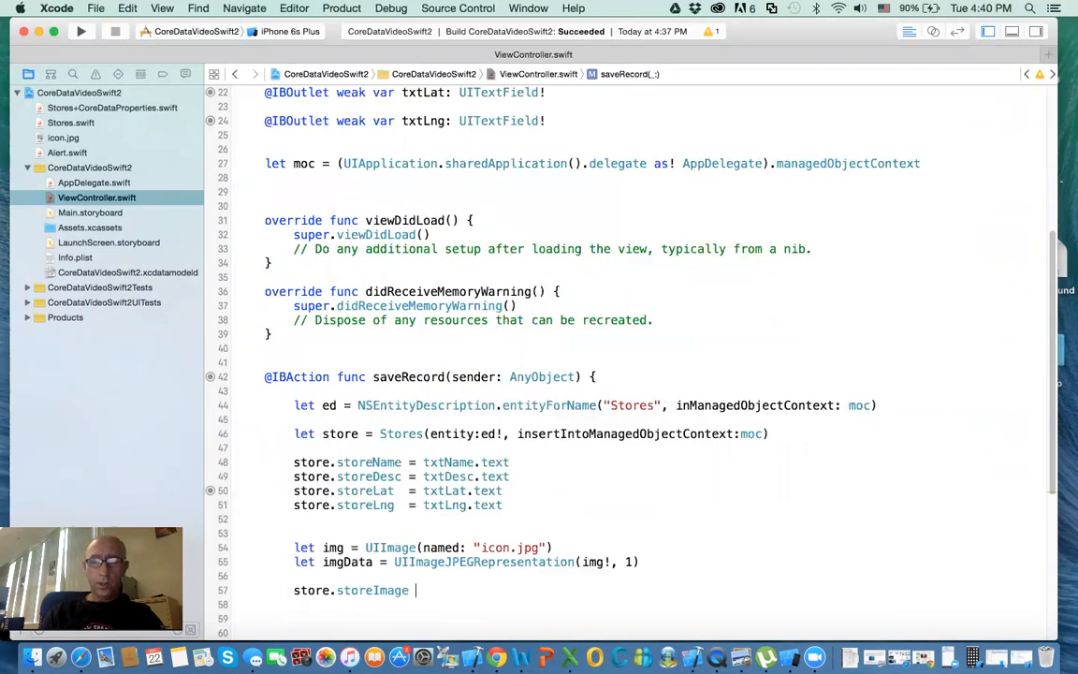
type("= ima")
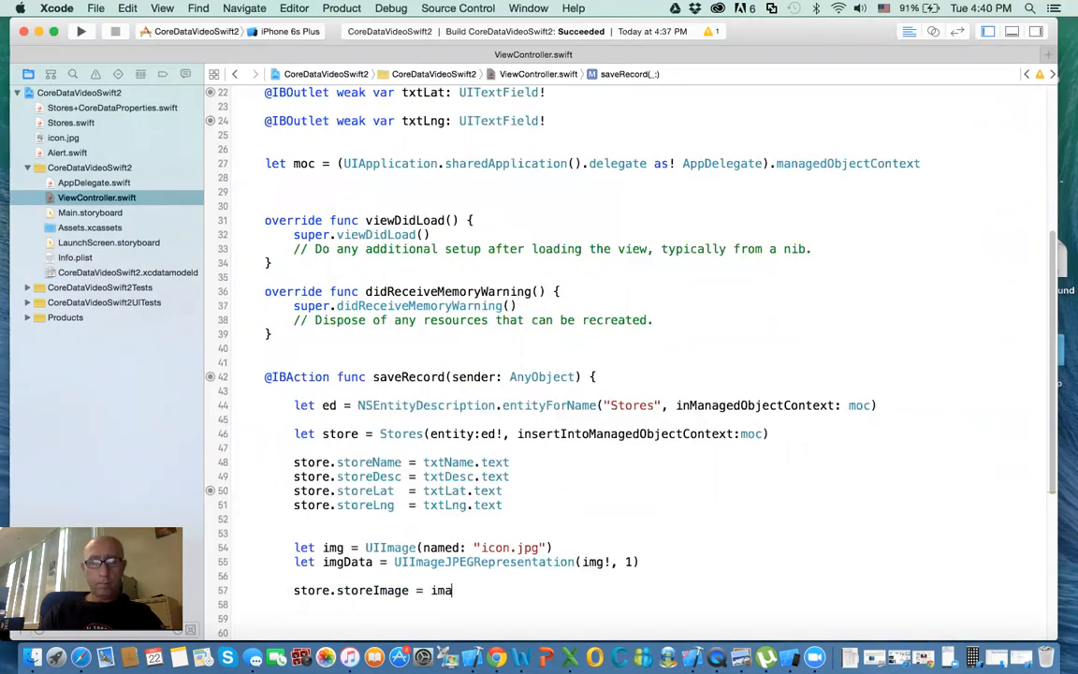
type("geData")
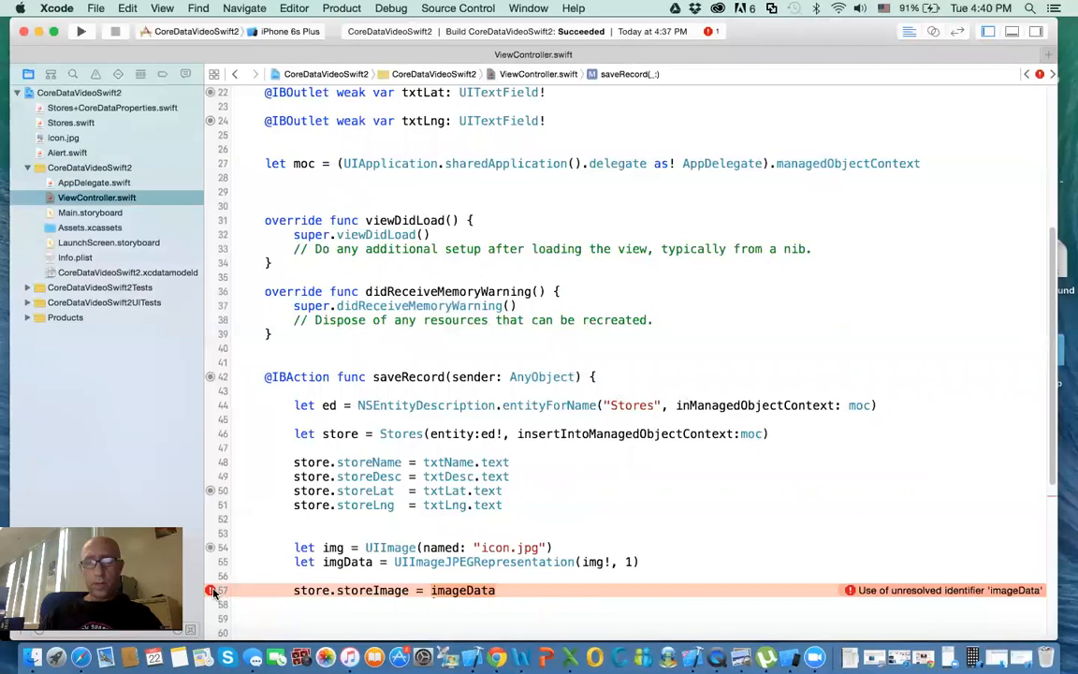
mouse_move(444, 584)
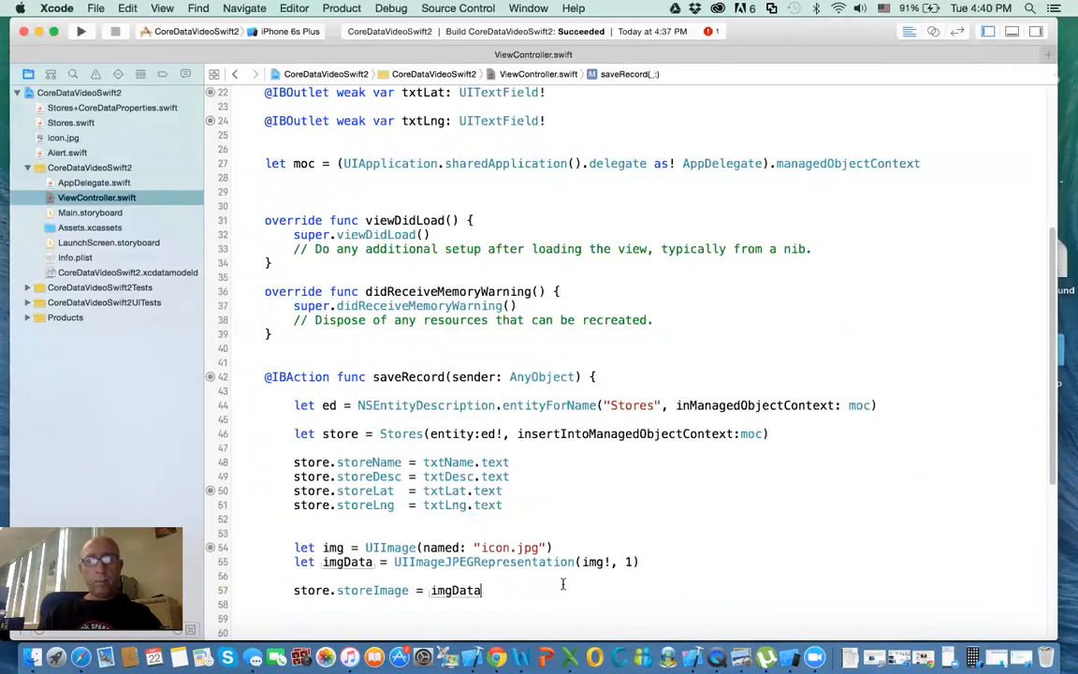
Step: Write an empty do { } catch { } block below the storeImage assignment and place the cursor inside do
scroll("down", 3)
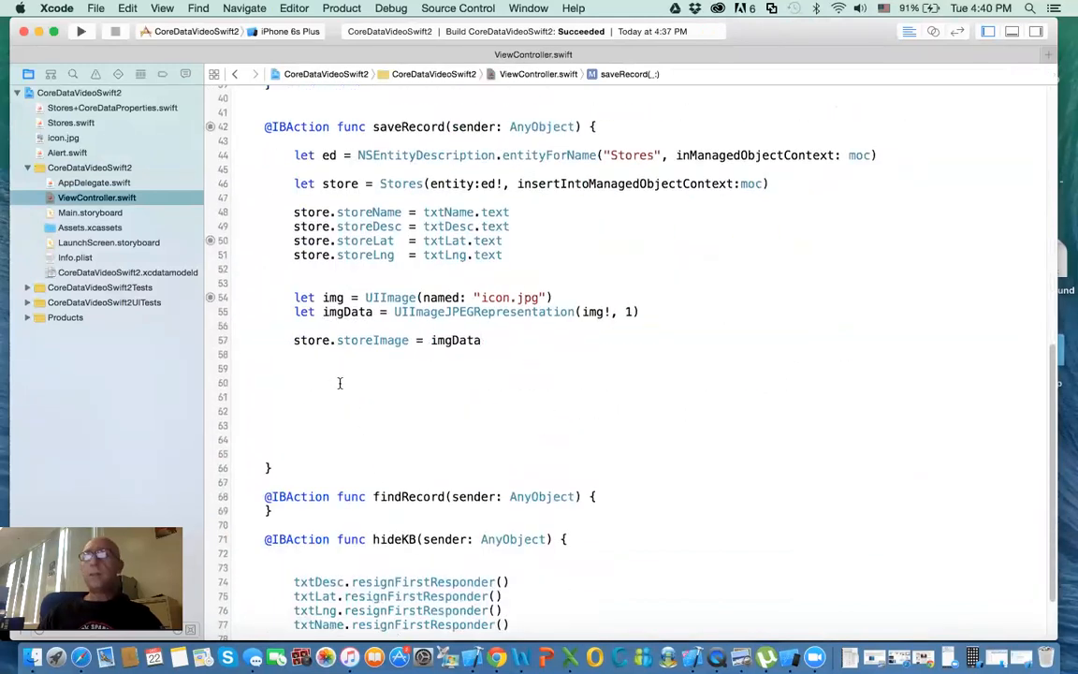
left_click(293, 367)
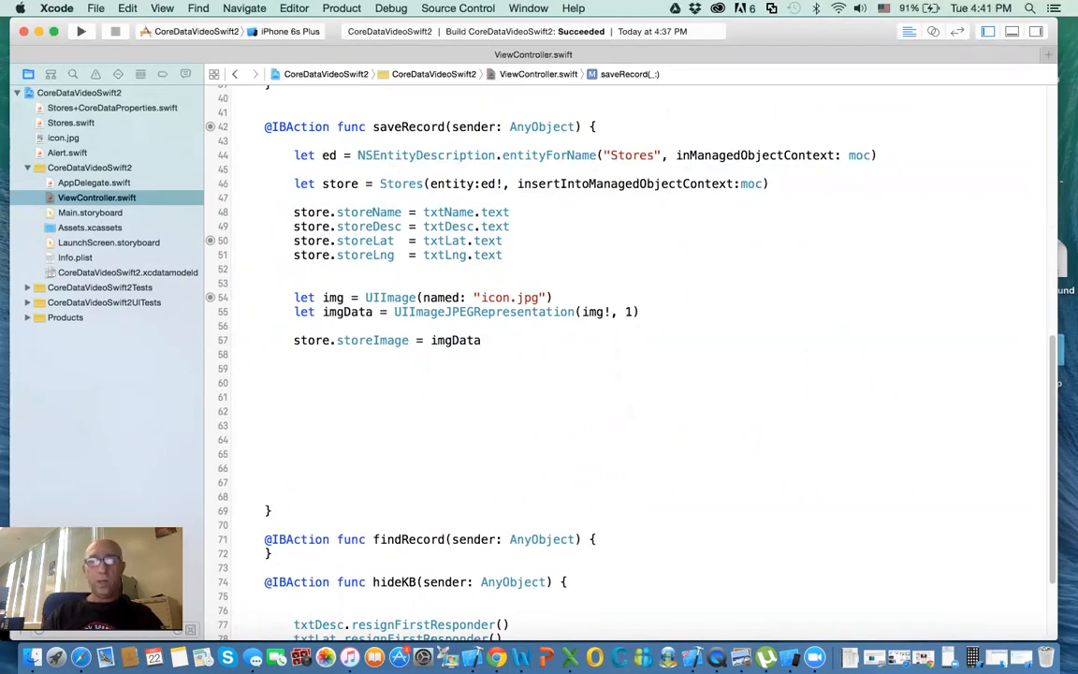
type("do {")
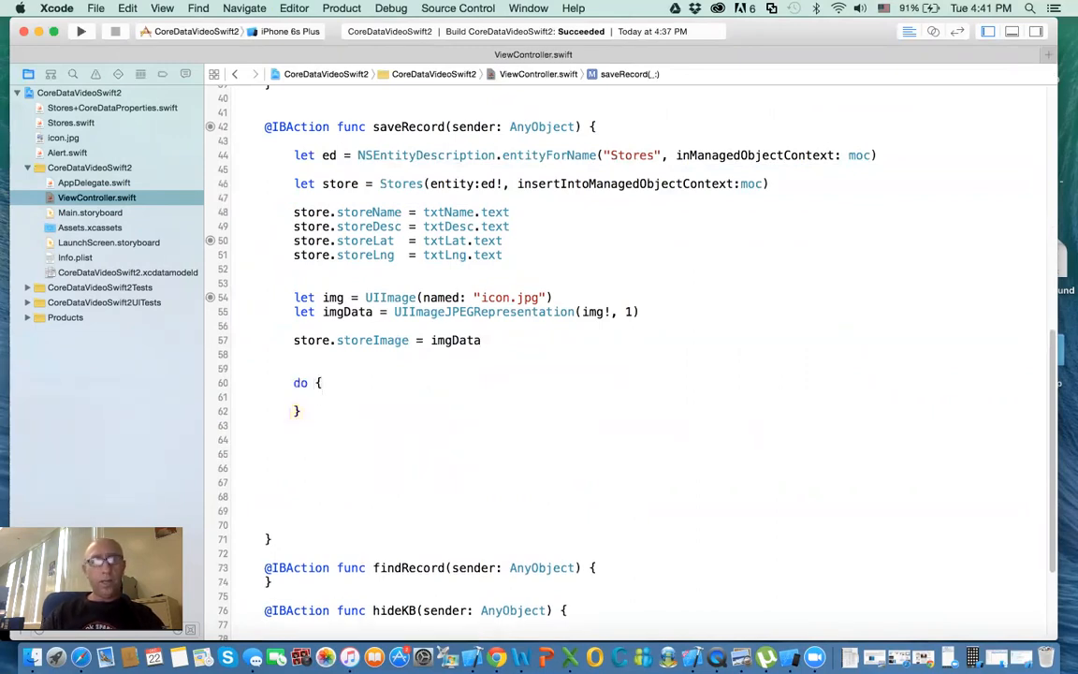
type("catch")
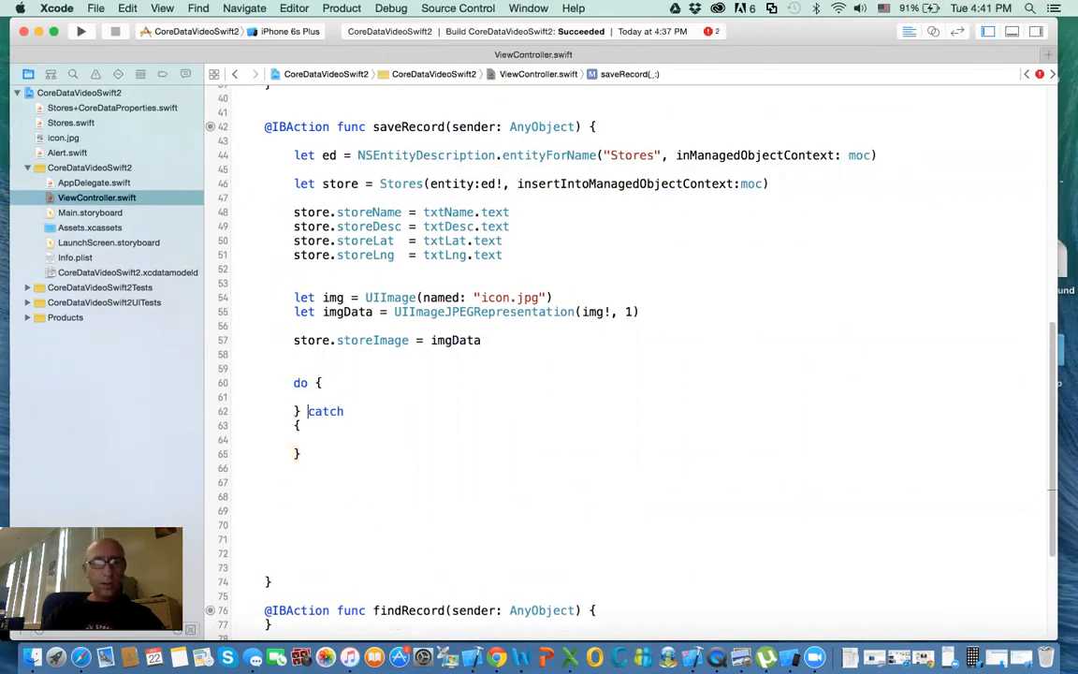
key("Return")
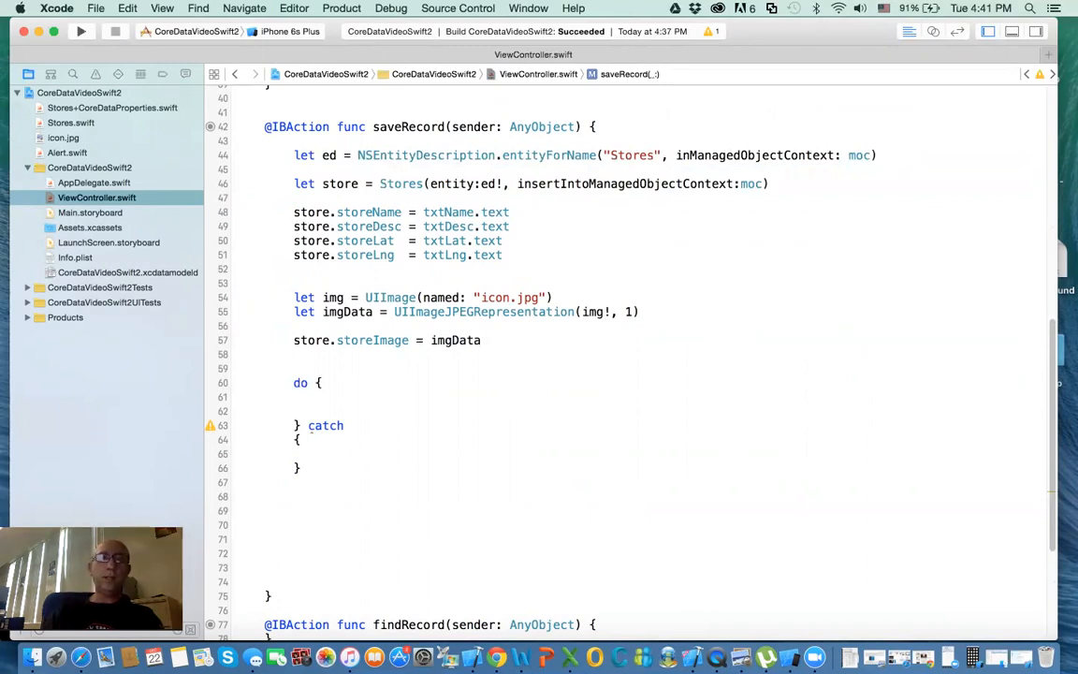
left_click(294, 396)
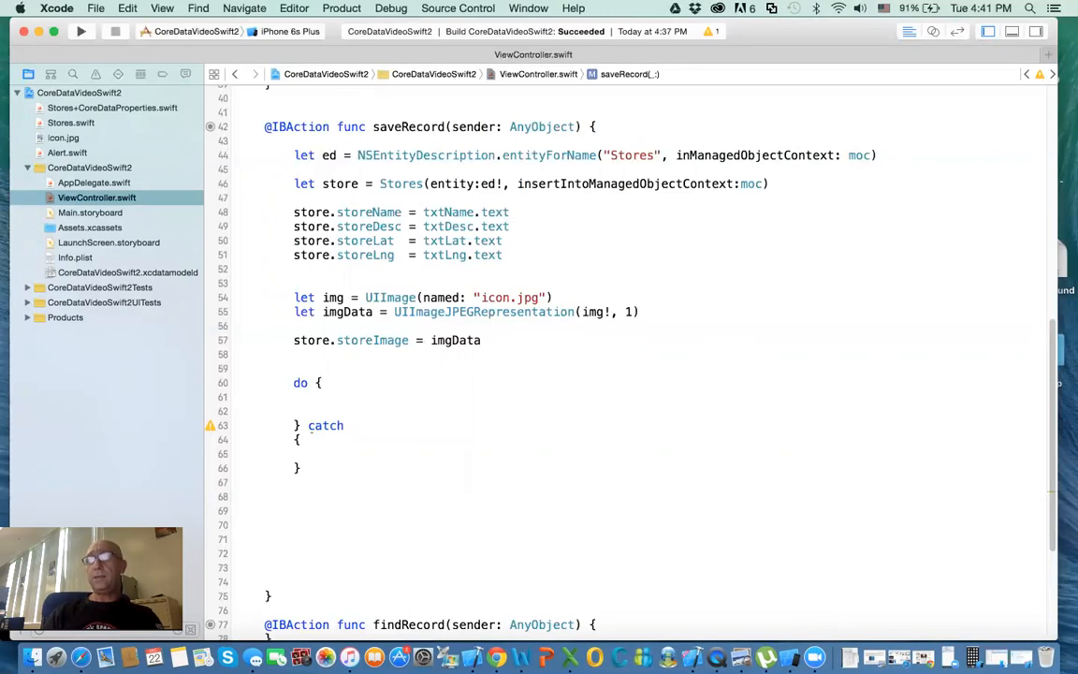
left_click(294, 412)
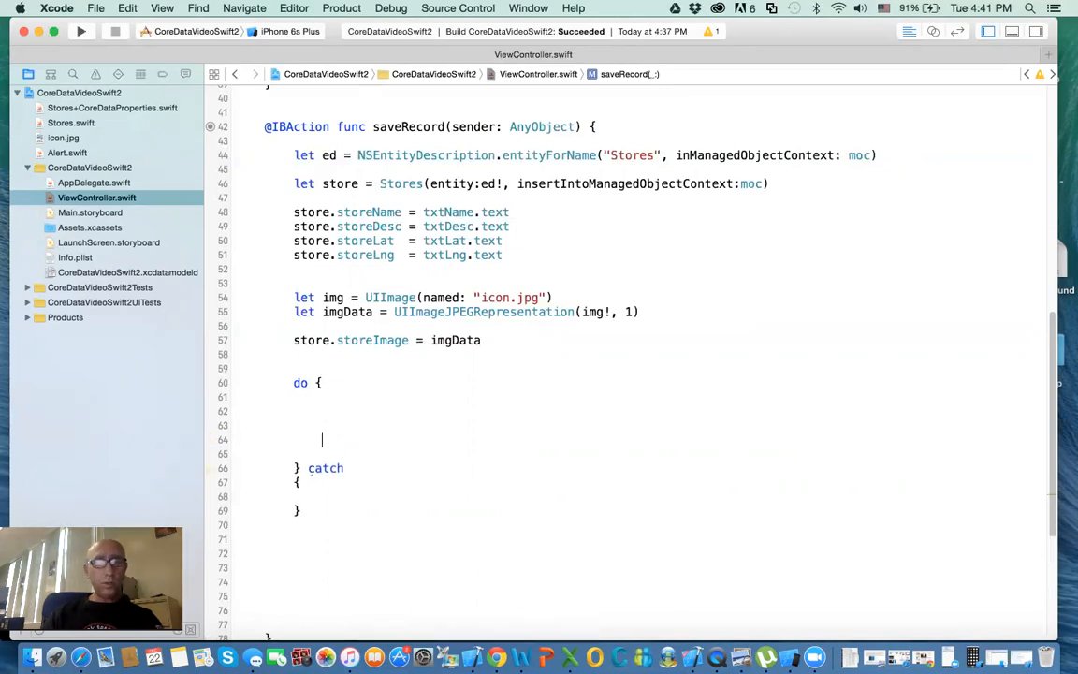
Step: Write try moc.save() inside the do block
type("tr")
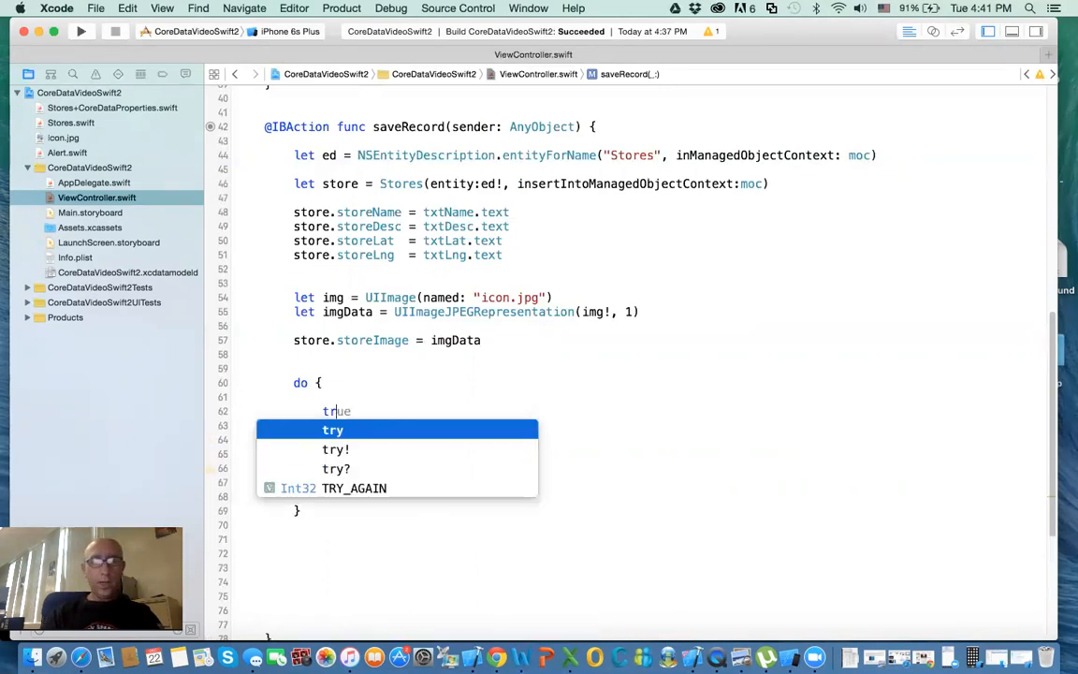
type("moc")
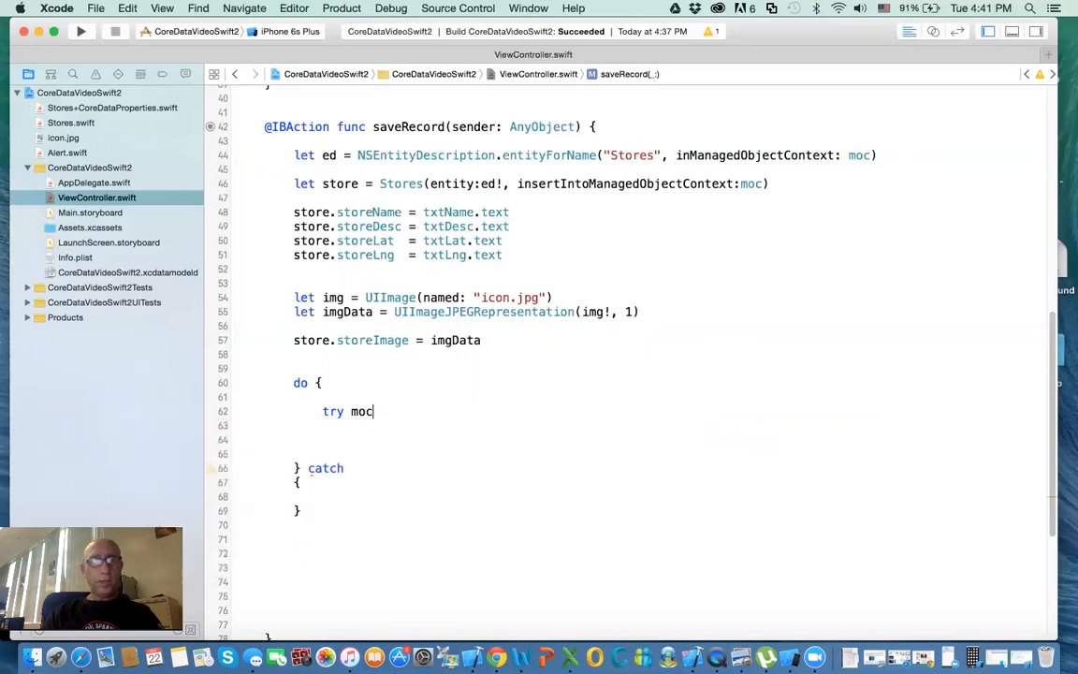
type(".save()")
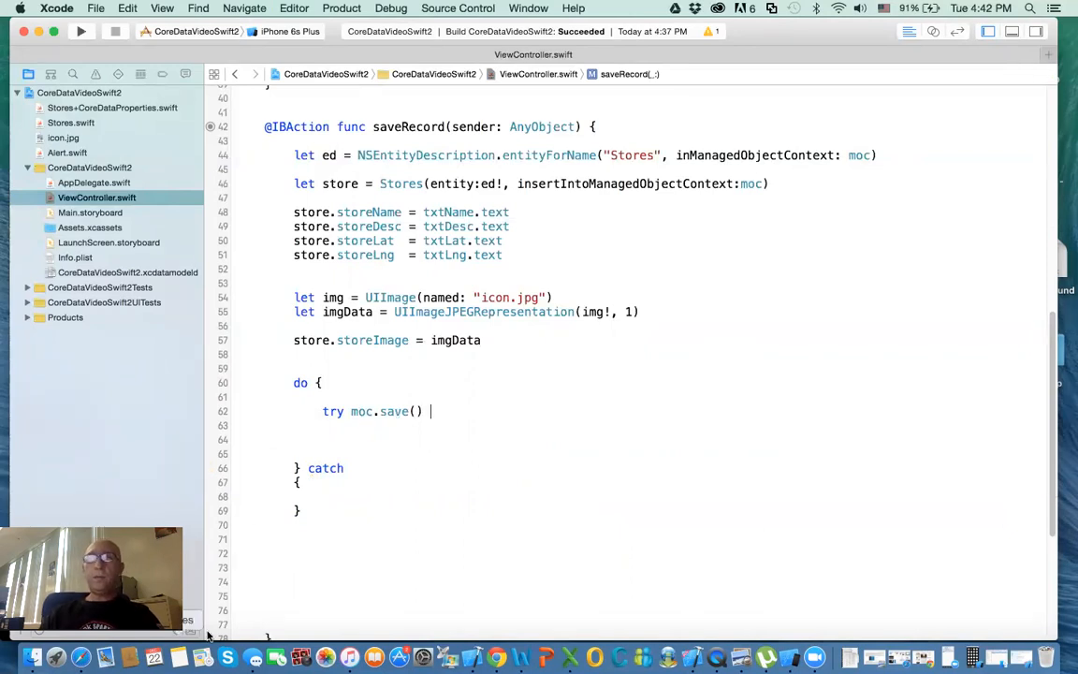
Step: Make the catch clause bind let error as NSError
left_click(344, 468)
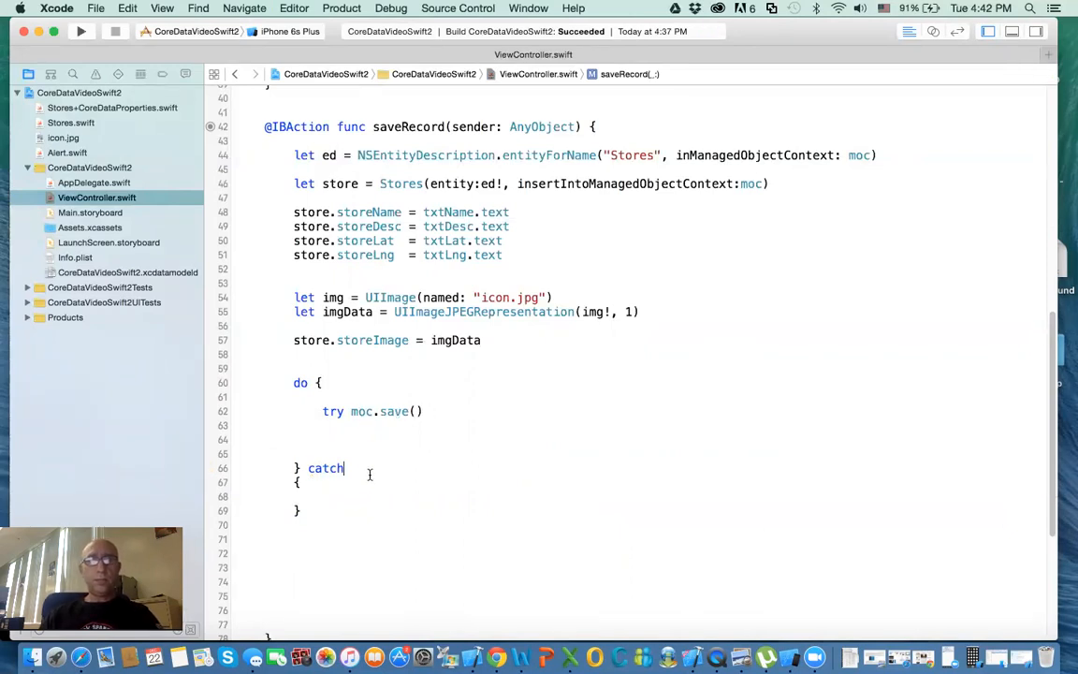
type("let e")
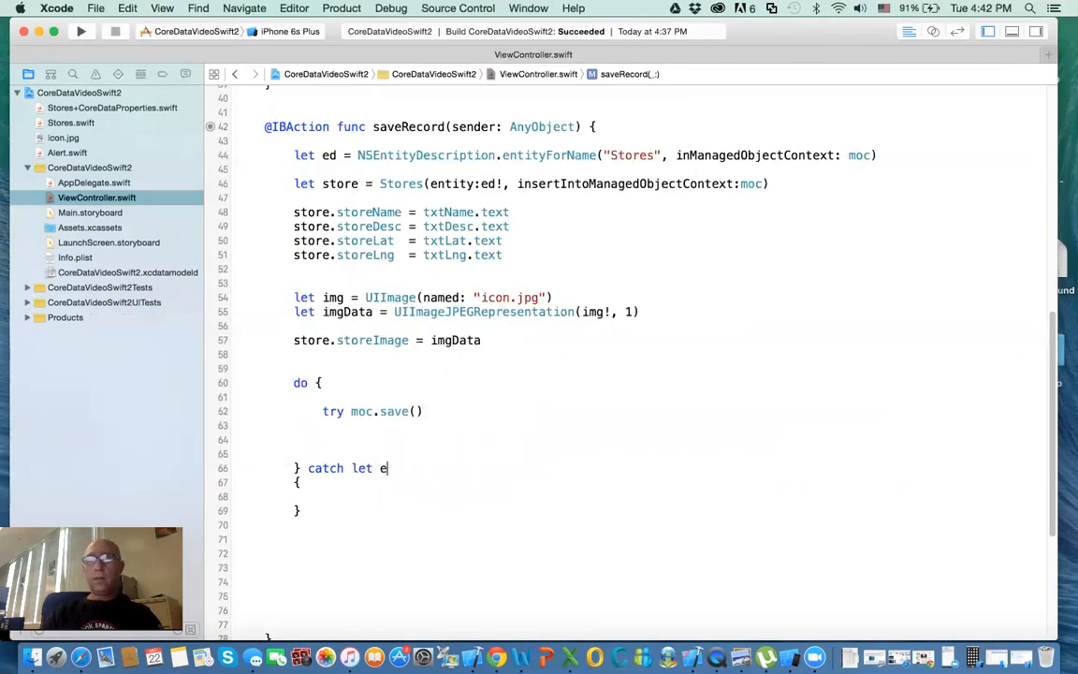
type("roor")
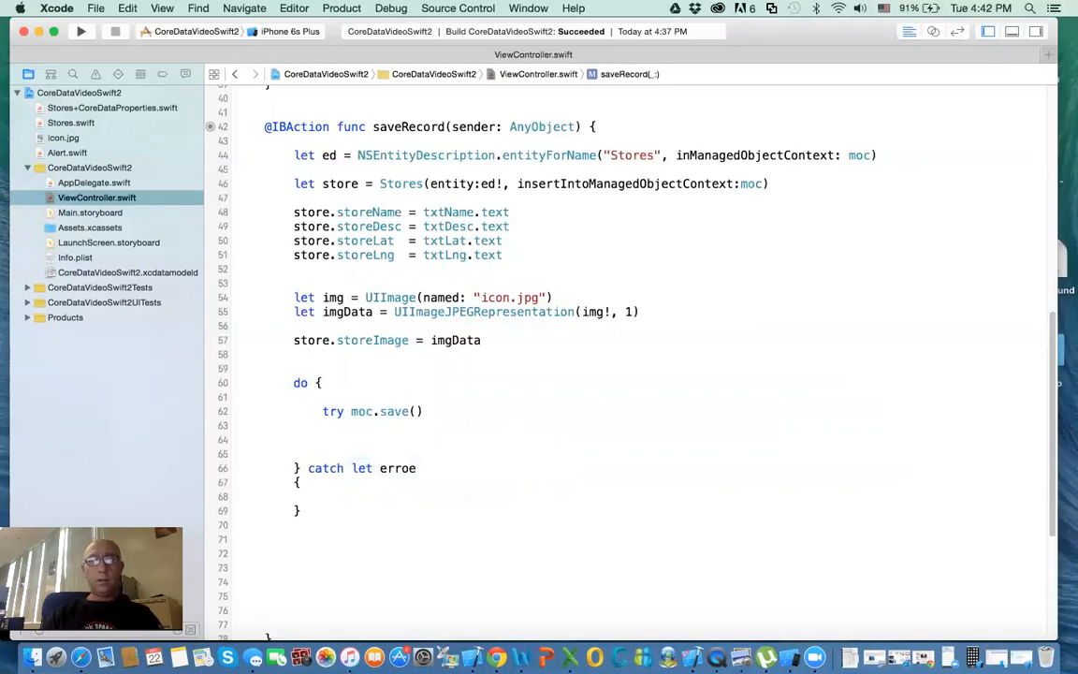
type("error a")
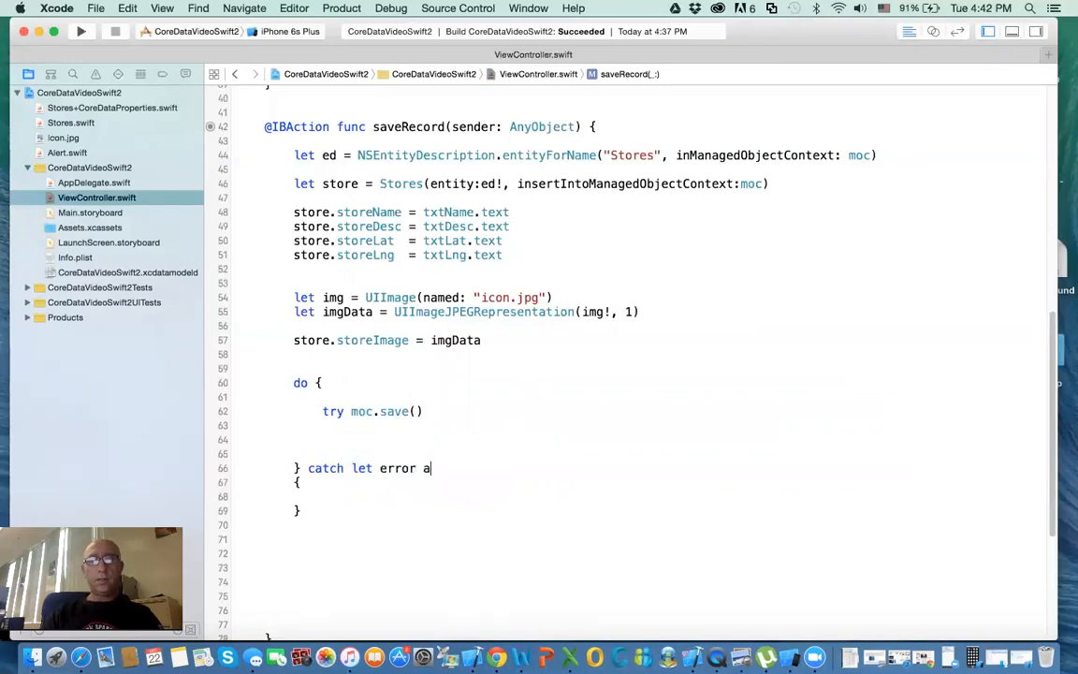
type("s N")
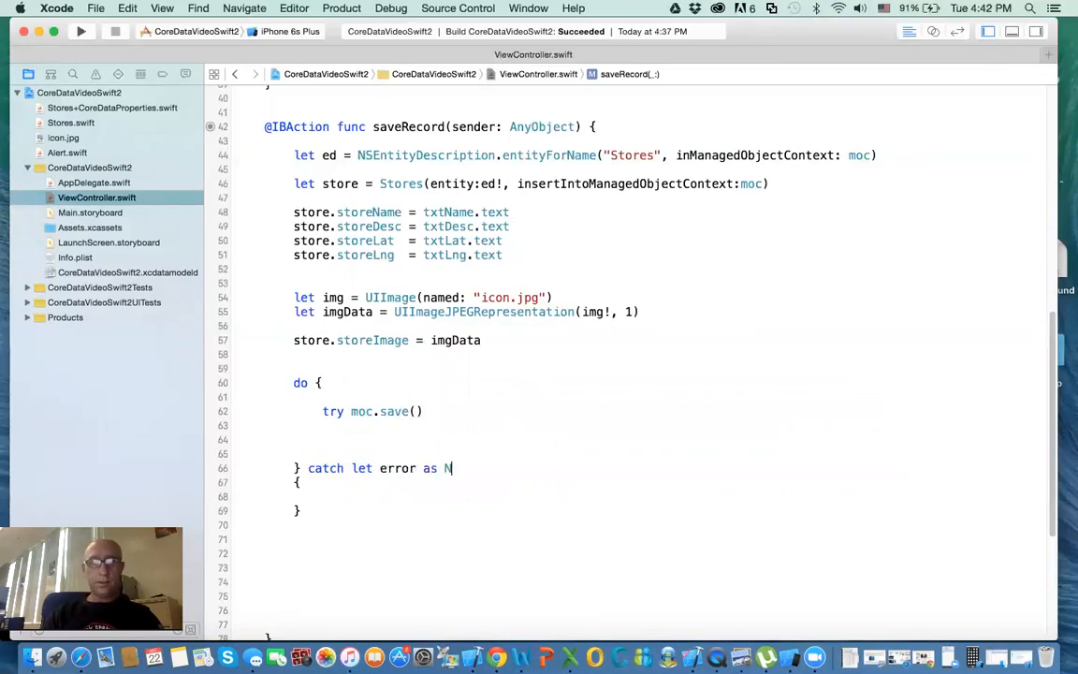
type("NSError")
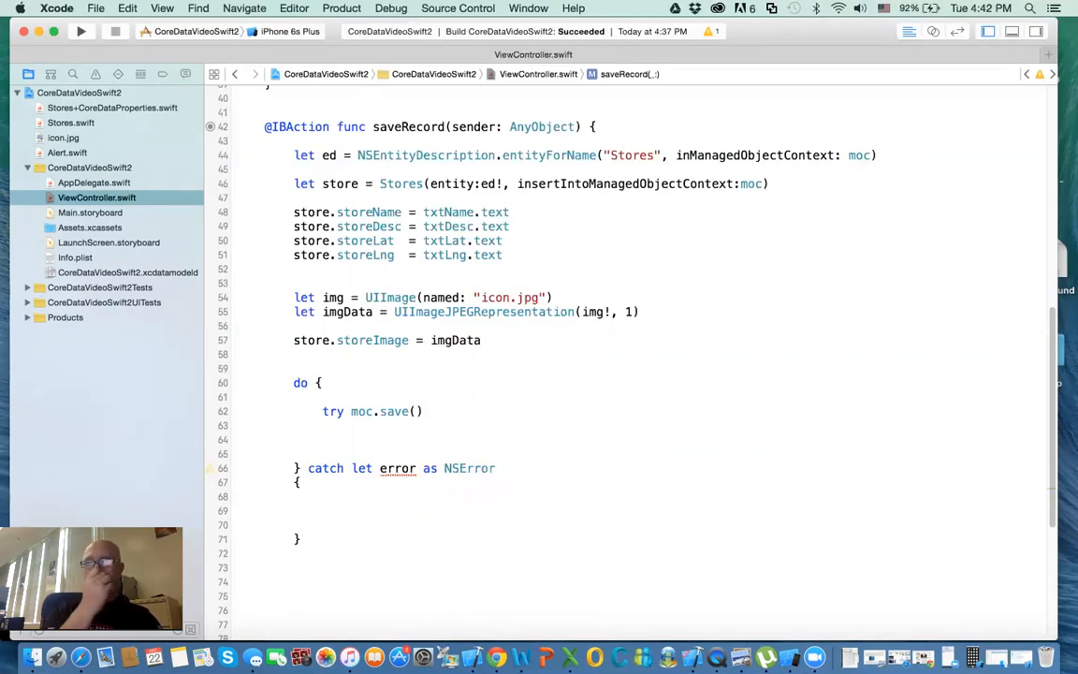
left_click(322, 438)
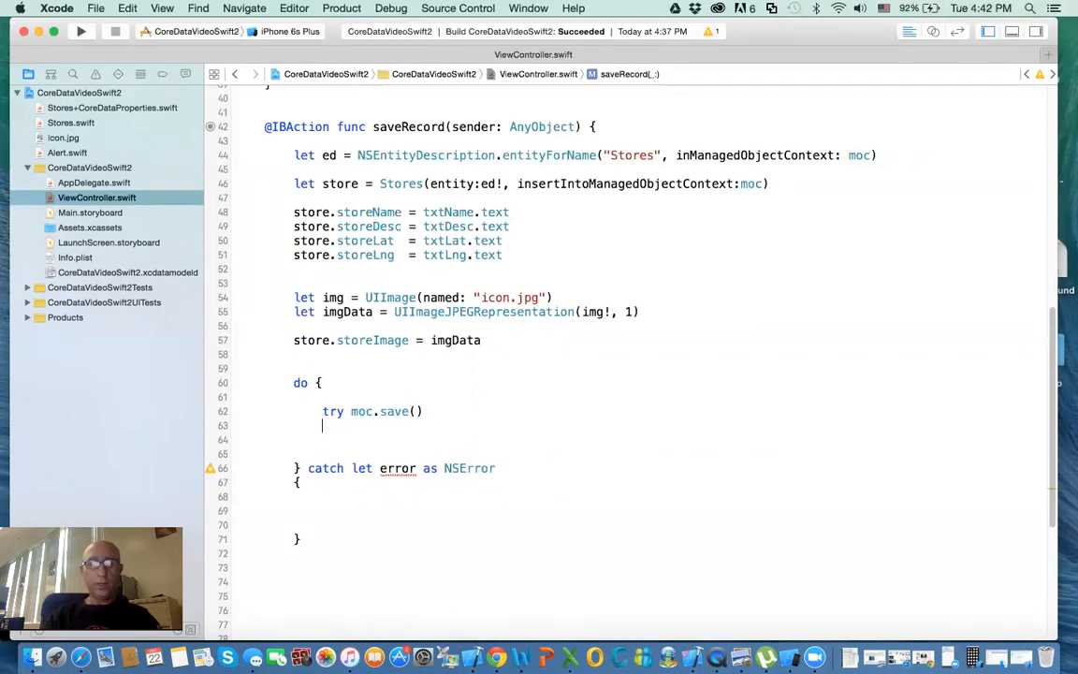
Step: After try moc.save(), reset the text fields to empty strings, starting with txtLat.text = ""
type("t")
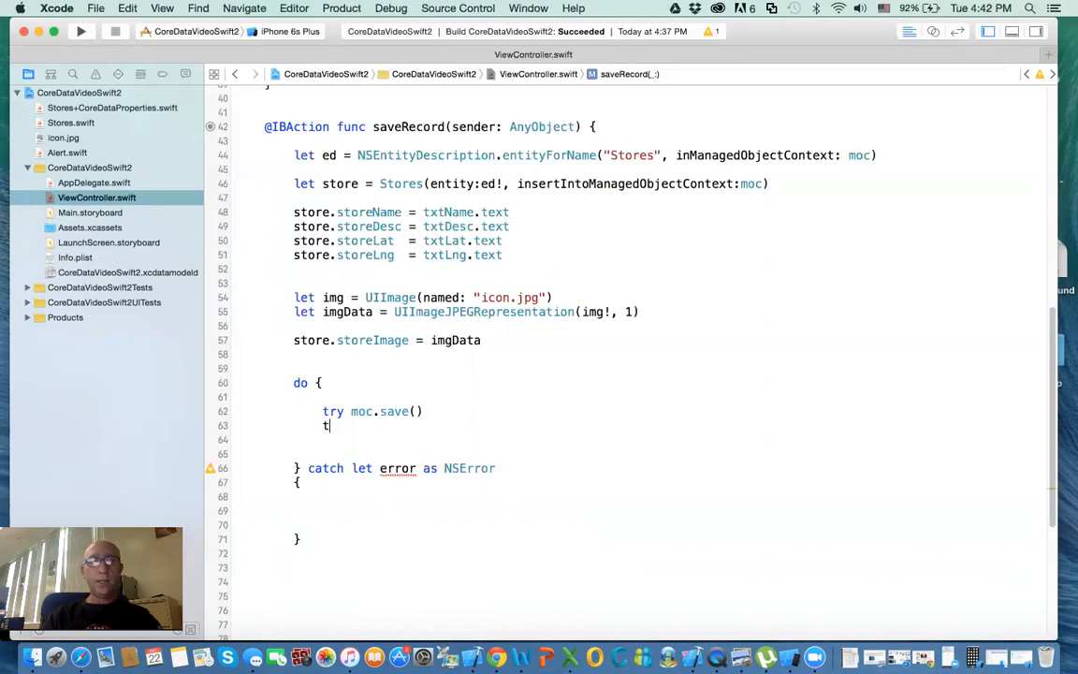
type("txtLat")
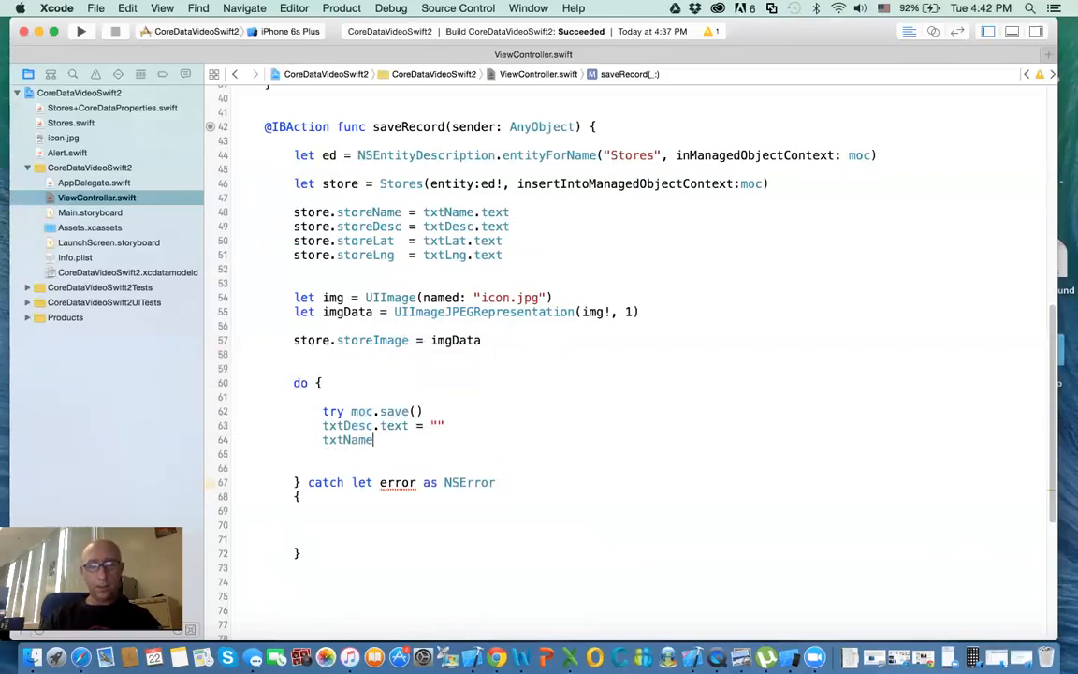
type(".text")
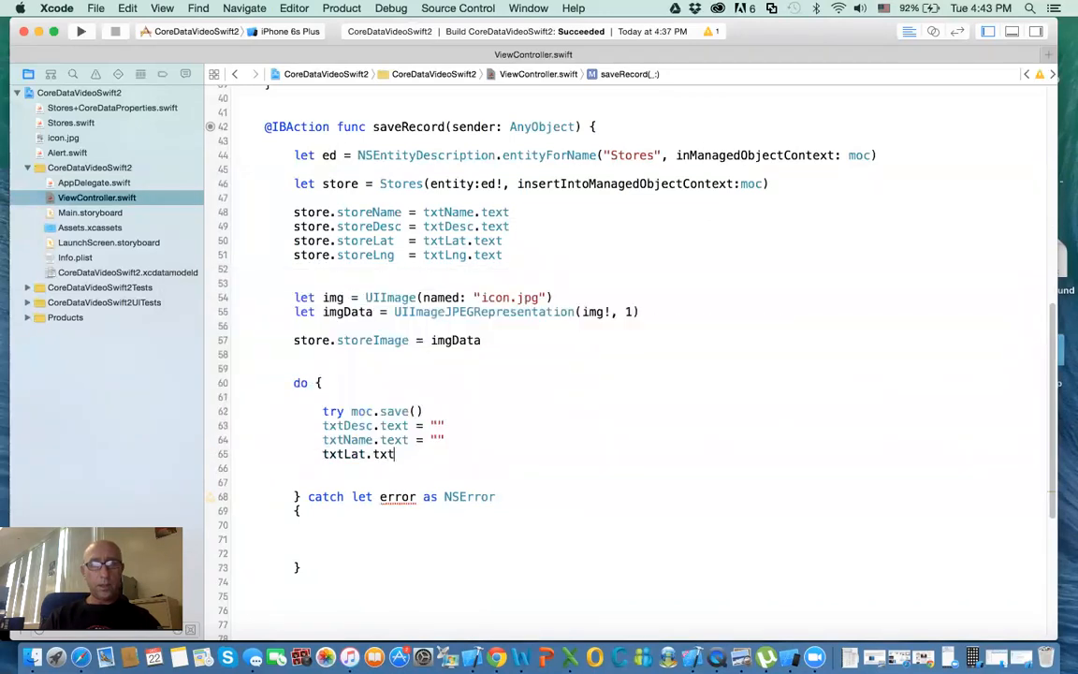
type("=")
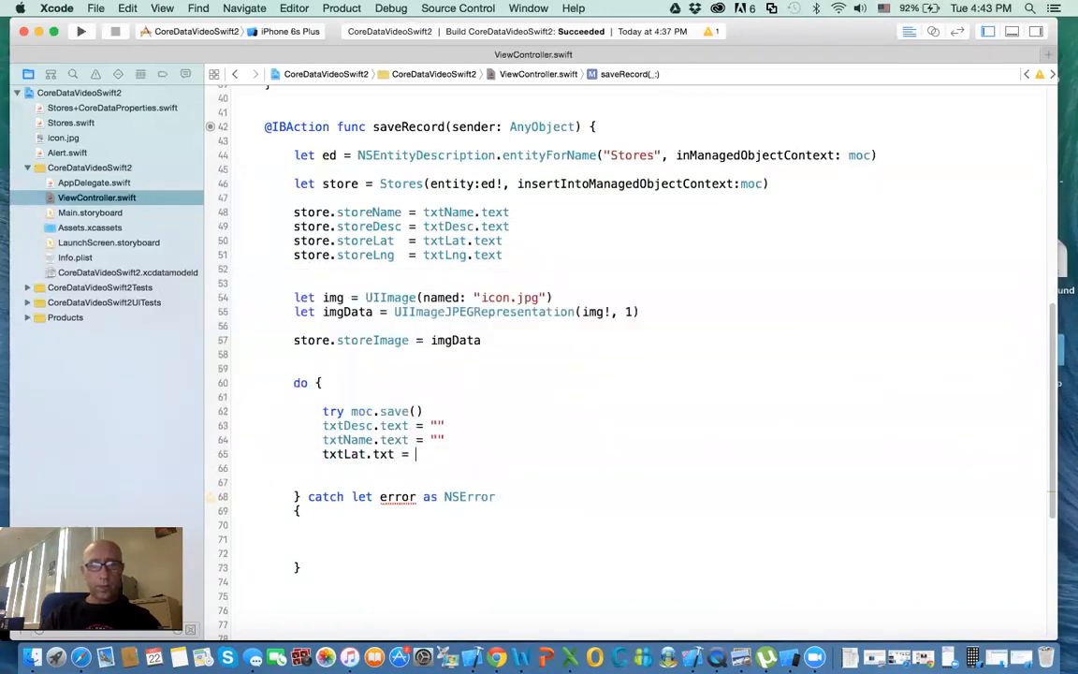
type("::")
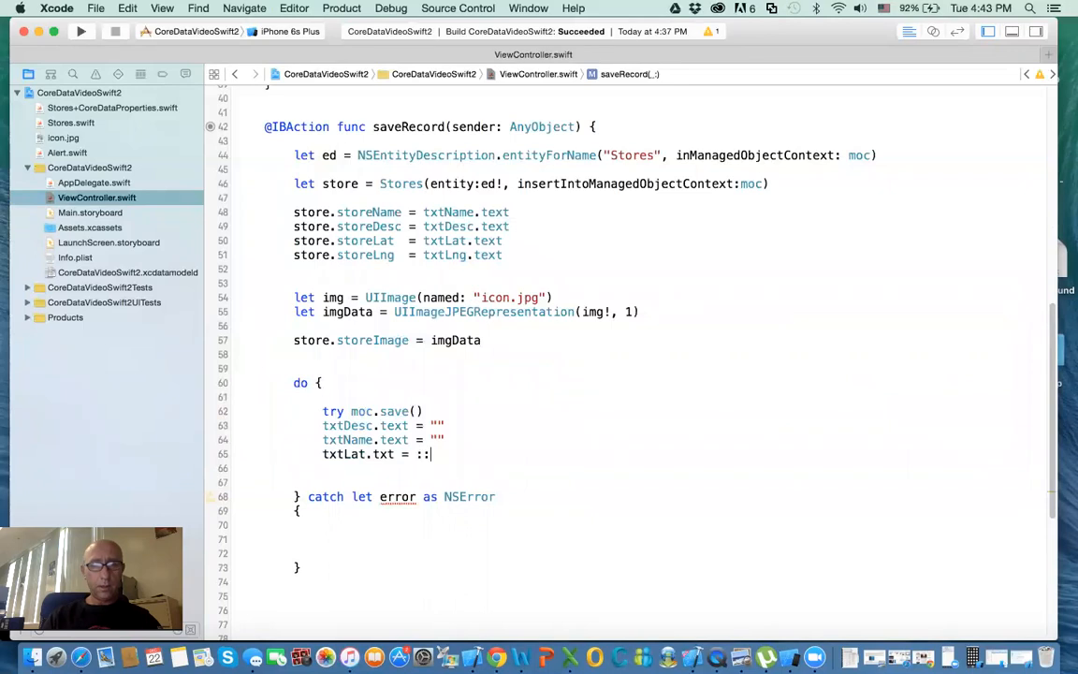
type("\"\"")
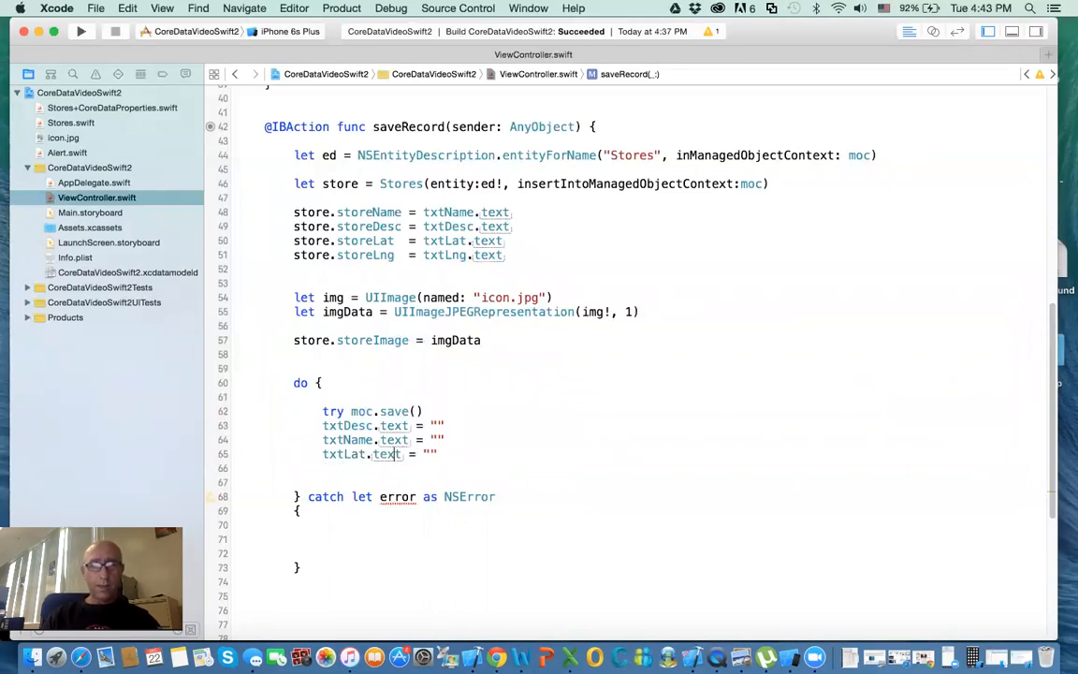
key("Return")
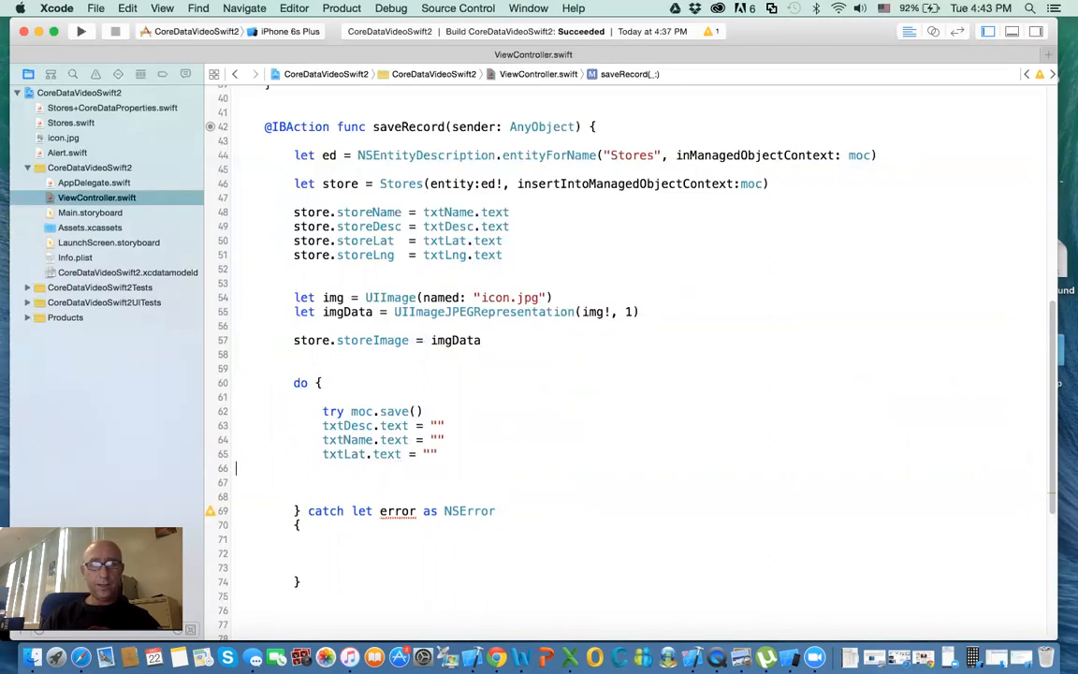
type("t")
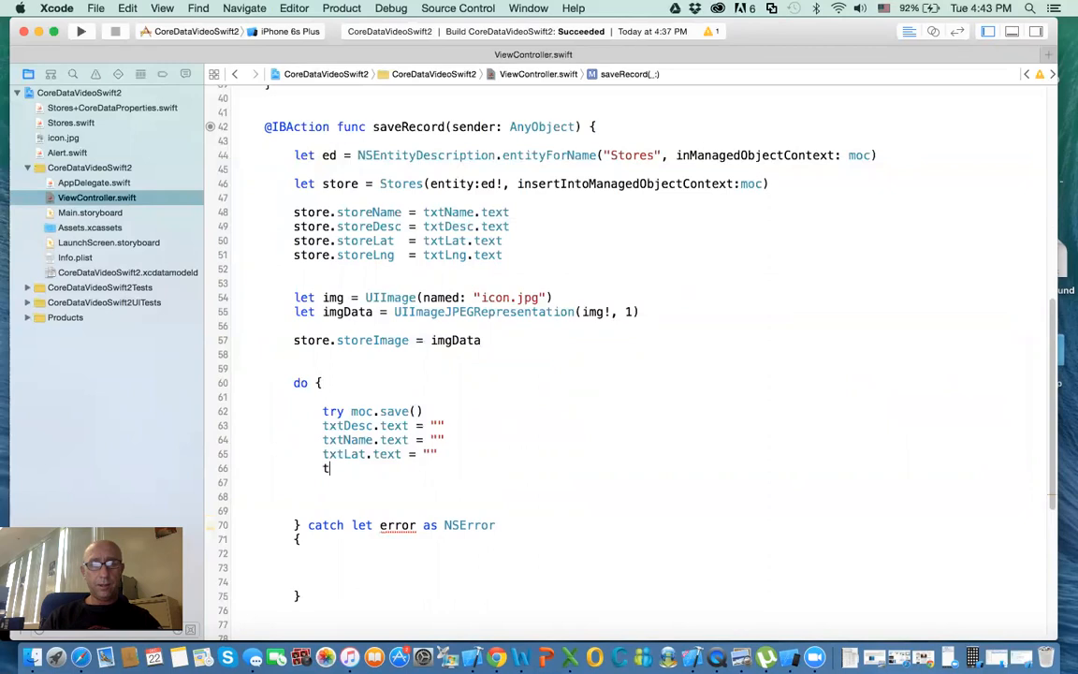
type("xtLat")
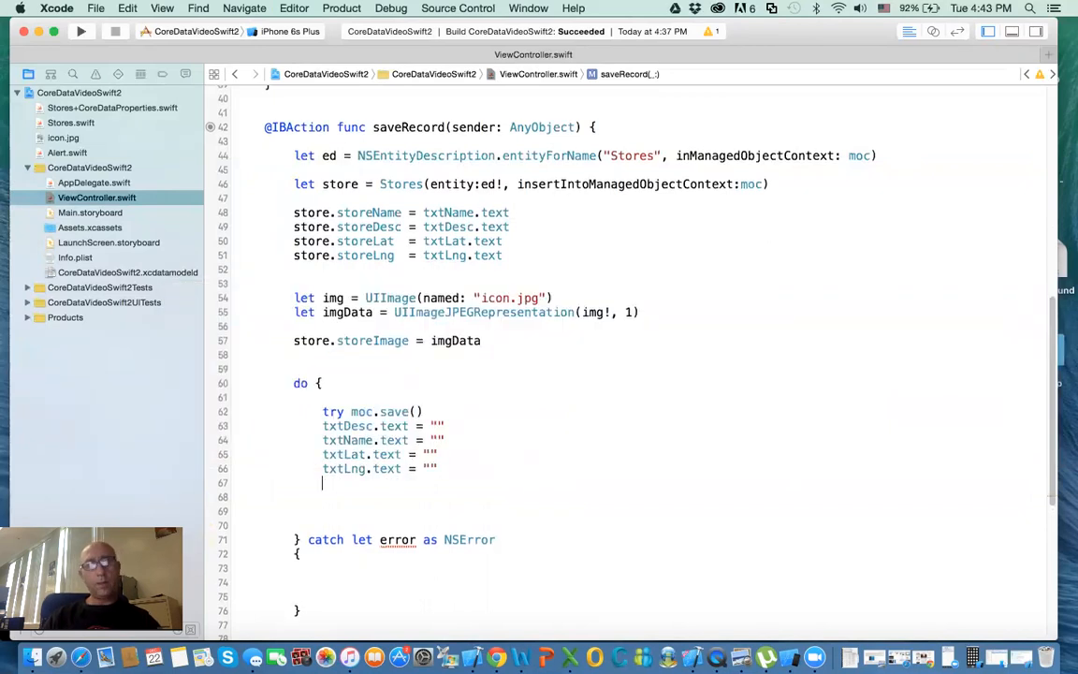
Step: Call self.hideKB(self) in the do block after the field resets
scroll("up", 3)
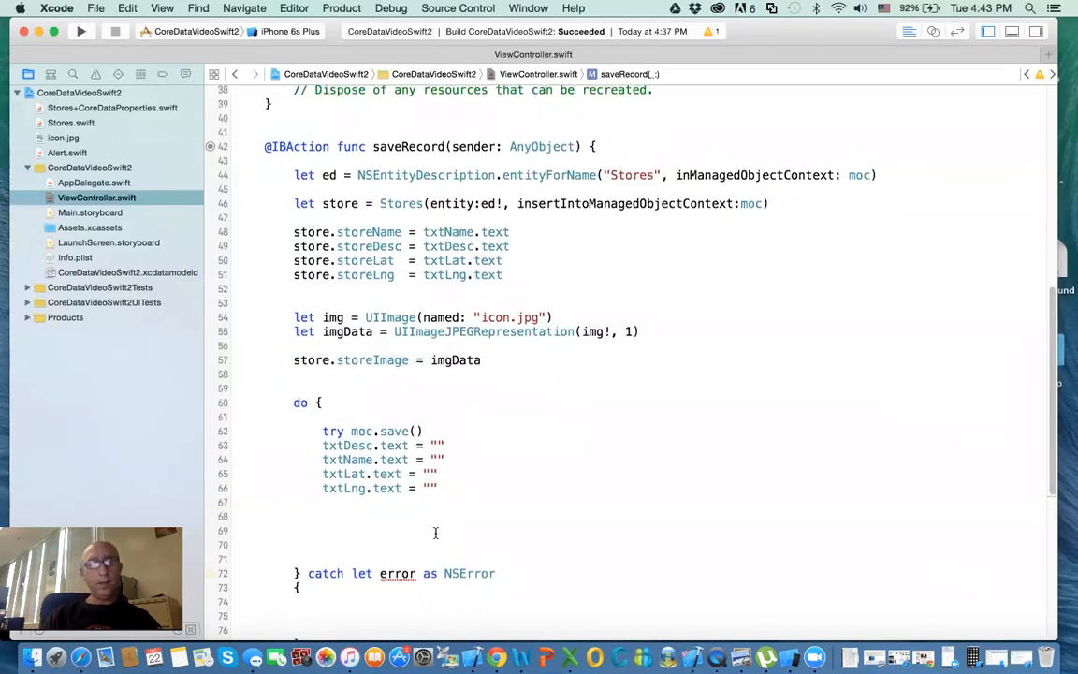
scroll("down", 3)
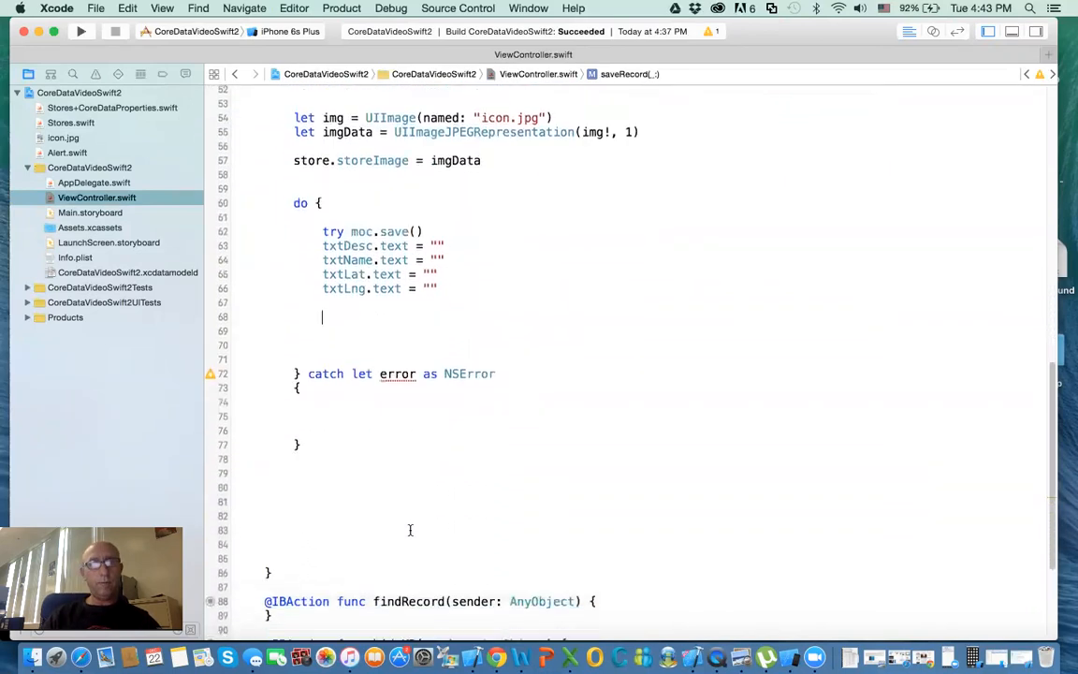
scroll("down", 3)
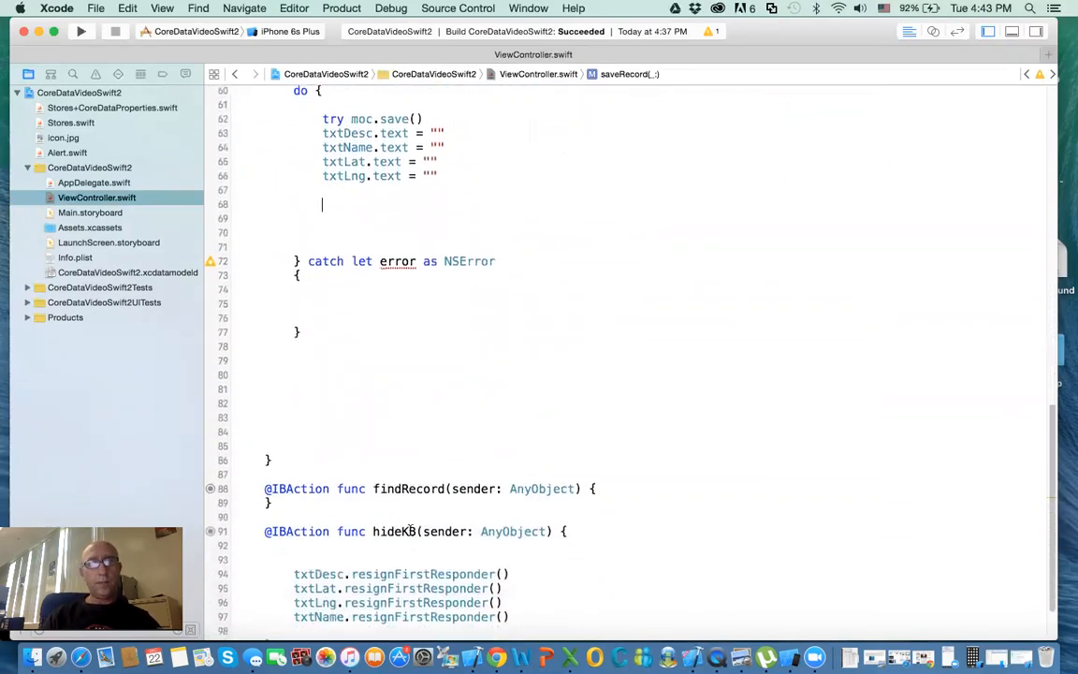
scroll("down", 3)
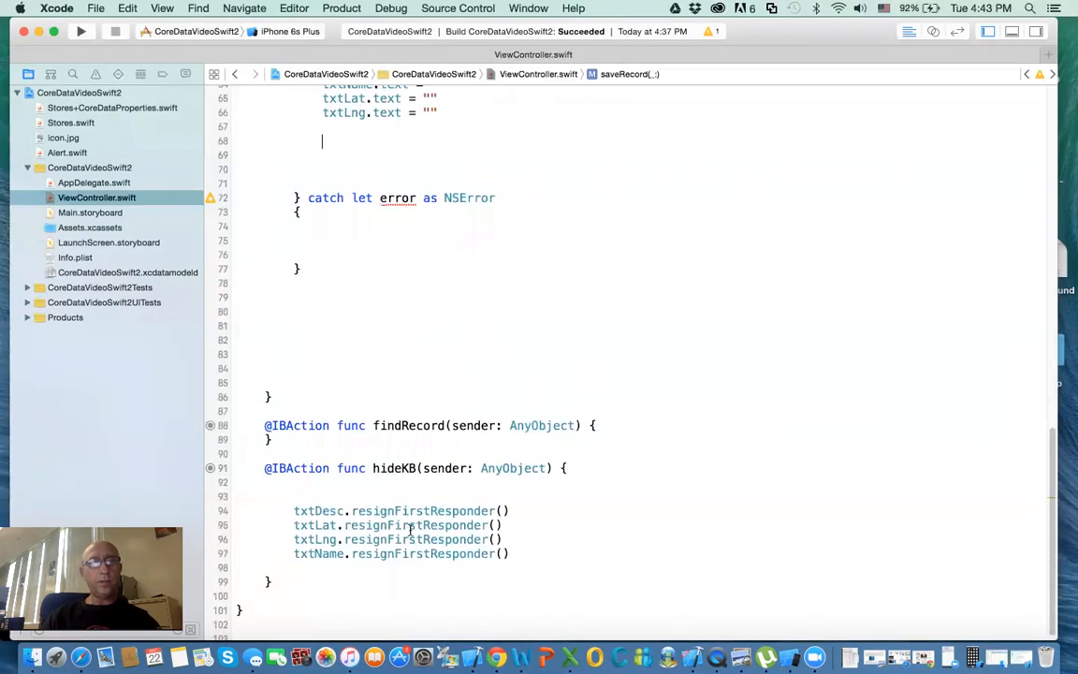
scroll("up", 3)
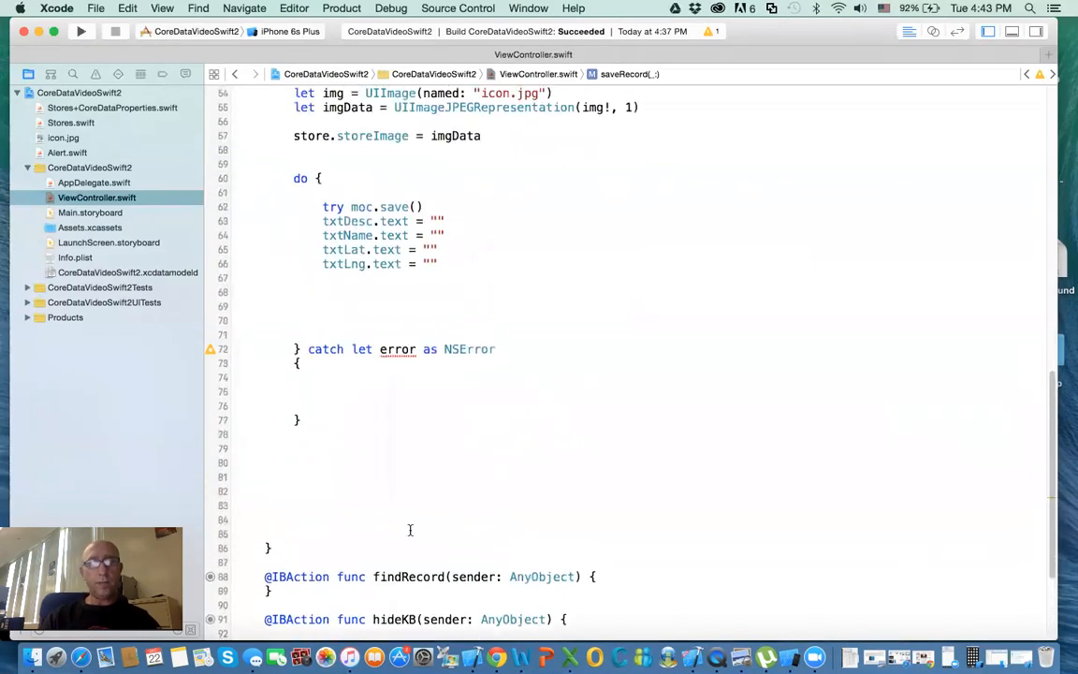
type("self.")
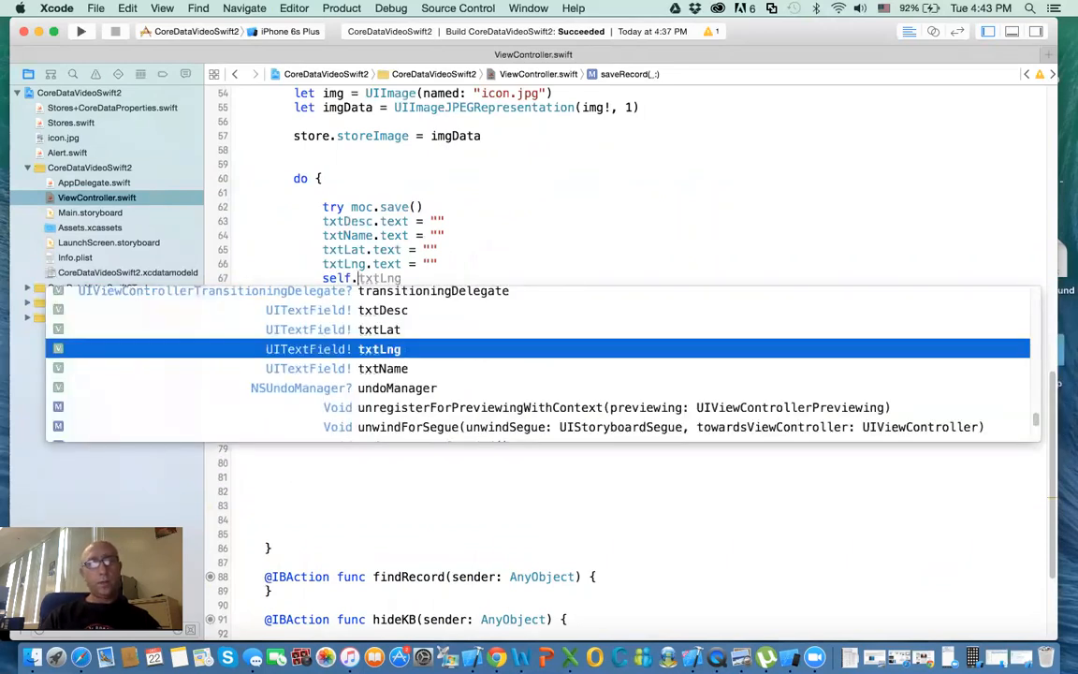
type("hideKB(sender: AnyObject")
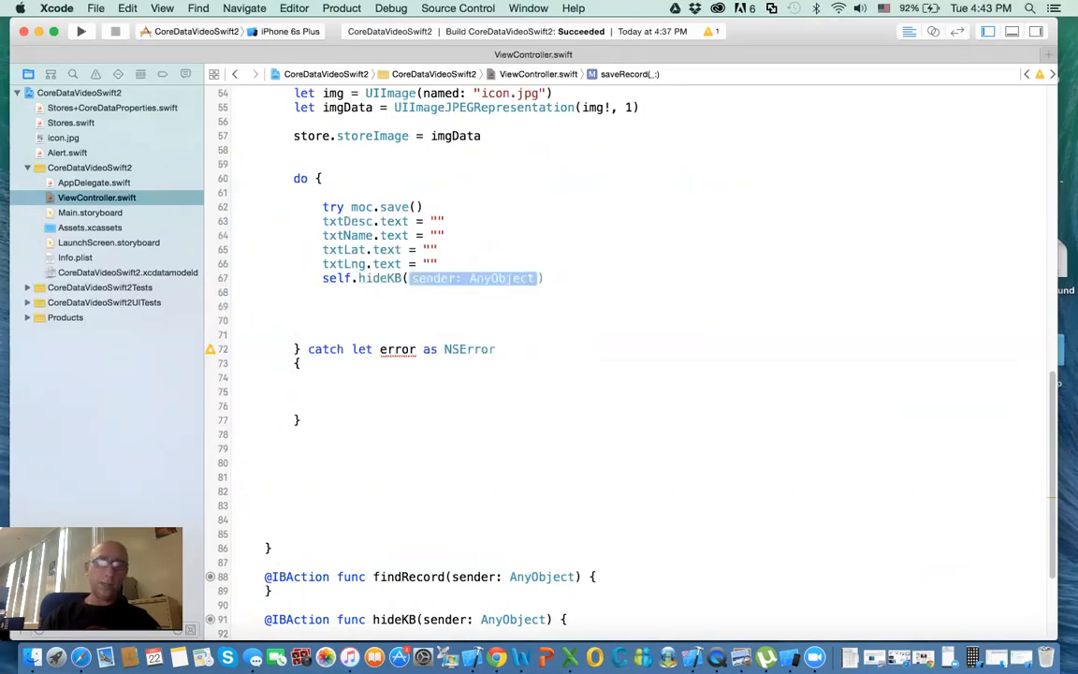
type("self")
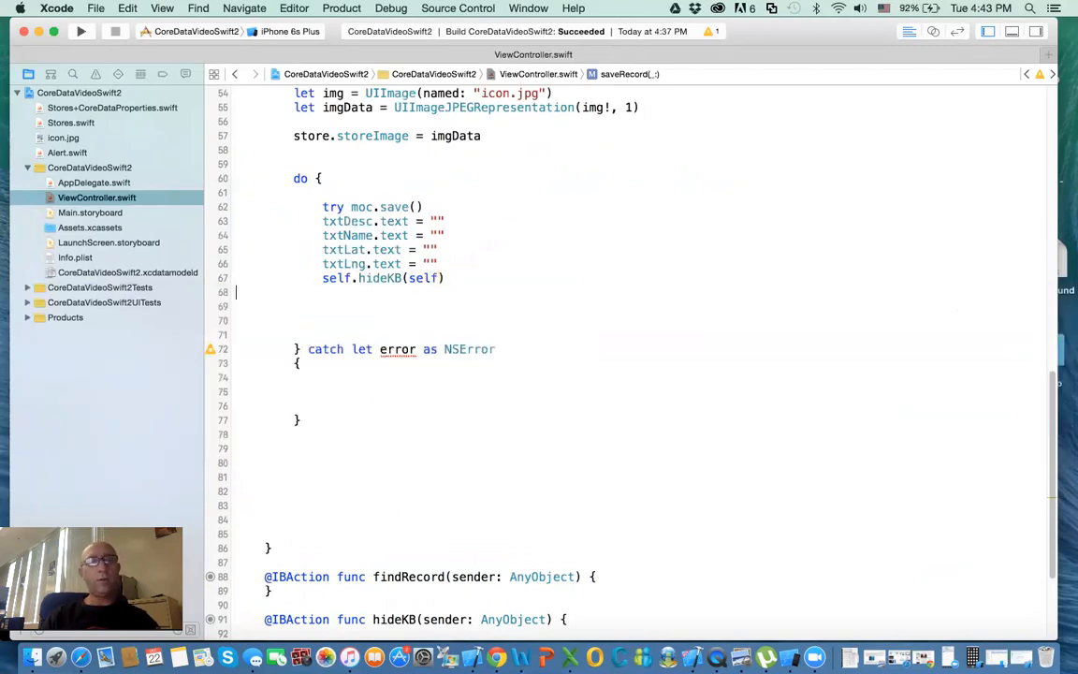
key("Return")
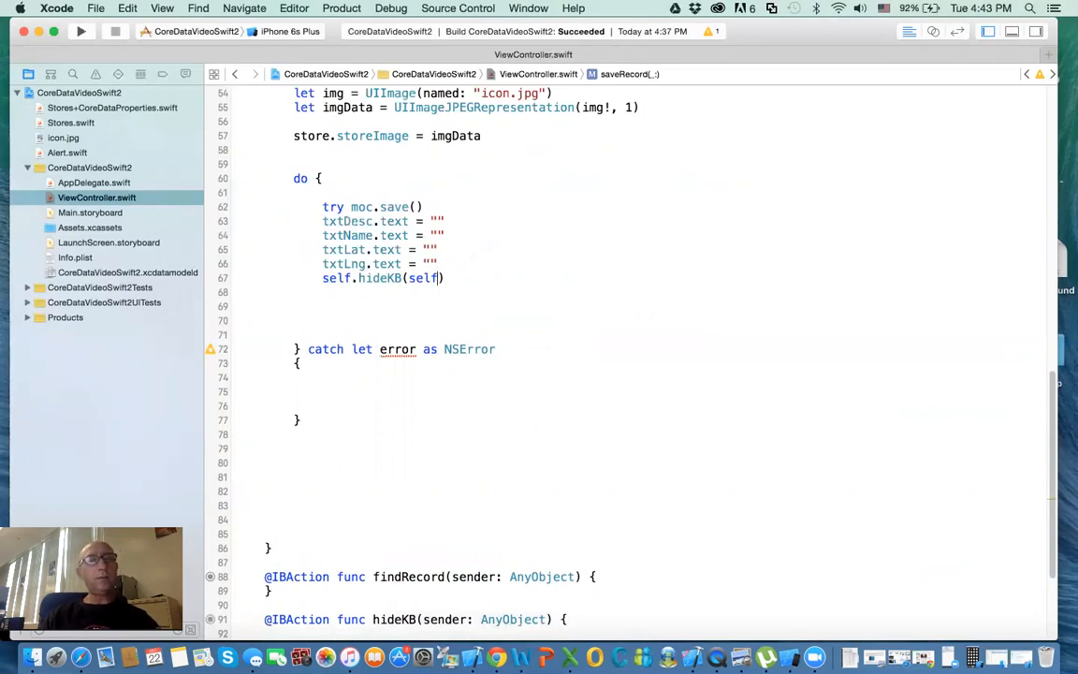
key("Return")
type("a")
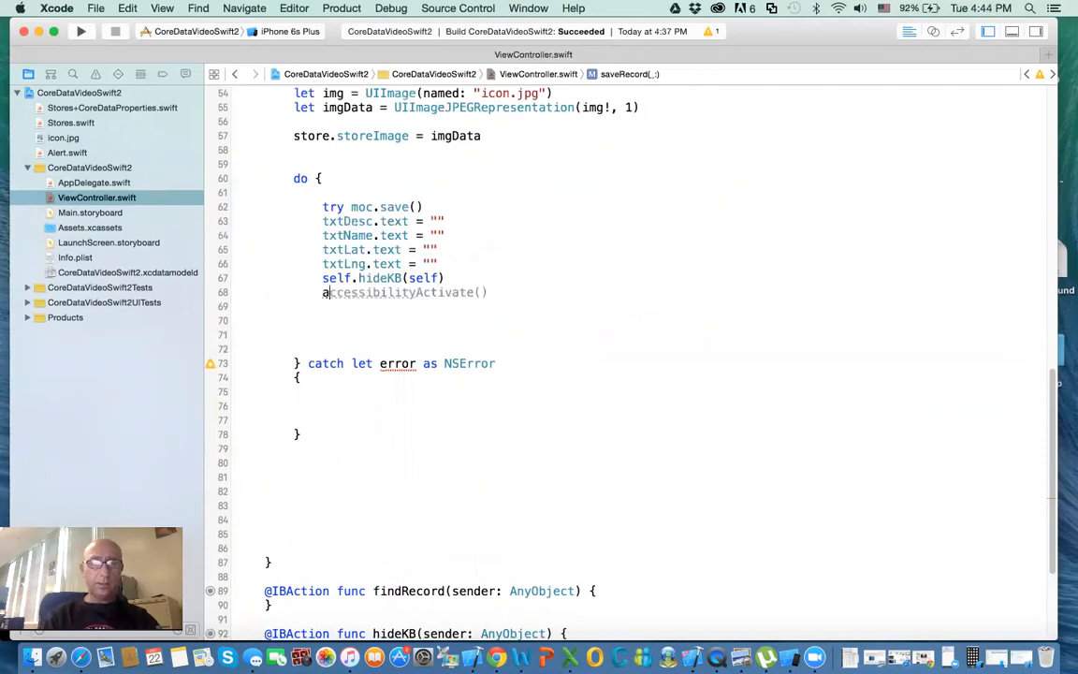
Step: Add Alert.show("Success", message: "Your Record is Saved", vc: self)
type("Alert.show(title: String, message: String, vc: UIViewController")
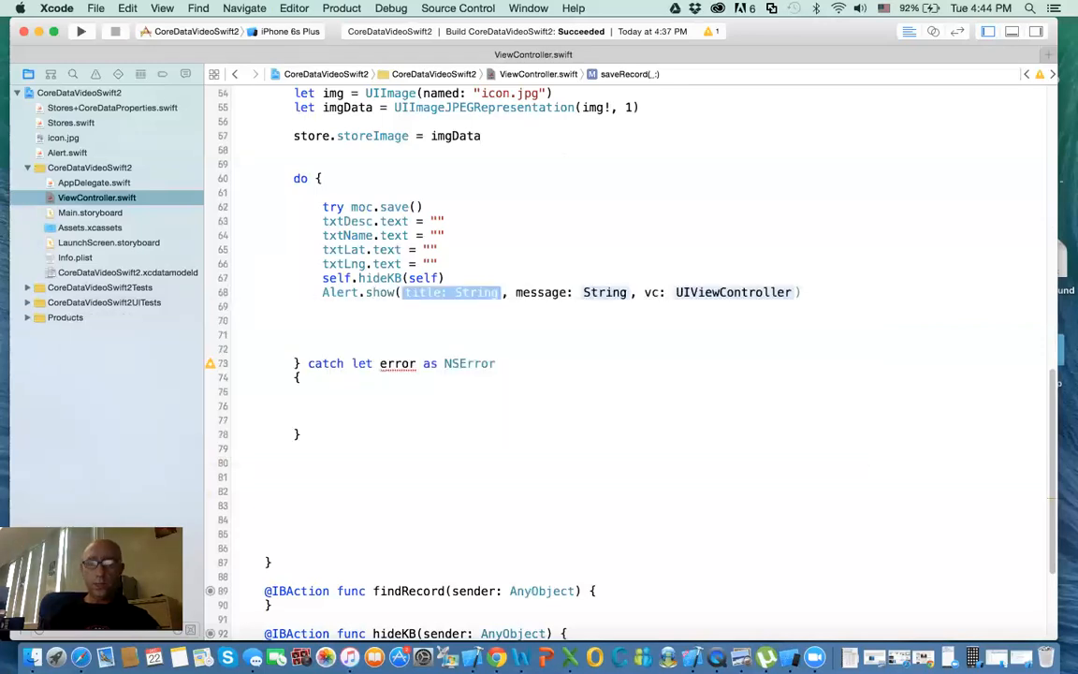
type("\"\"")
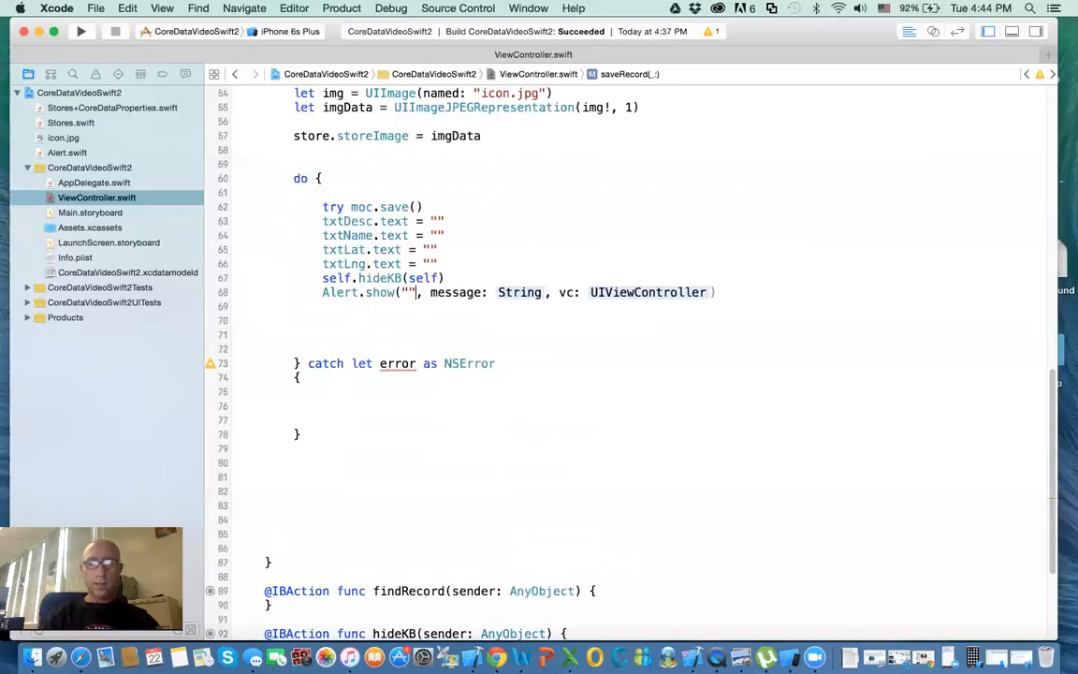
type("Succes")
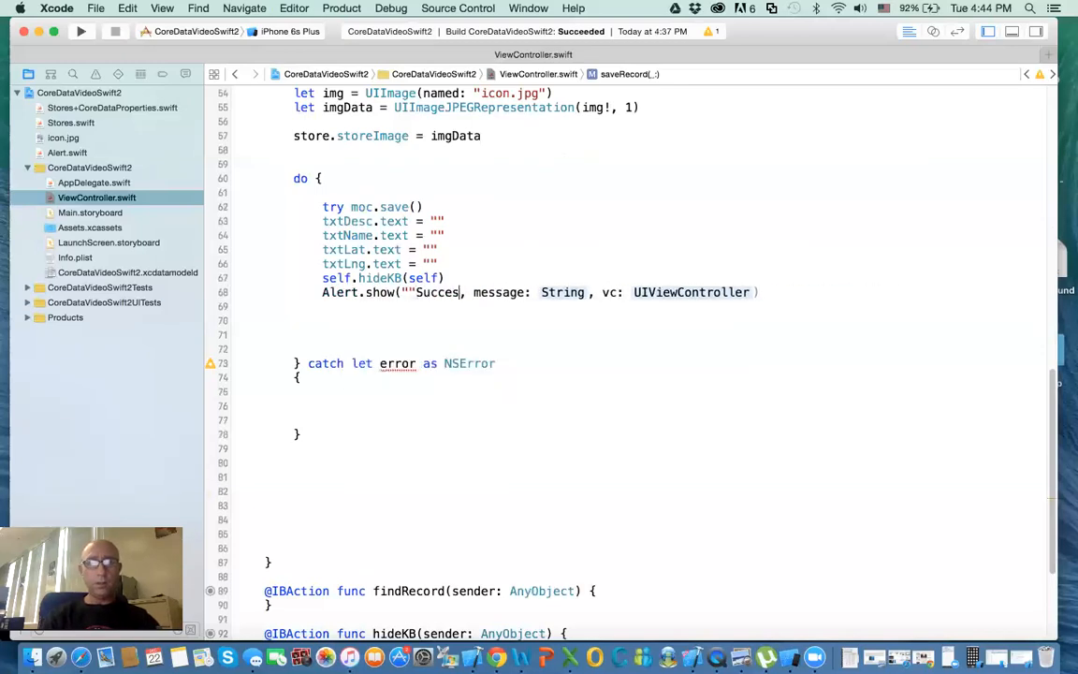
double_click(562, 292)
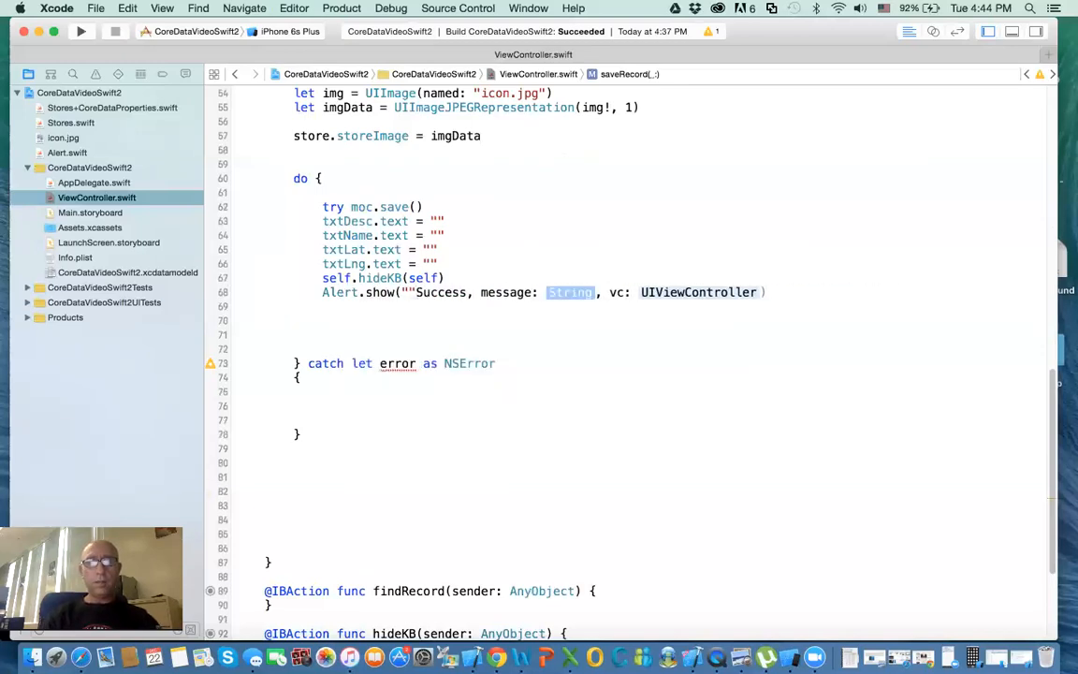
type("Y\"")
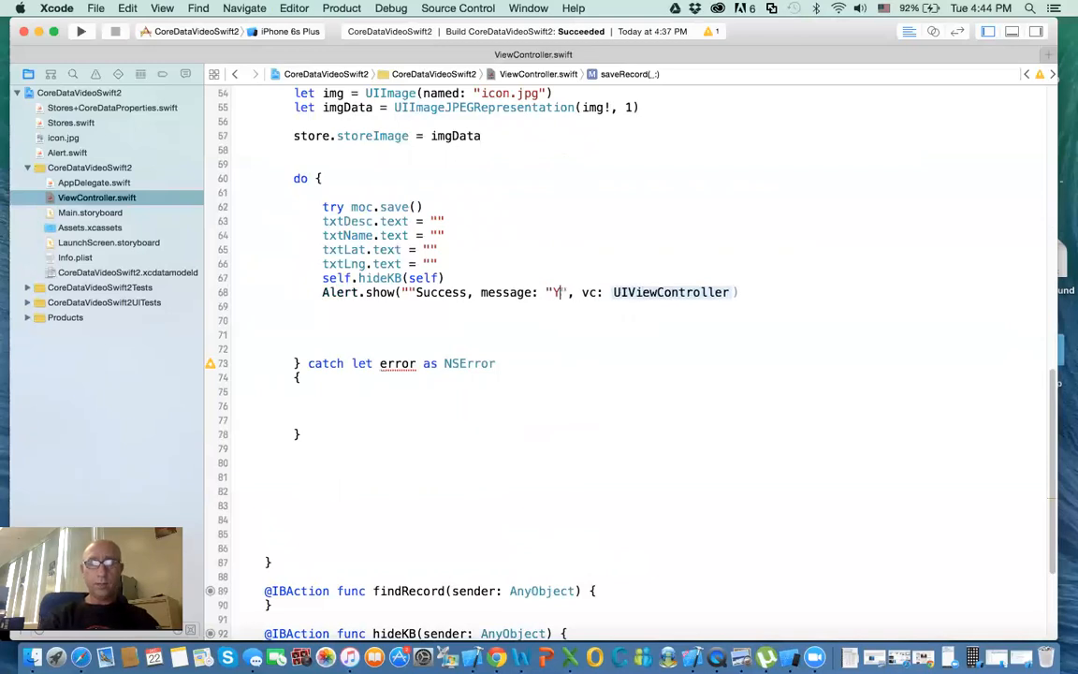
type("our Save")
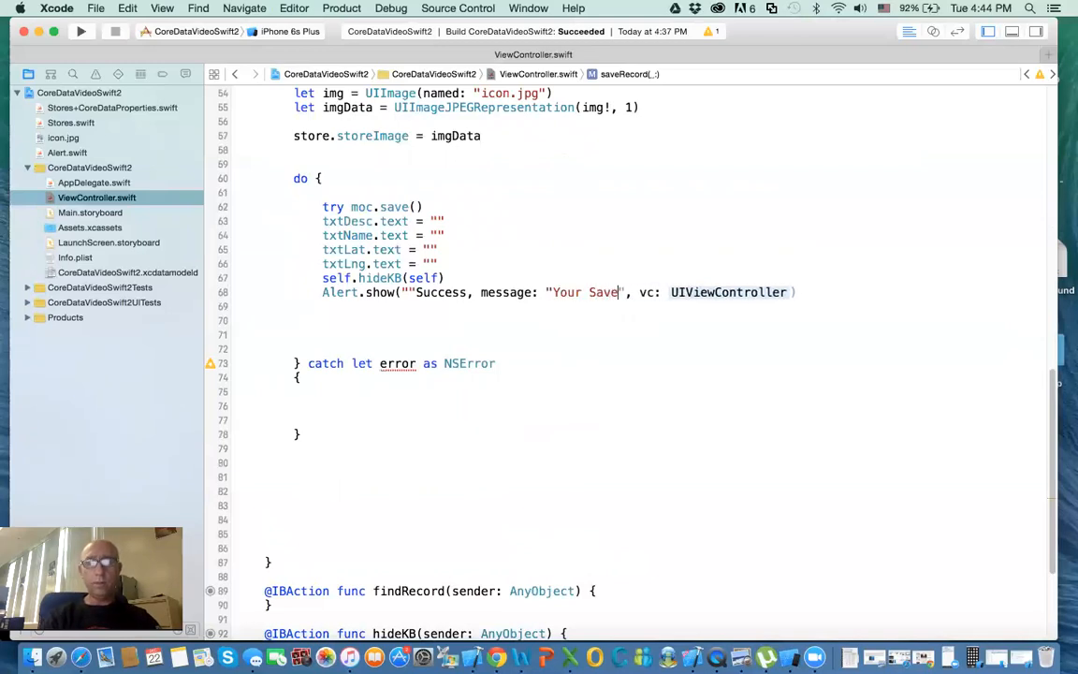
type("Record is")
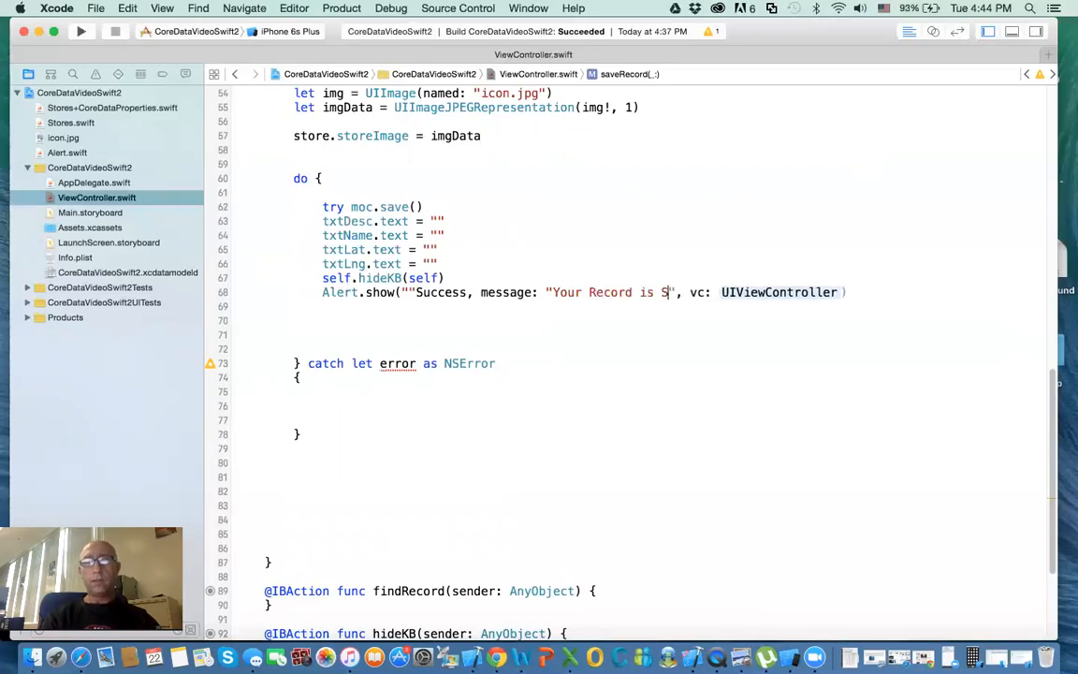
type("aved")
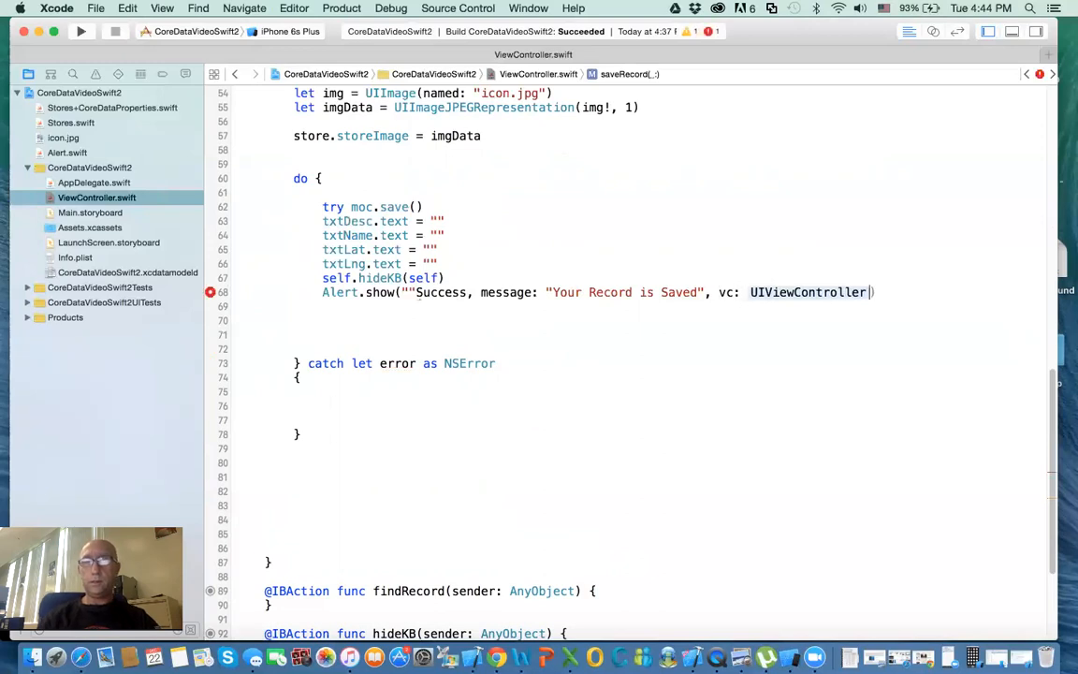
double_click(808, 292)
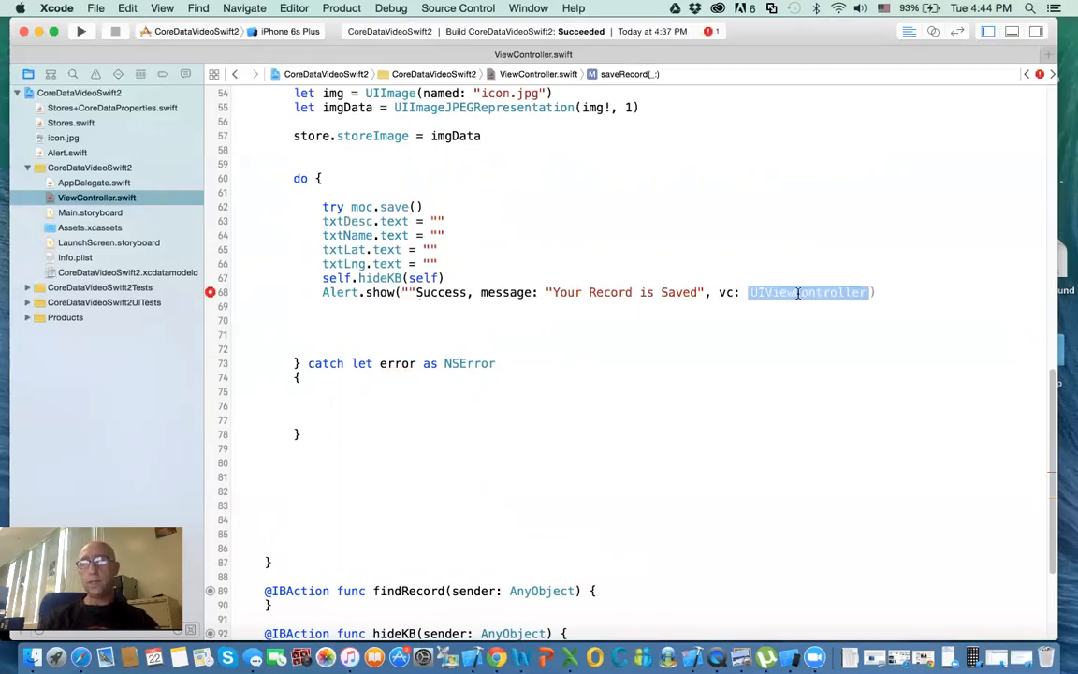
type("s")
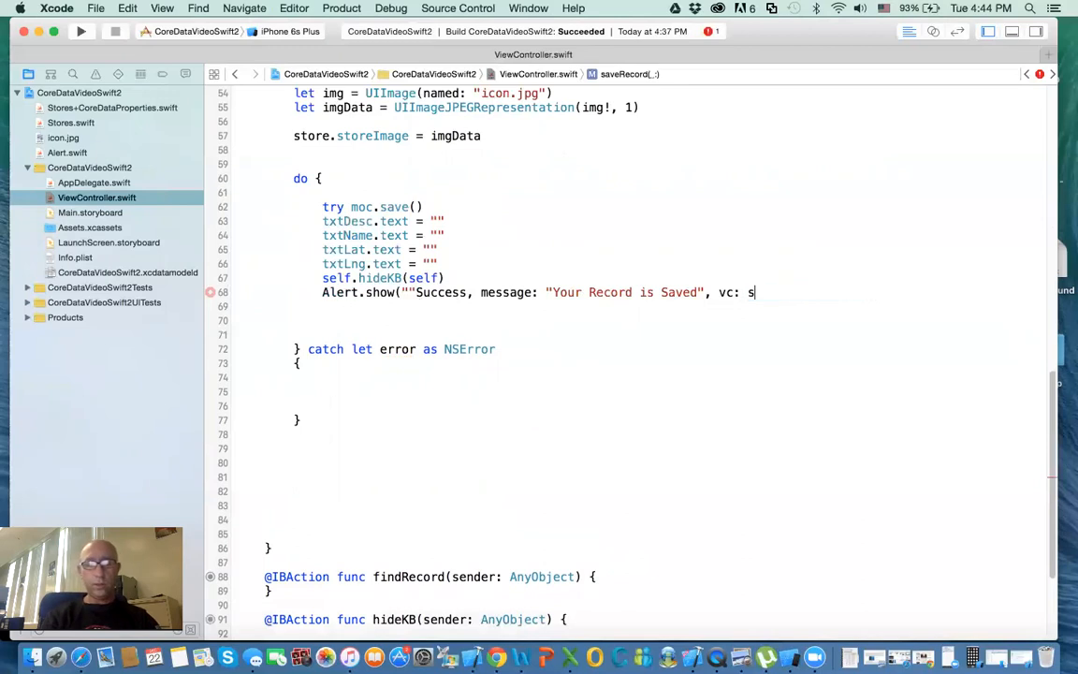
type("elf")
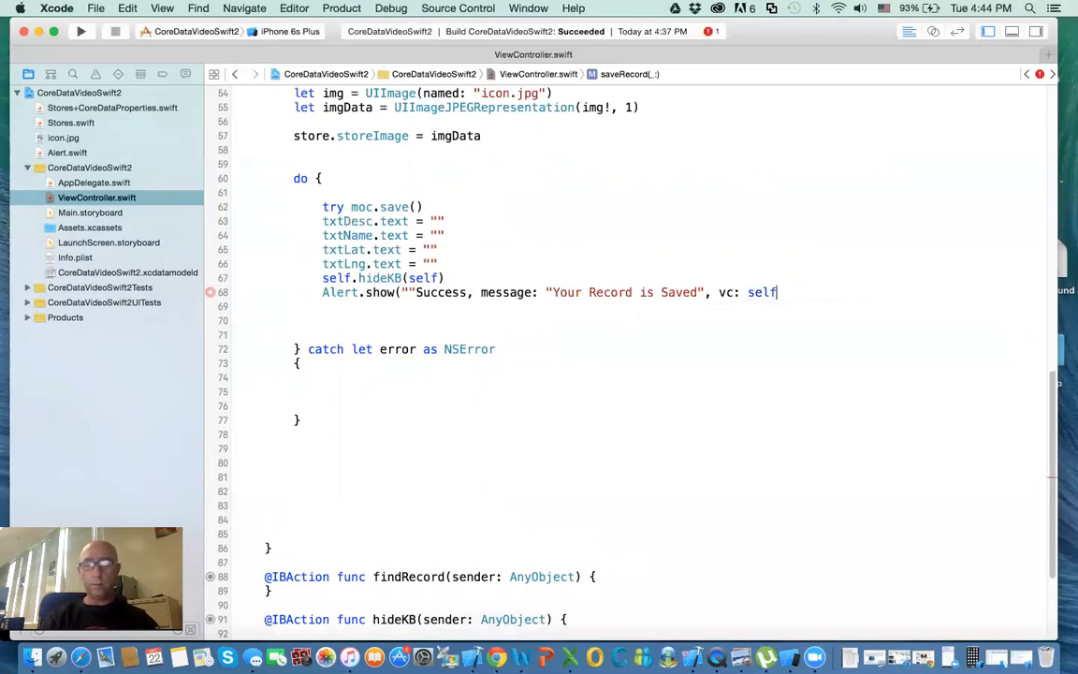
key("Return")
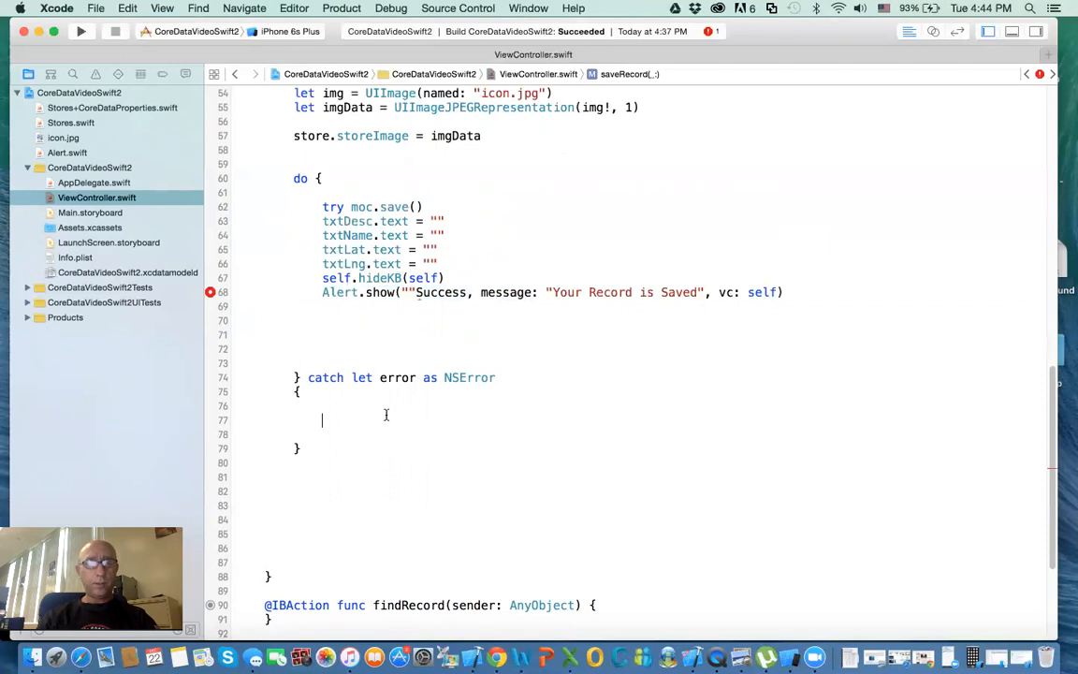
Step: In the catch block add Alert.show("Failed", message: "Your Record is NOT Saved", vc: self)
type("Alert.show(\"Success, message: \"Your Record is Saved\", vc: self)")
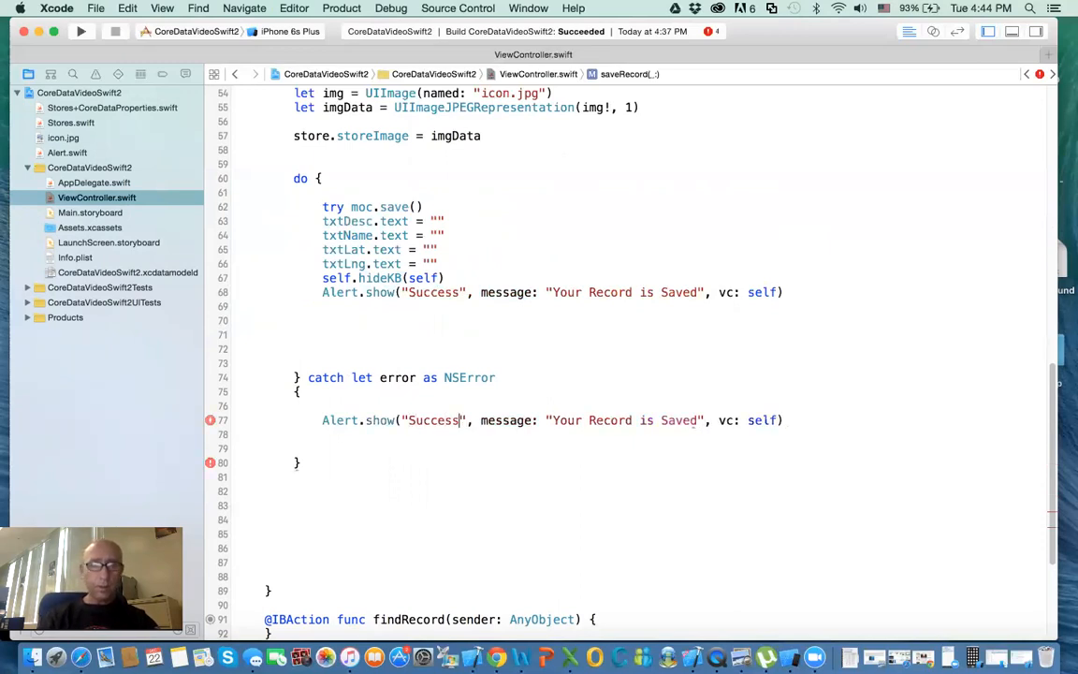
type("F")
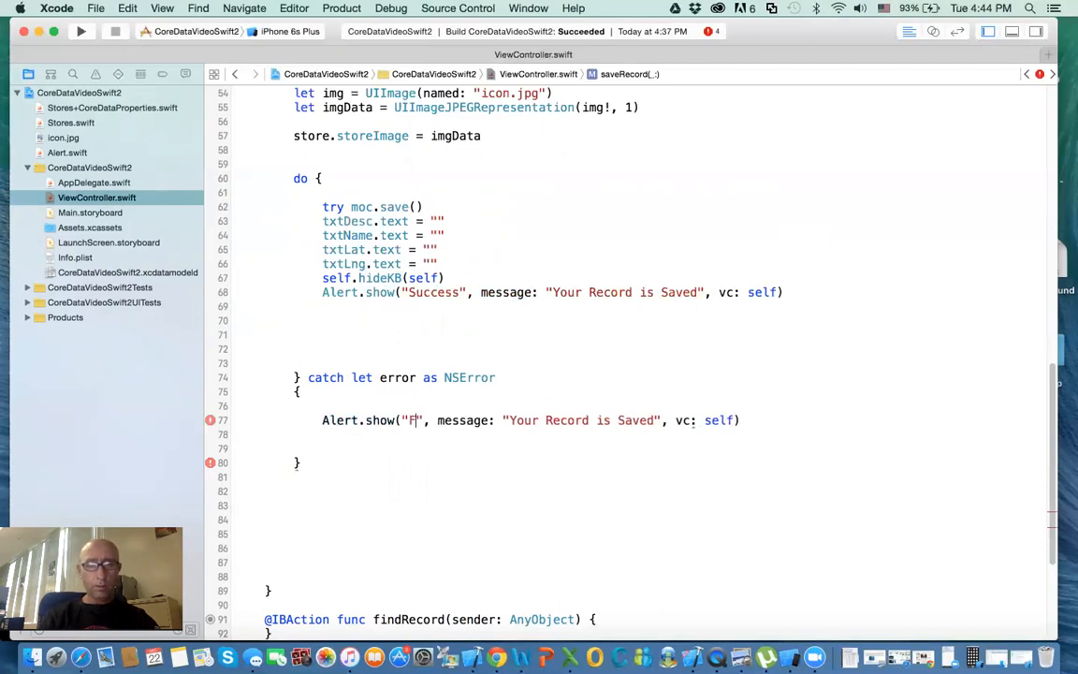
type("ailed")
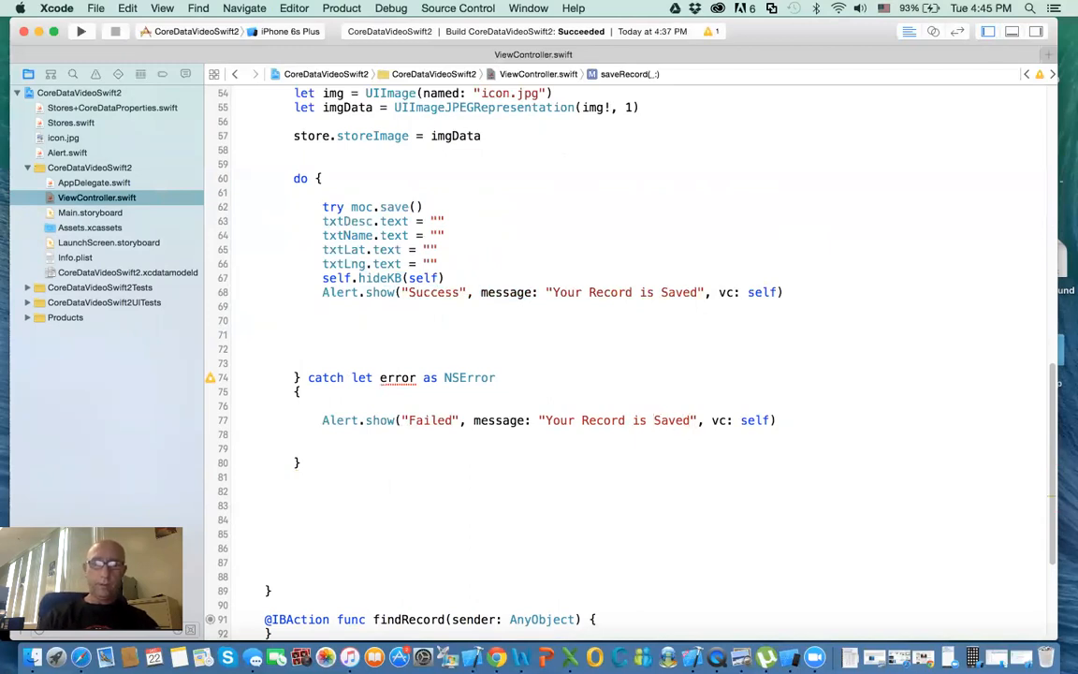
type("NOT")
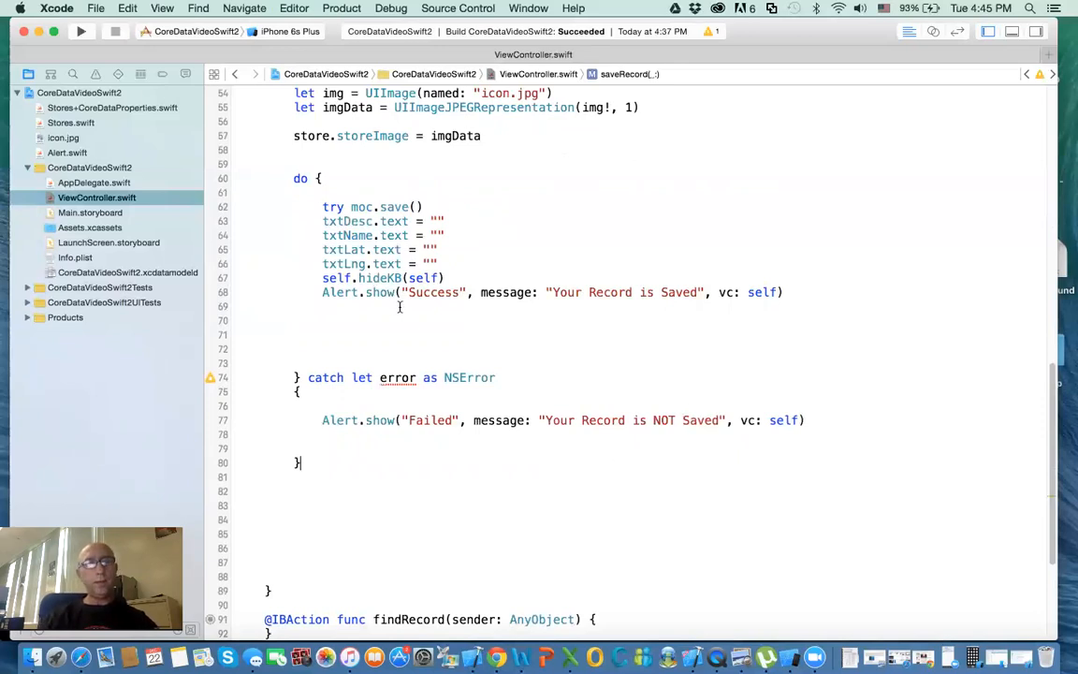
mouse_move(483, 337)
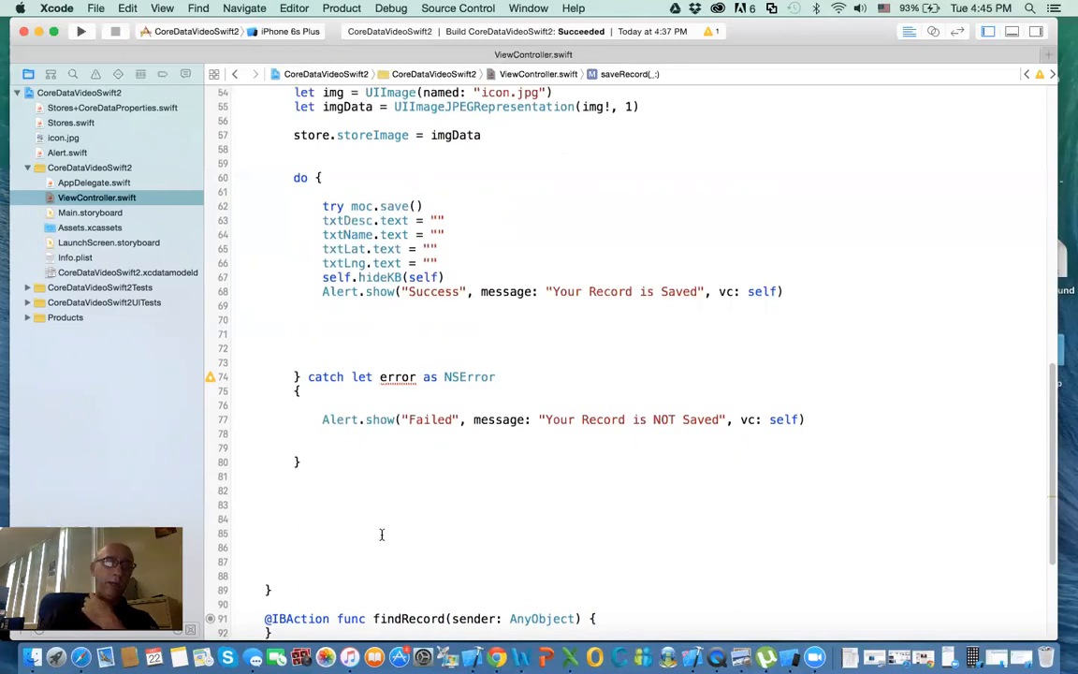
scroll("down", 3)
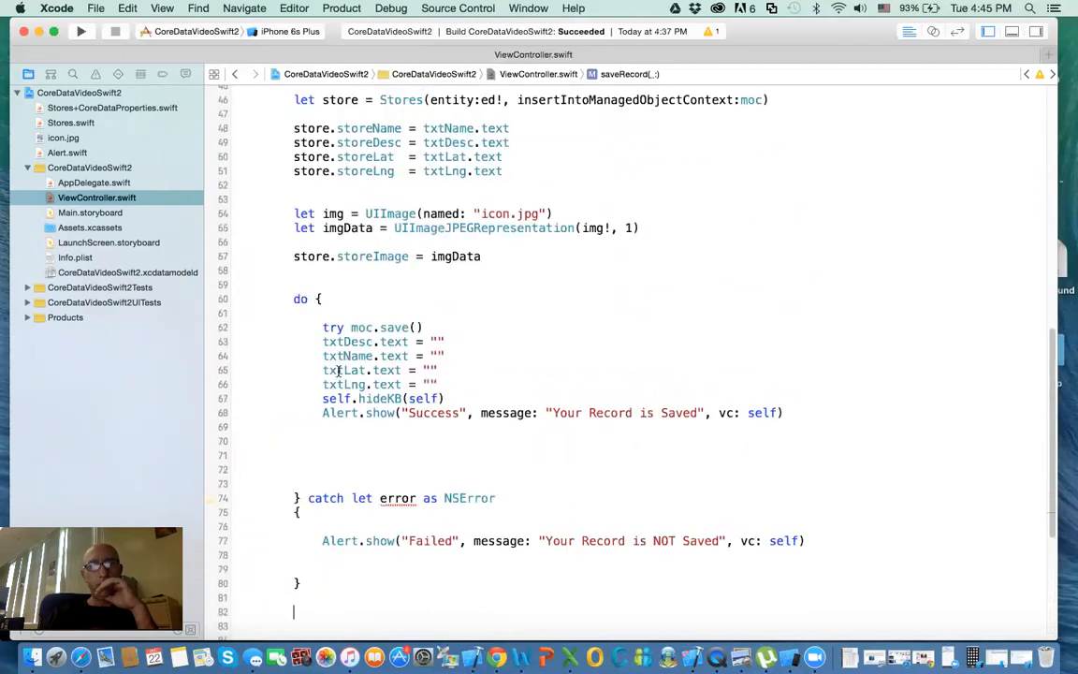
Step: Build and run CoreDataVideoSwift2 on the iPhone 6s Plus simulator
scroll("up", 3)
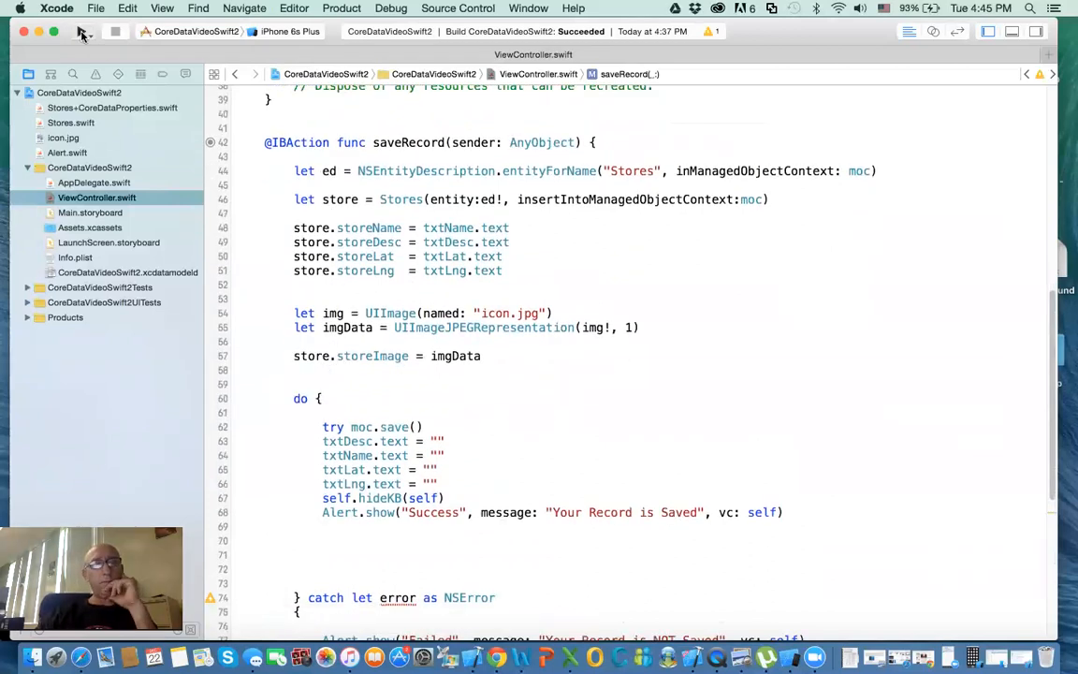
left_click(81, 30)
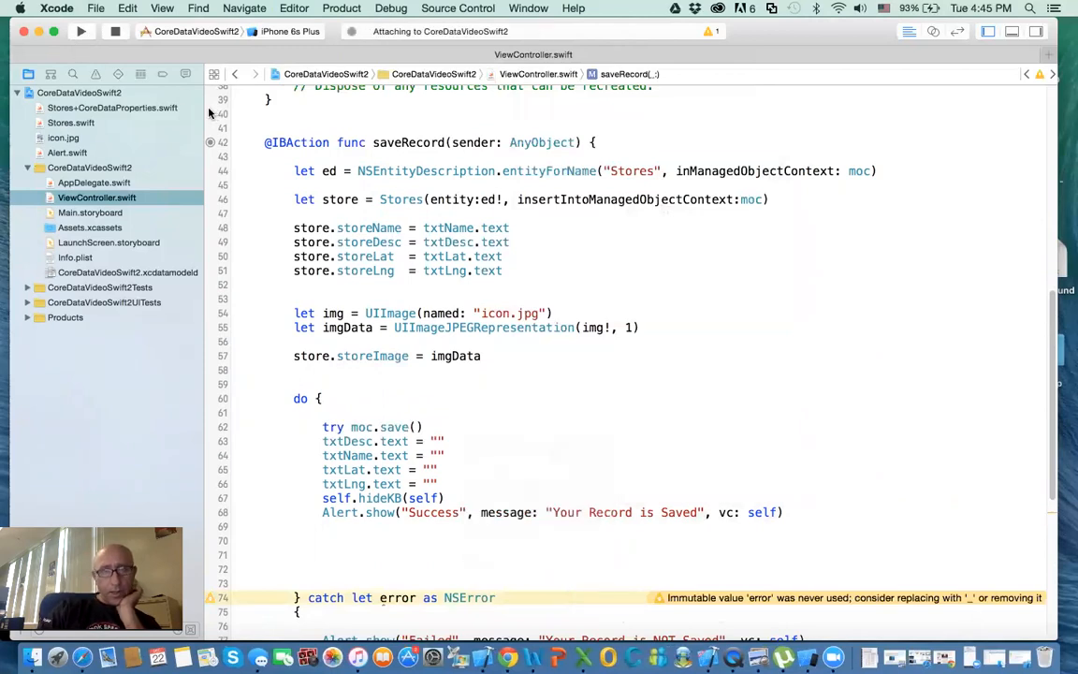
left_click(81, 30)
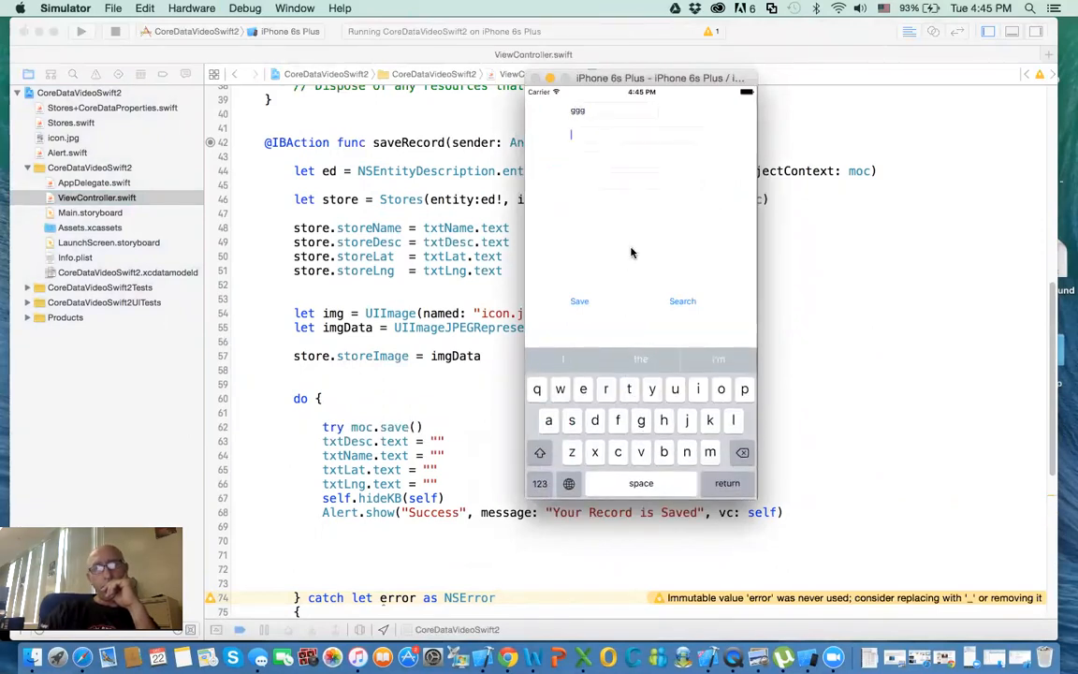
Step: Fill the form fields with test values, tap Save, and dismiss the Success alert with OK
type("hhhh")
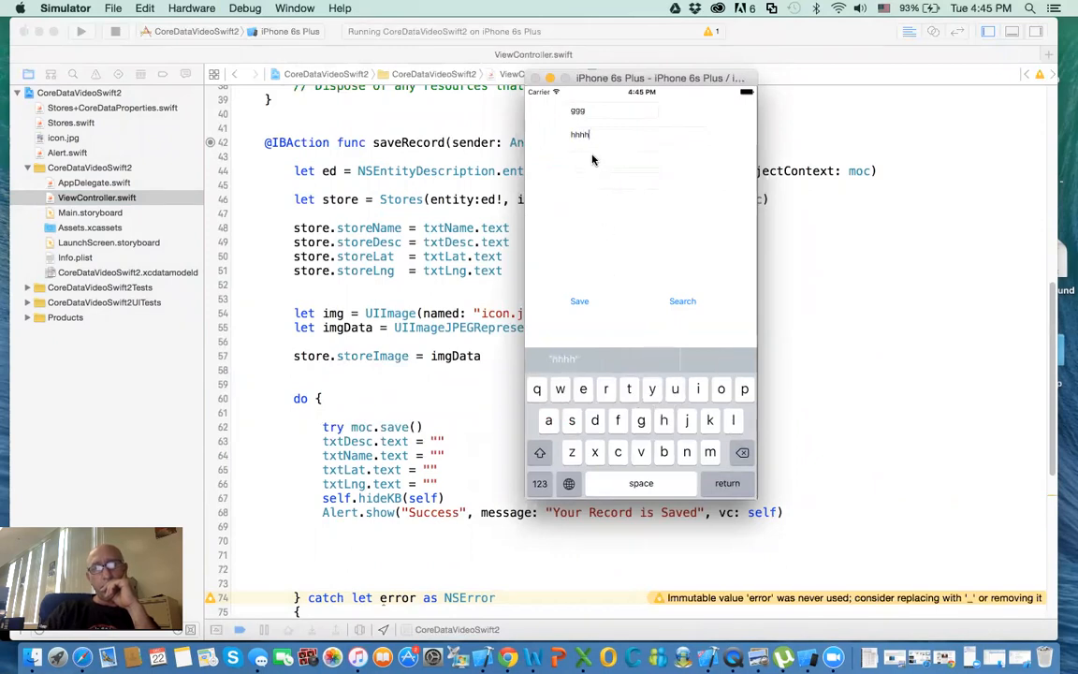
left_click(539, 482)
type("23")
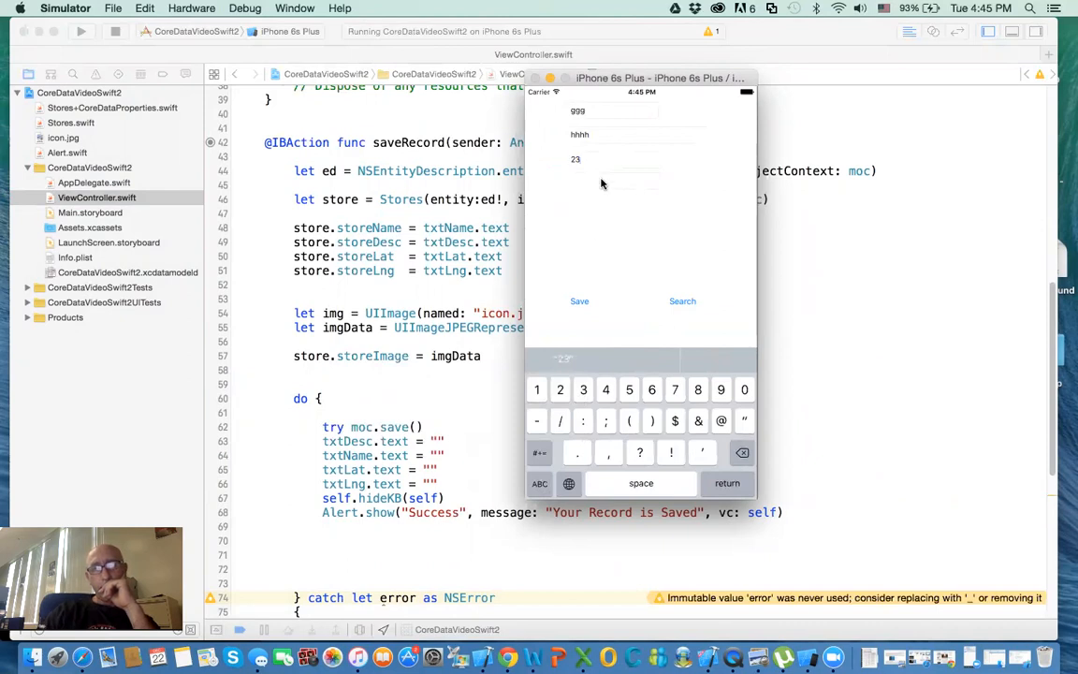
left_click(603, 182)
type("55")
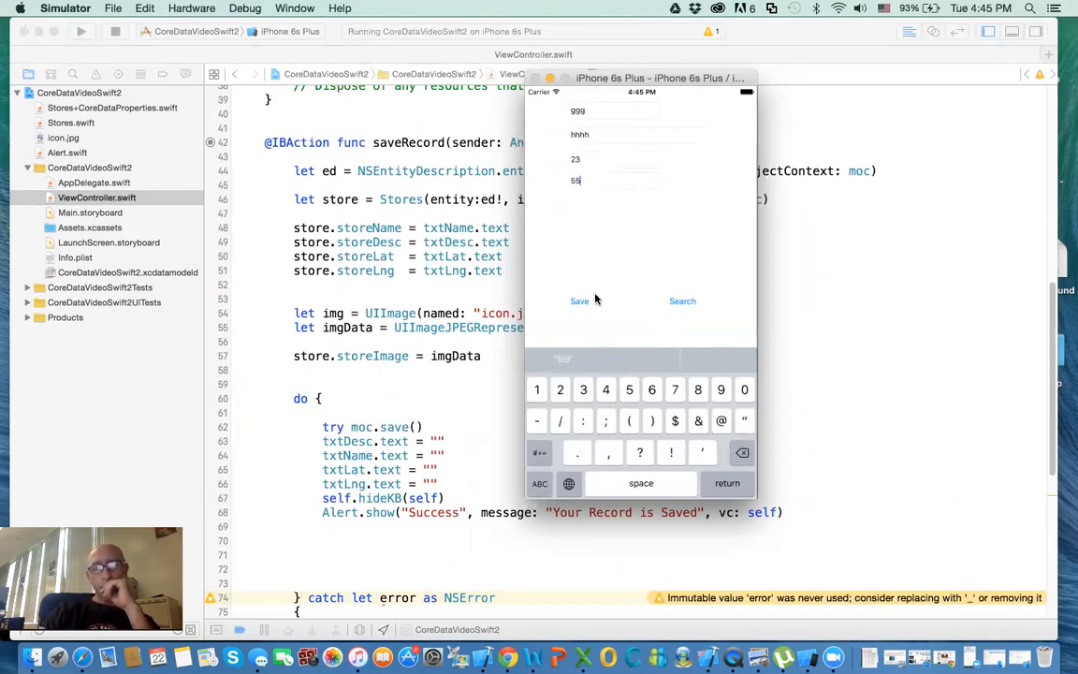
left_click(580, 300)
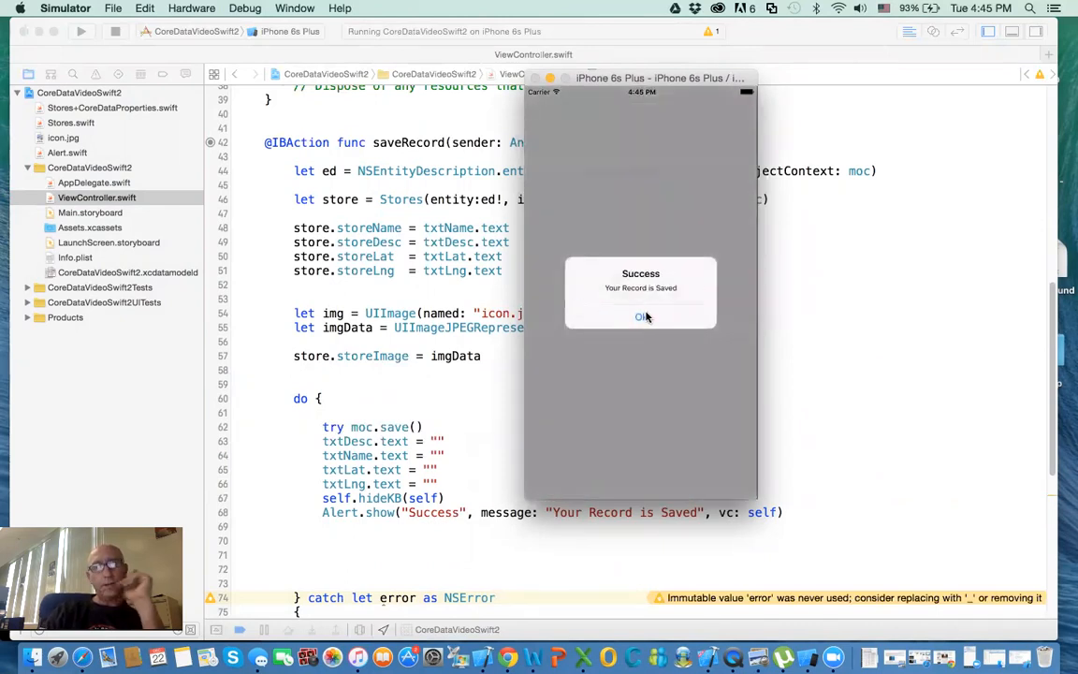
left_click(640, 317)
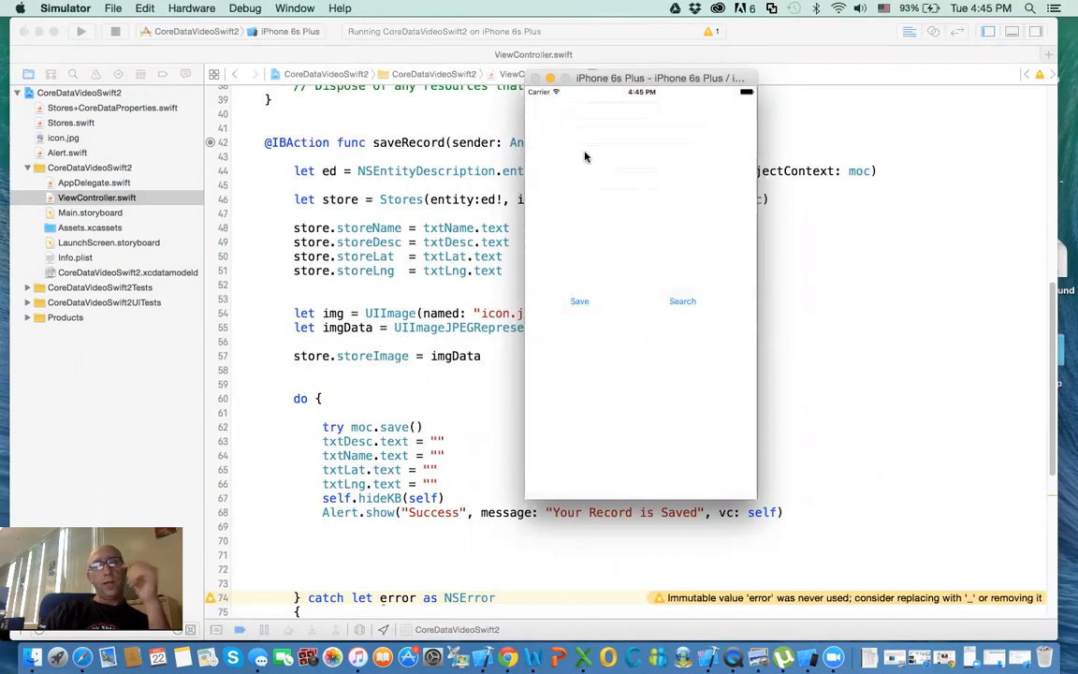
mouse_move(580, 247)
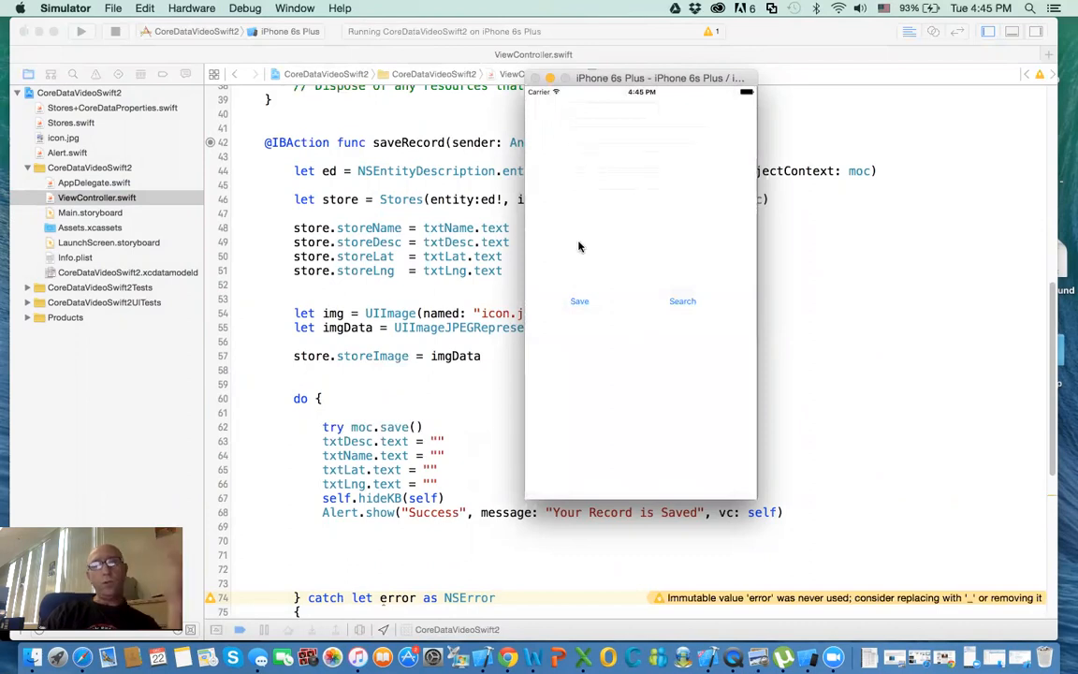
mouse_move(572, 253)
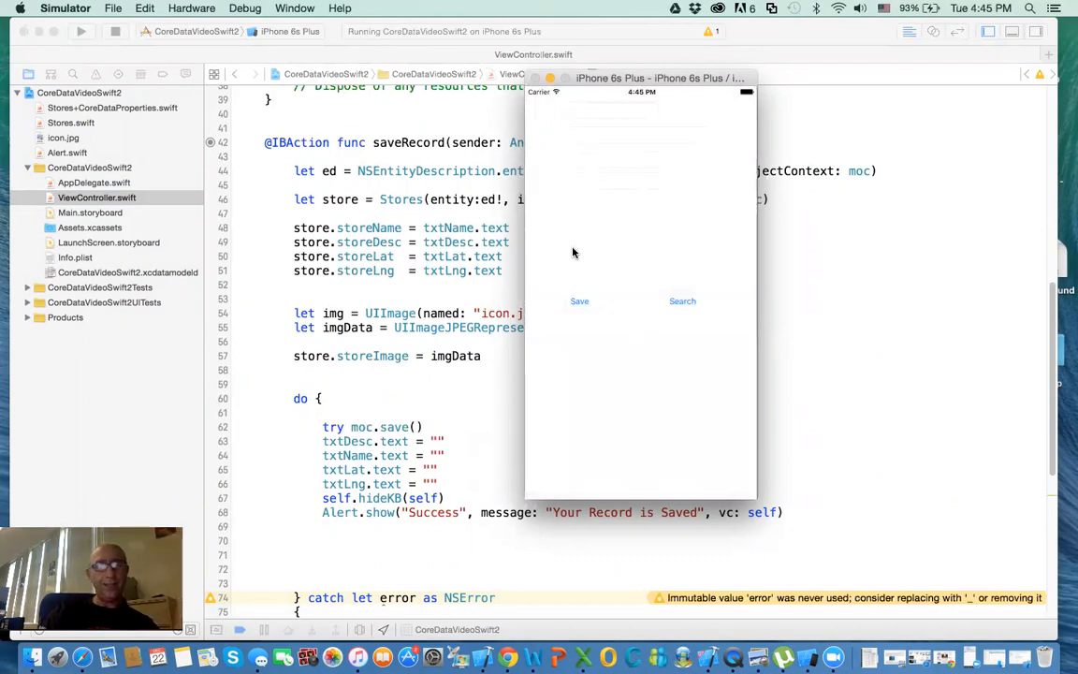
mouse_move(603, 150)
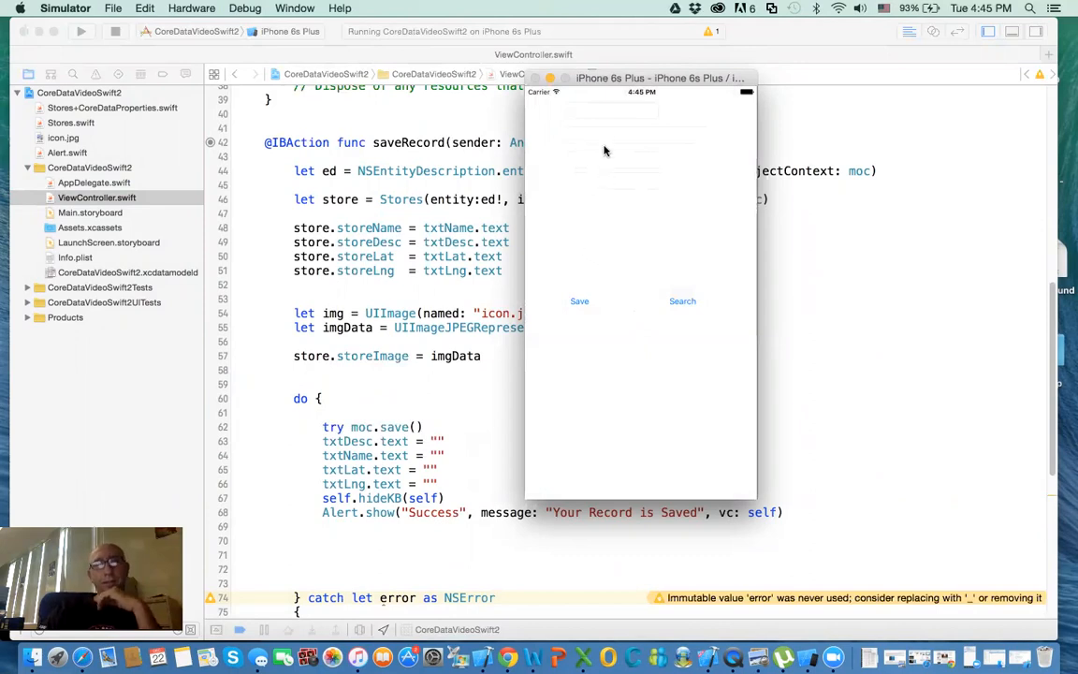
mouse_move(591, 116)
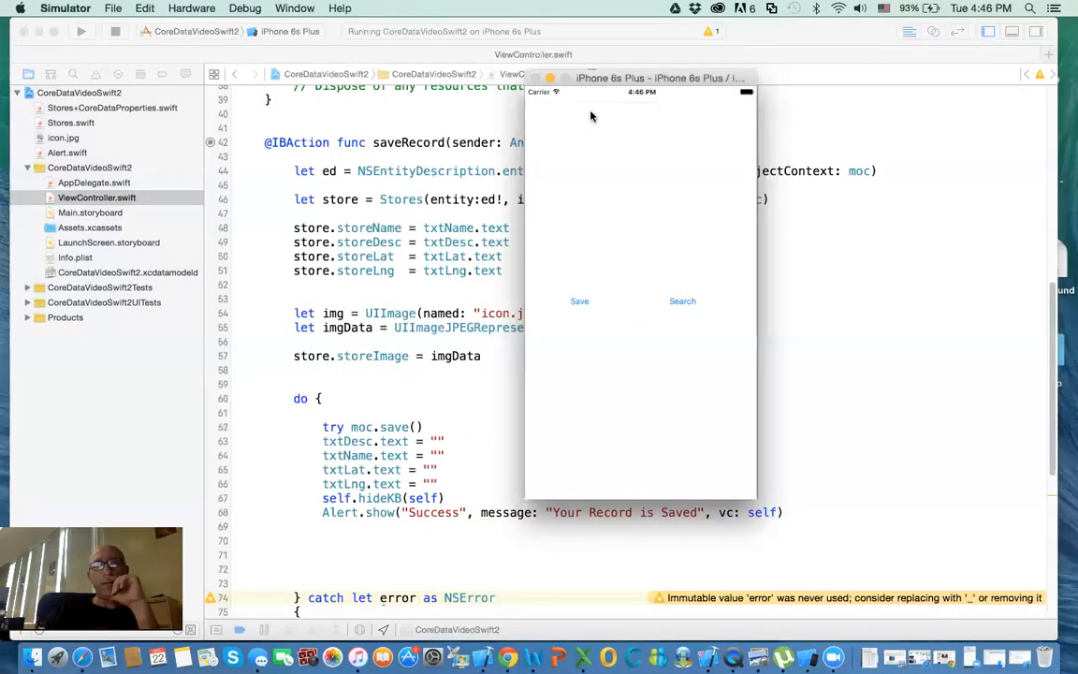
mouse_move(603, 209)
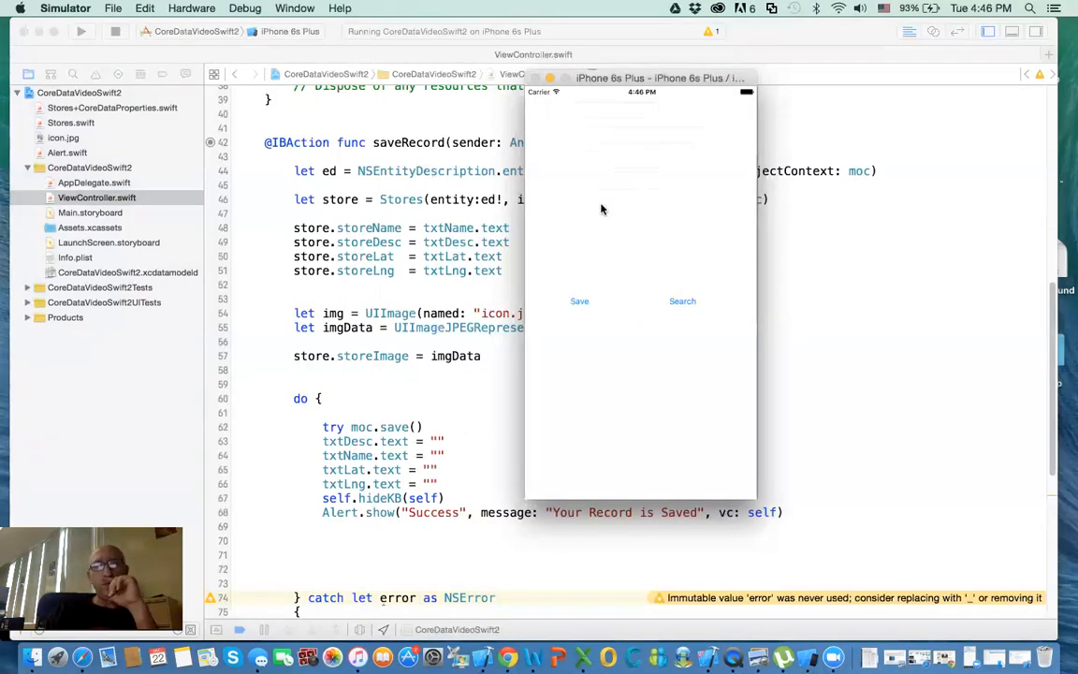
mouse_move(642, 240)
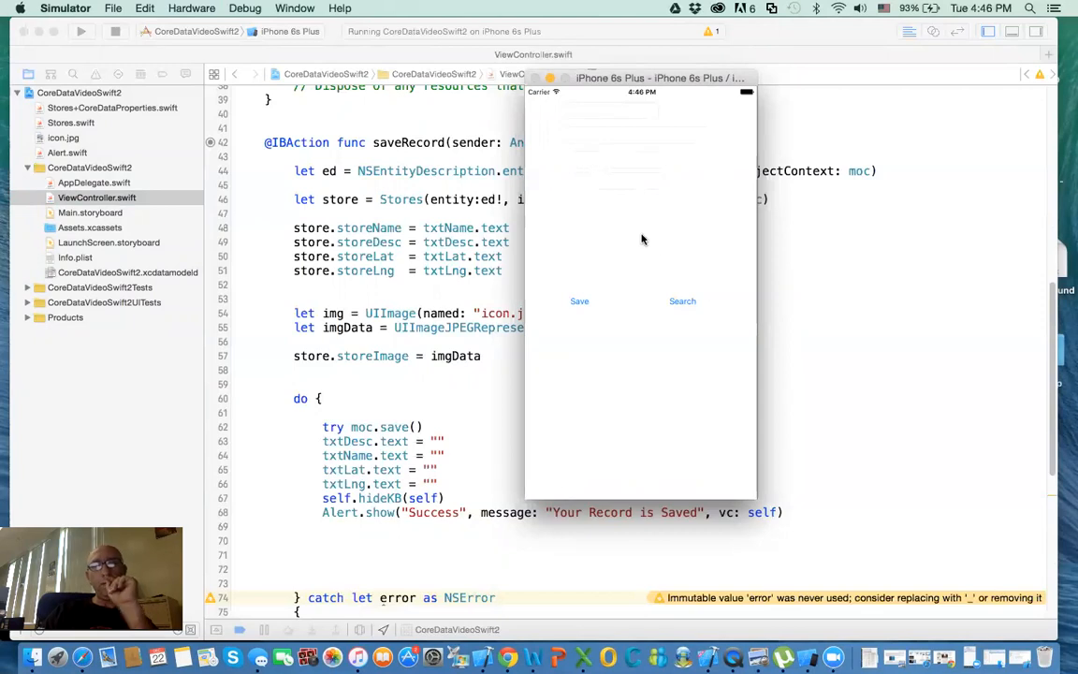
mouse_move(614, 235)
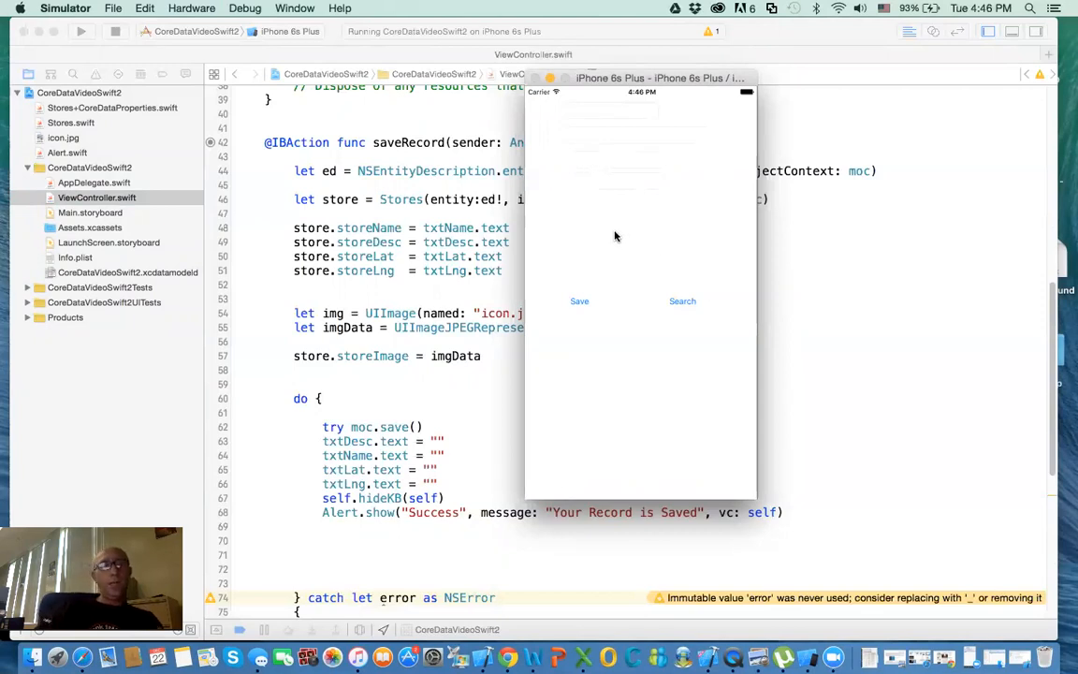
mouse_move(823, 277)
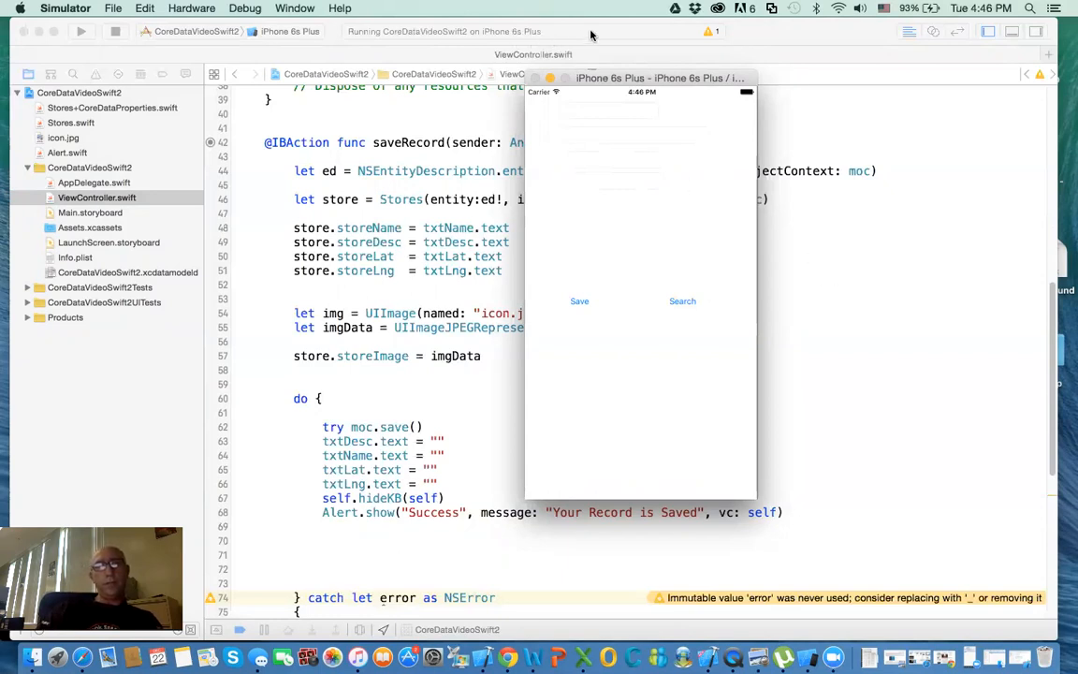
mouse_move(900, 240)
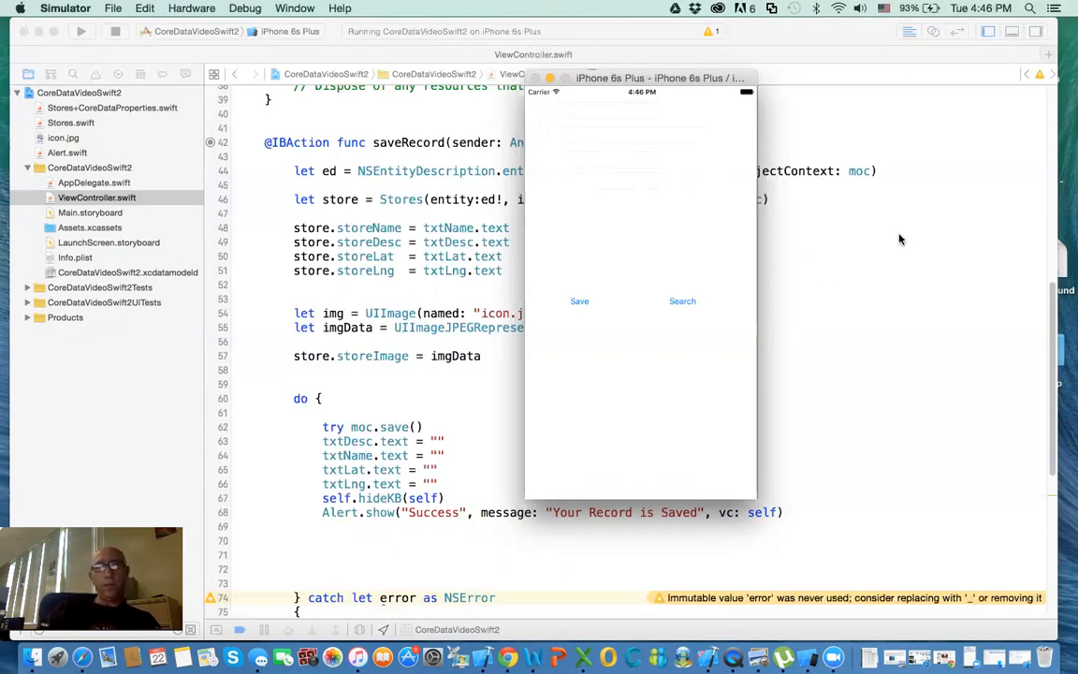
mouse_move(786, 126)
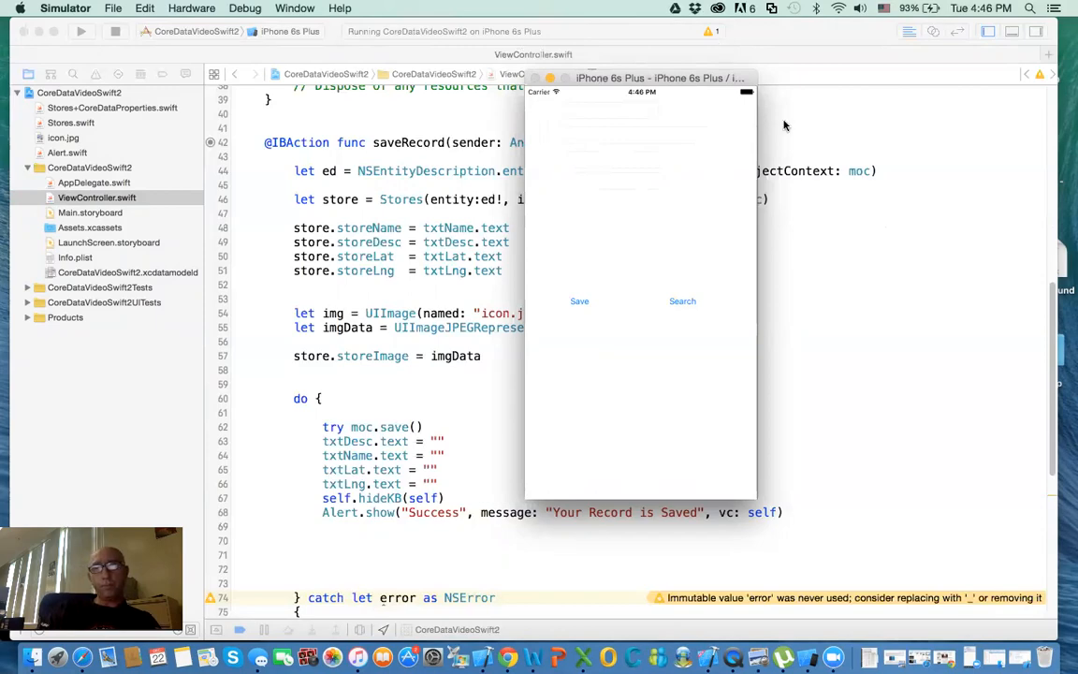